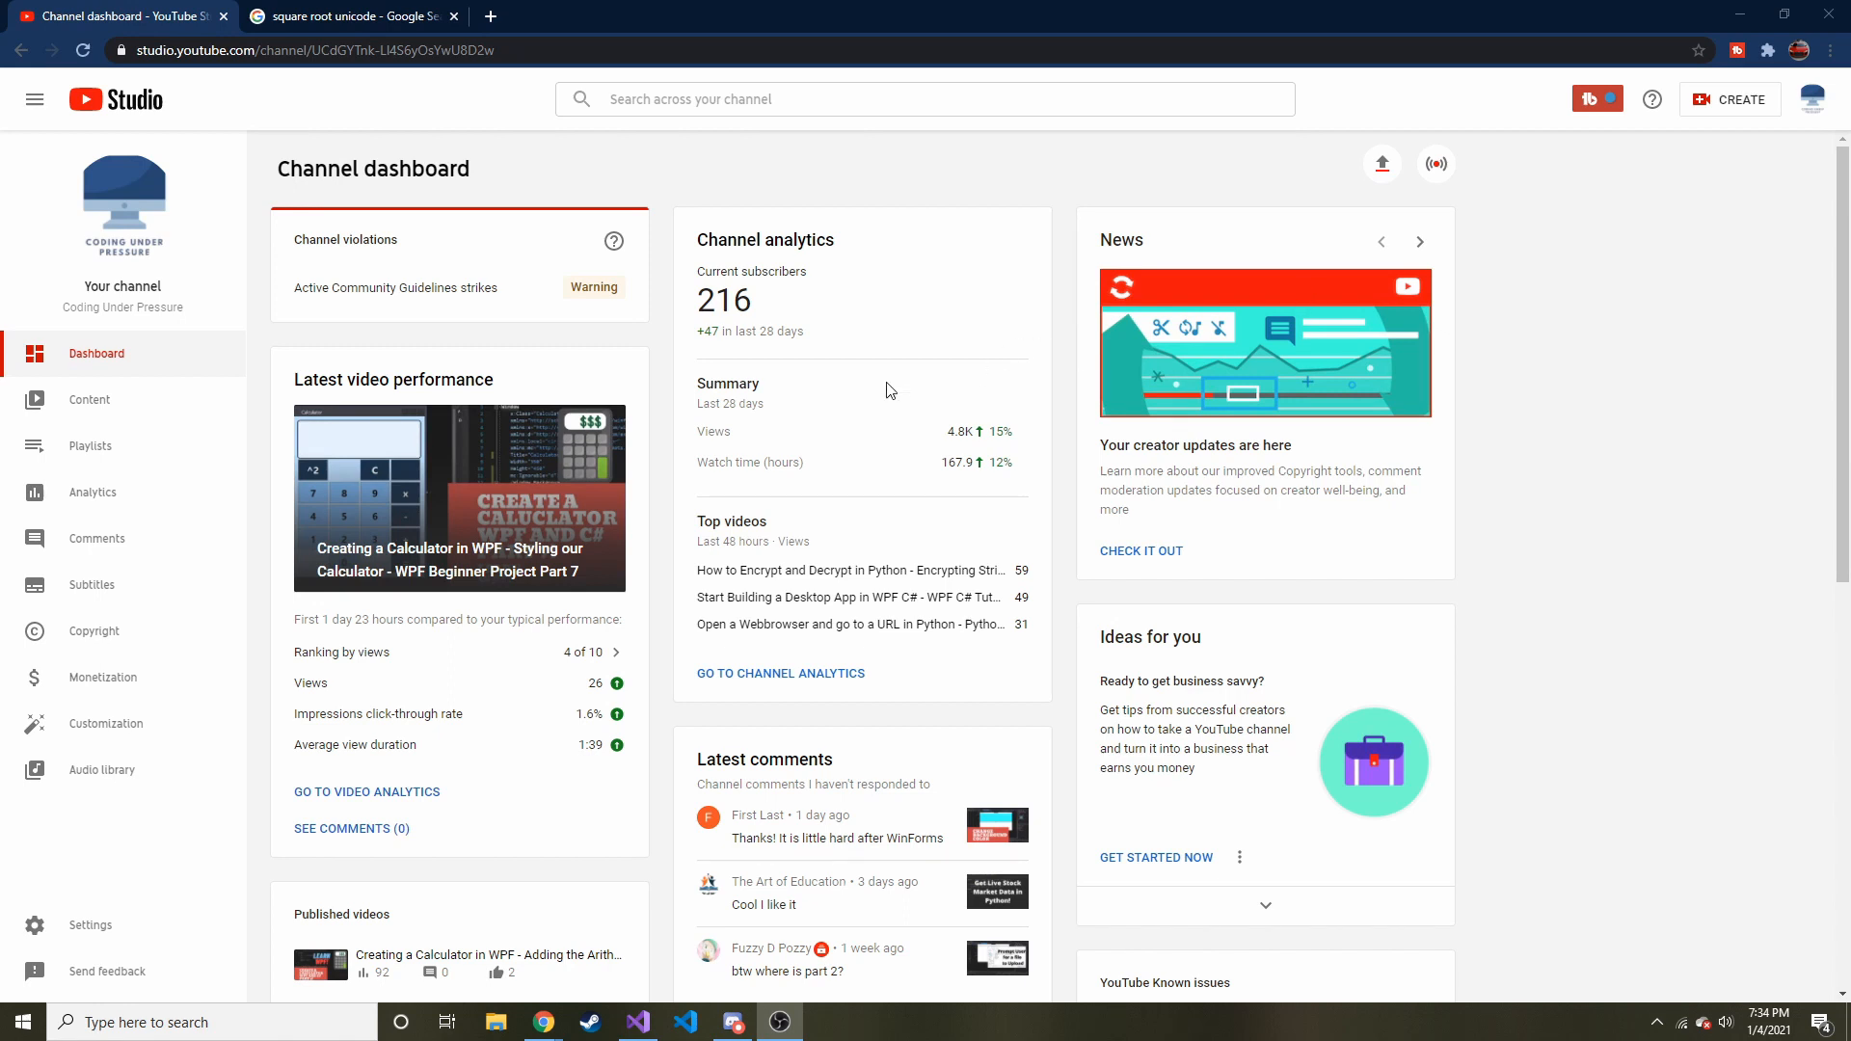
pyautogui.moveTo(493, 590)
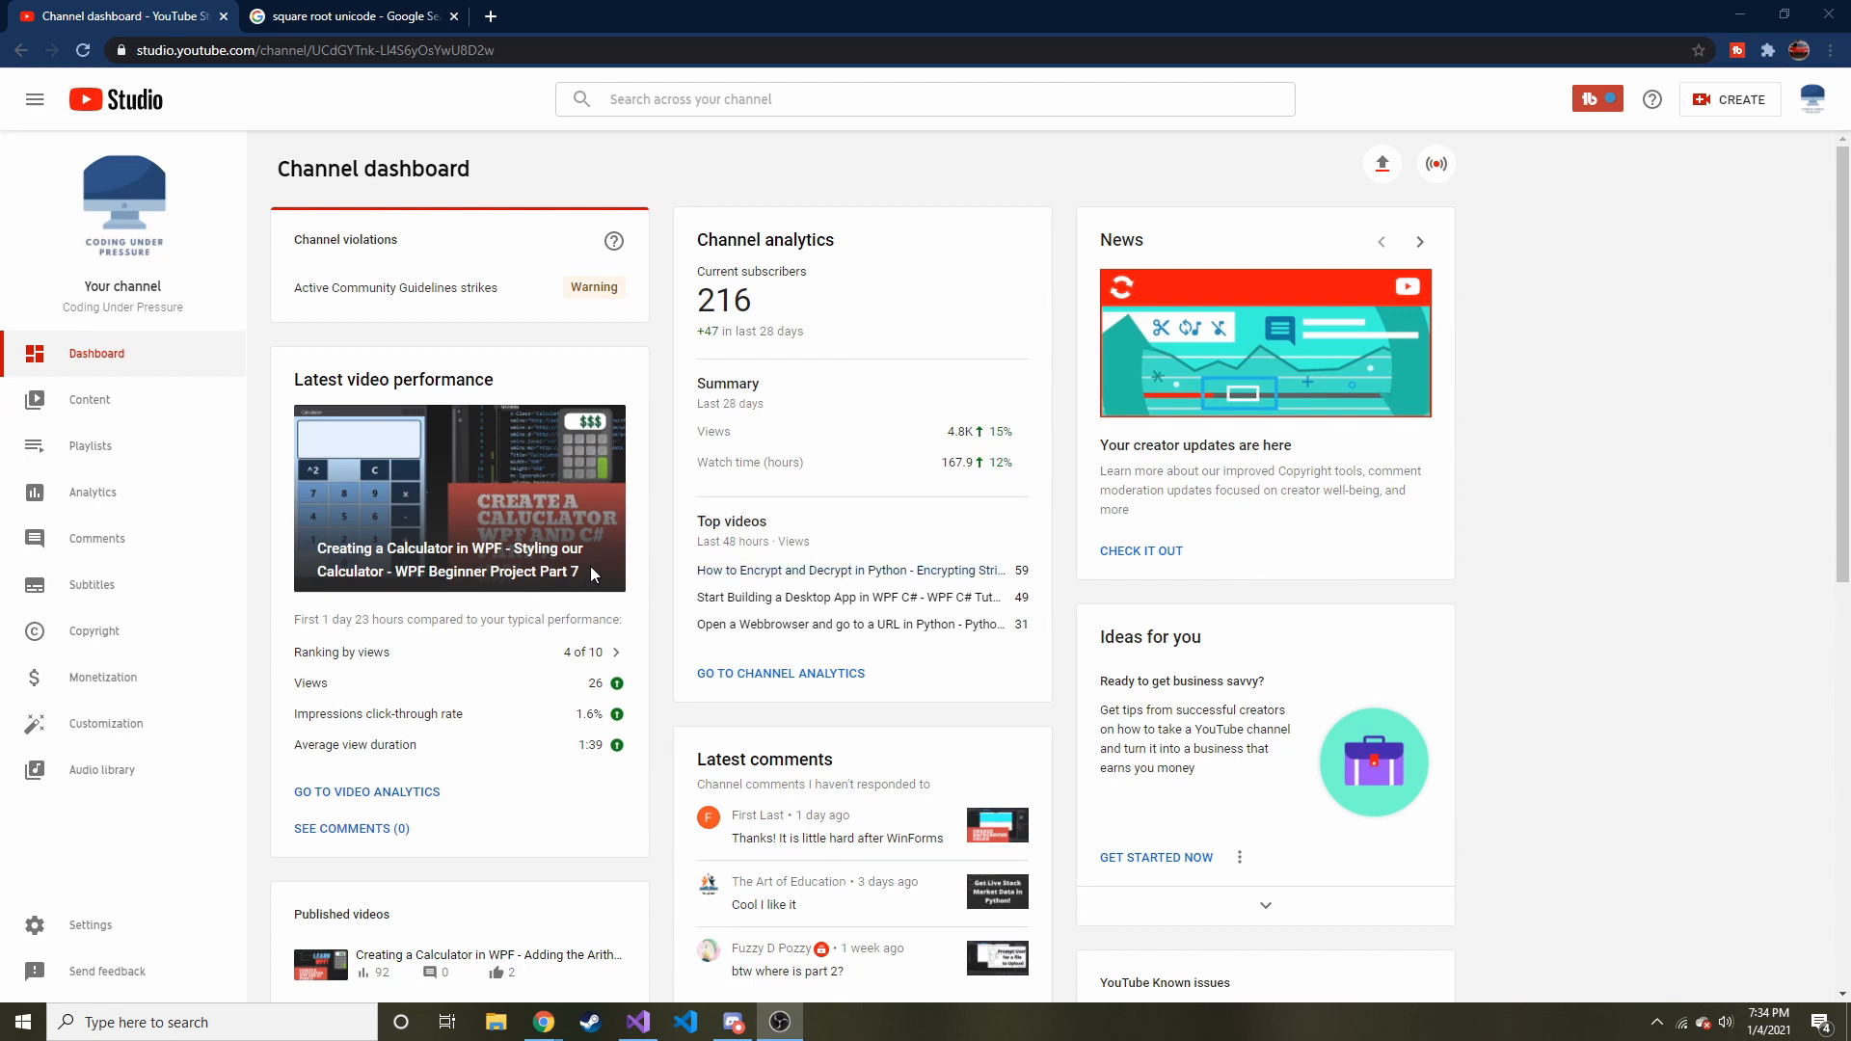
pyautogui.moveTo(633, 862)
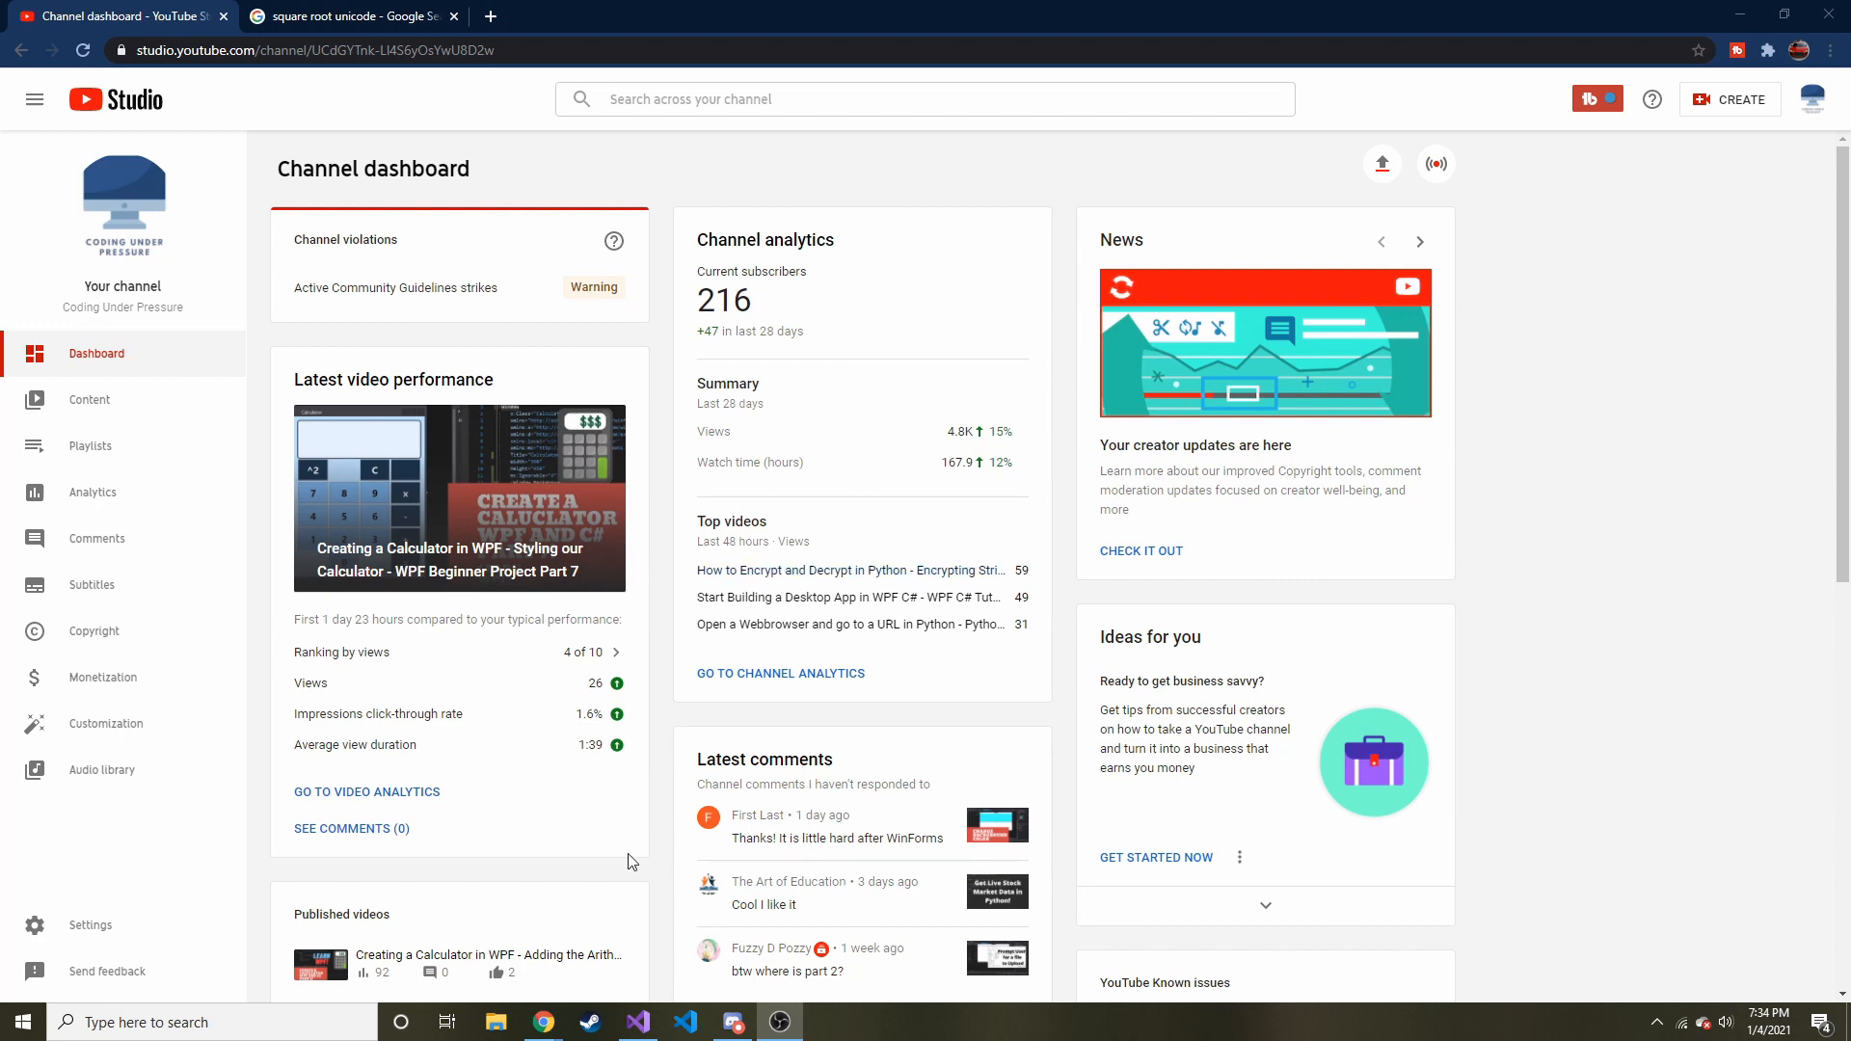
pyautogui.moveTo(640, 1022)
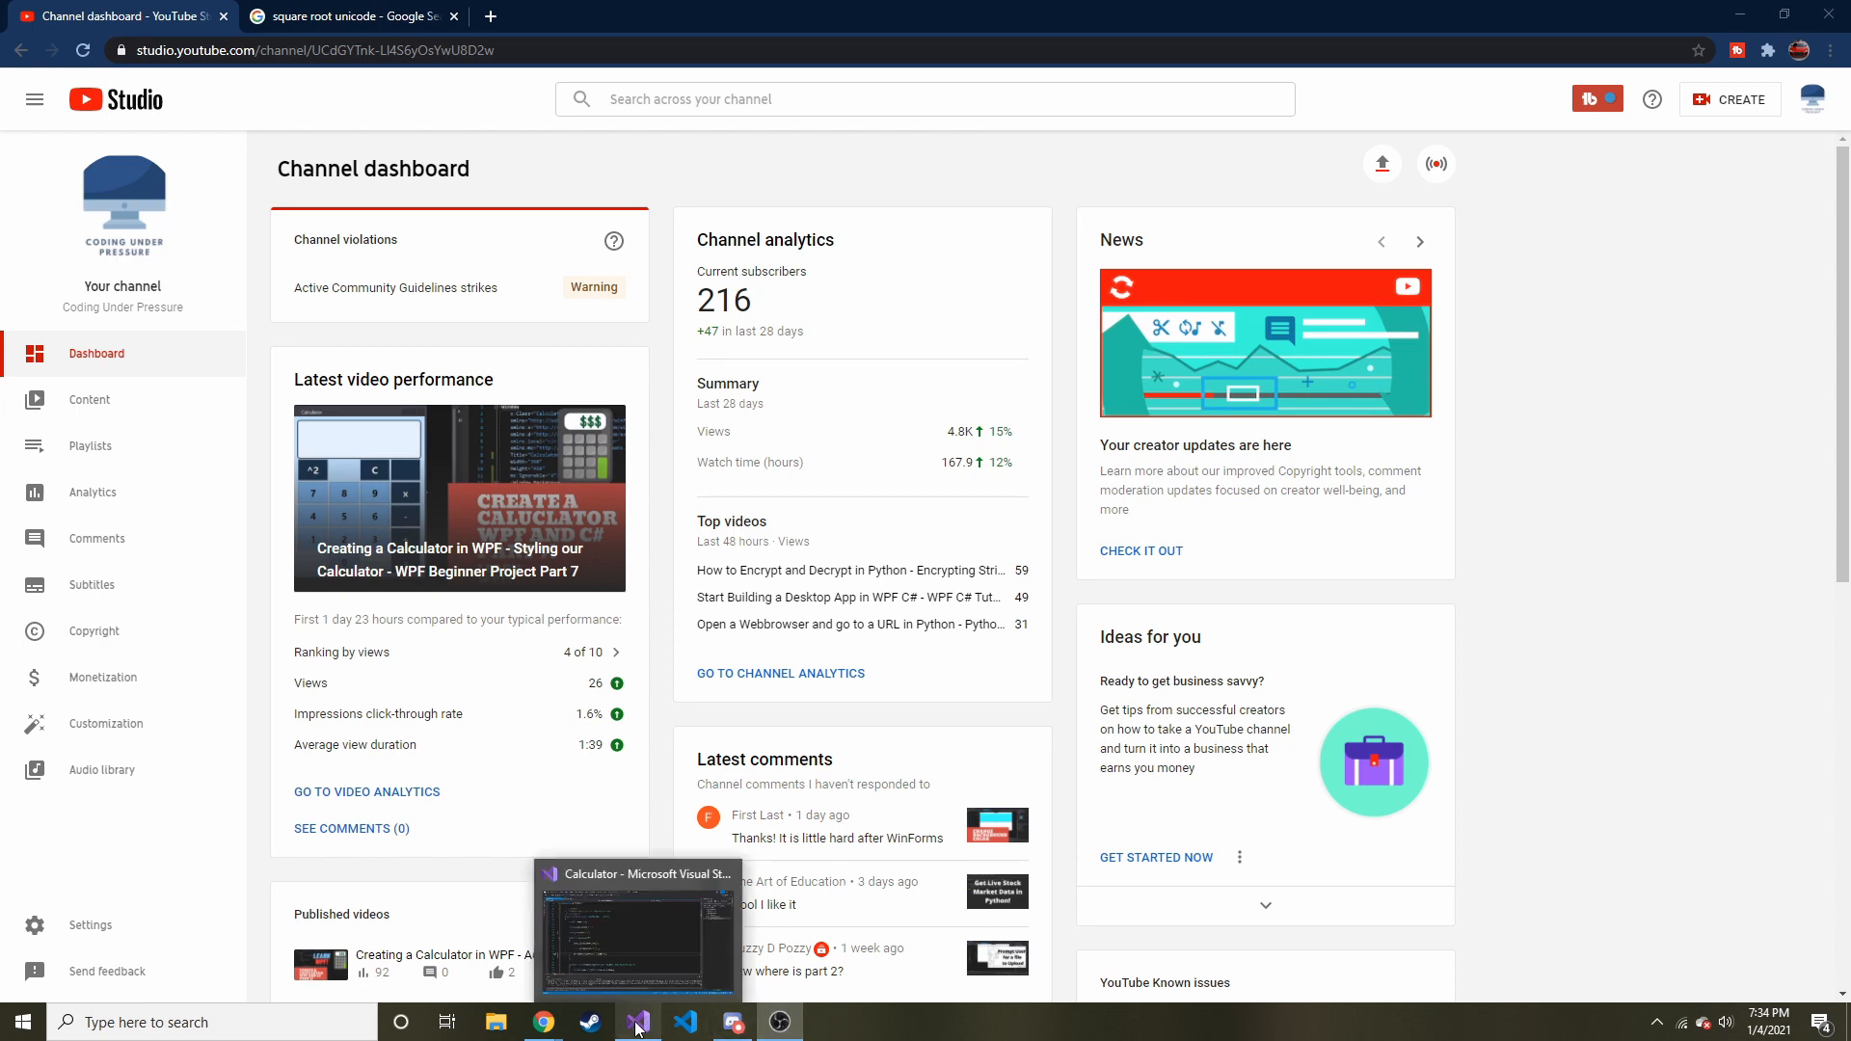
# Step: View MainWindow.xaml's calculator grid markup to find the empty button slots
pyautogui.click(637, 1022)
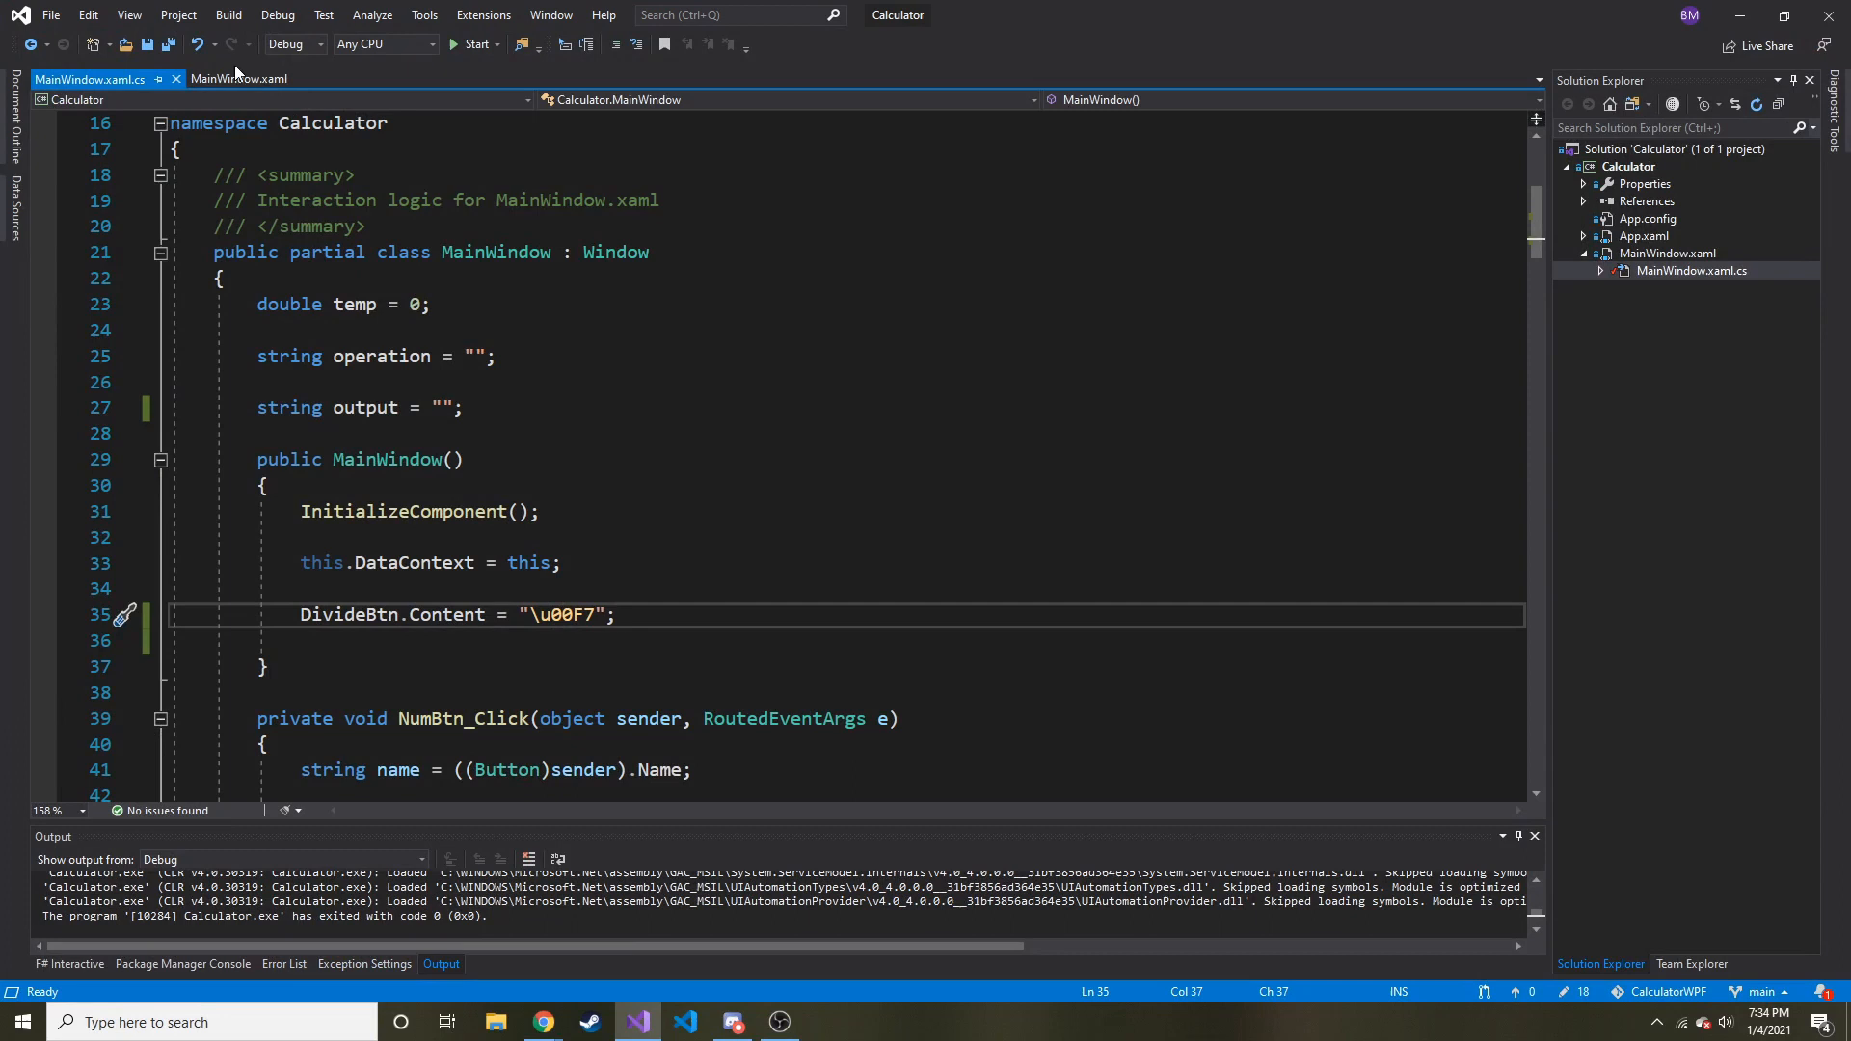
pyautogui.click(239, 79)
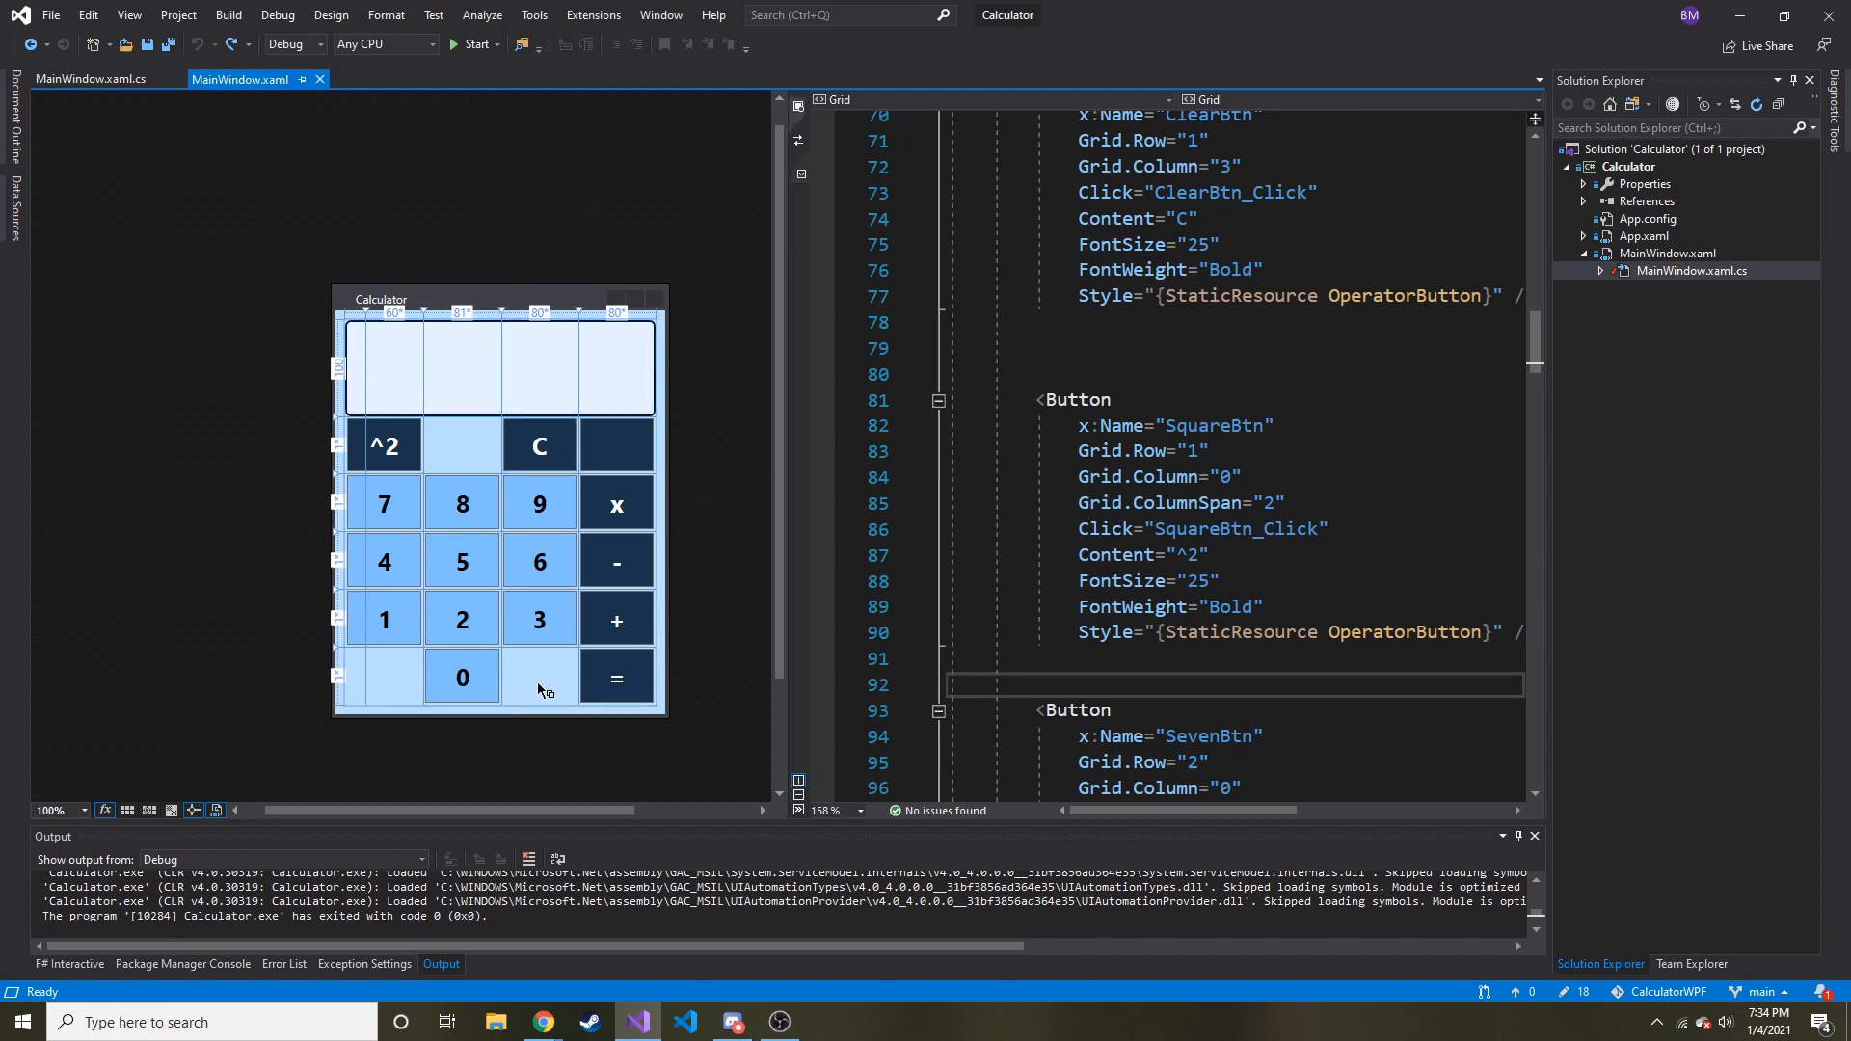
pyautogui.moveTo(463, 445)
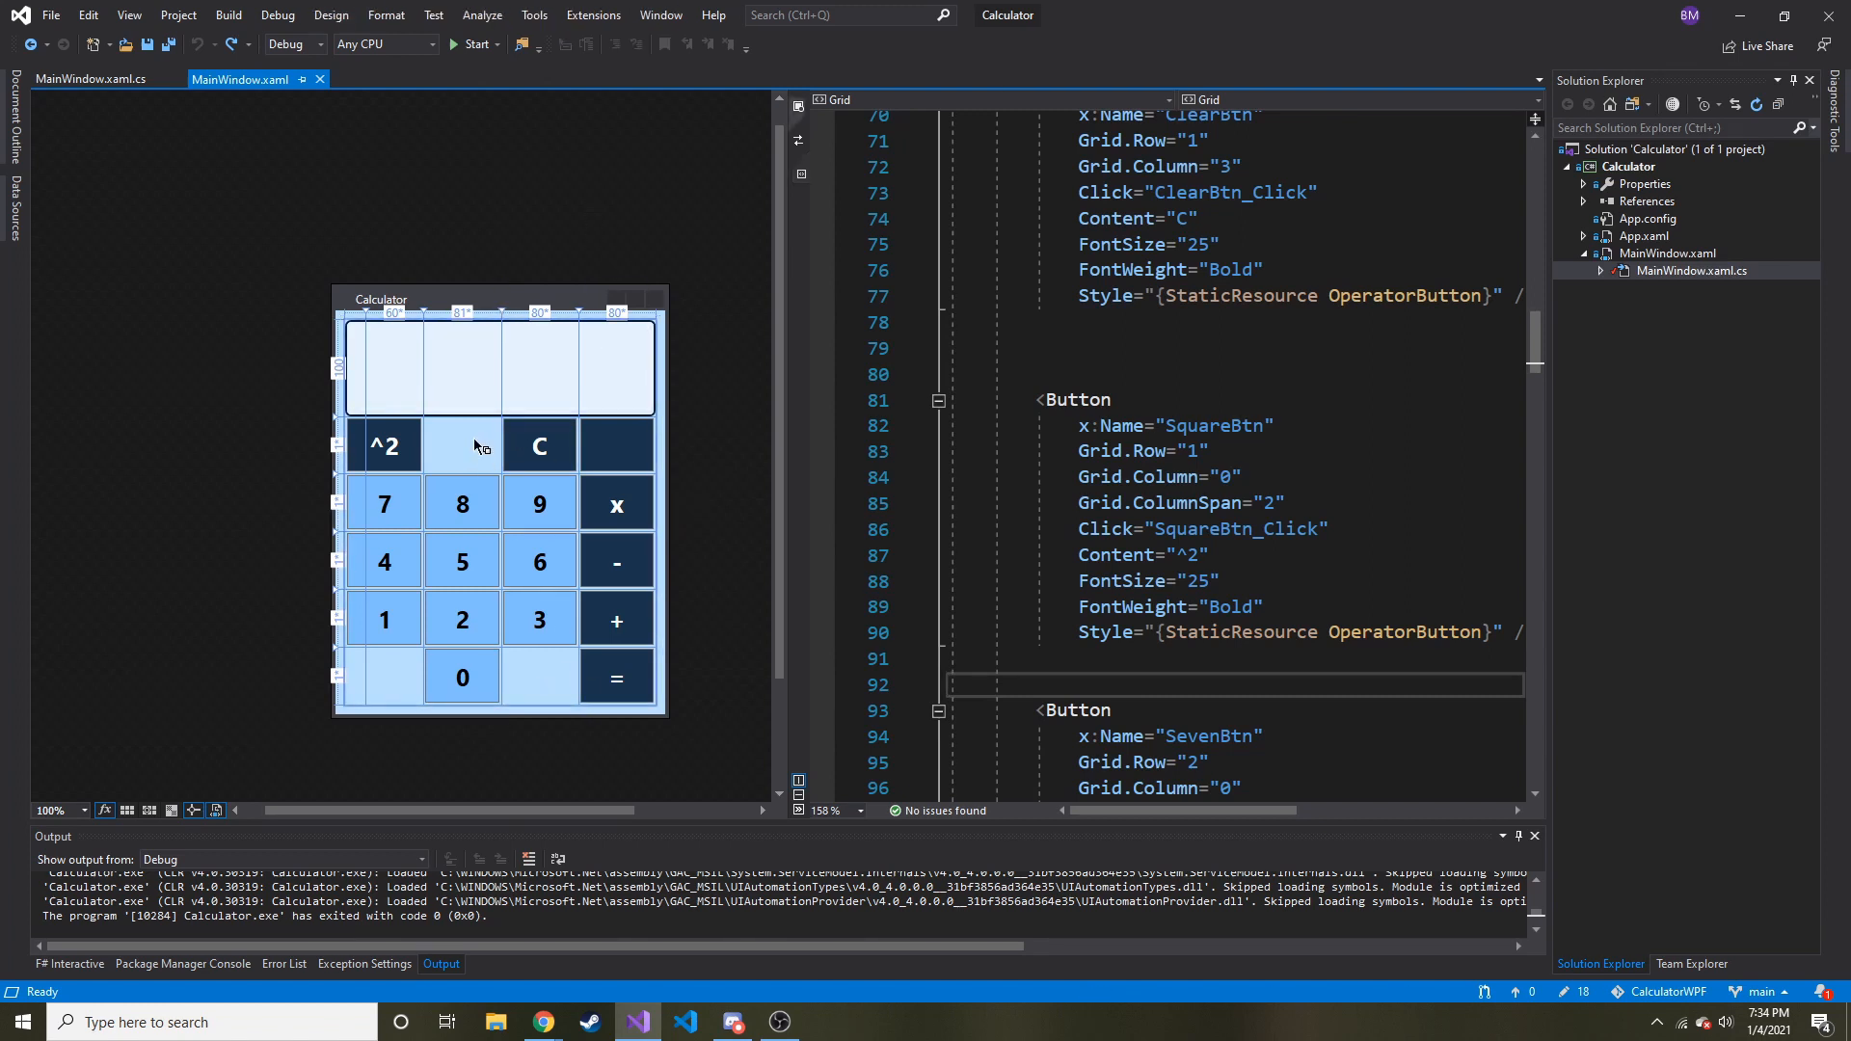
pyautogui.moveTo(492, 459)
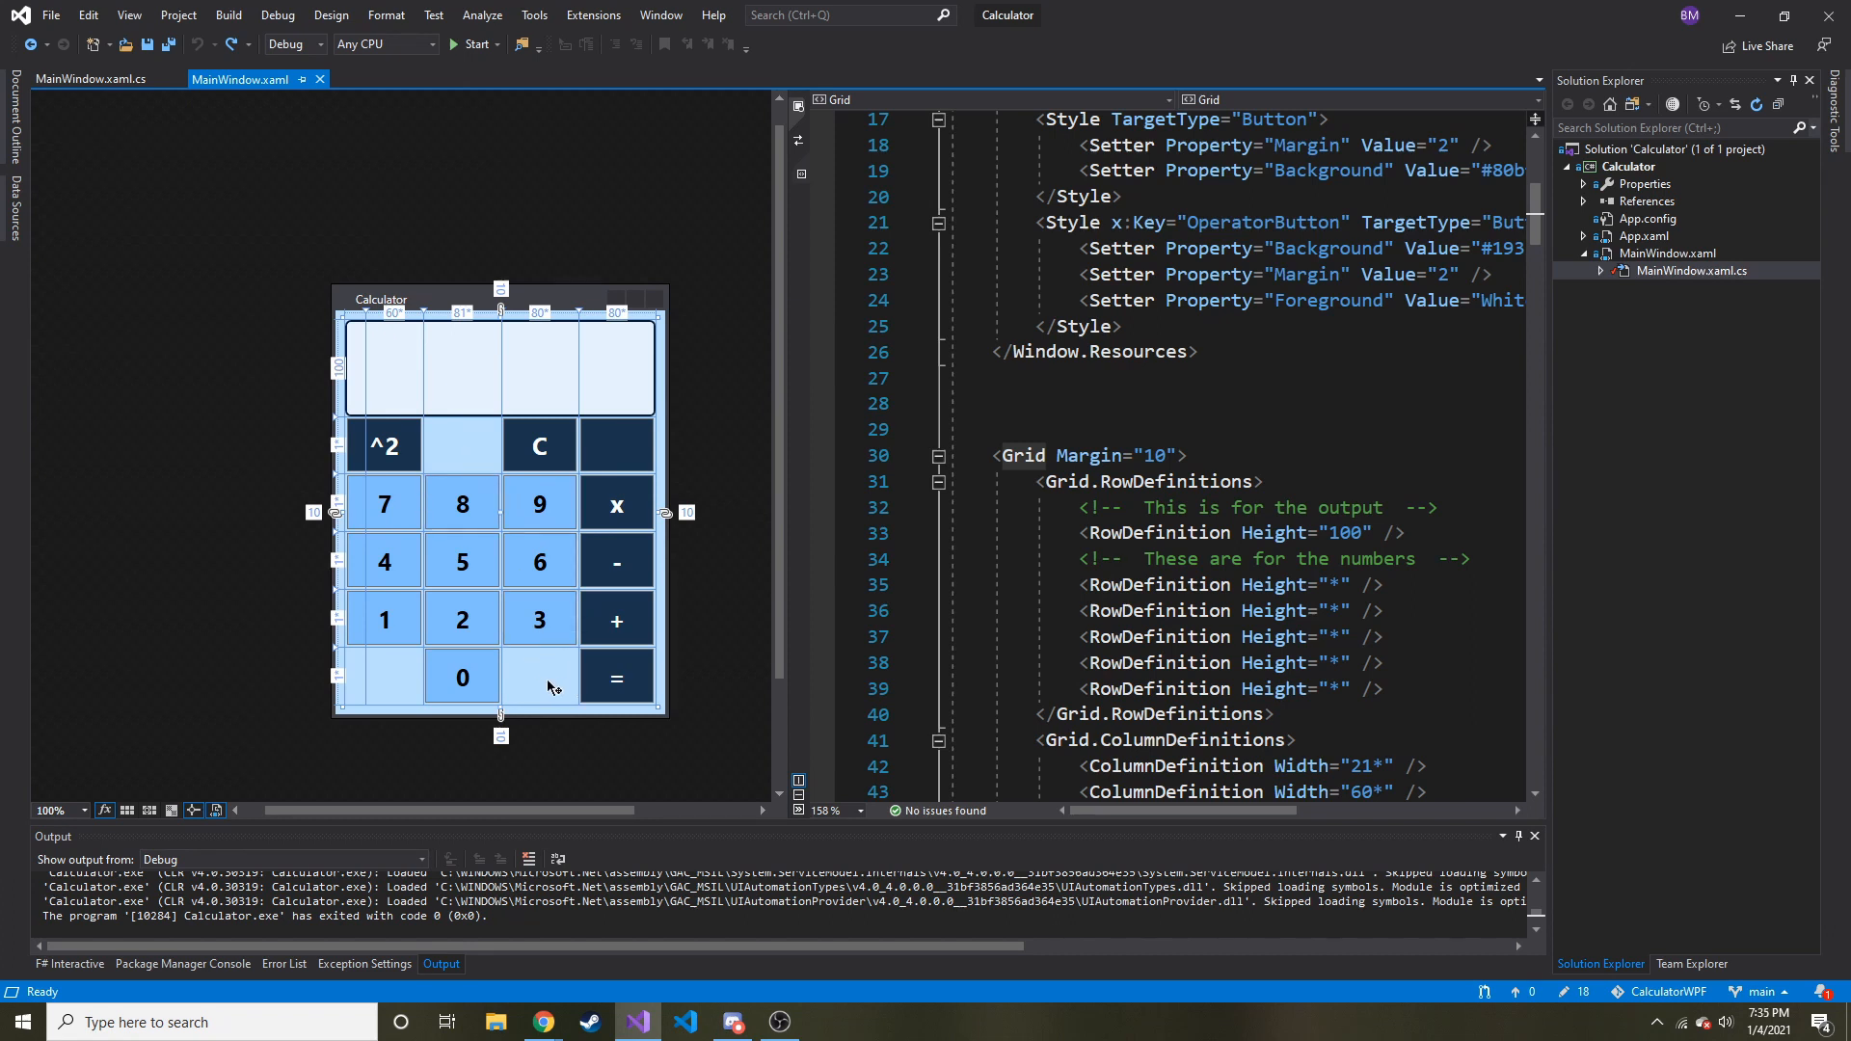
pyautogui.moveTo(471, 430)
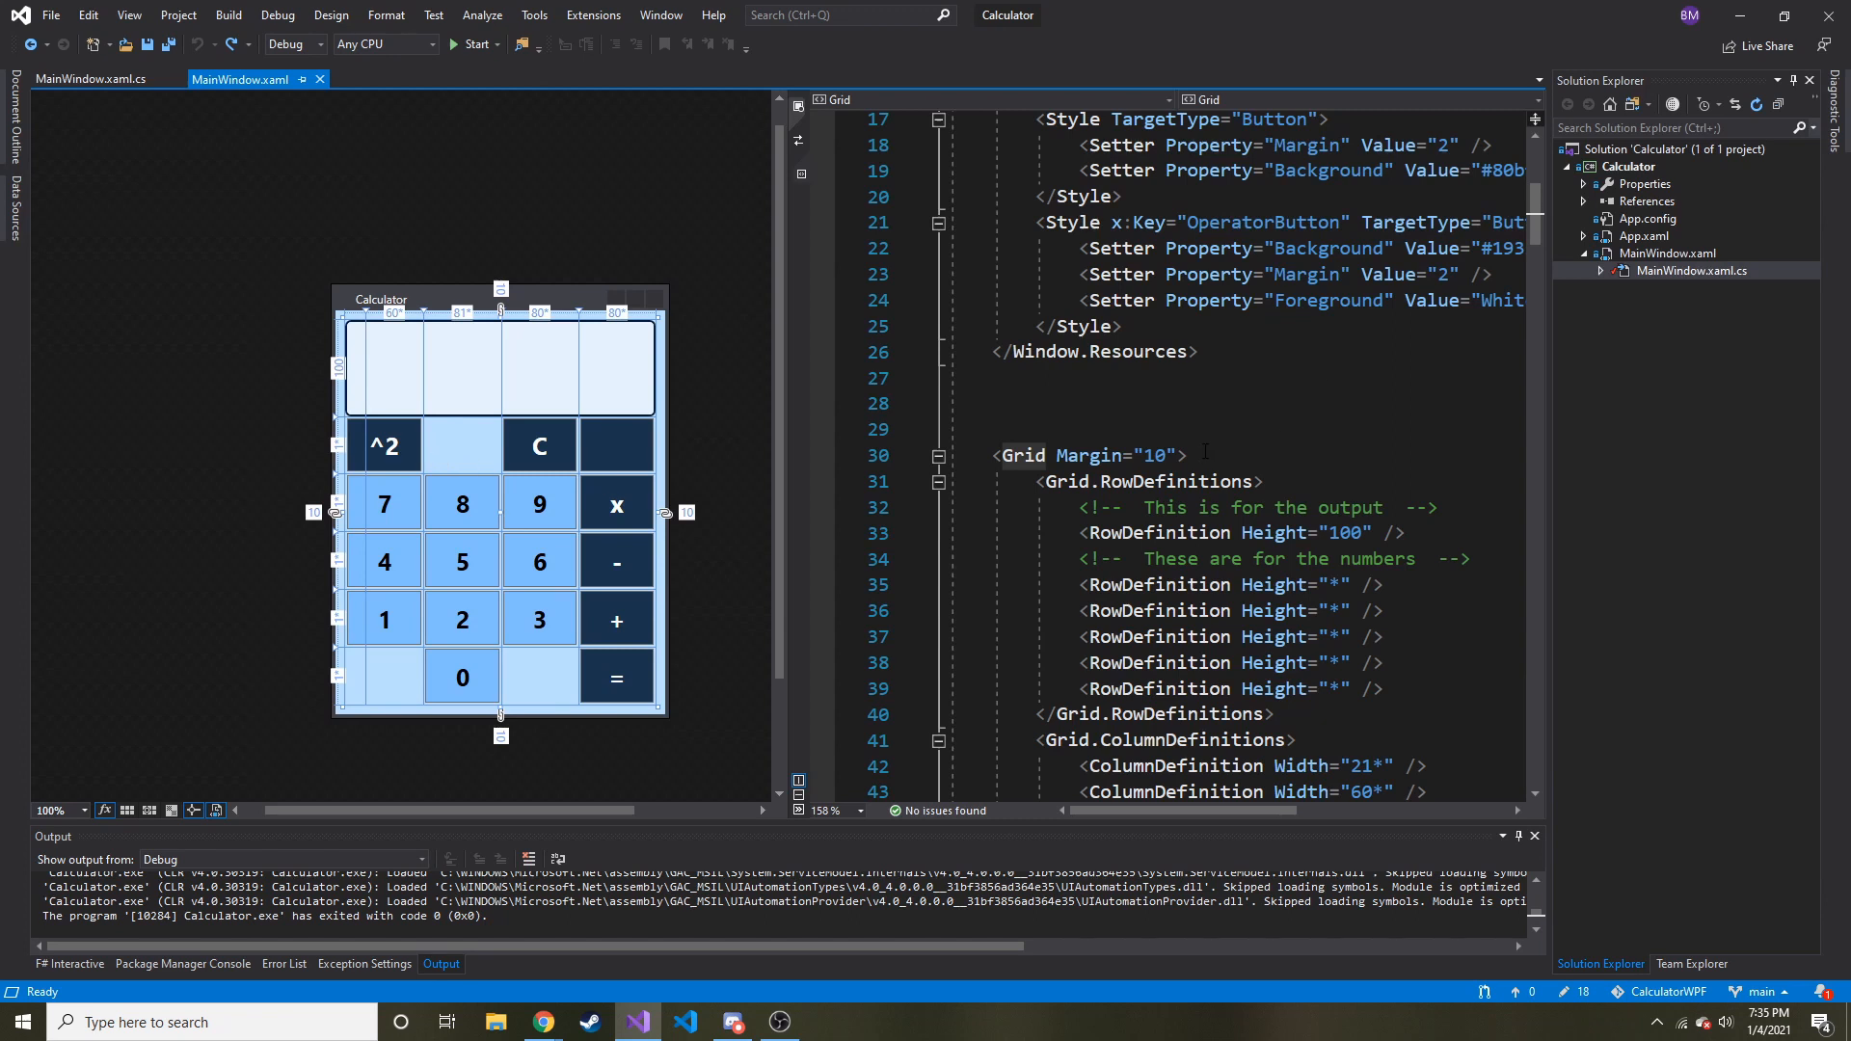
pyautogui.scroll(-3)
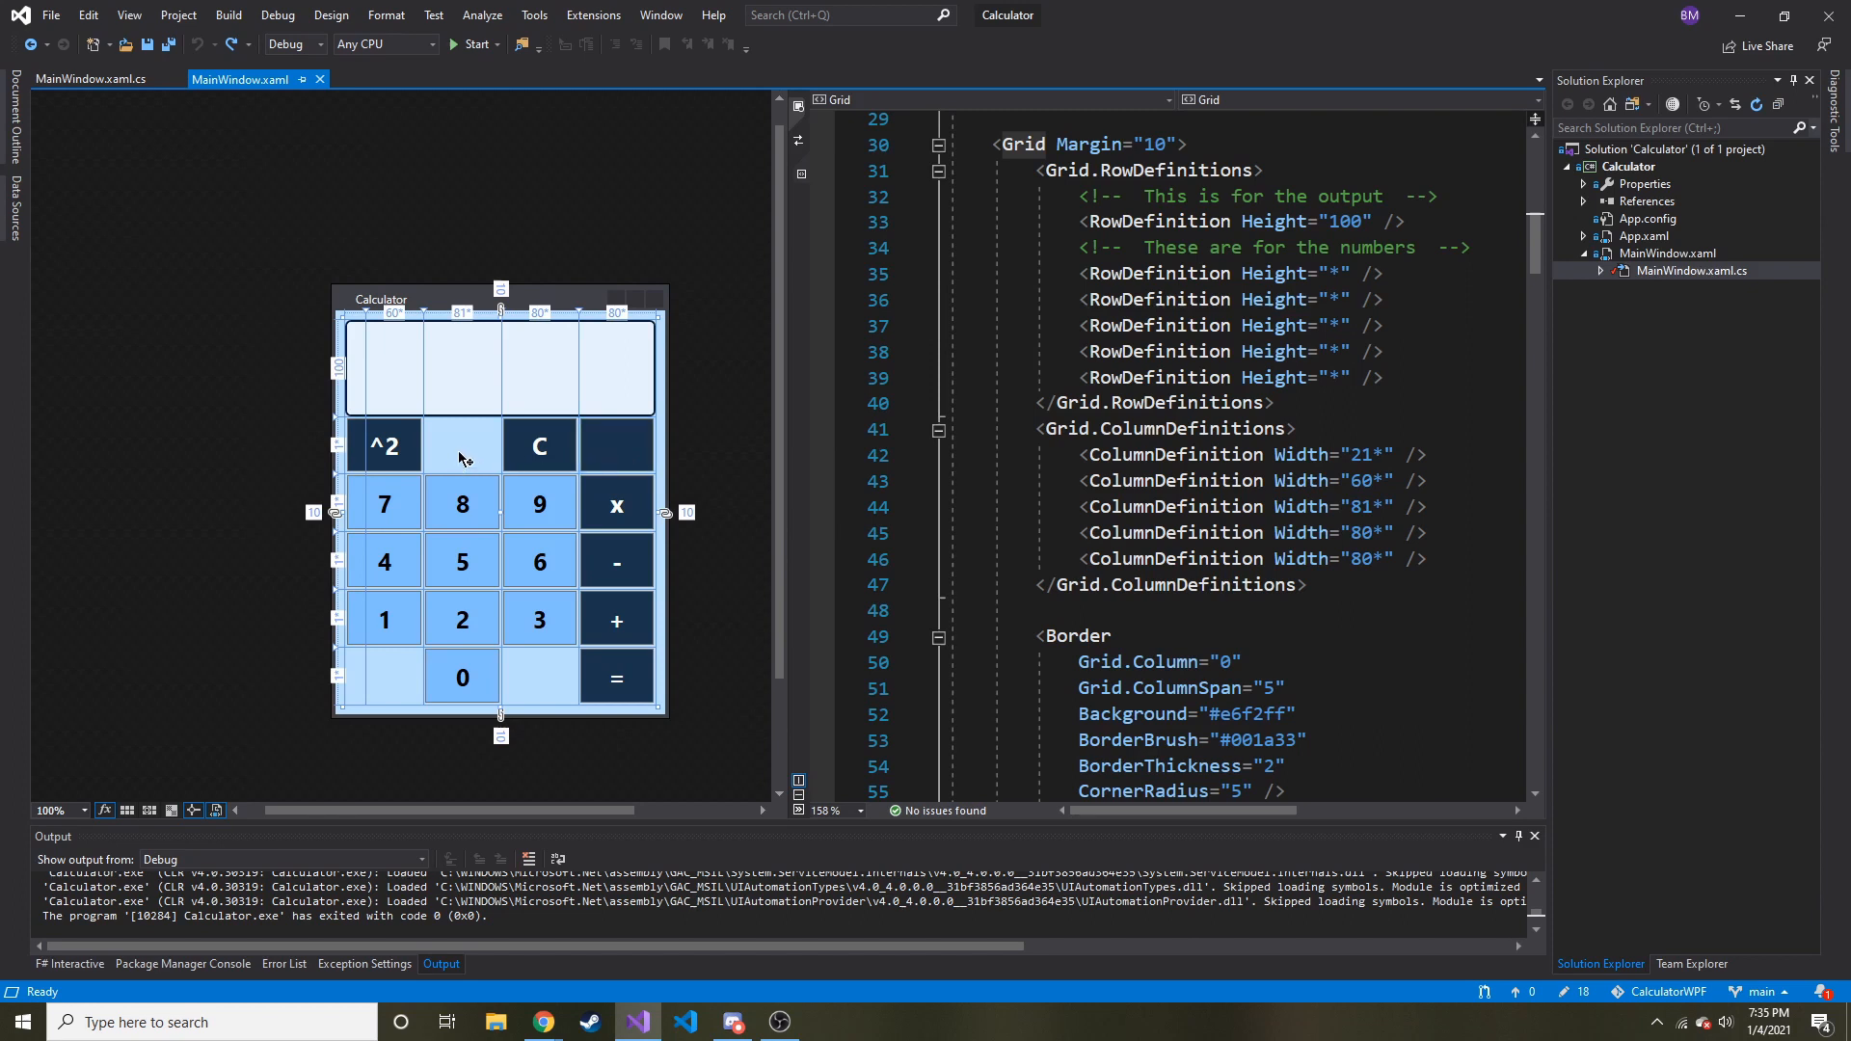
pyautogui.moveTo(614, 434)
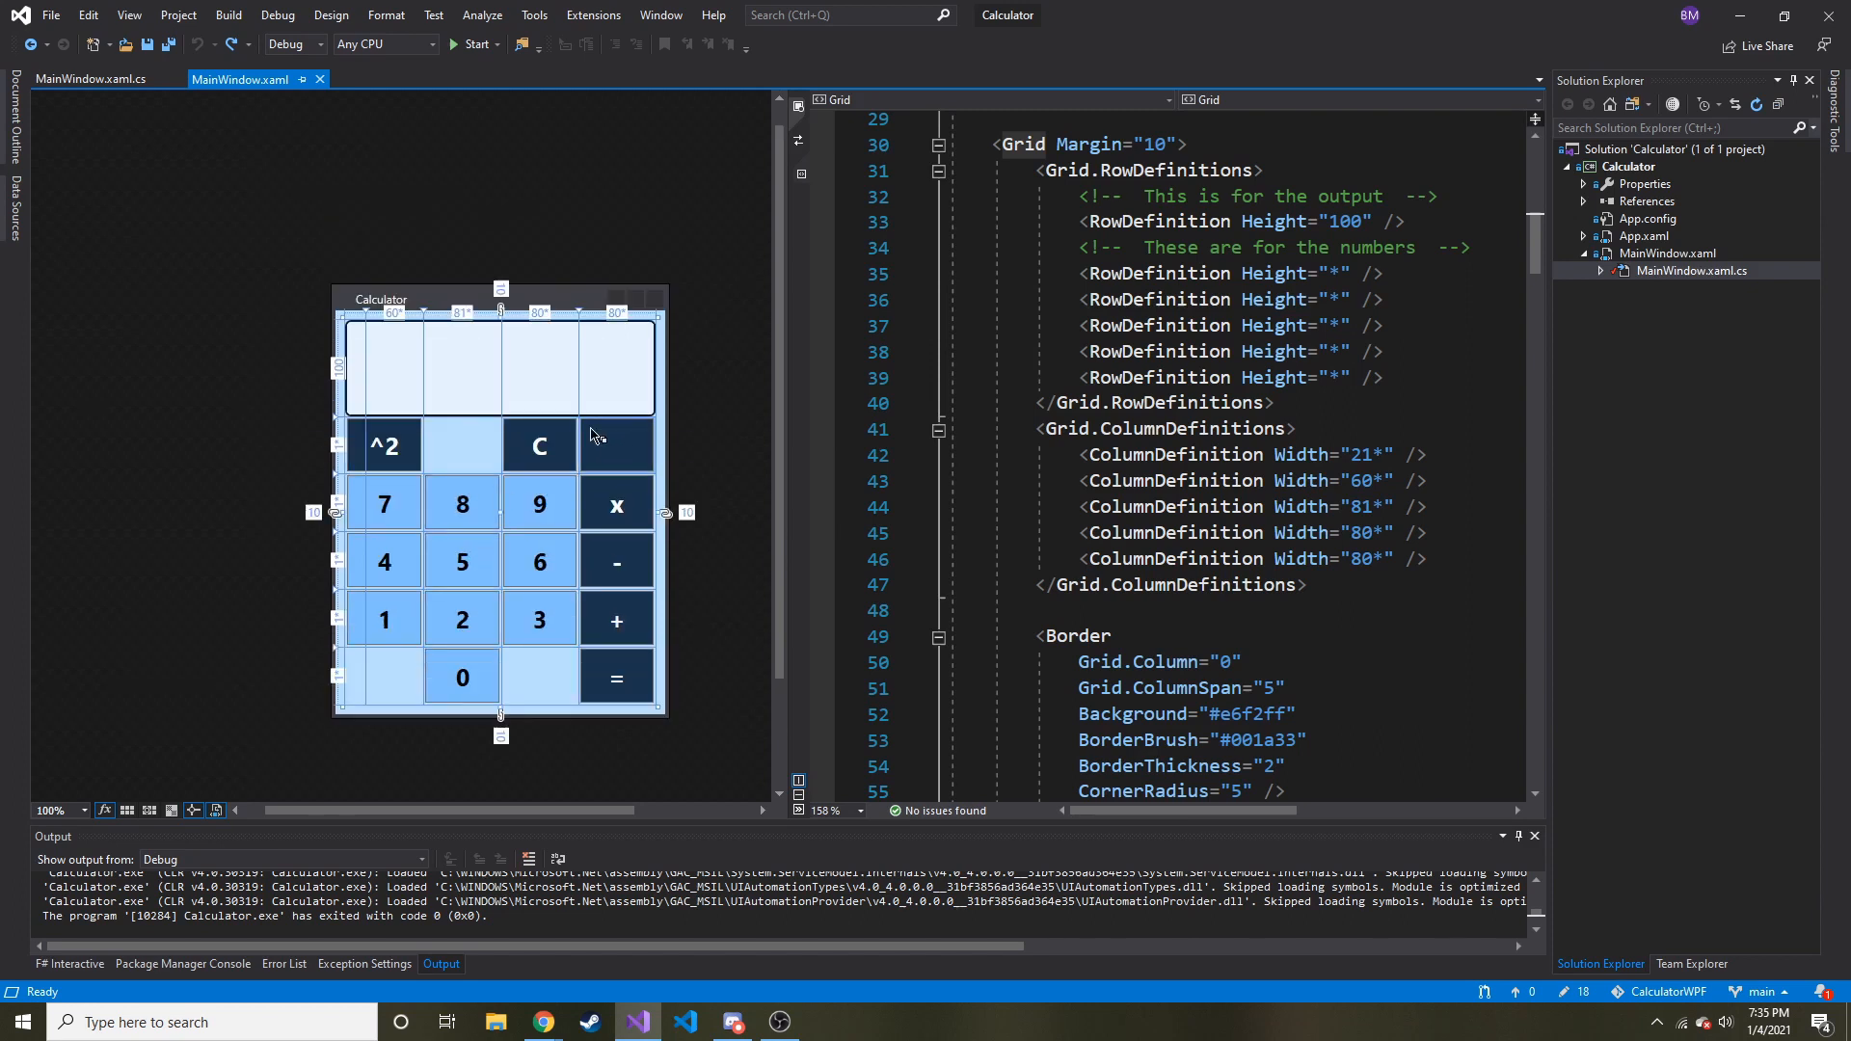
pyautogui.moveTo(542, 1022)
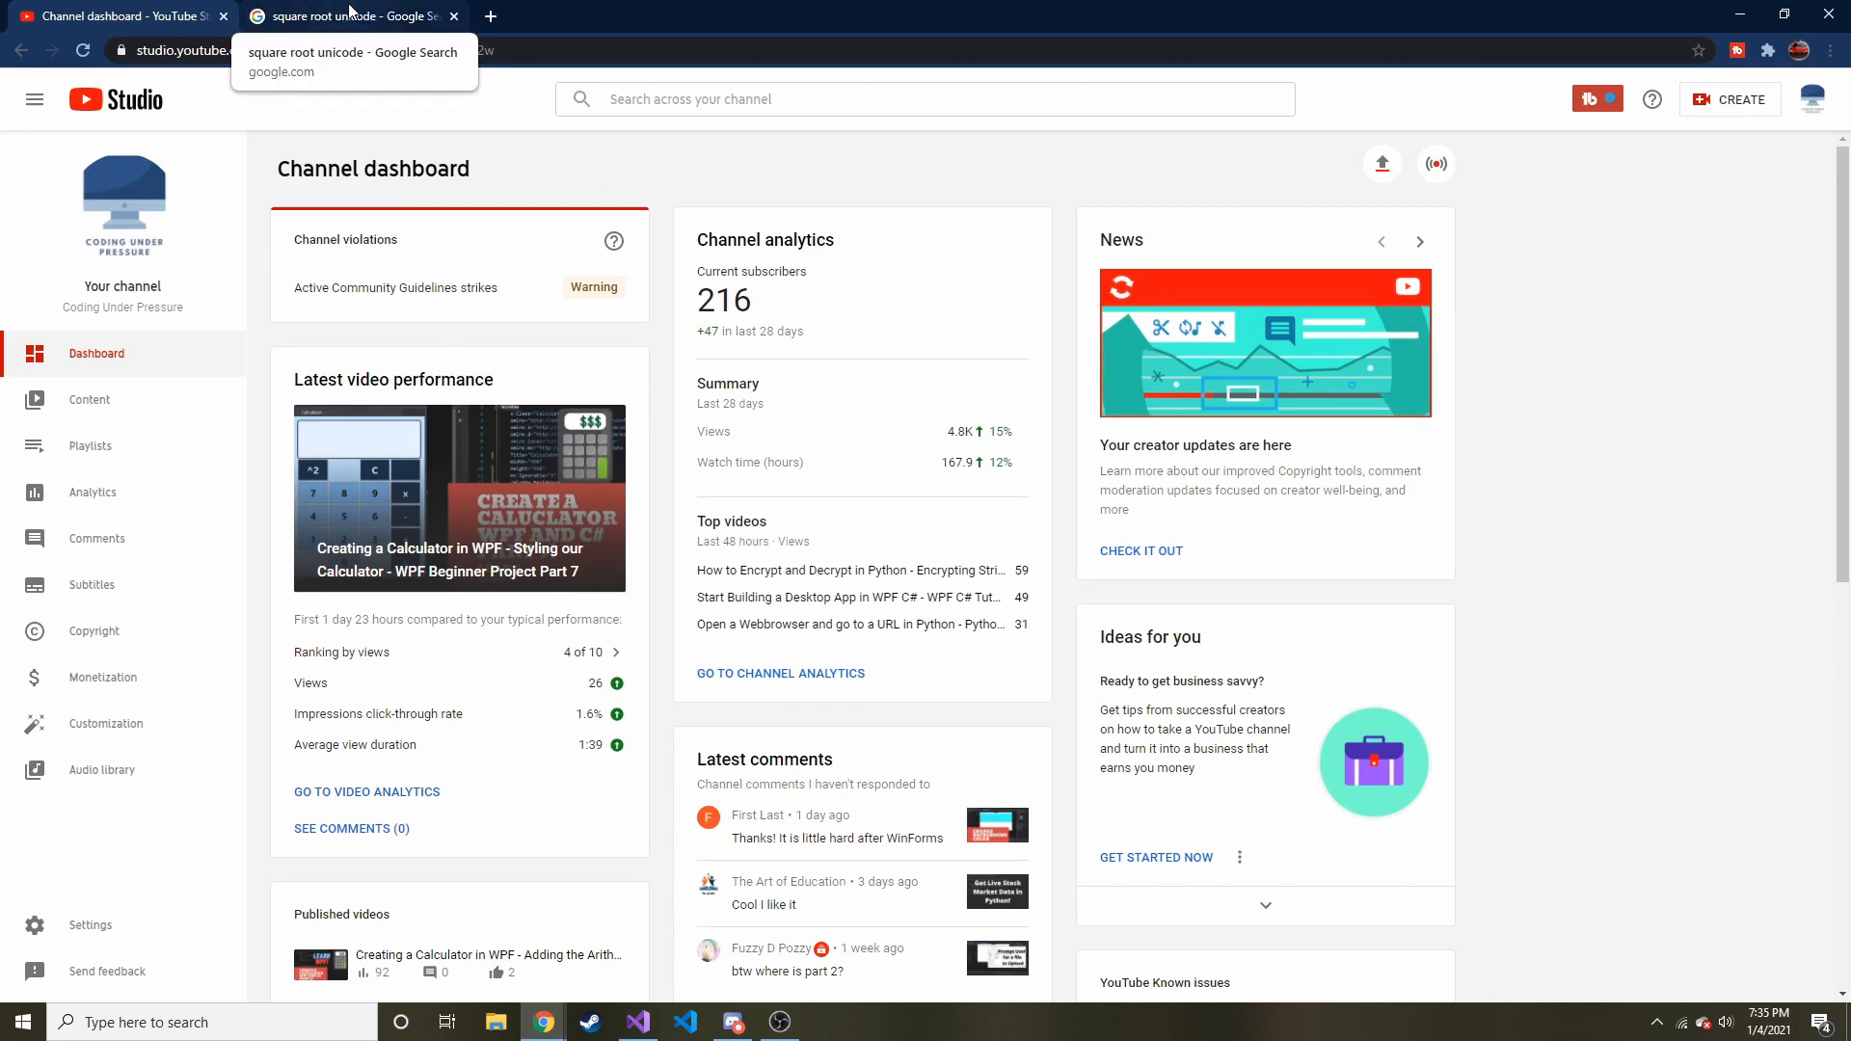
# Step: Read the Google result giving the square root character as U+221A
pyautogui.click(355, 15)
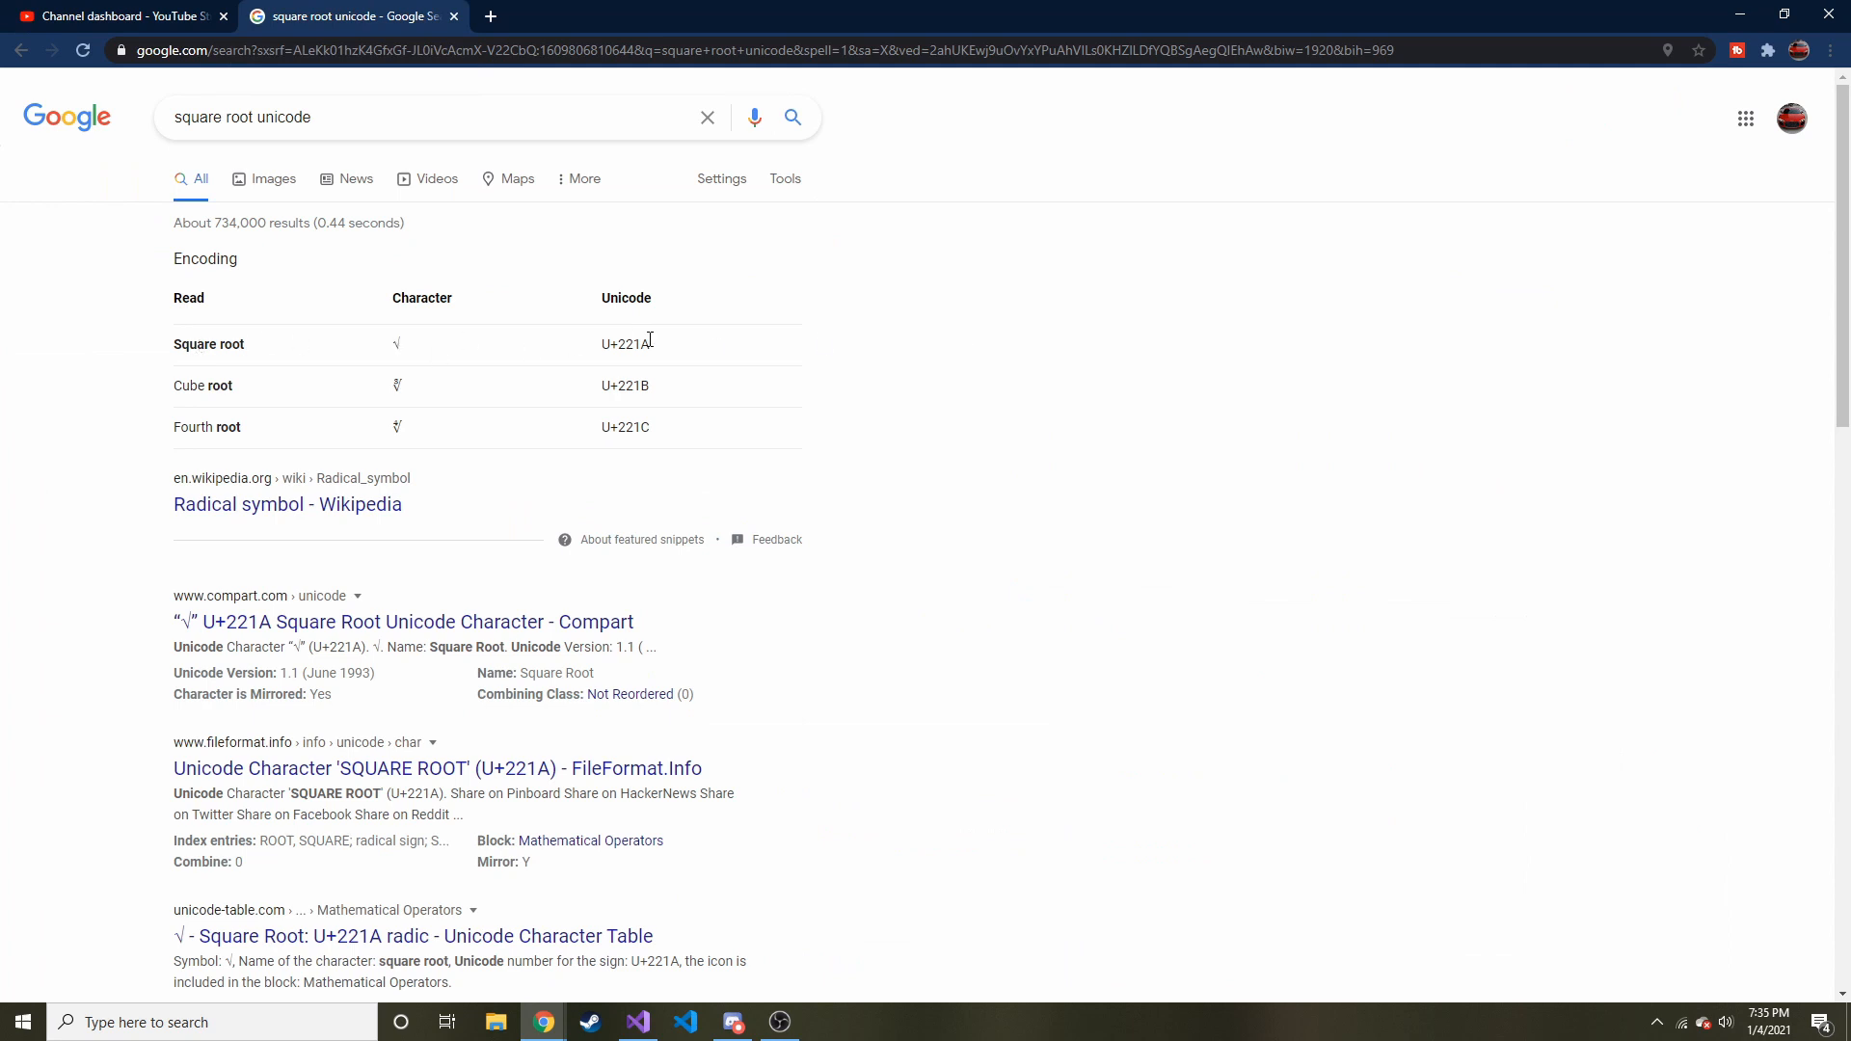
pyautogui.moveTo(201, 151)
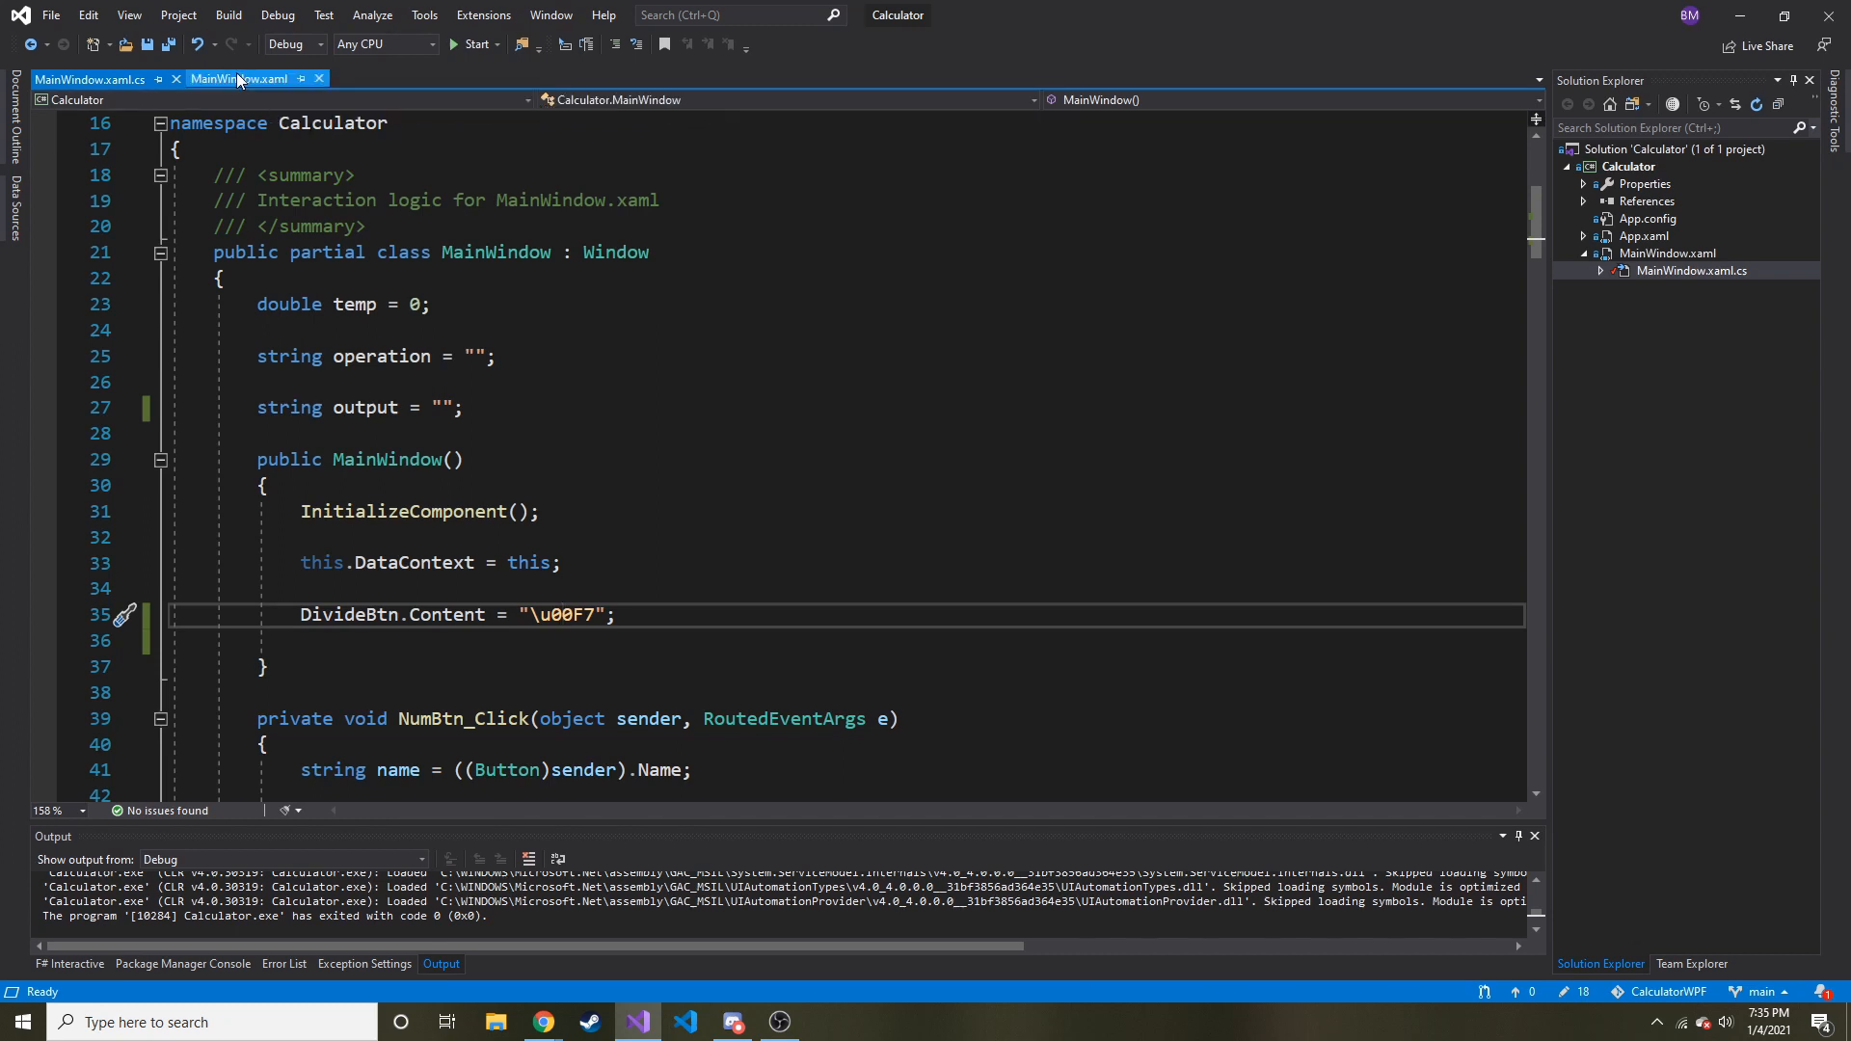
# Step: Duplicate the ClearBtn markup block below it in MainWindow.xaml for a new button
pyautogui.click(239, 77)
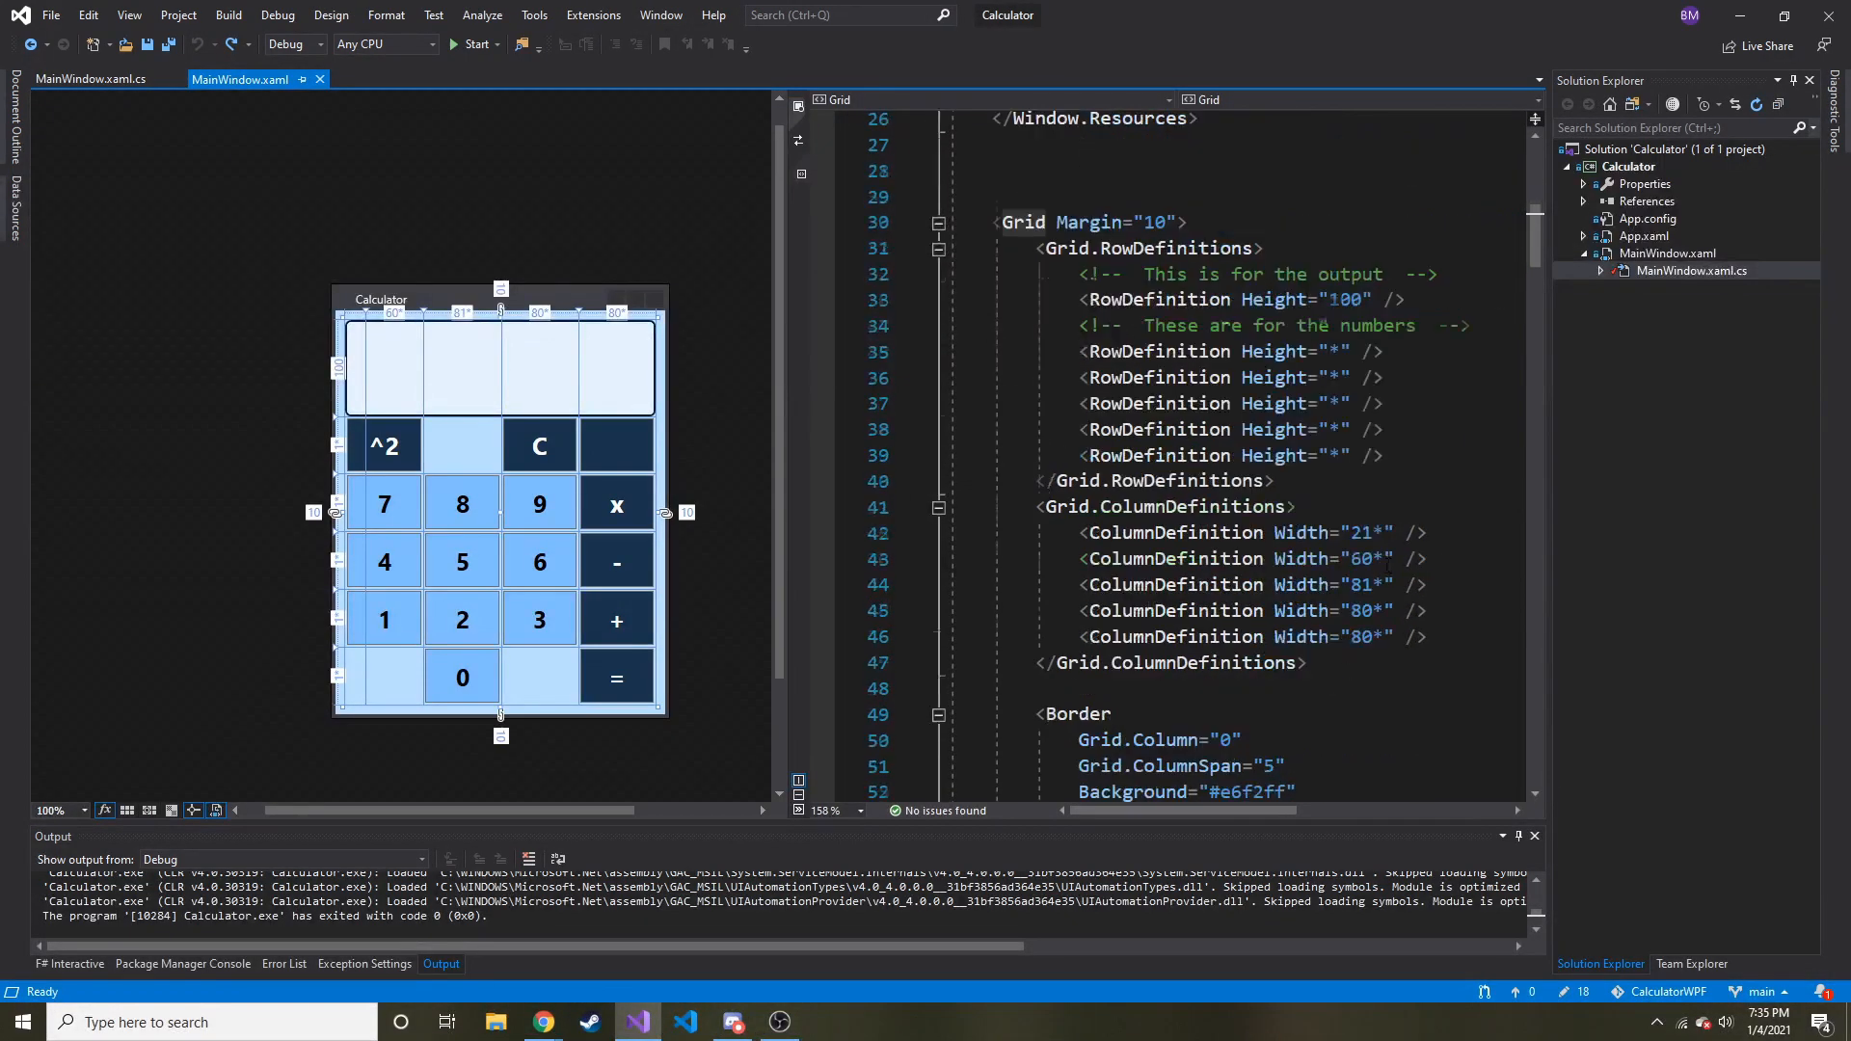
pyautogui.scroll(-3)
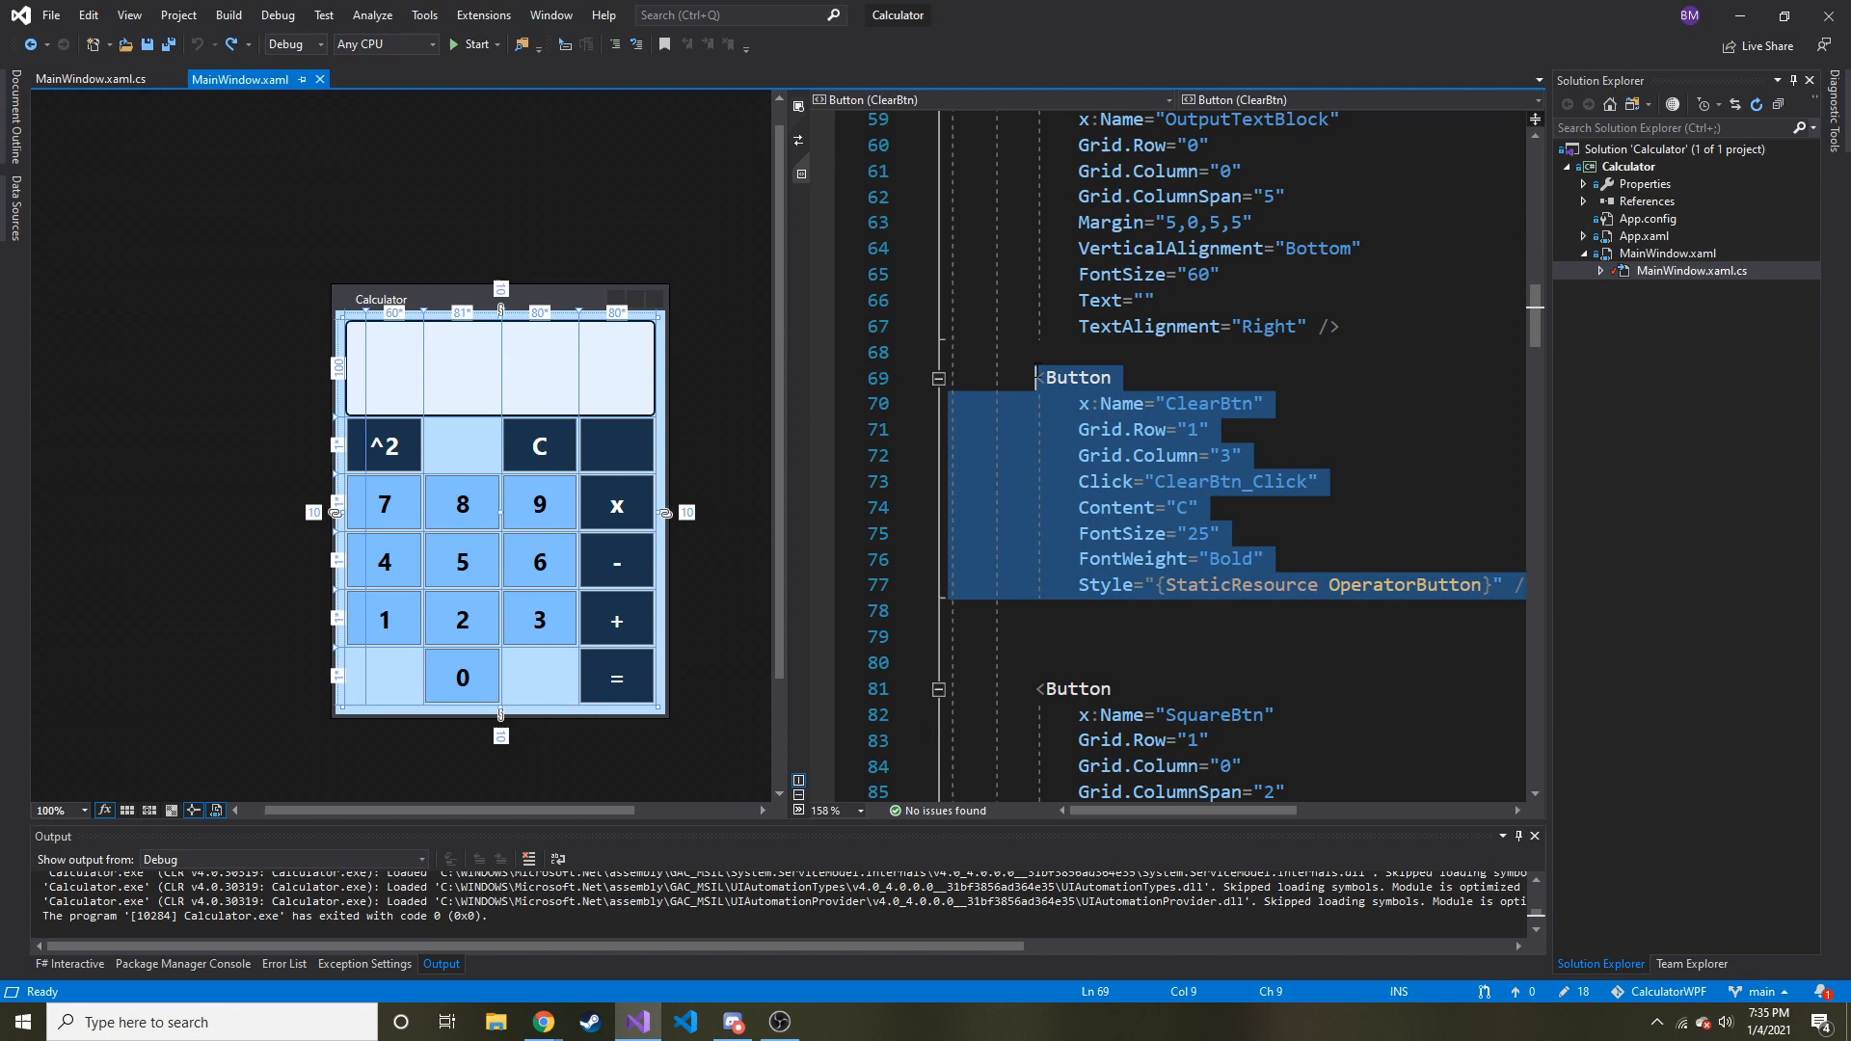
pyautogui.click(1180, 637)
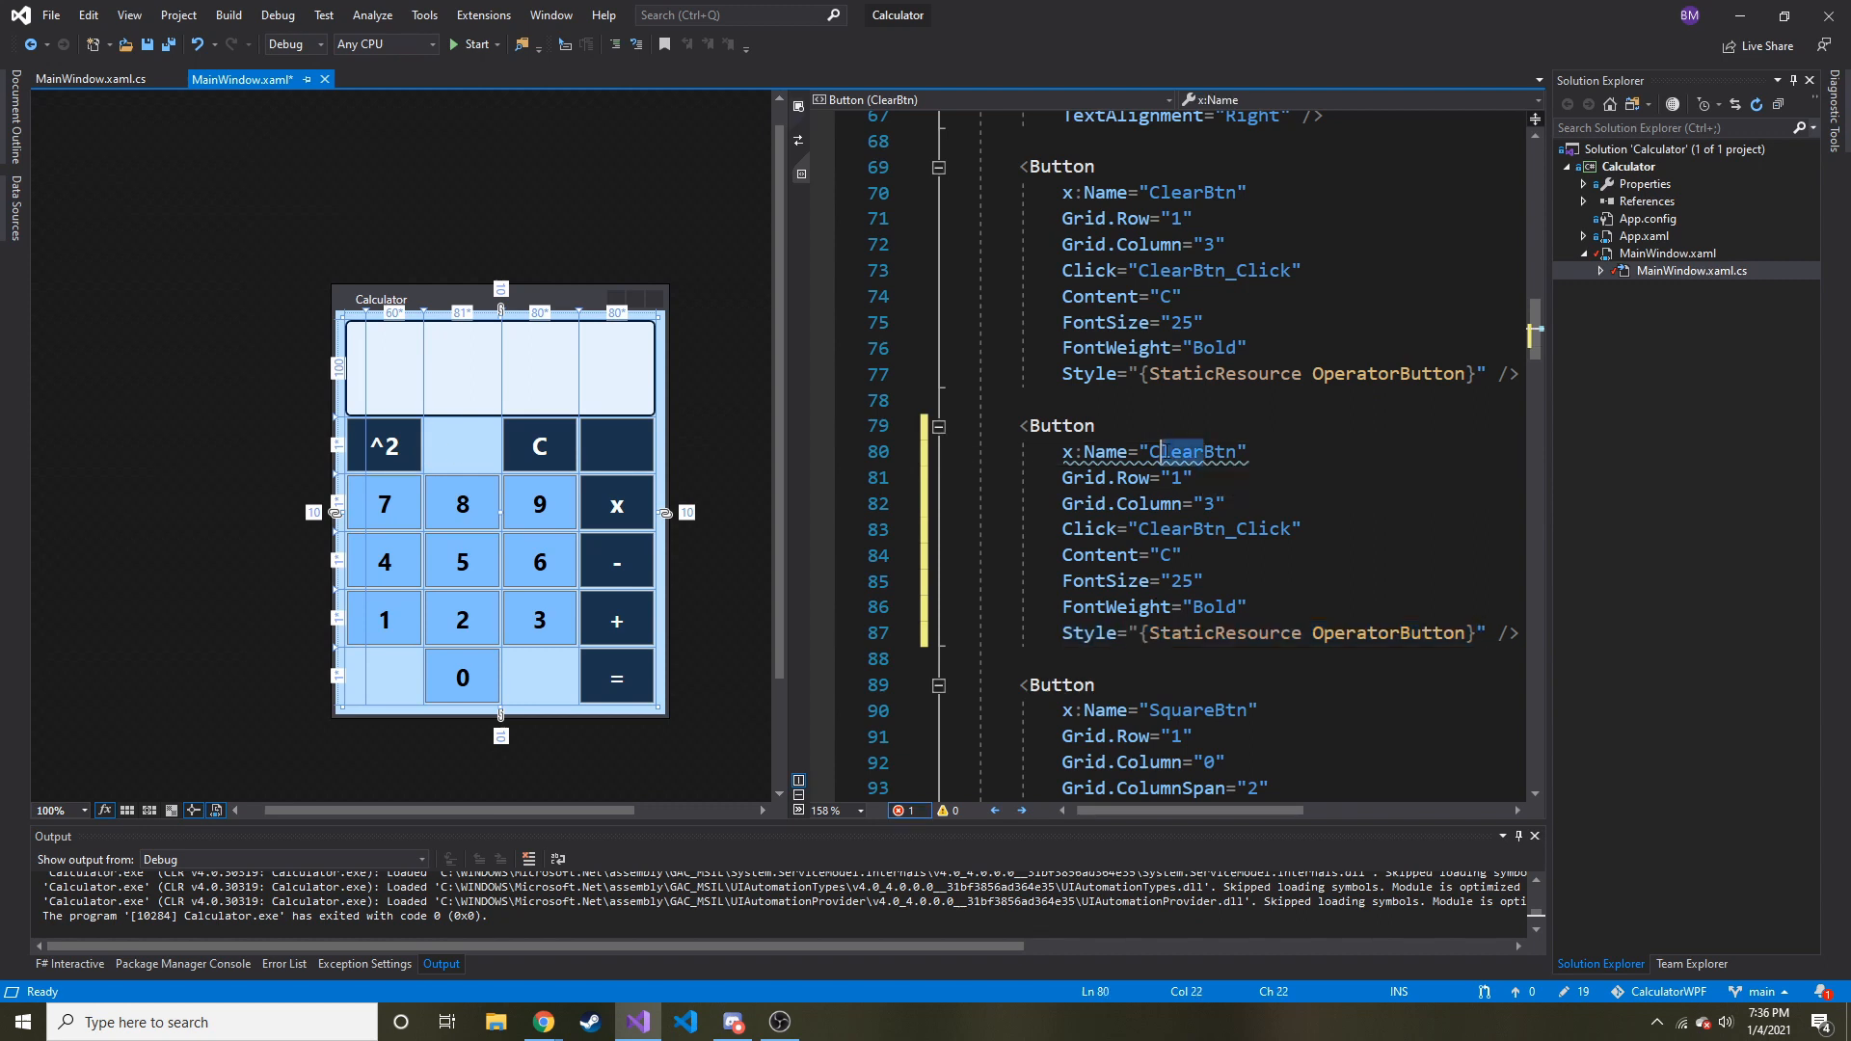
pyautogui.write('SDBtn')
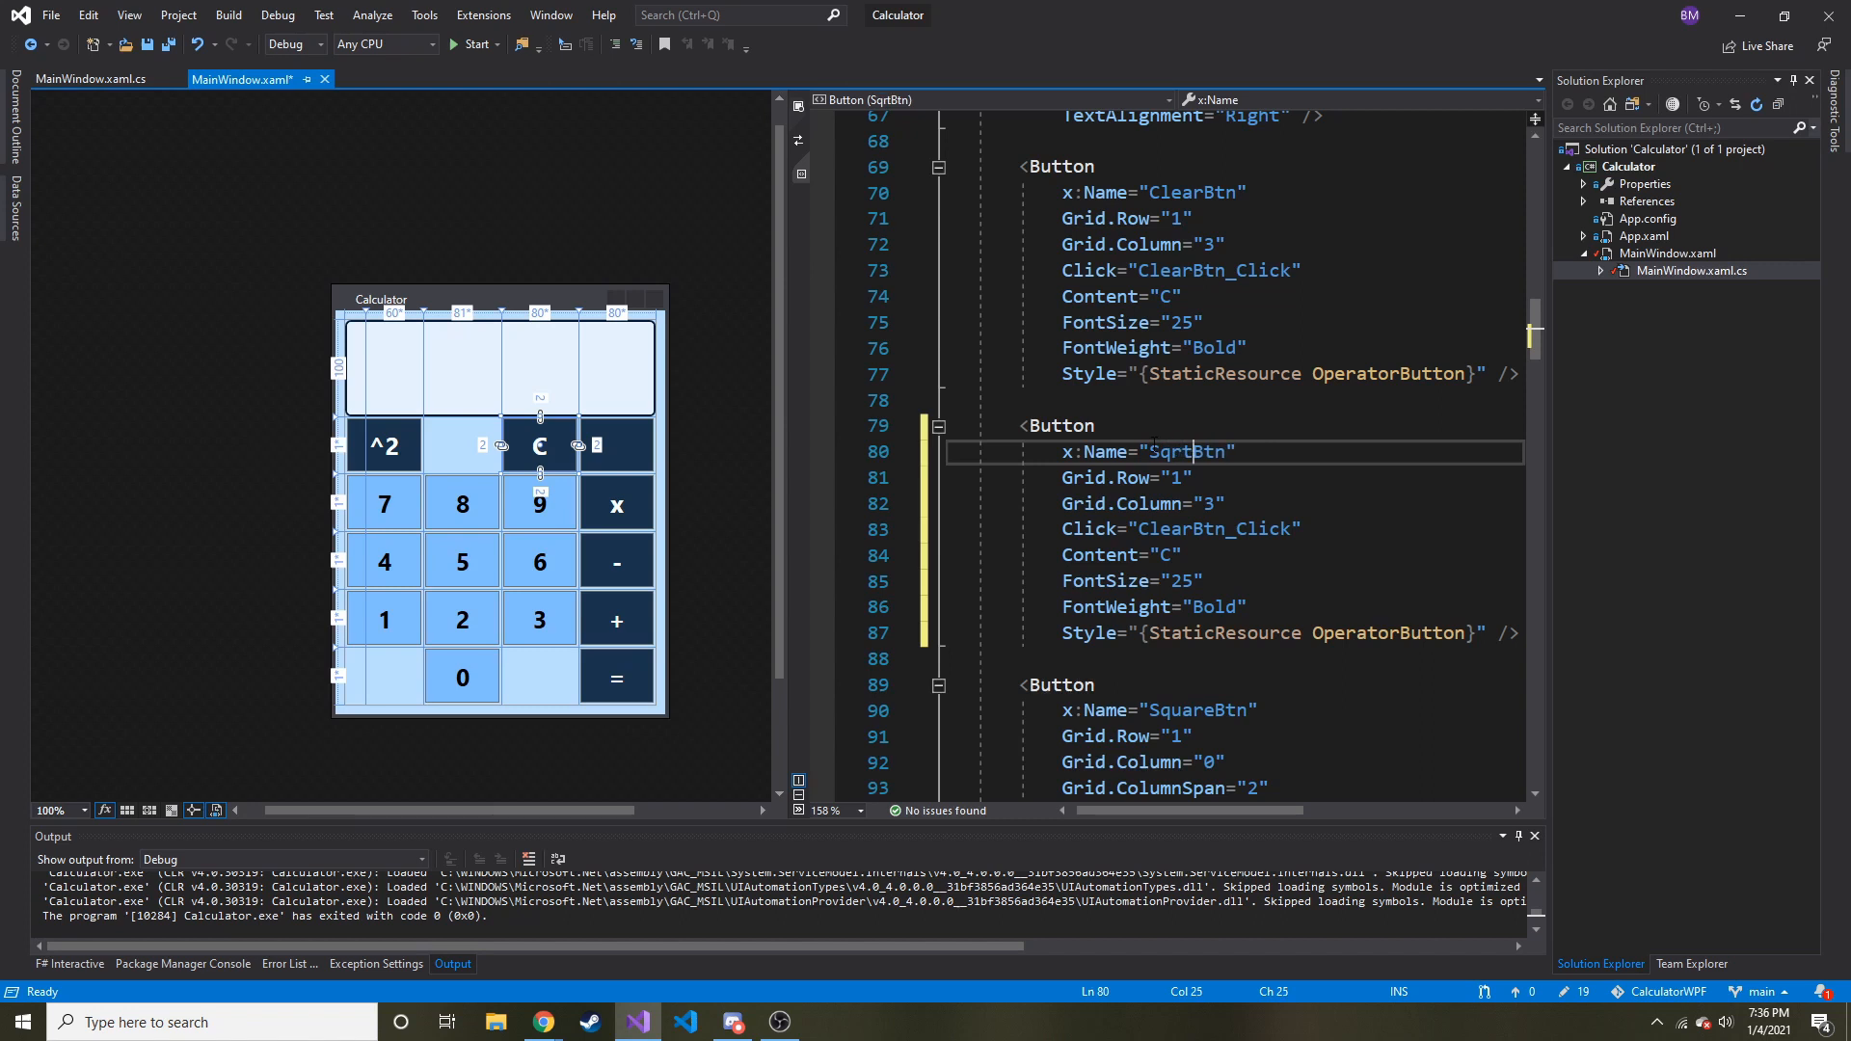
# Step: Rename the copy SqrtBtn, give it a new SqrtBtn_Click handler, empty Content and Grid.Column 2
pyautogui.doubleClick(1211, 528)
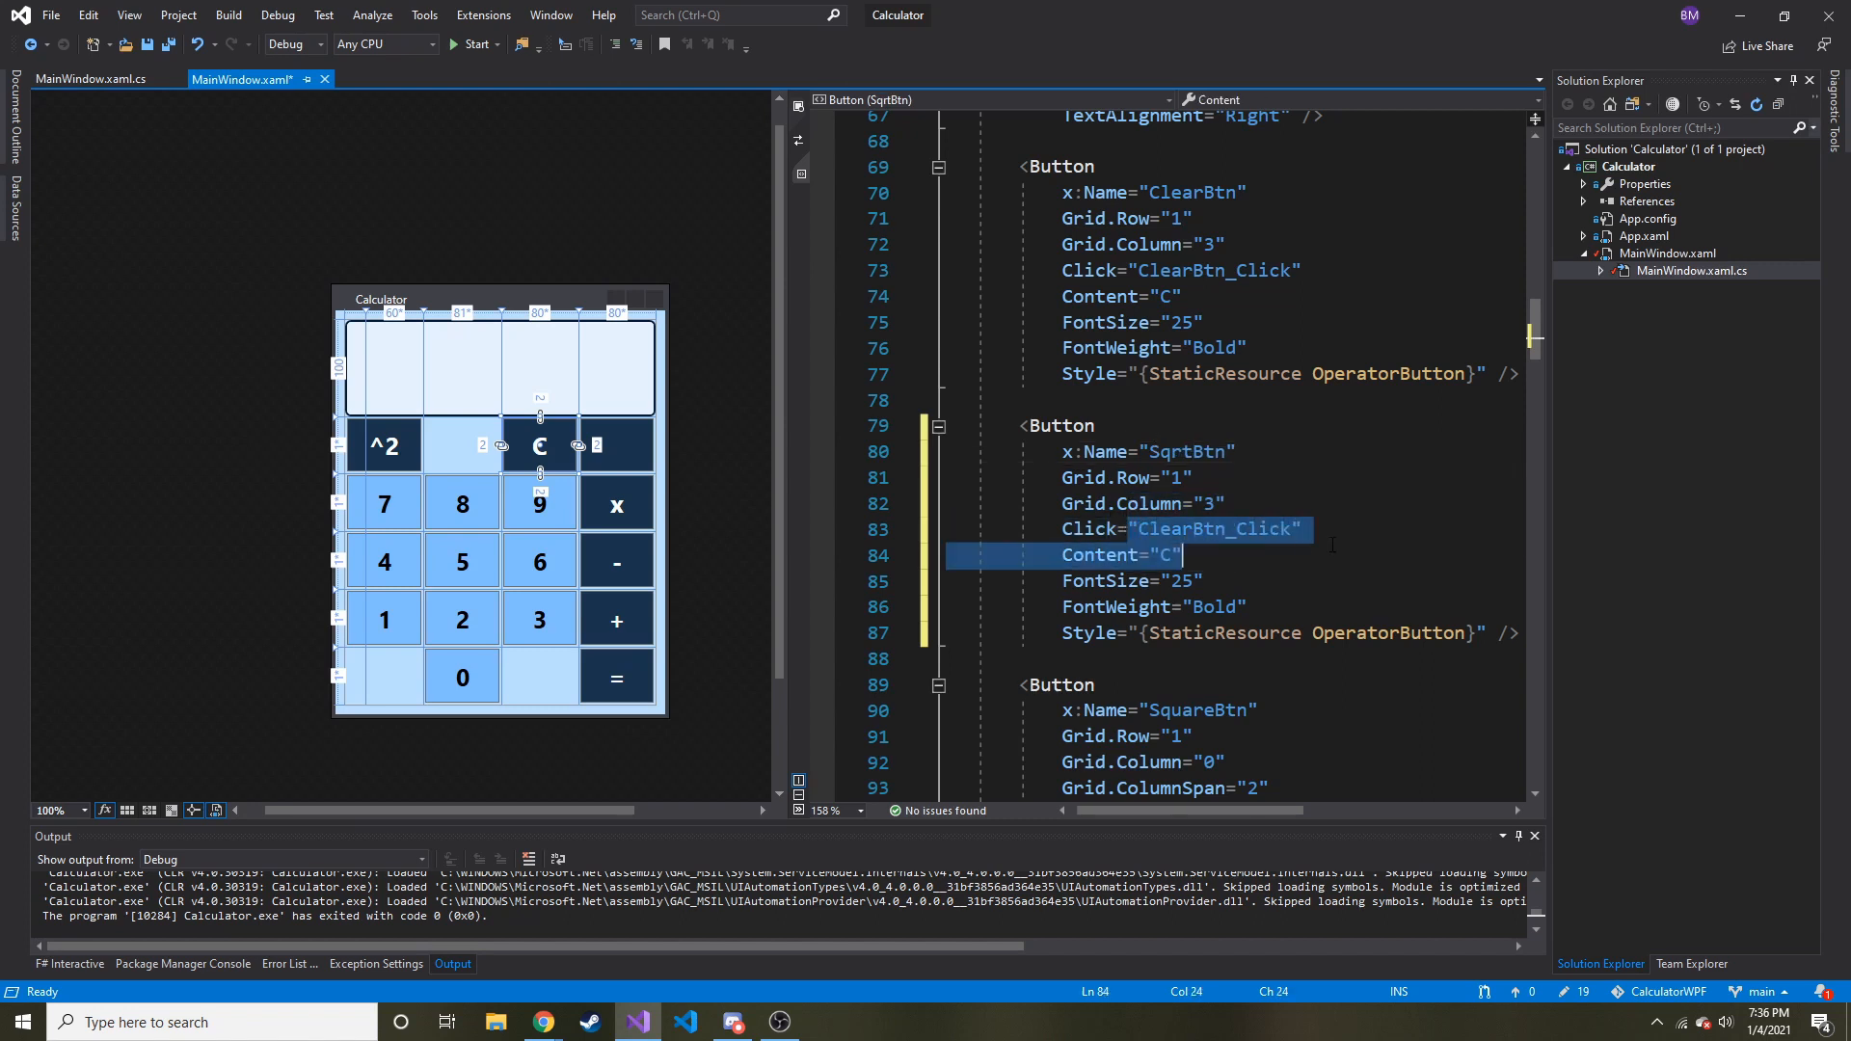
pyautogui.press('Delete')
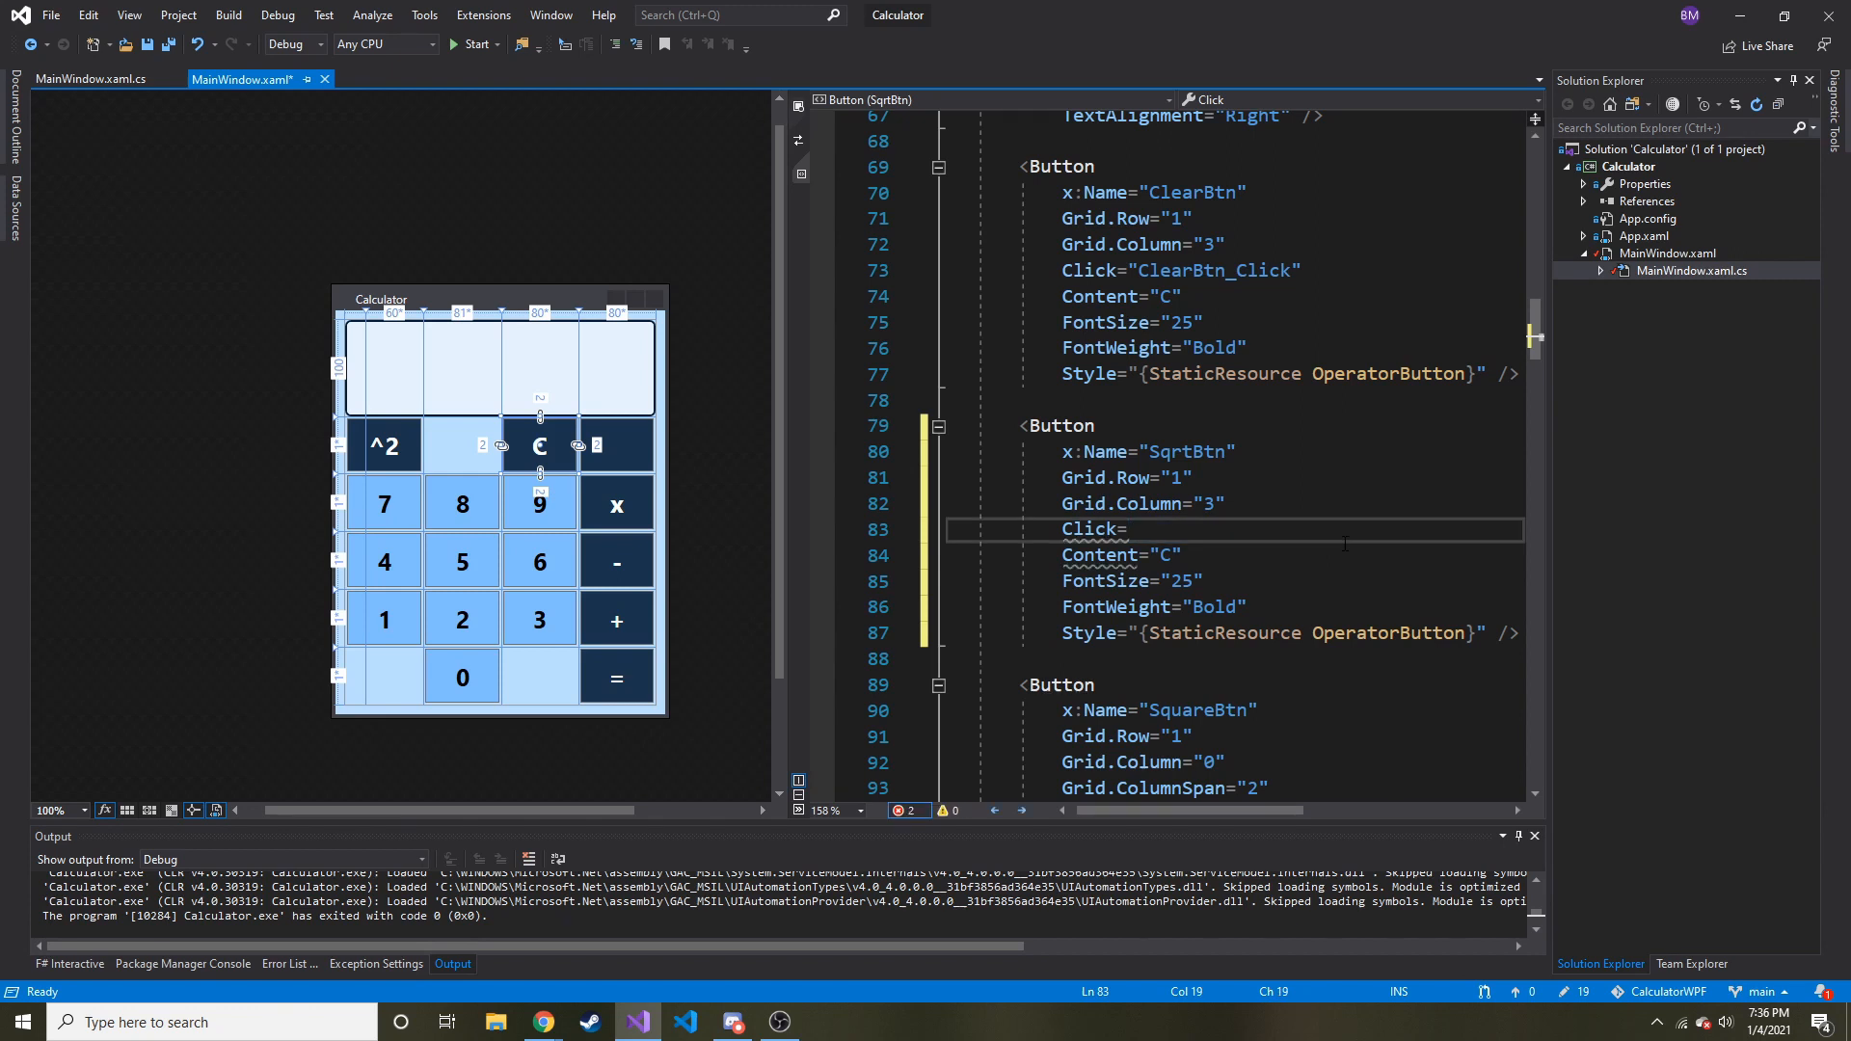
pyautogui.write('"')
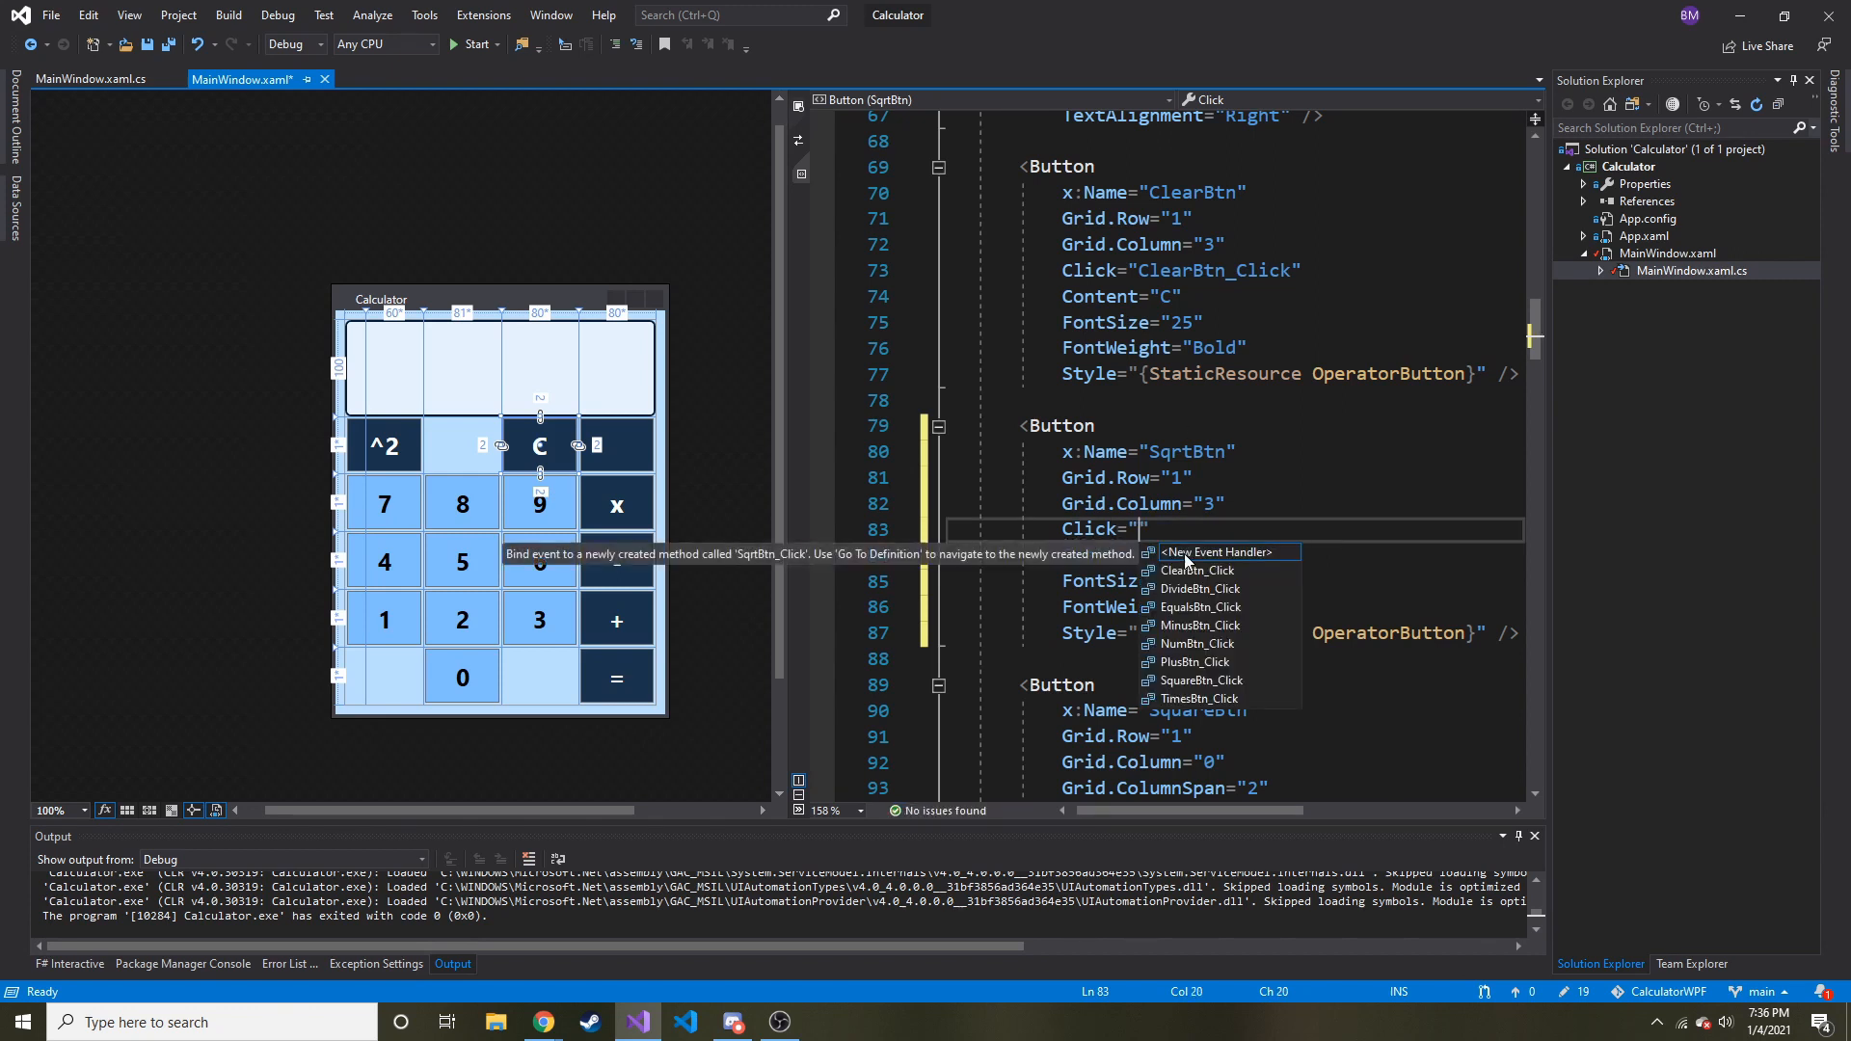
pyautogui.click(1224, 554)
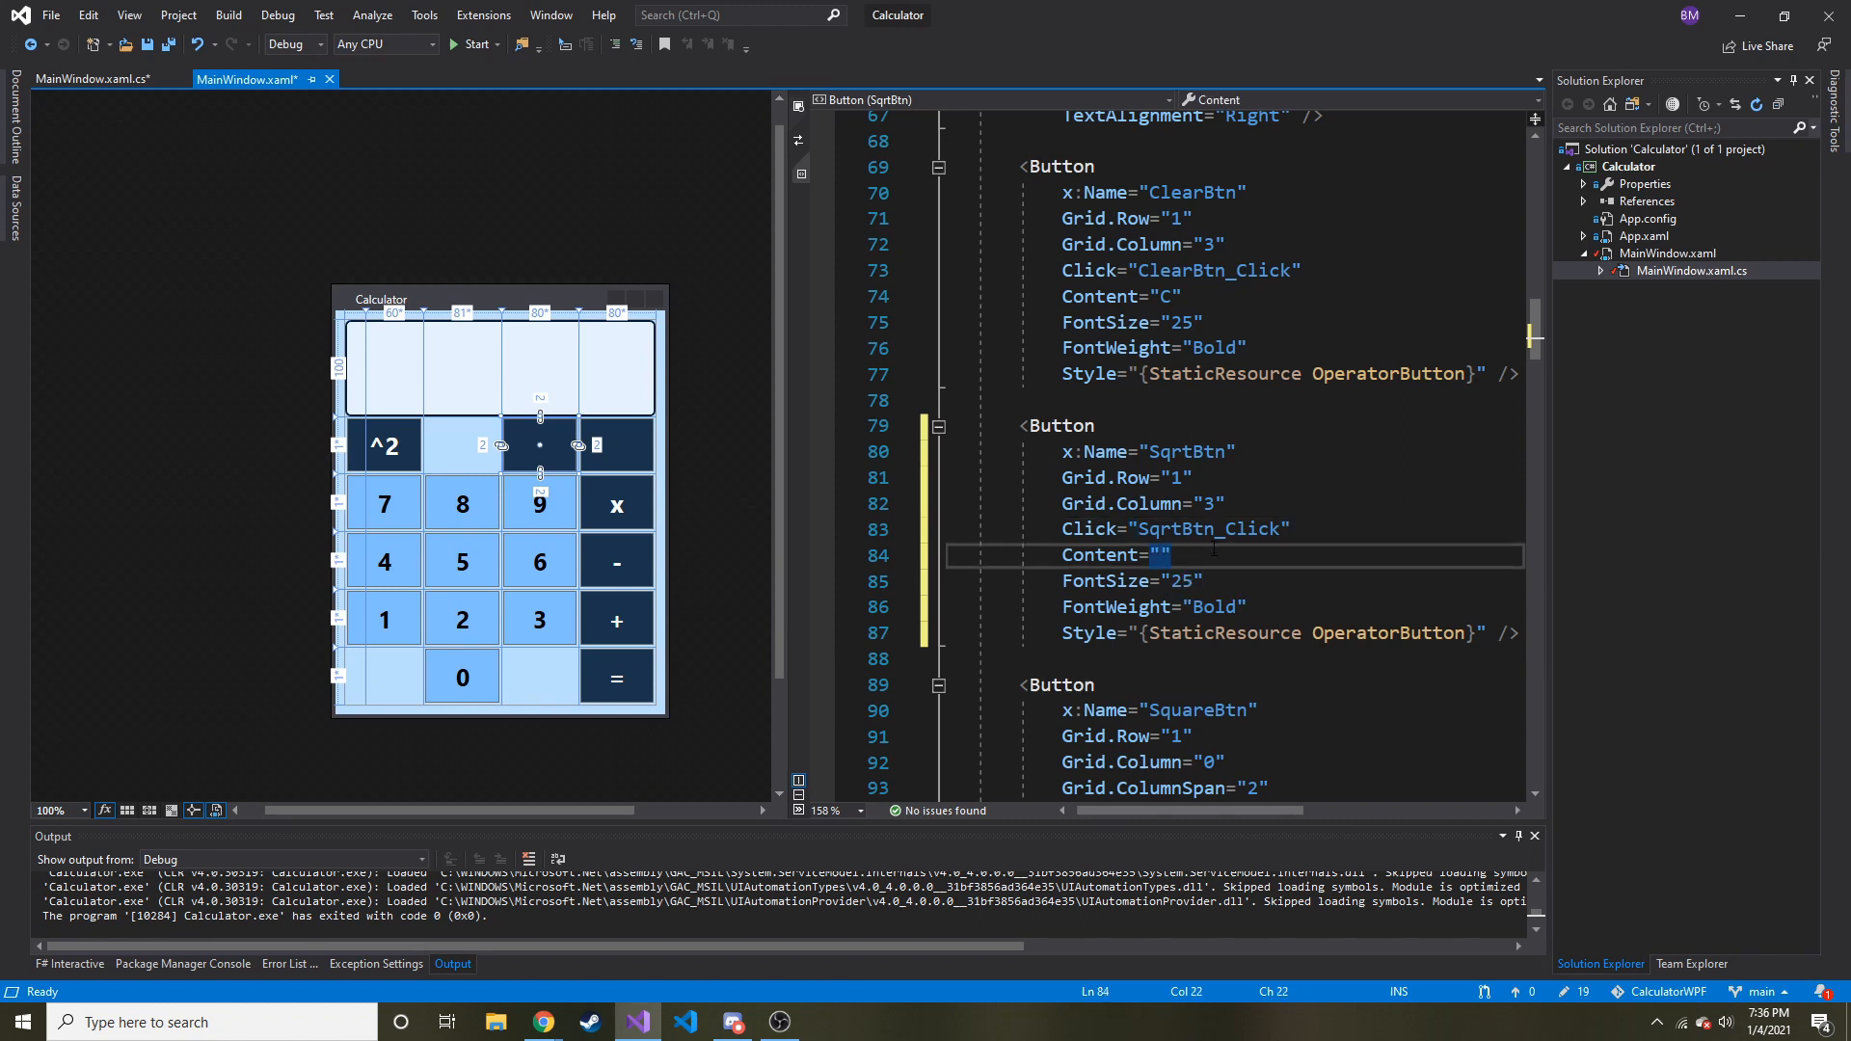
pyautogui.click(1203, 504)
pyautogui.write('2')
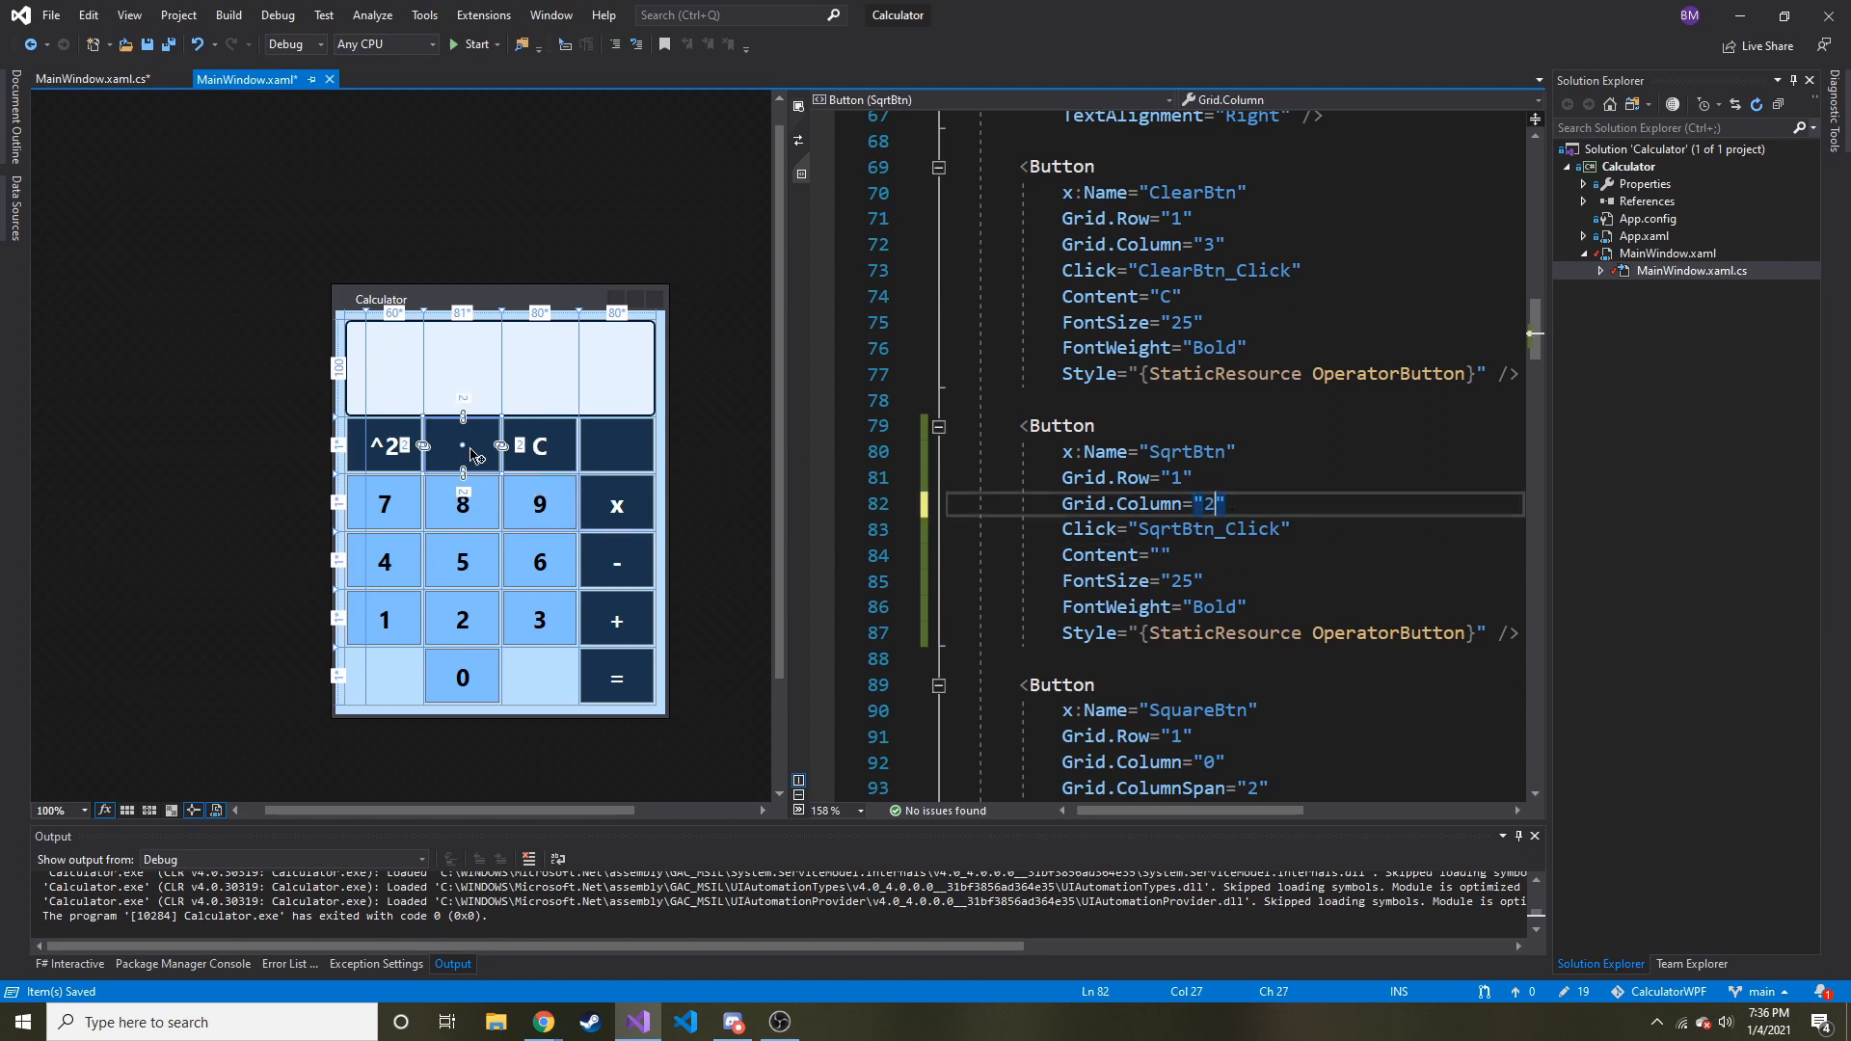
pyautogui.moveTo(550, 448)
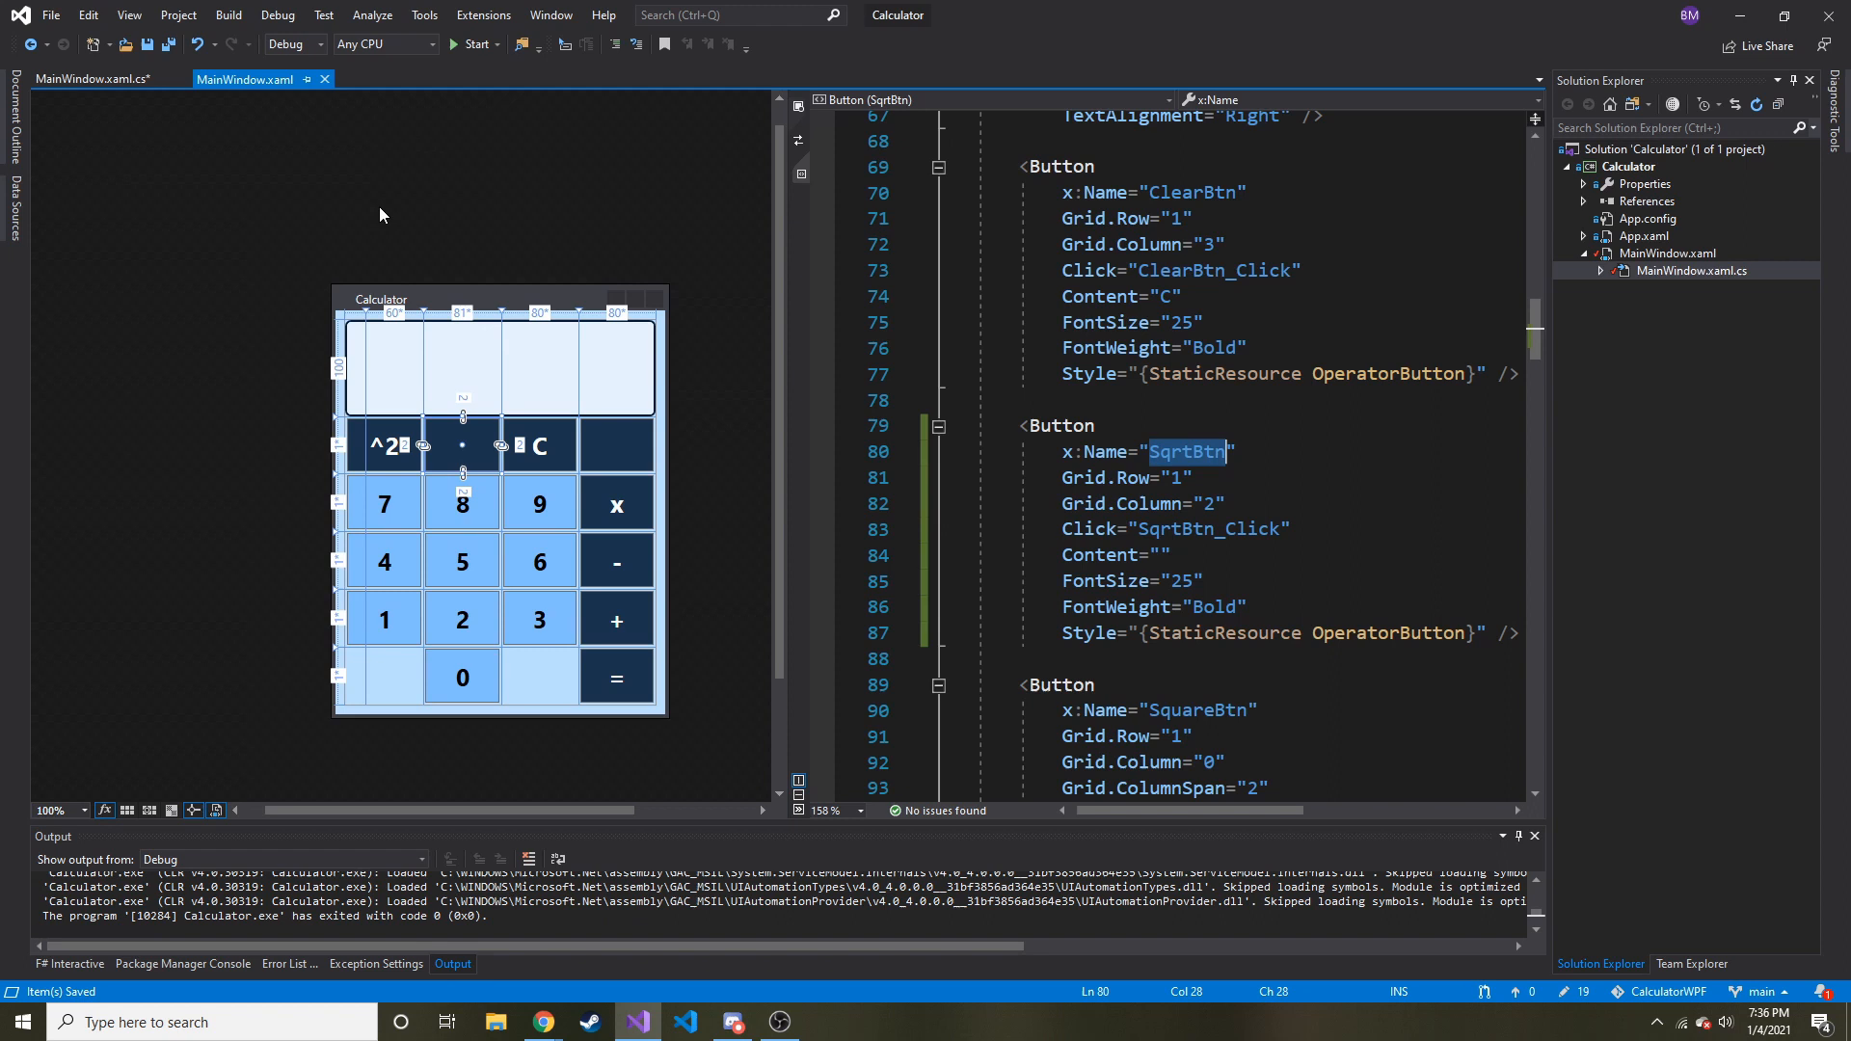
# Step: Add SqrtBtn.Content = "\u221A"; to the MainWindow constructor and start a build
pyautogui.click(89, 79)
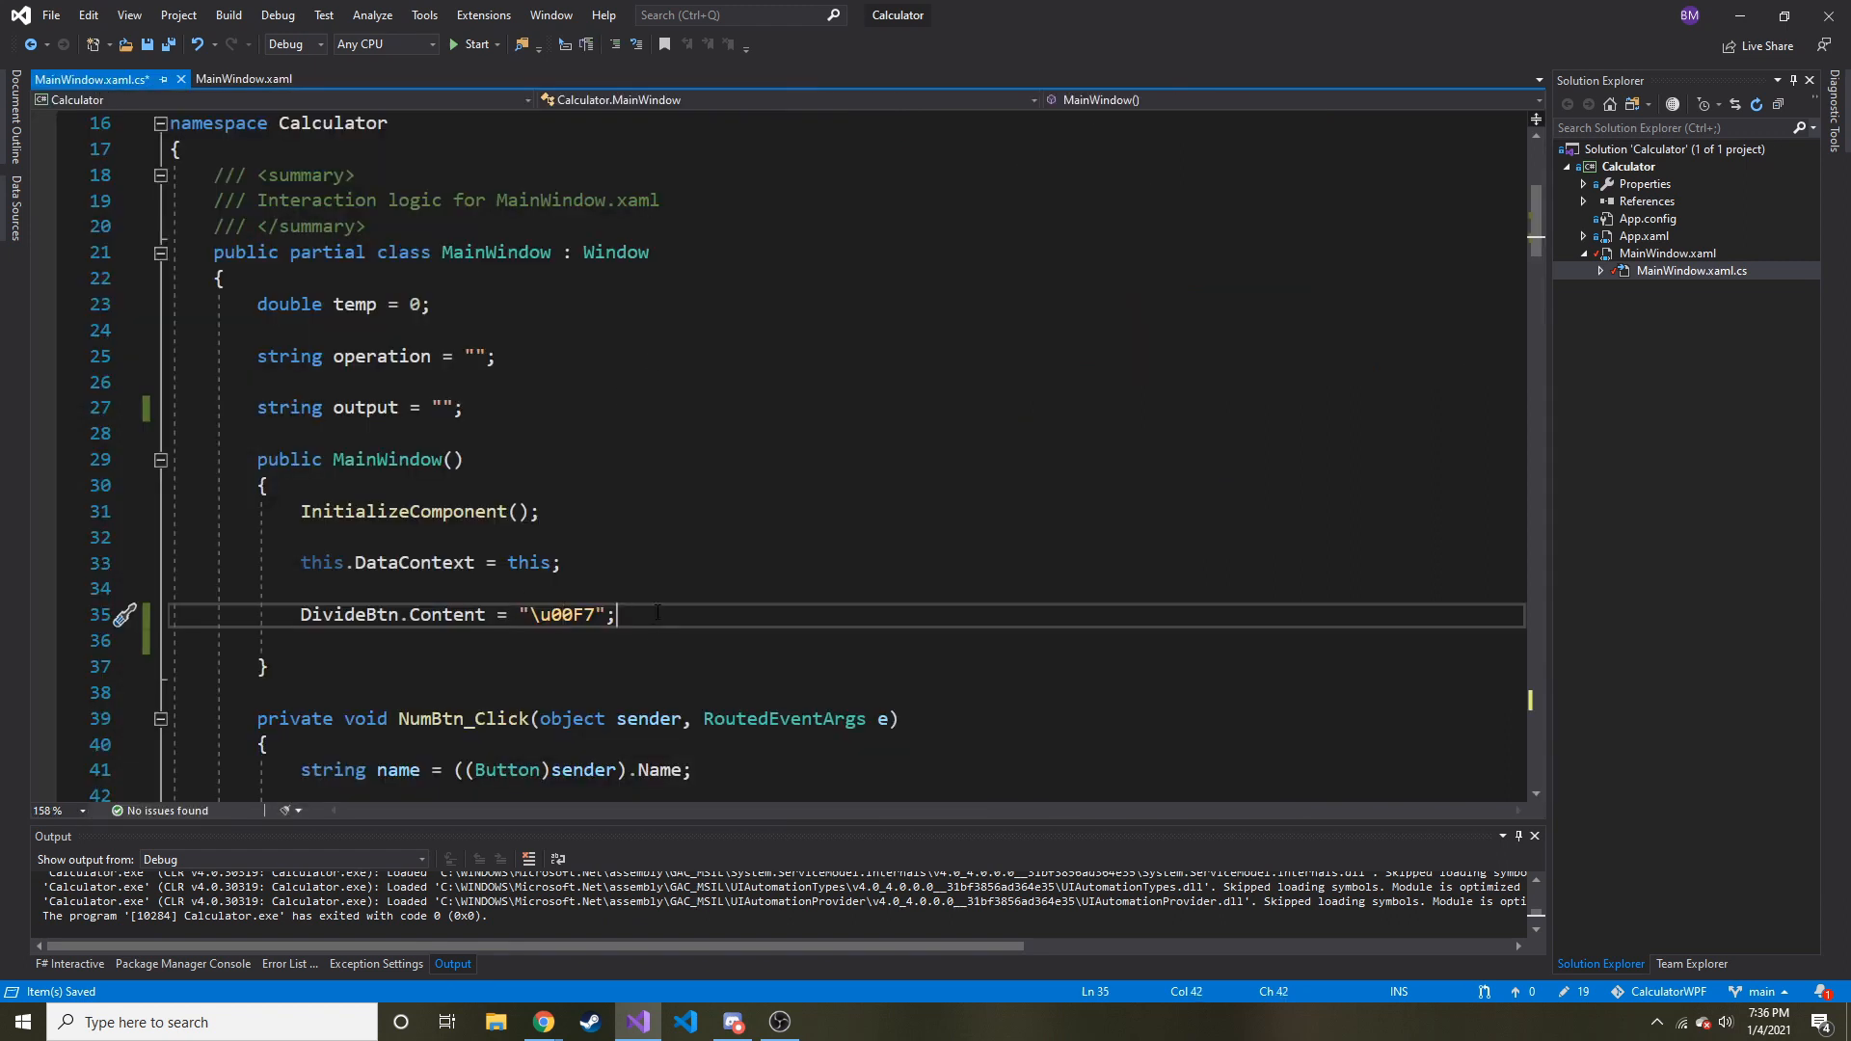
pyautogui.write('SqrtBtn.')
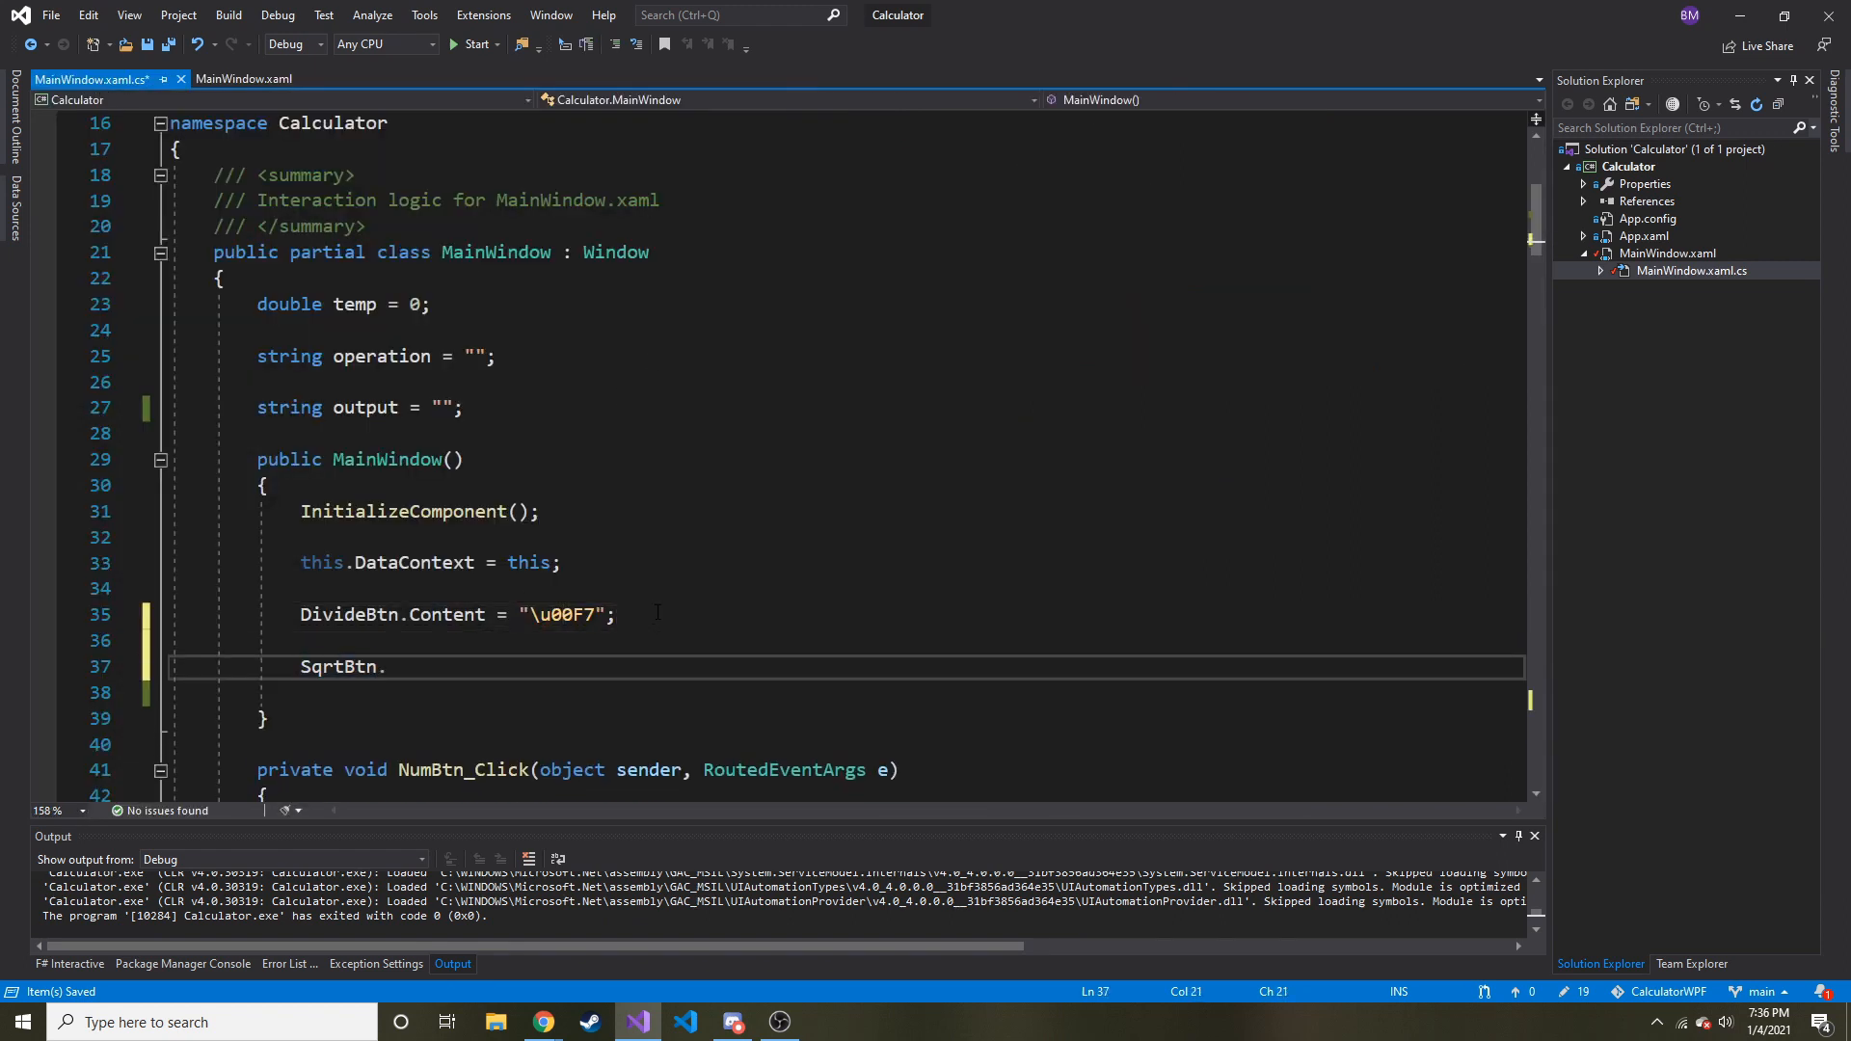
pyautogui.write('Content')
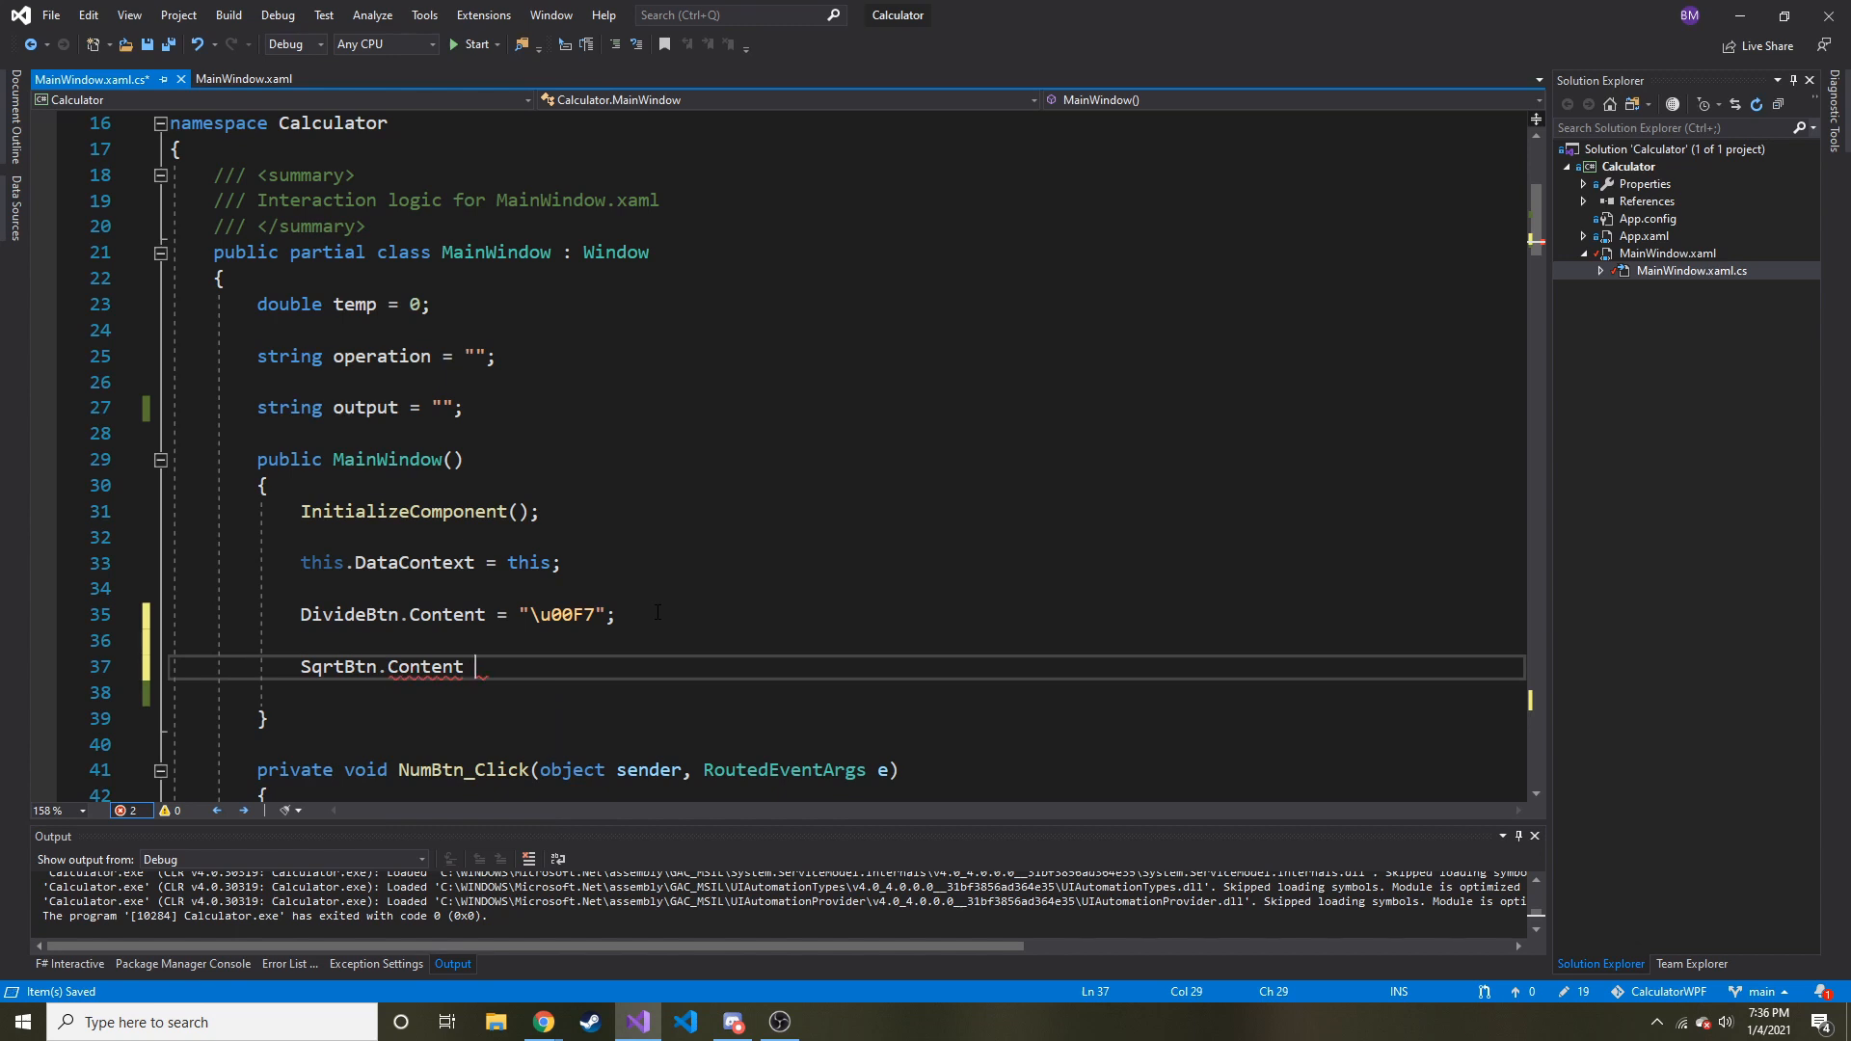
pyautogui.write('= ""')
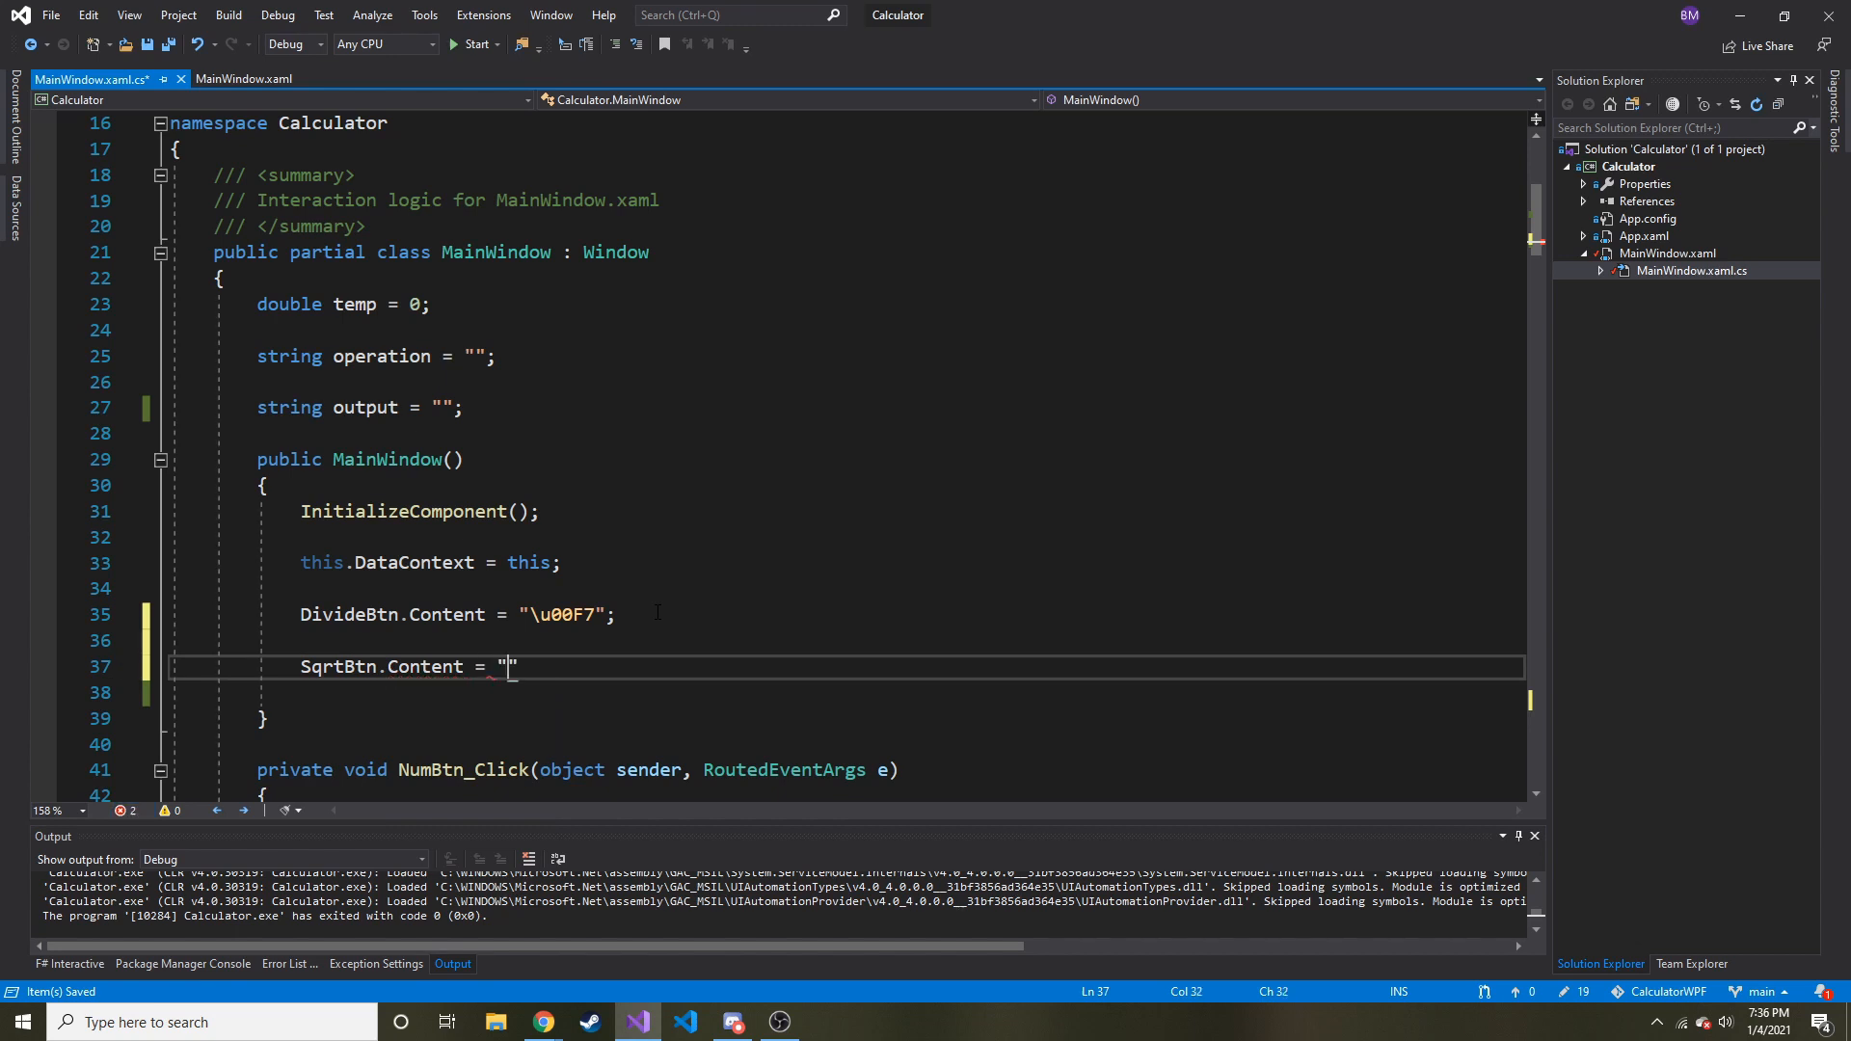
pyautogui.write('\\')
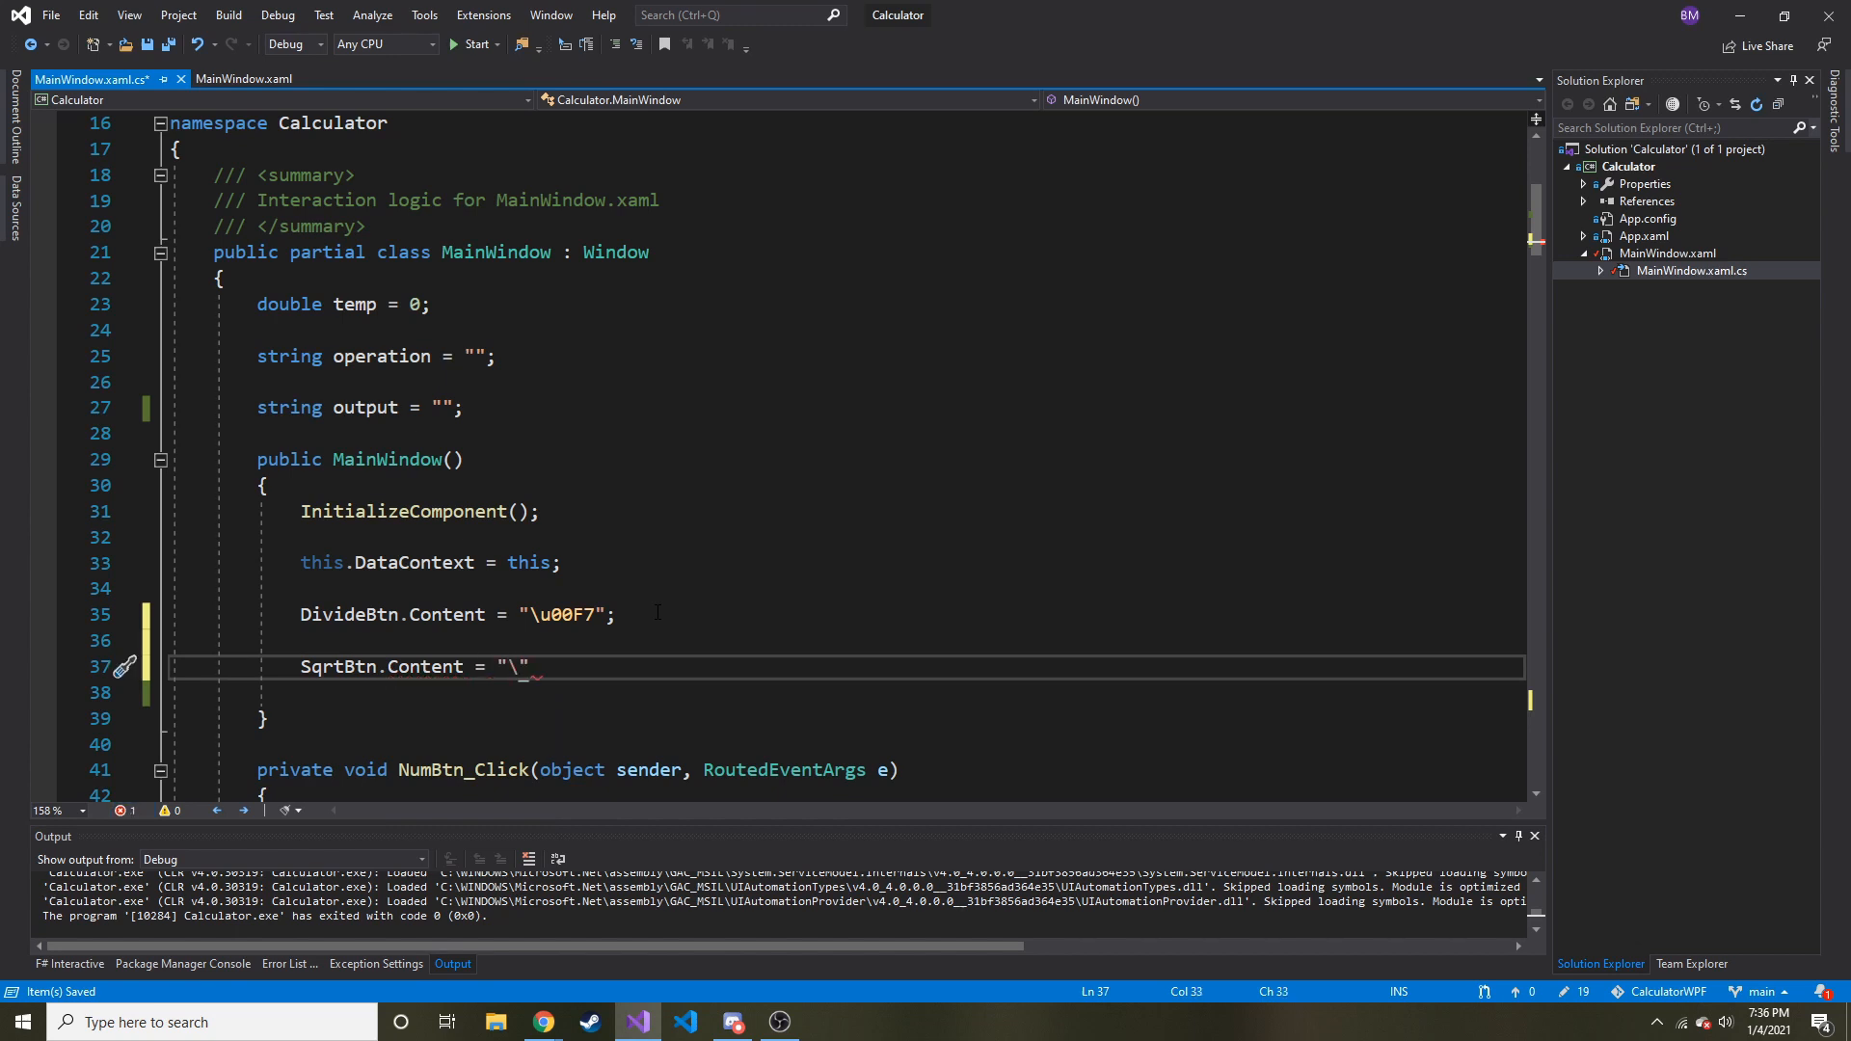
pyautogui.write('u')
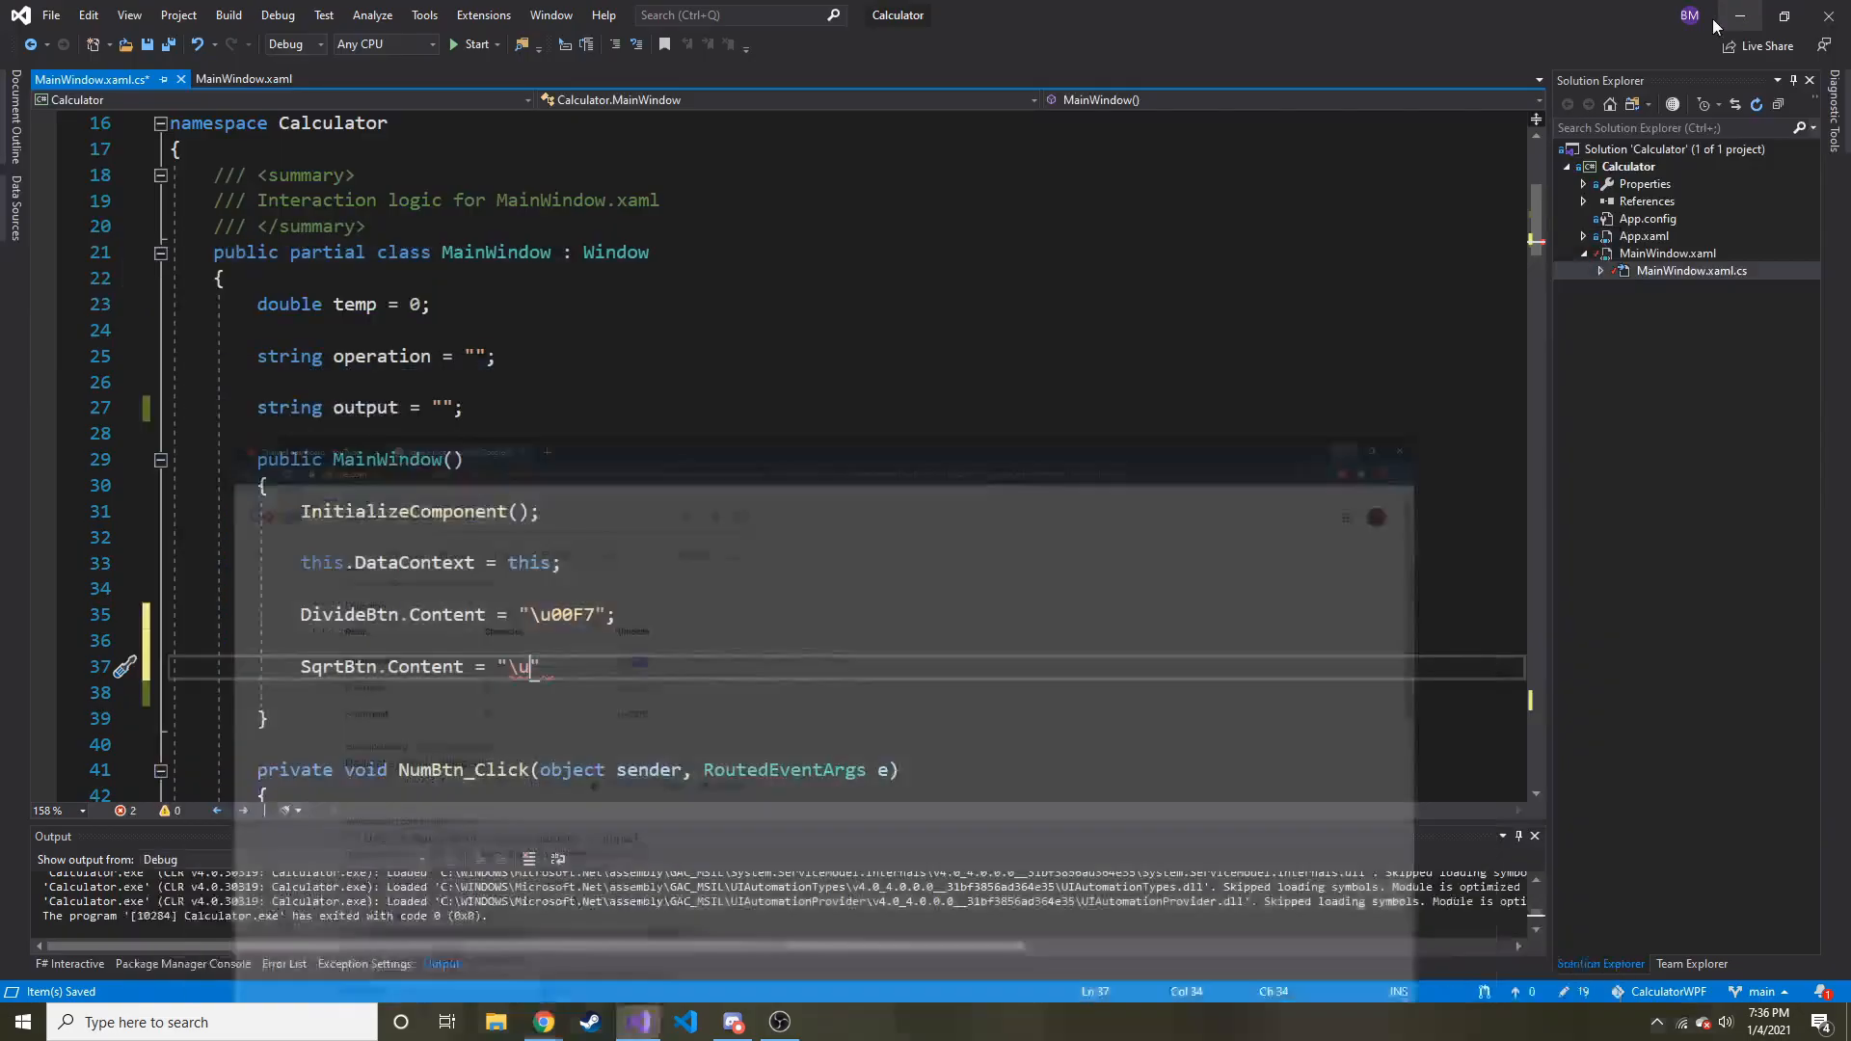
pyautogui.write('221A')
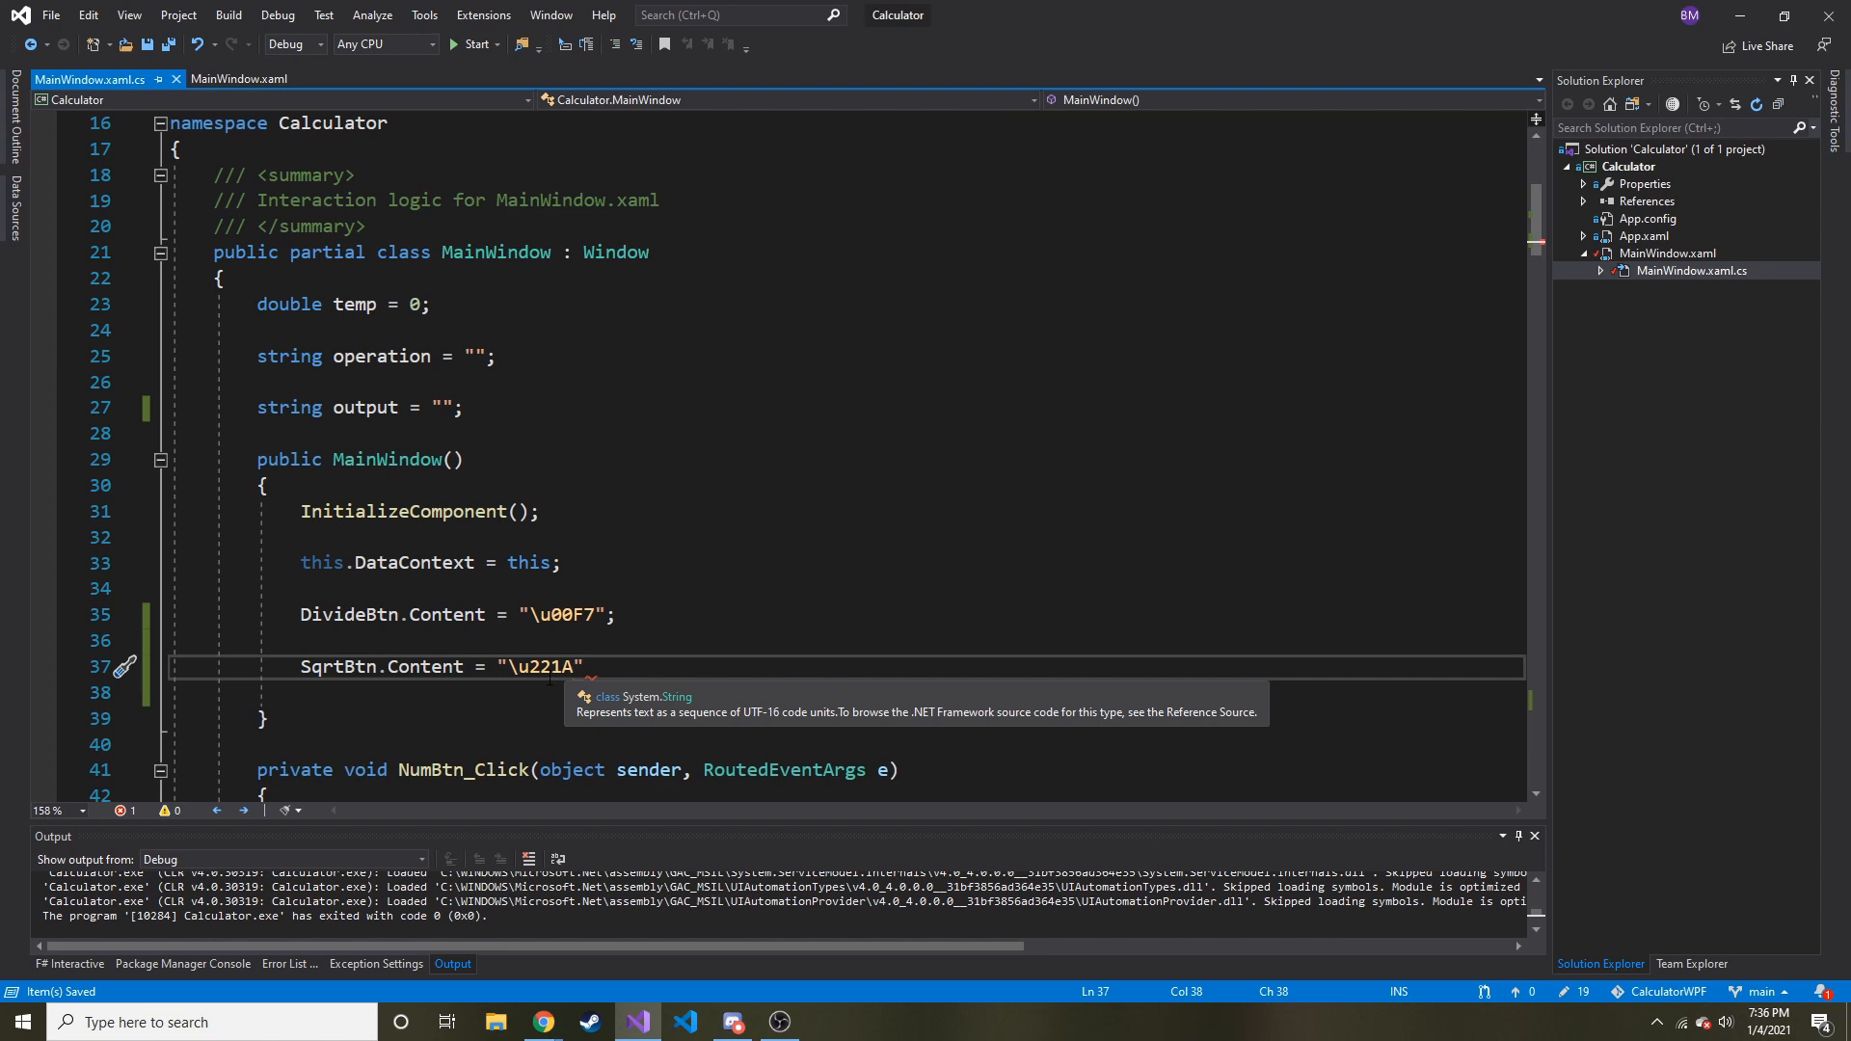
pyautogui.write(';')
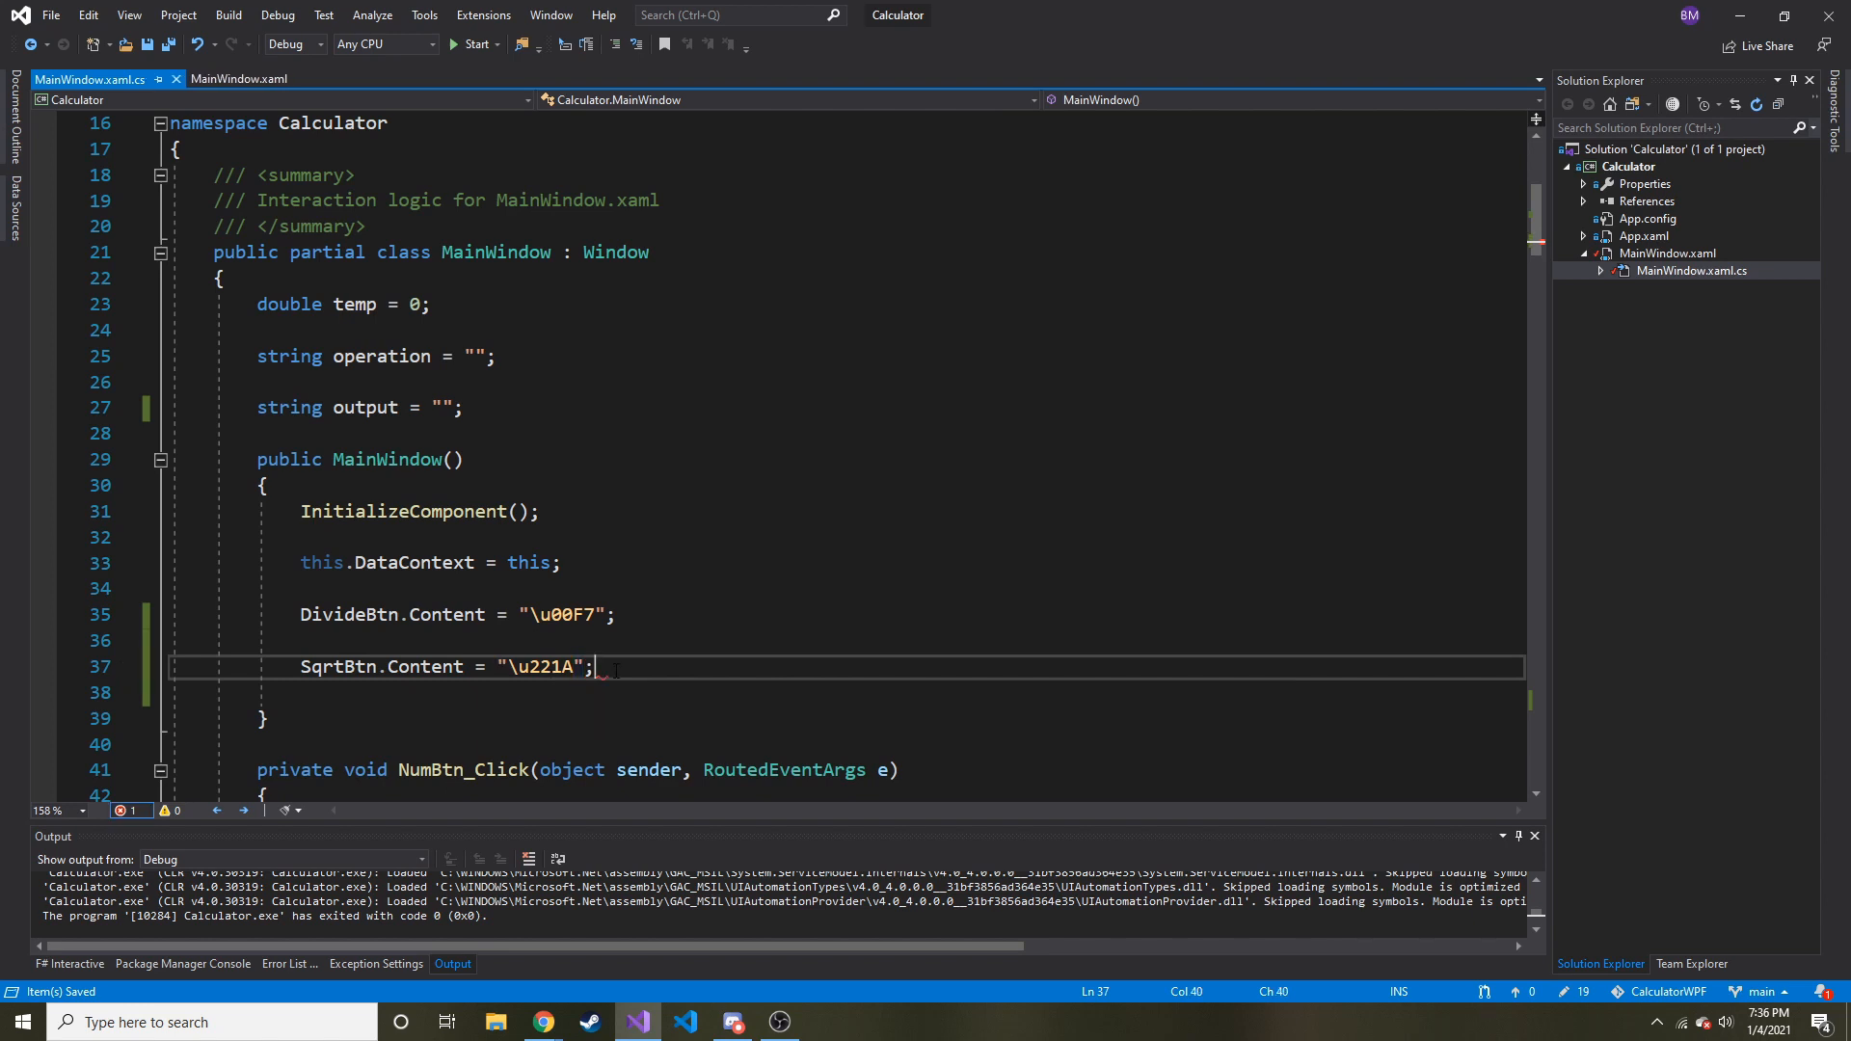
pyautogui.click(474, 45)
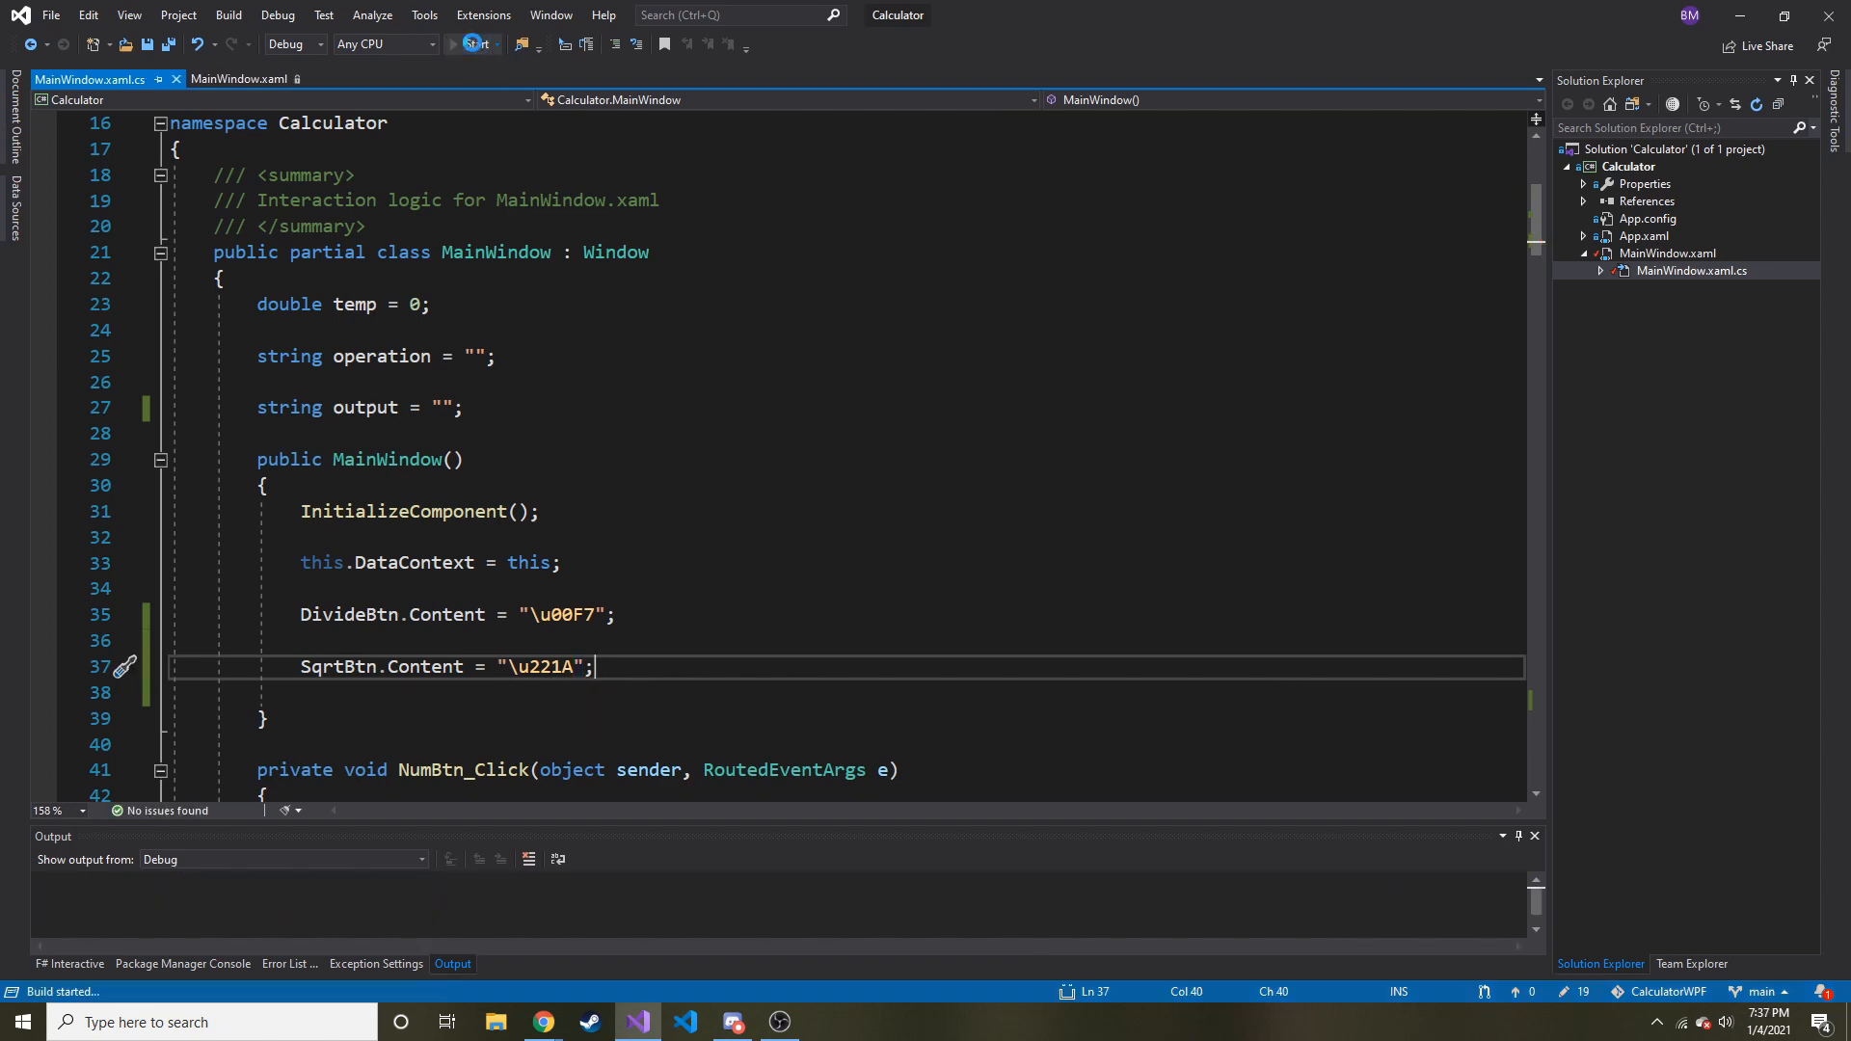
# Step: Launch the calculator and check that the new button shows the √ symbol
pyautogui.click(471, 44)
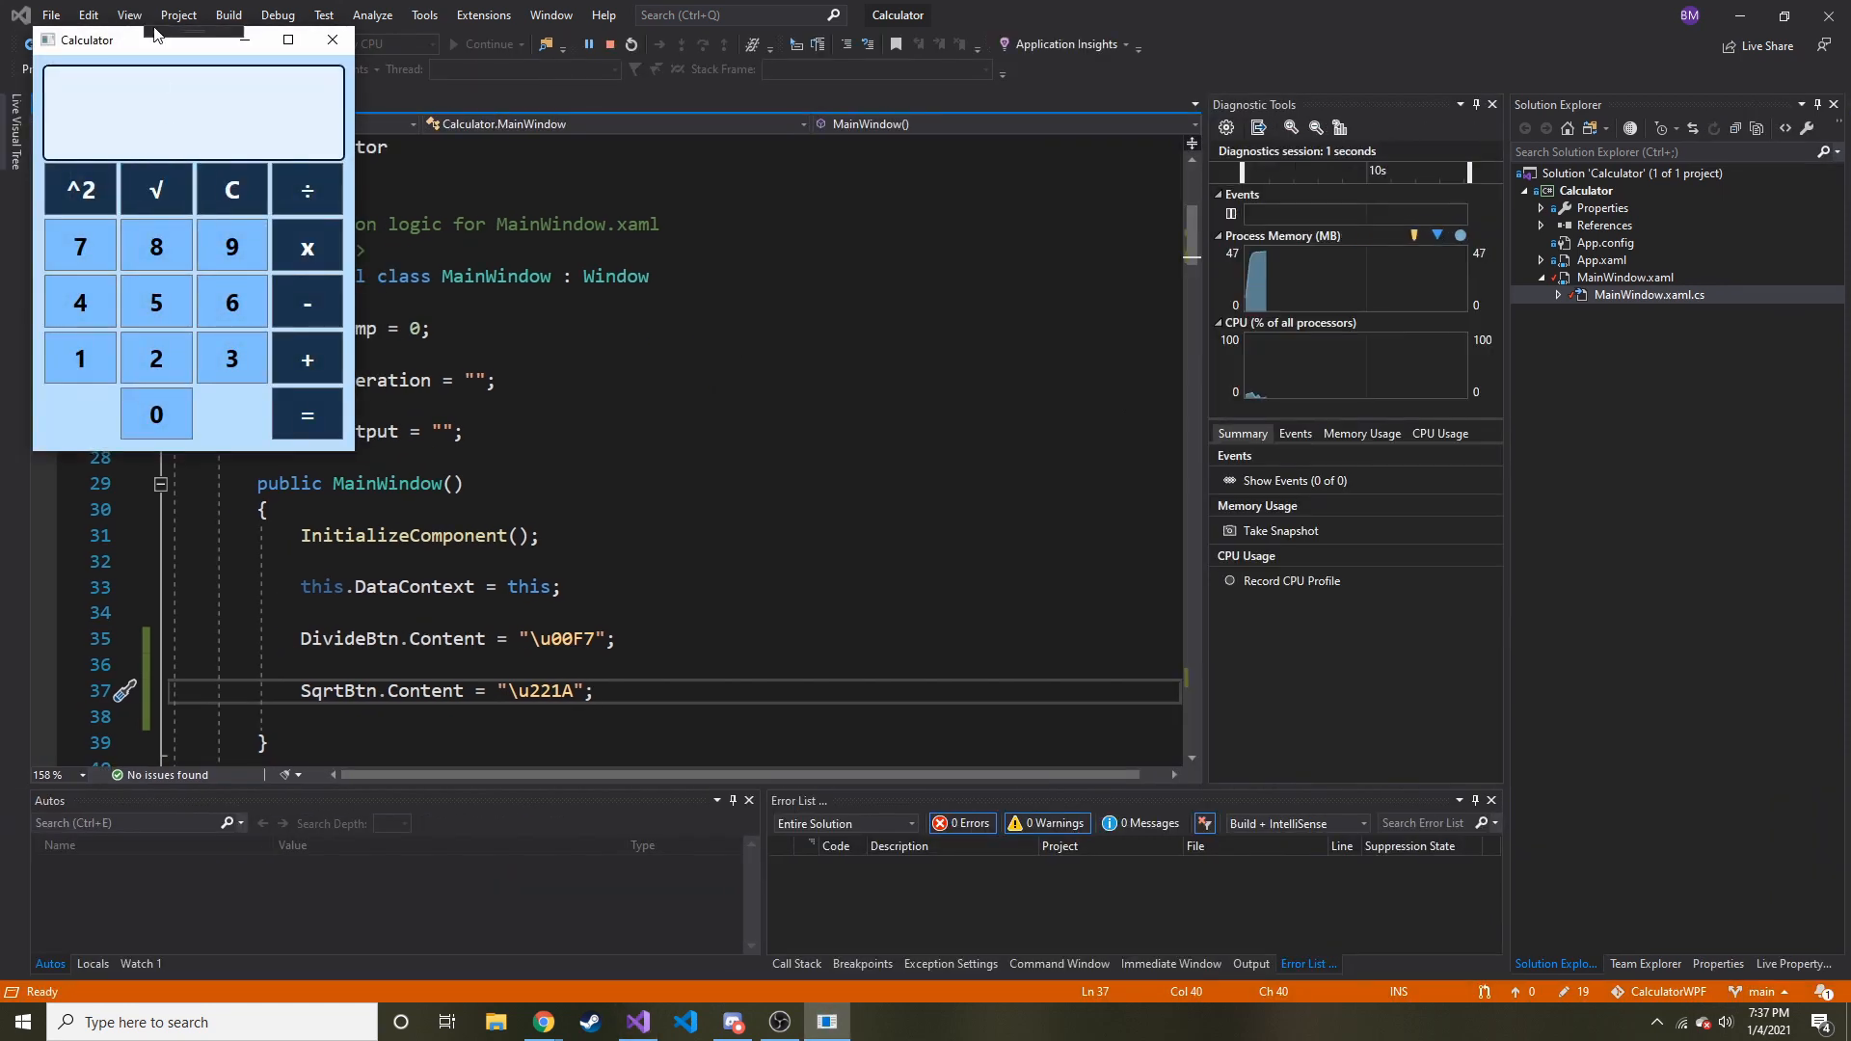
pyautogui.click(79, 191)
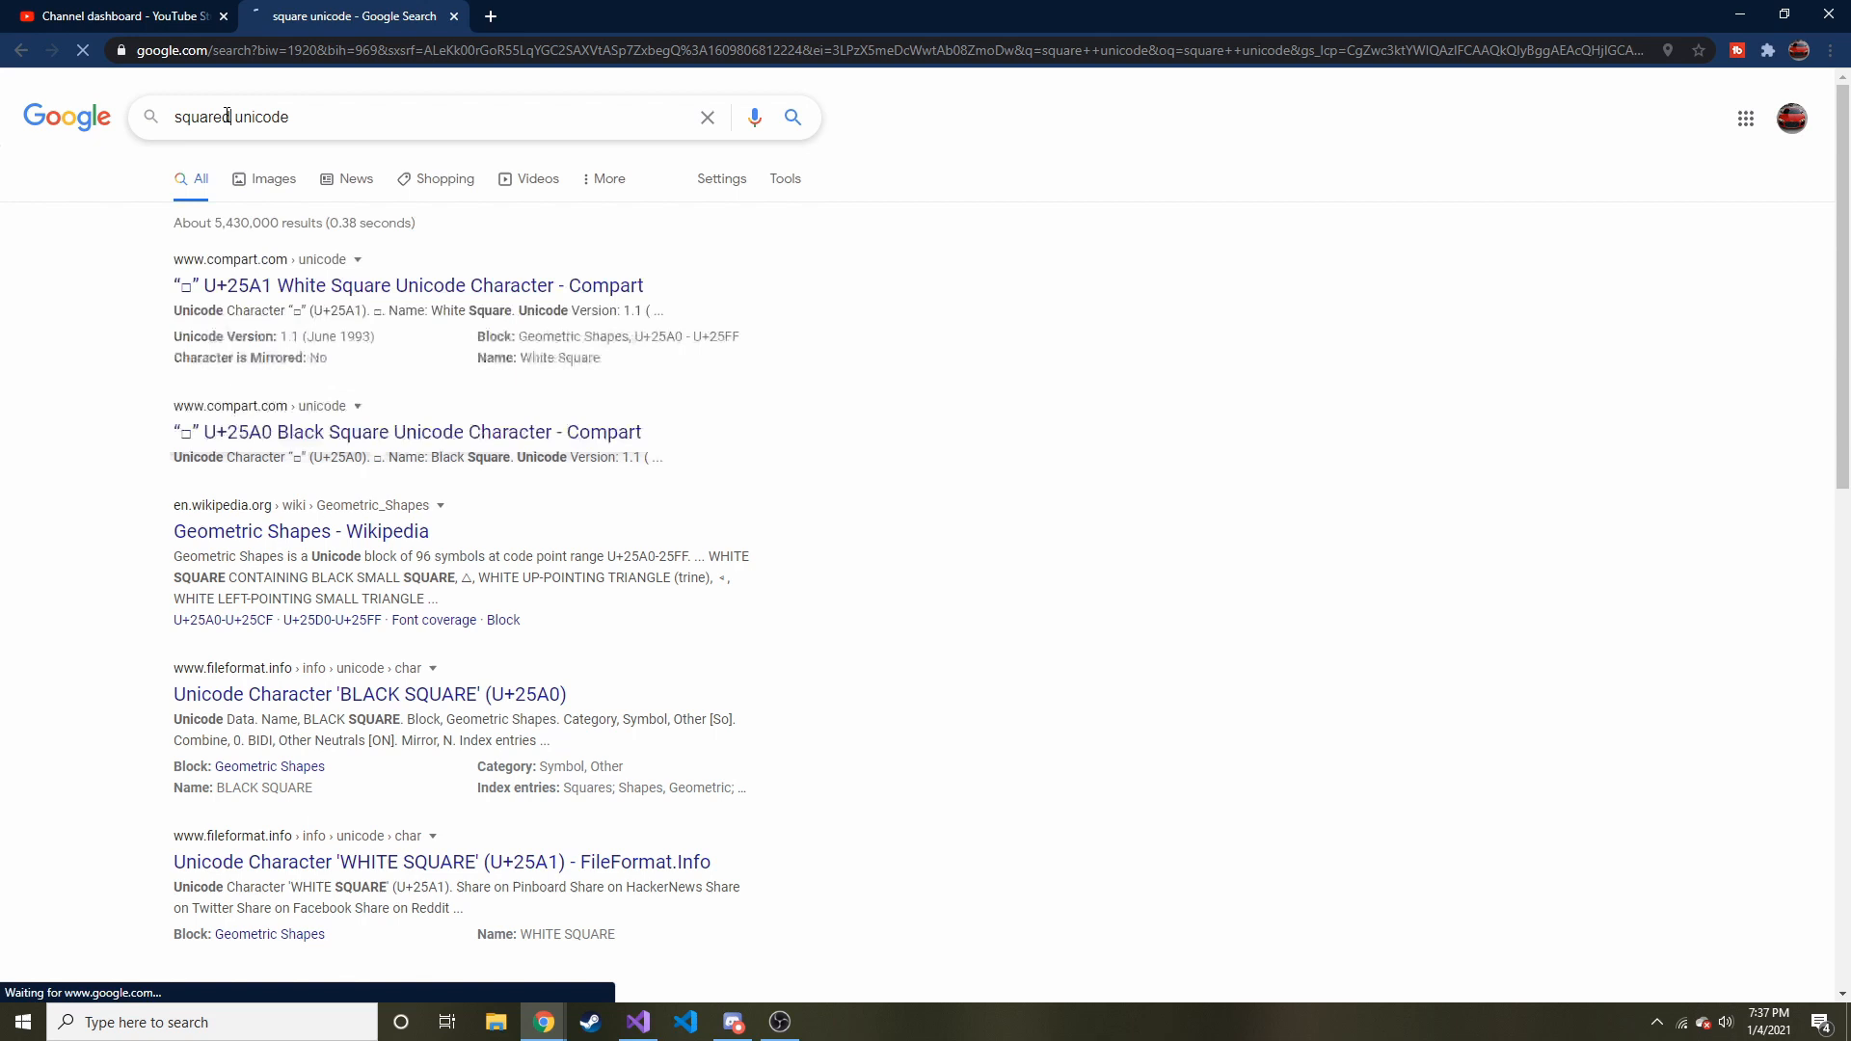
# Step: Search Google for "squared unicode", finding U+00B2 Superscript Two
pyautogui.press('Enter')
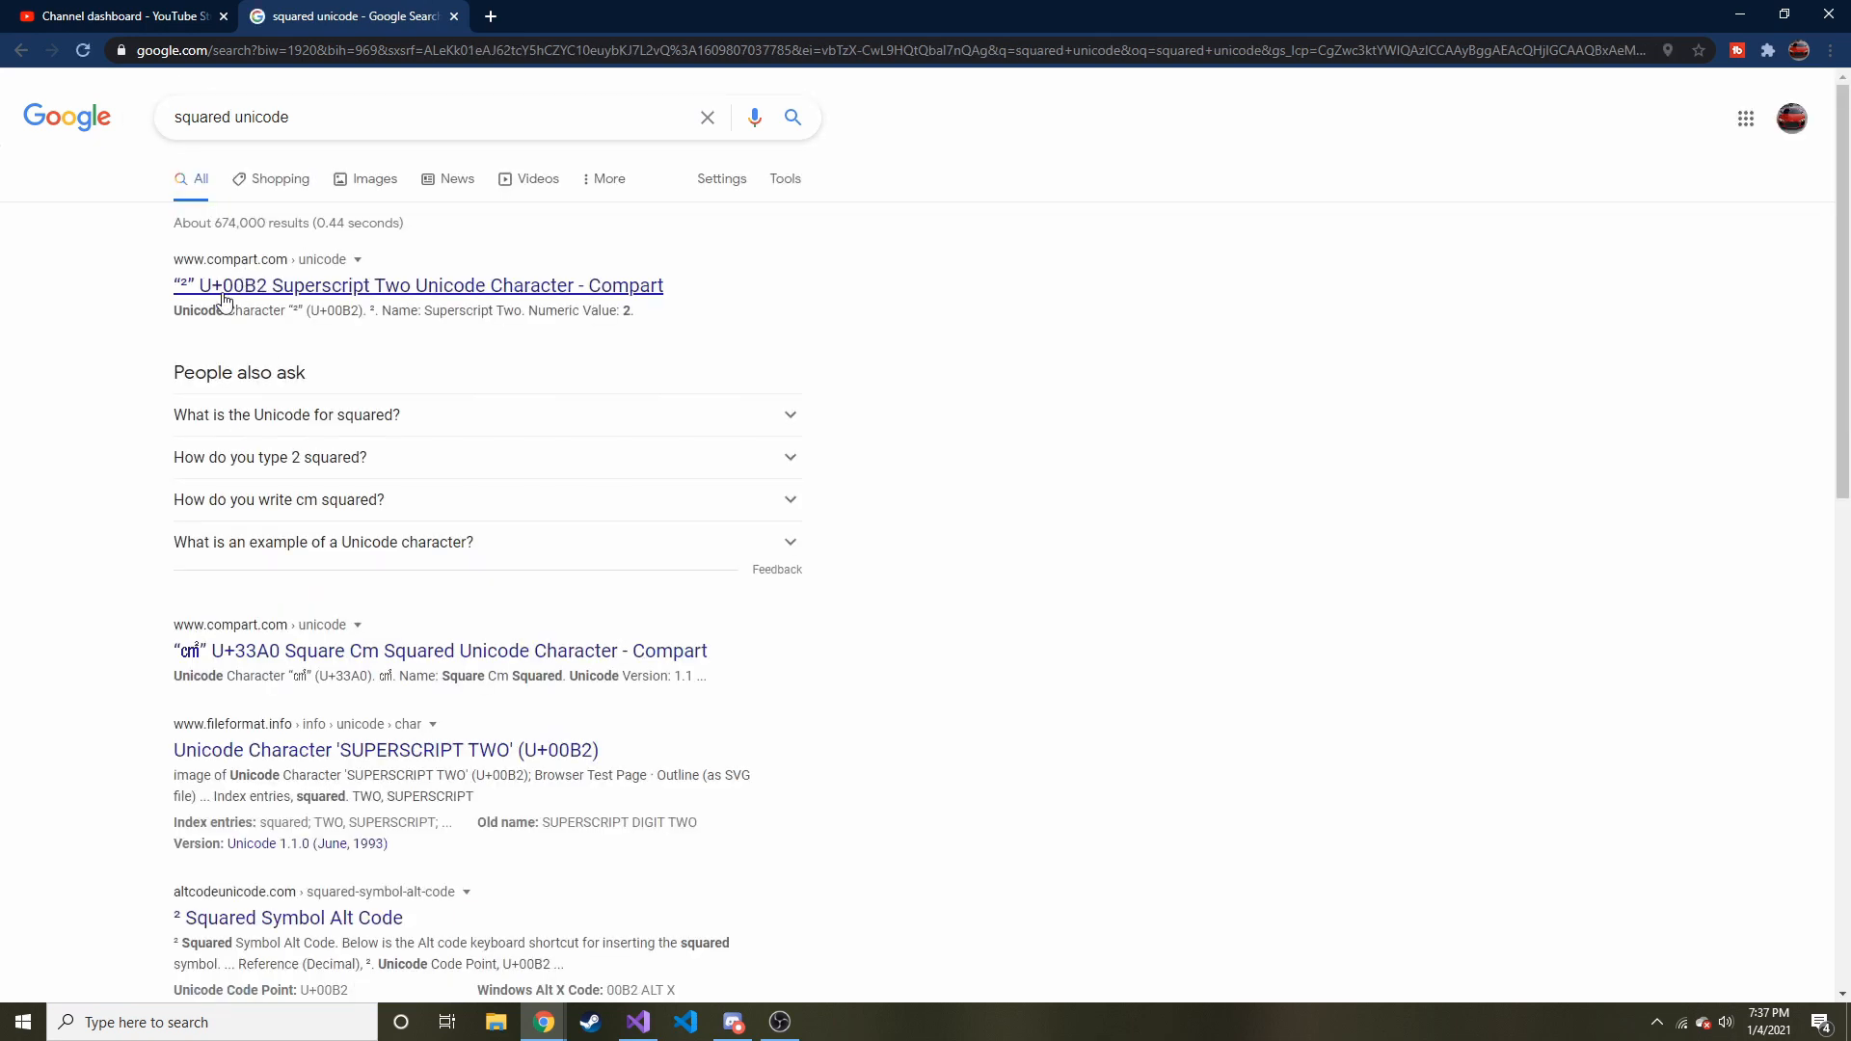
pyautogui.moveTo(223, 295)
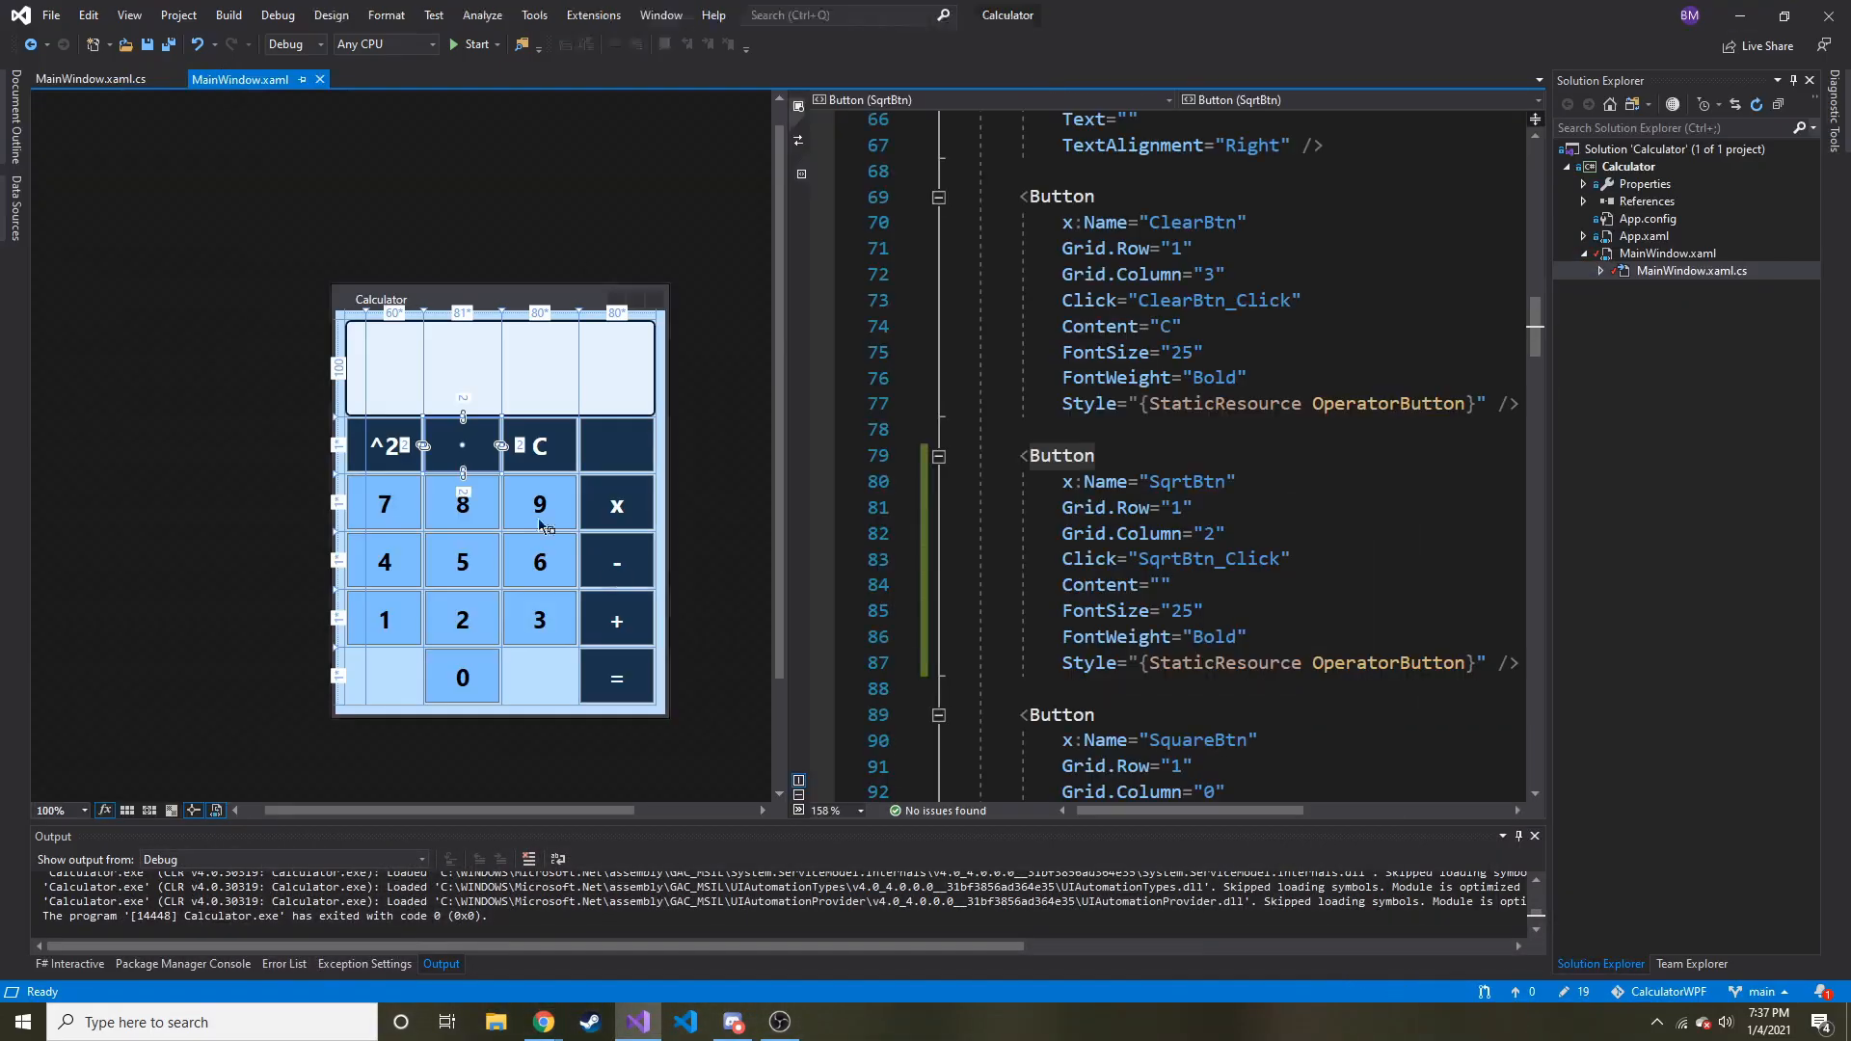
# Step: Add SquareBtn.Content = "x" + "\u00B2"; below the SqrtBtn line in the constructor
pyautogui.click(384, 445)
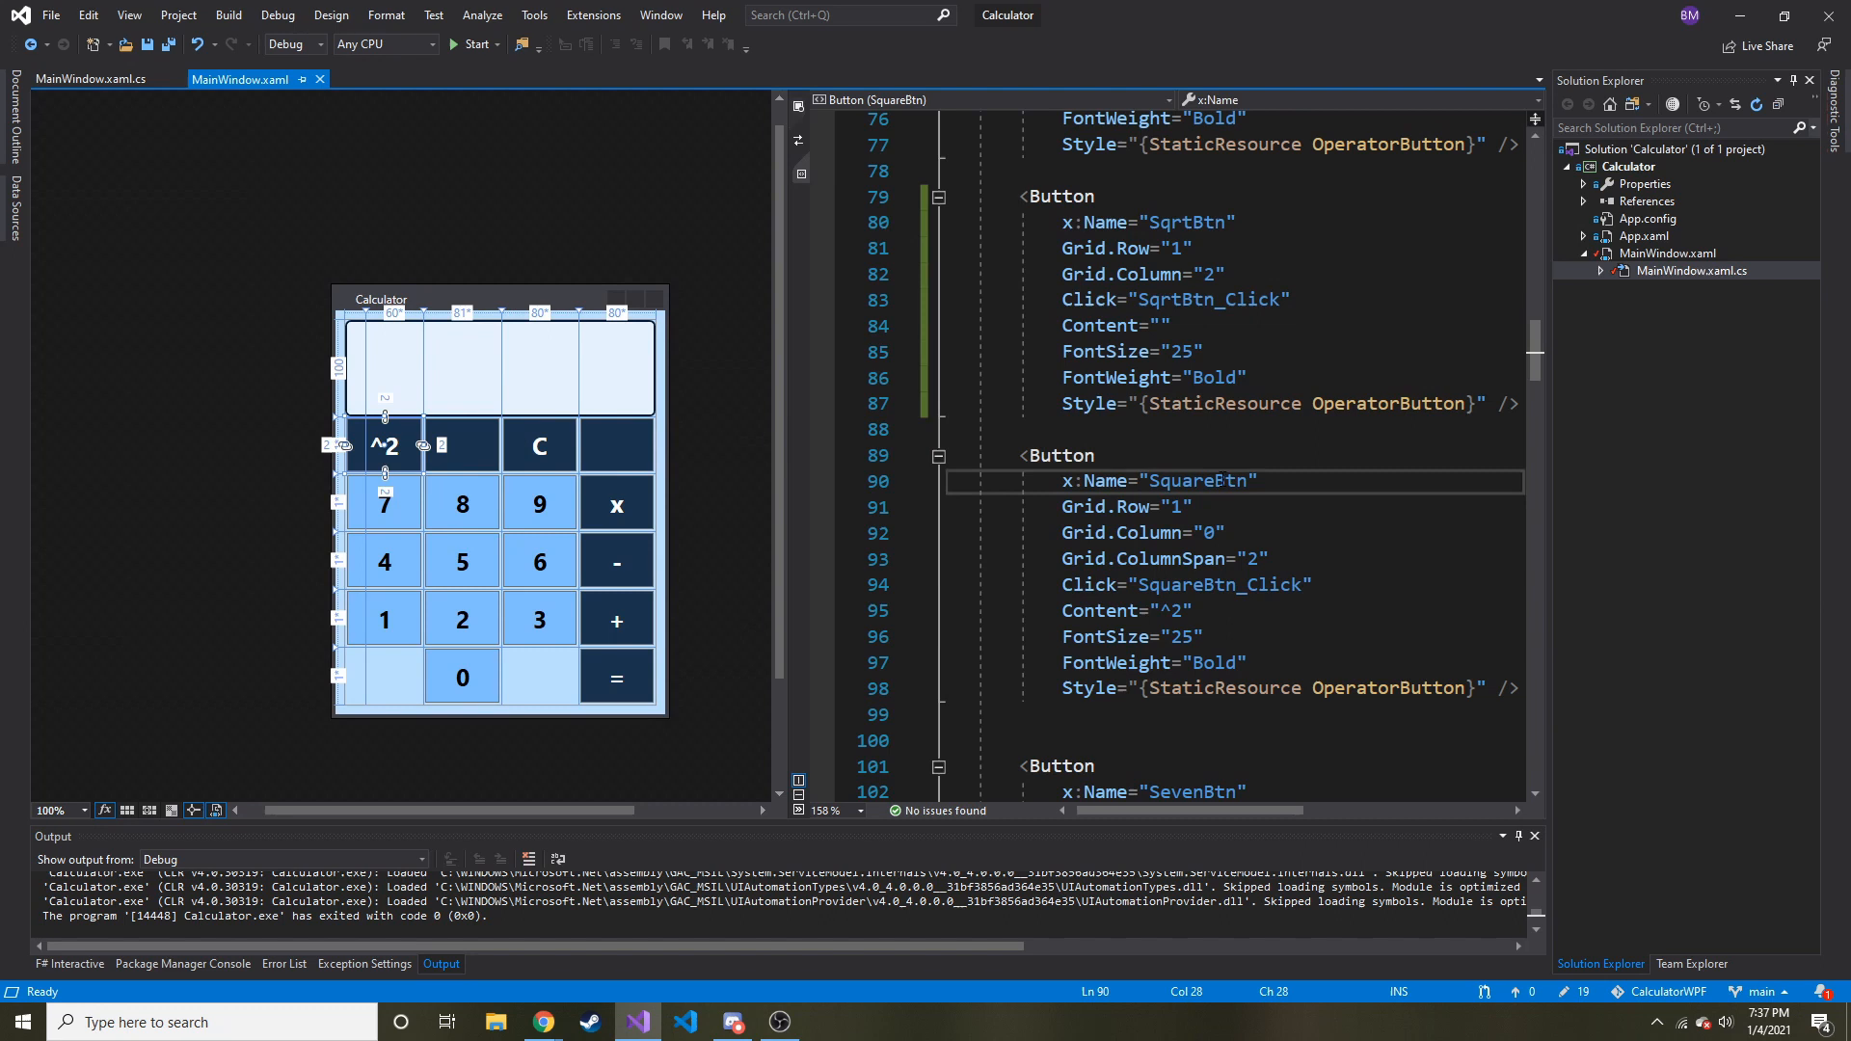
pyautogui.click(91, 79)
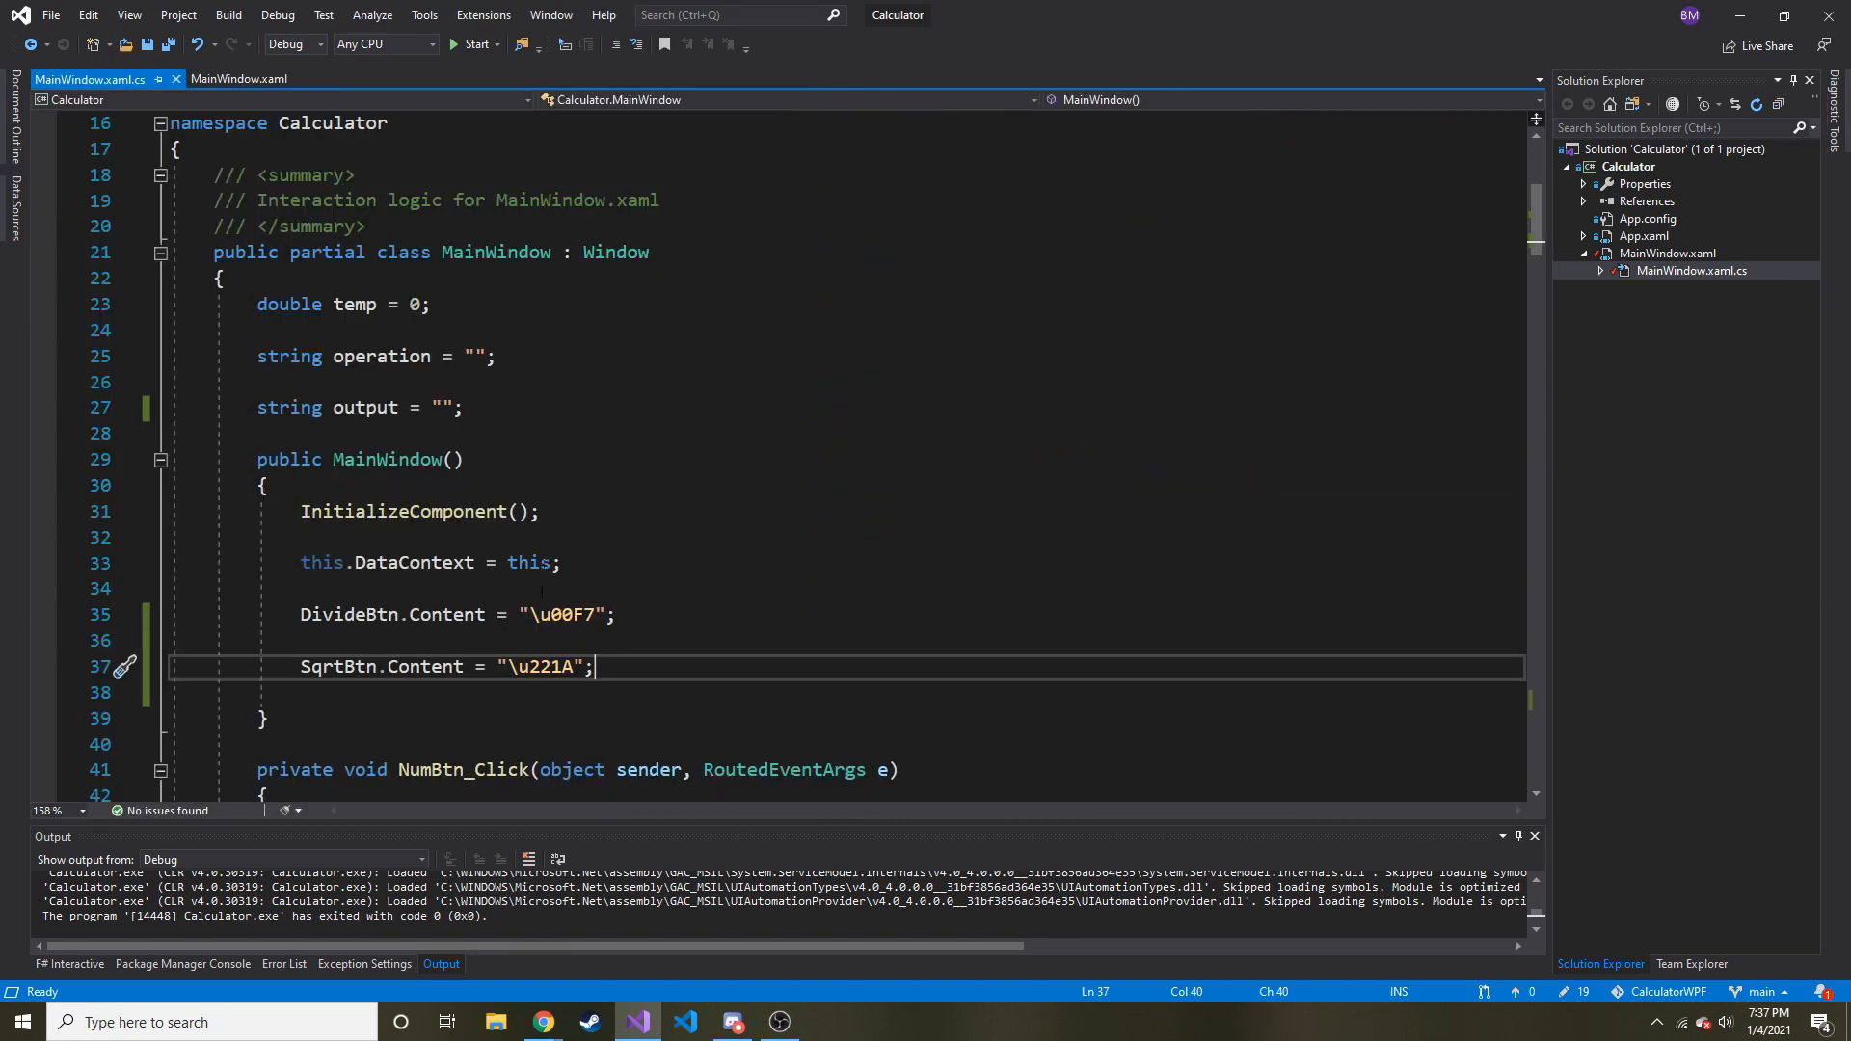
pyautogui.press('enter')
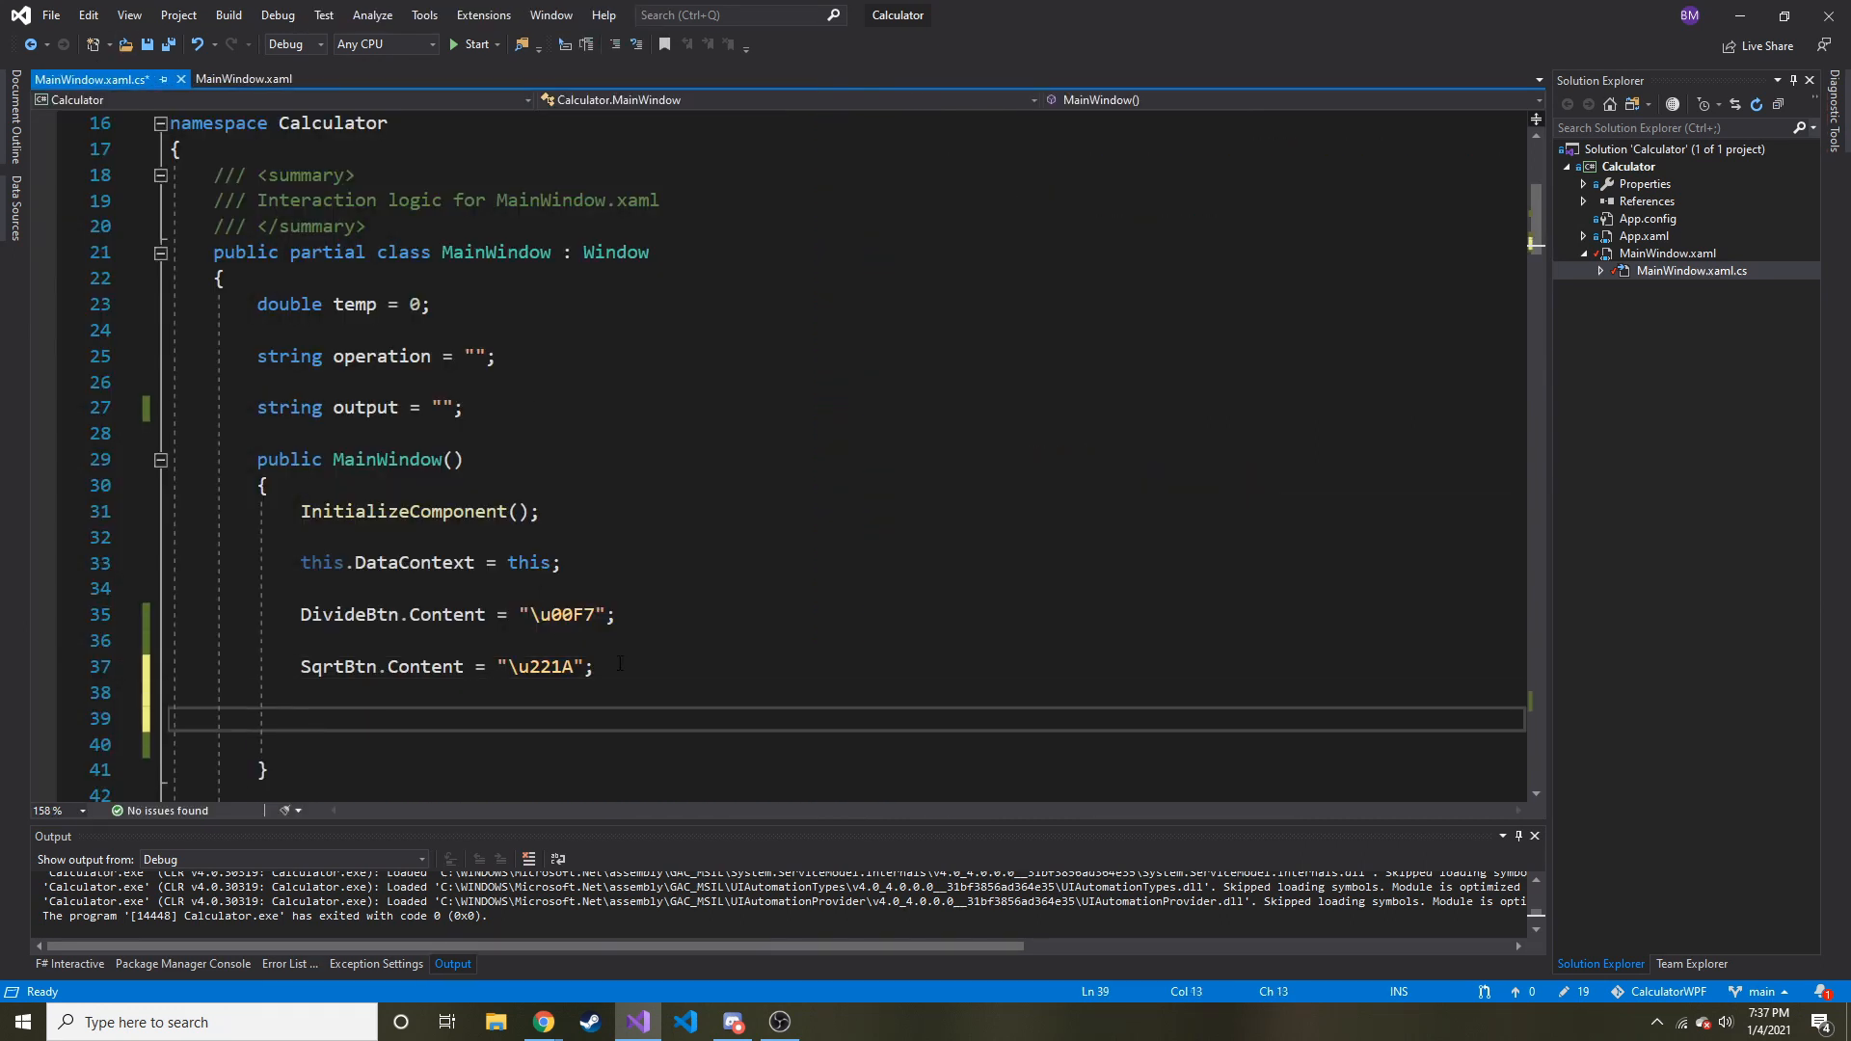
pyautogui.write('SquareBtn')
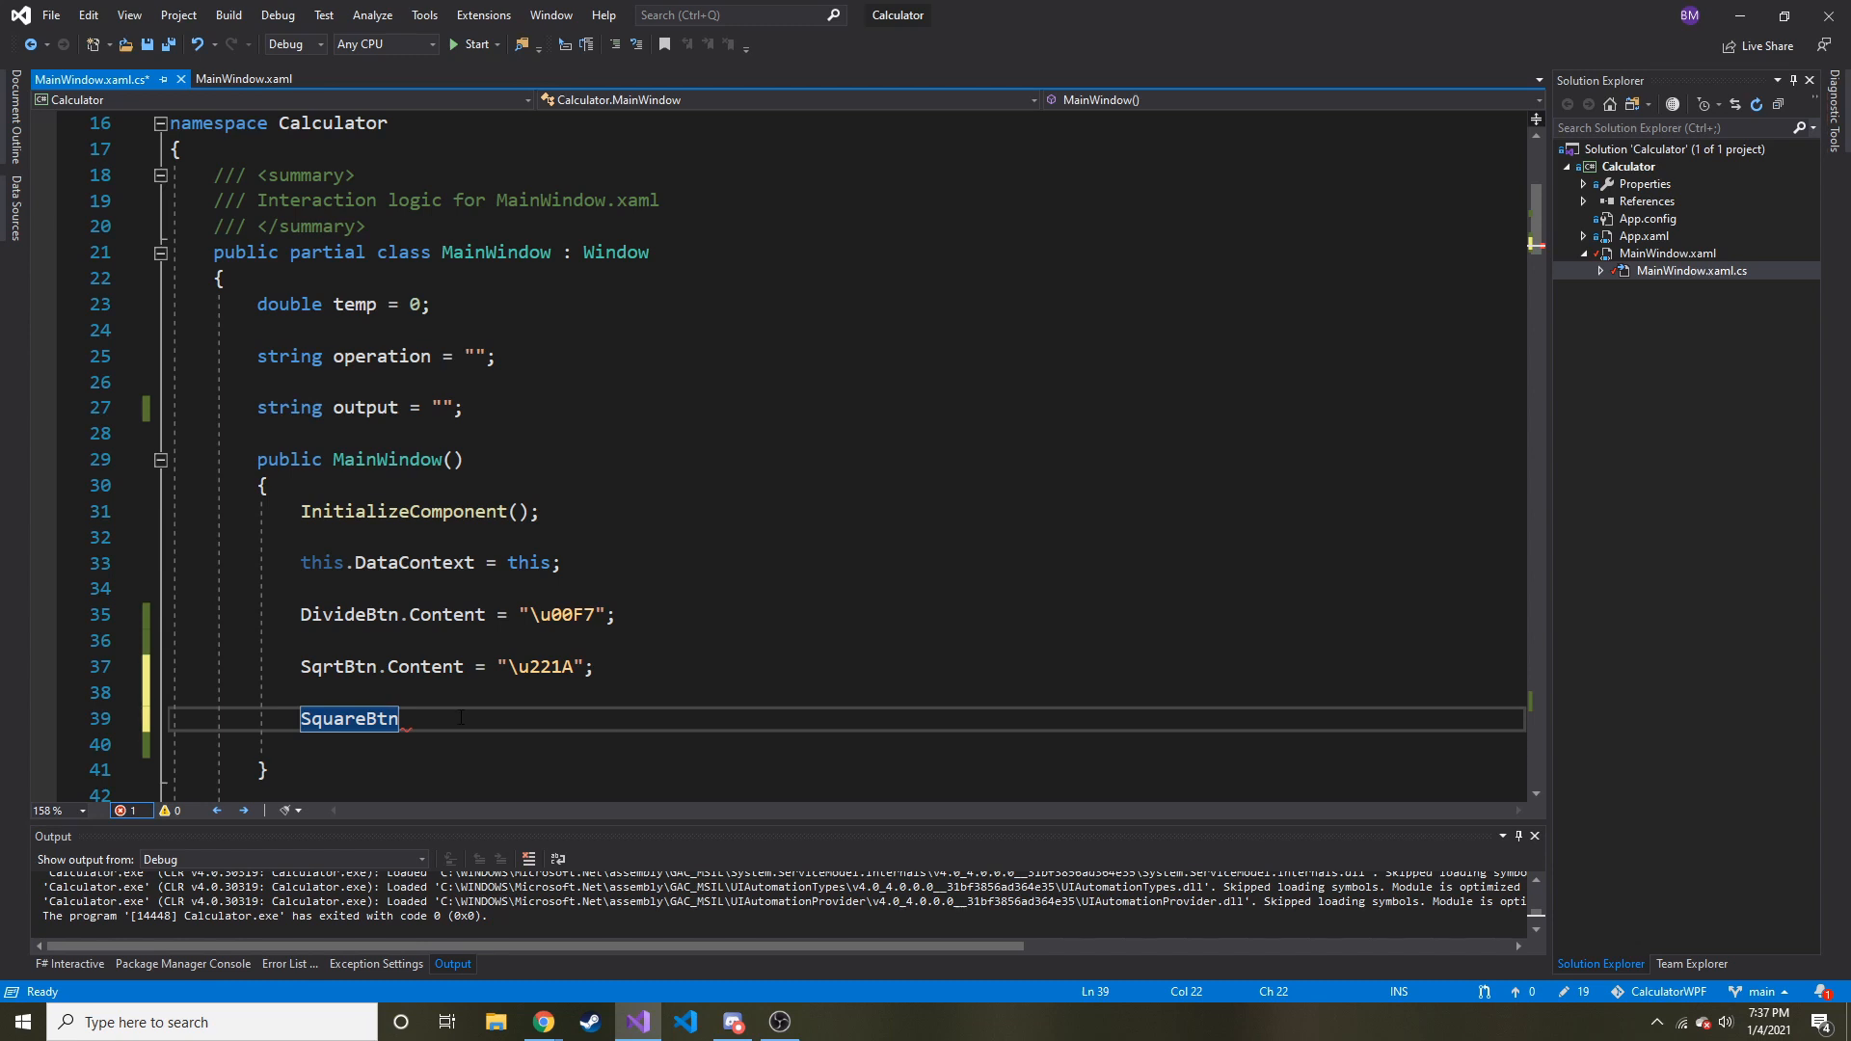
pyautogui.write('.')
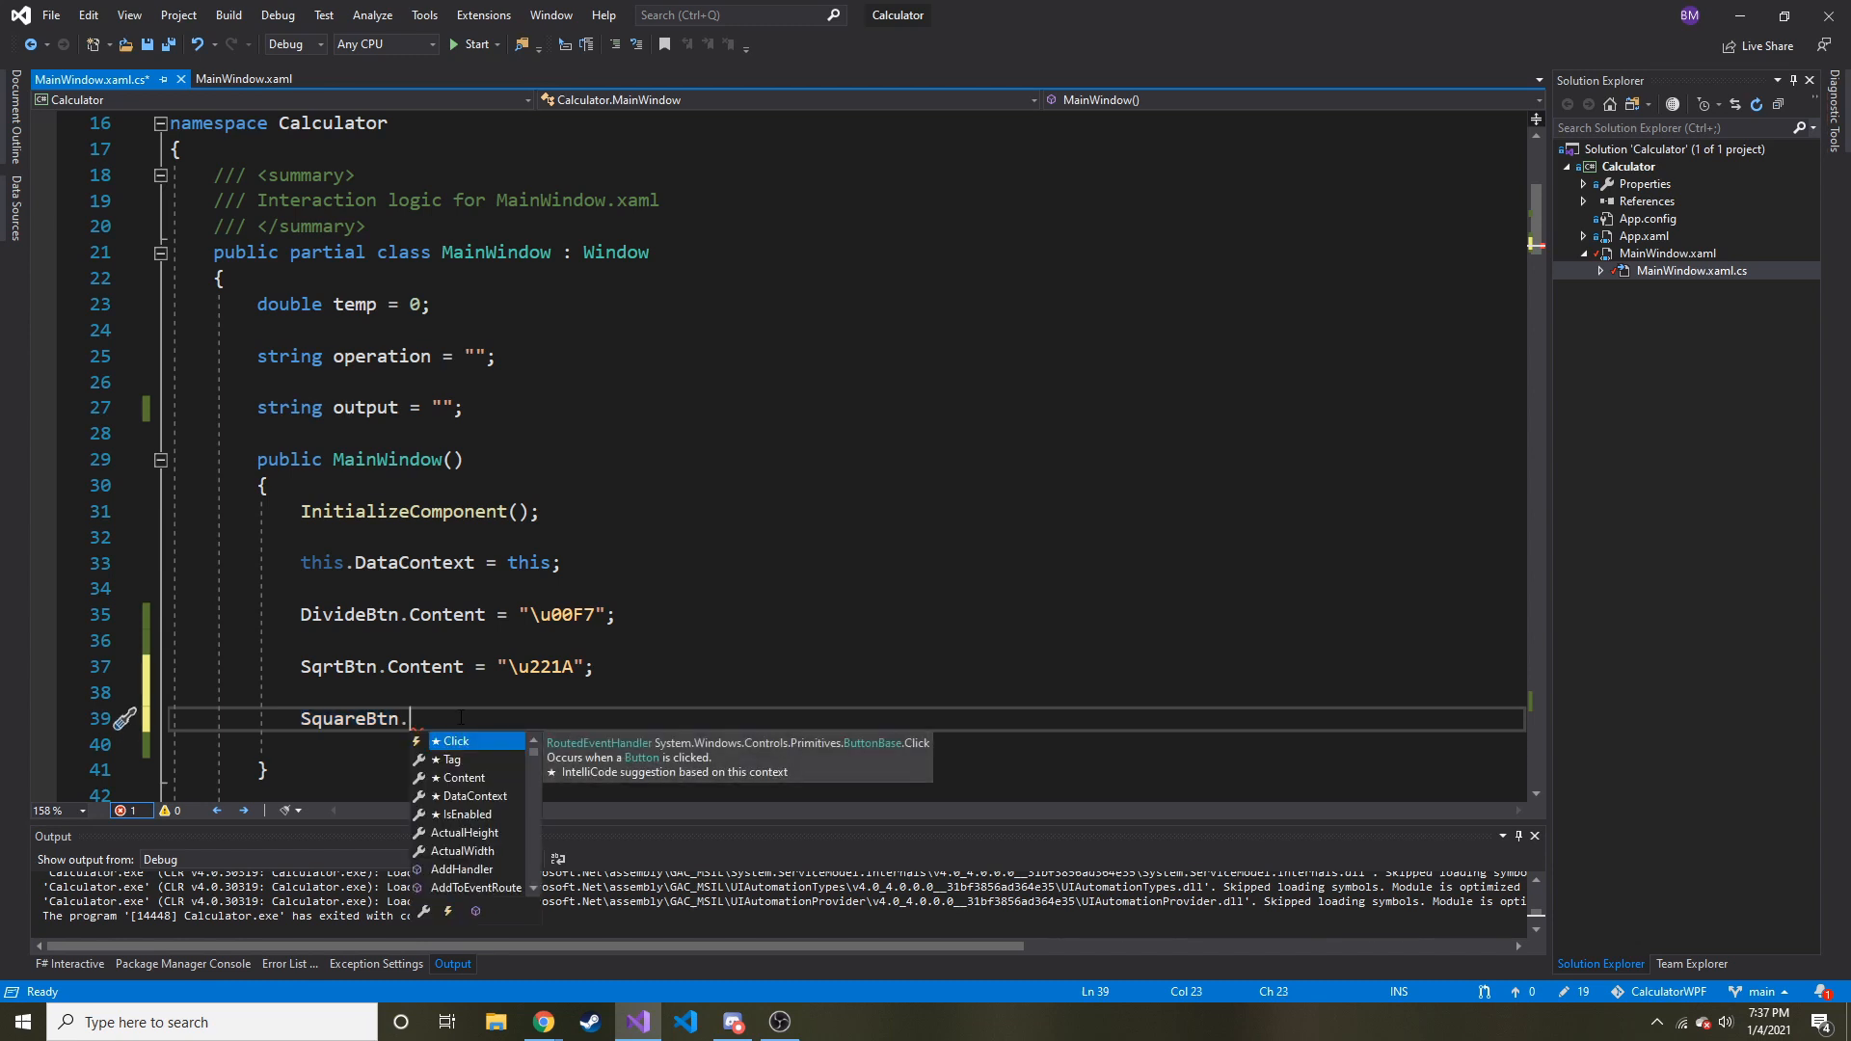
pyautogui.write('con')
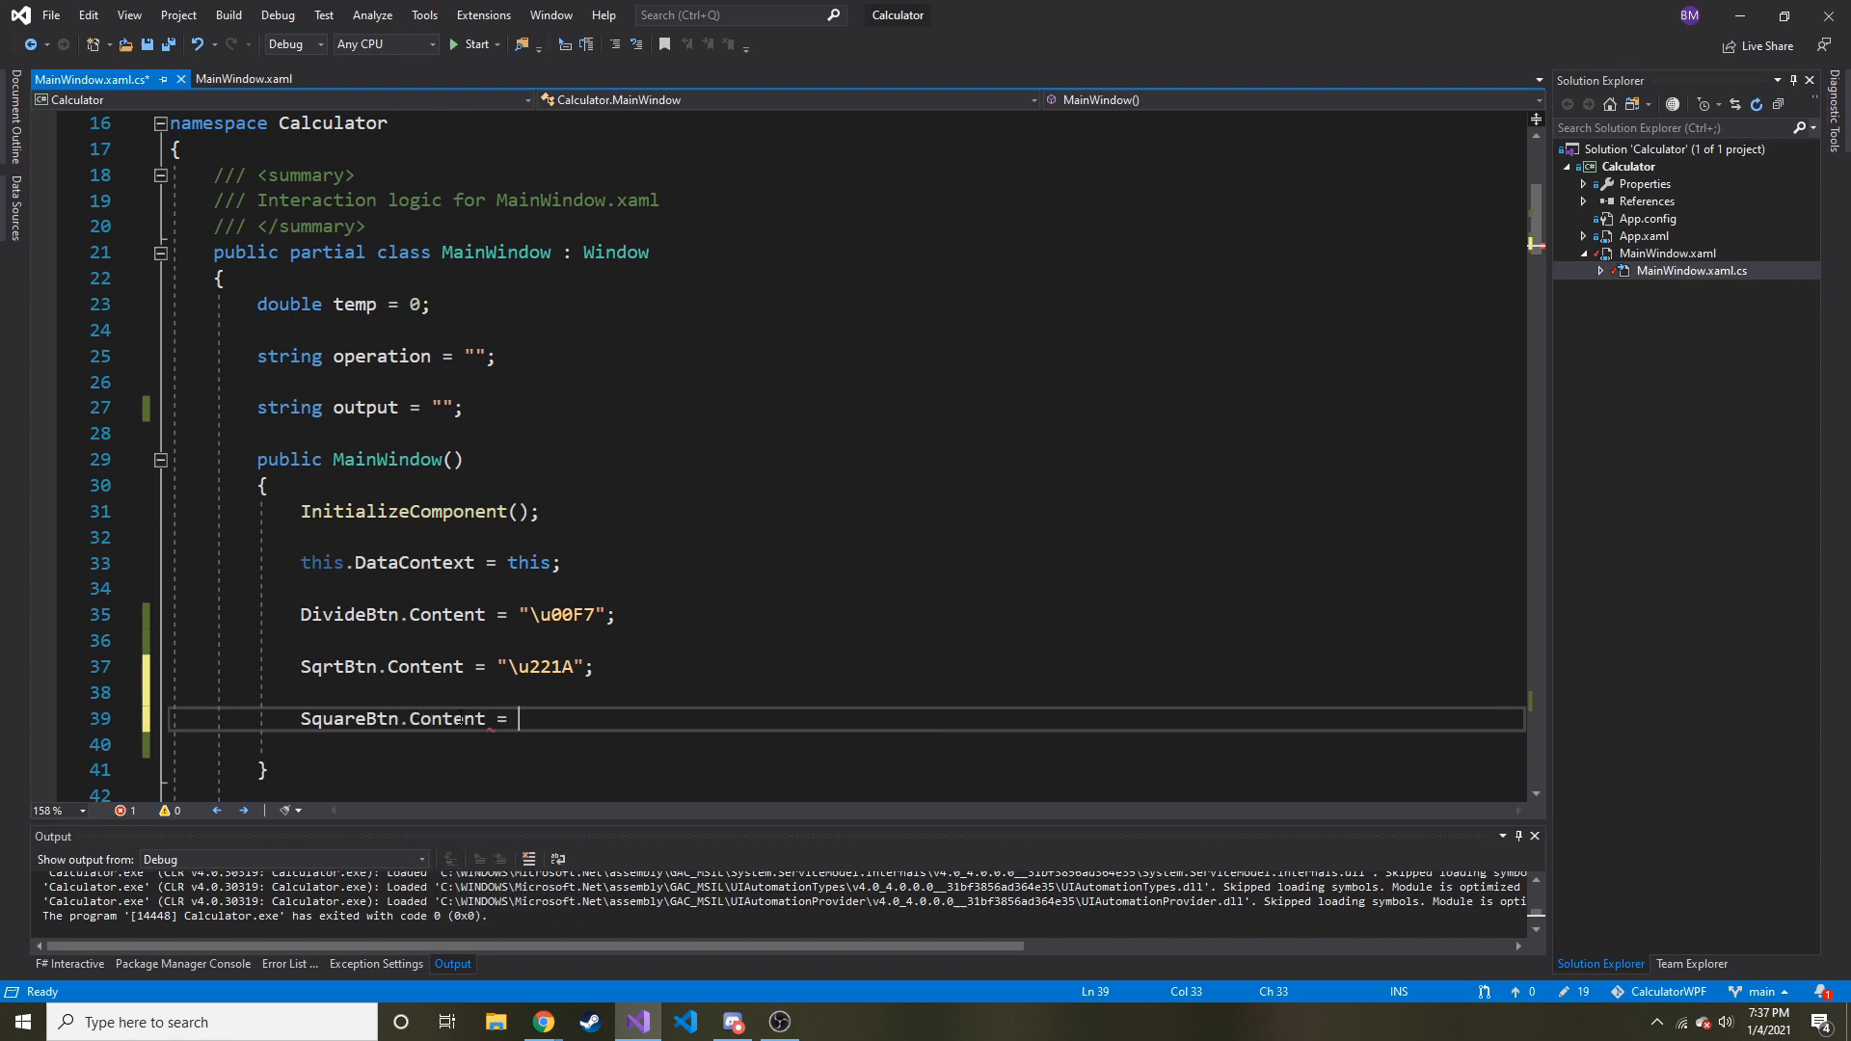
pyautogui.write('"')
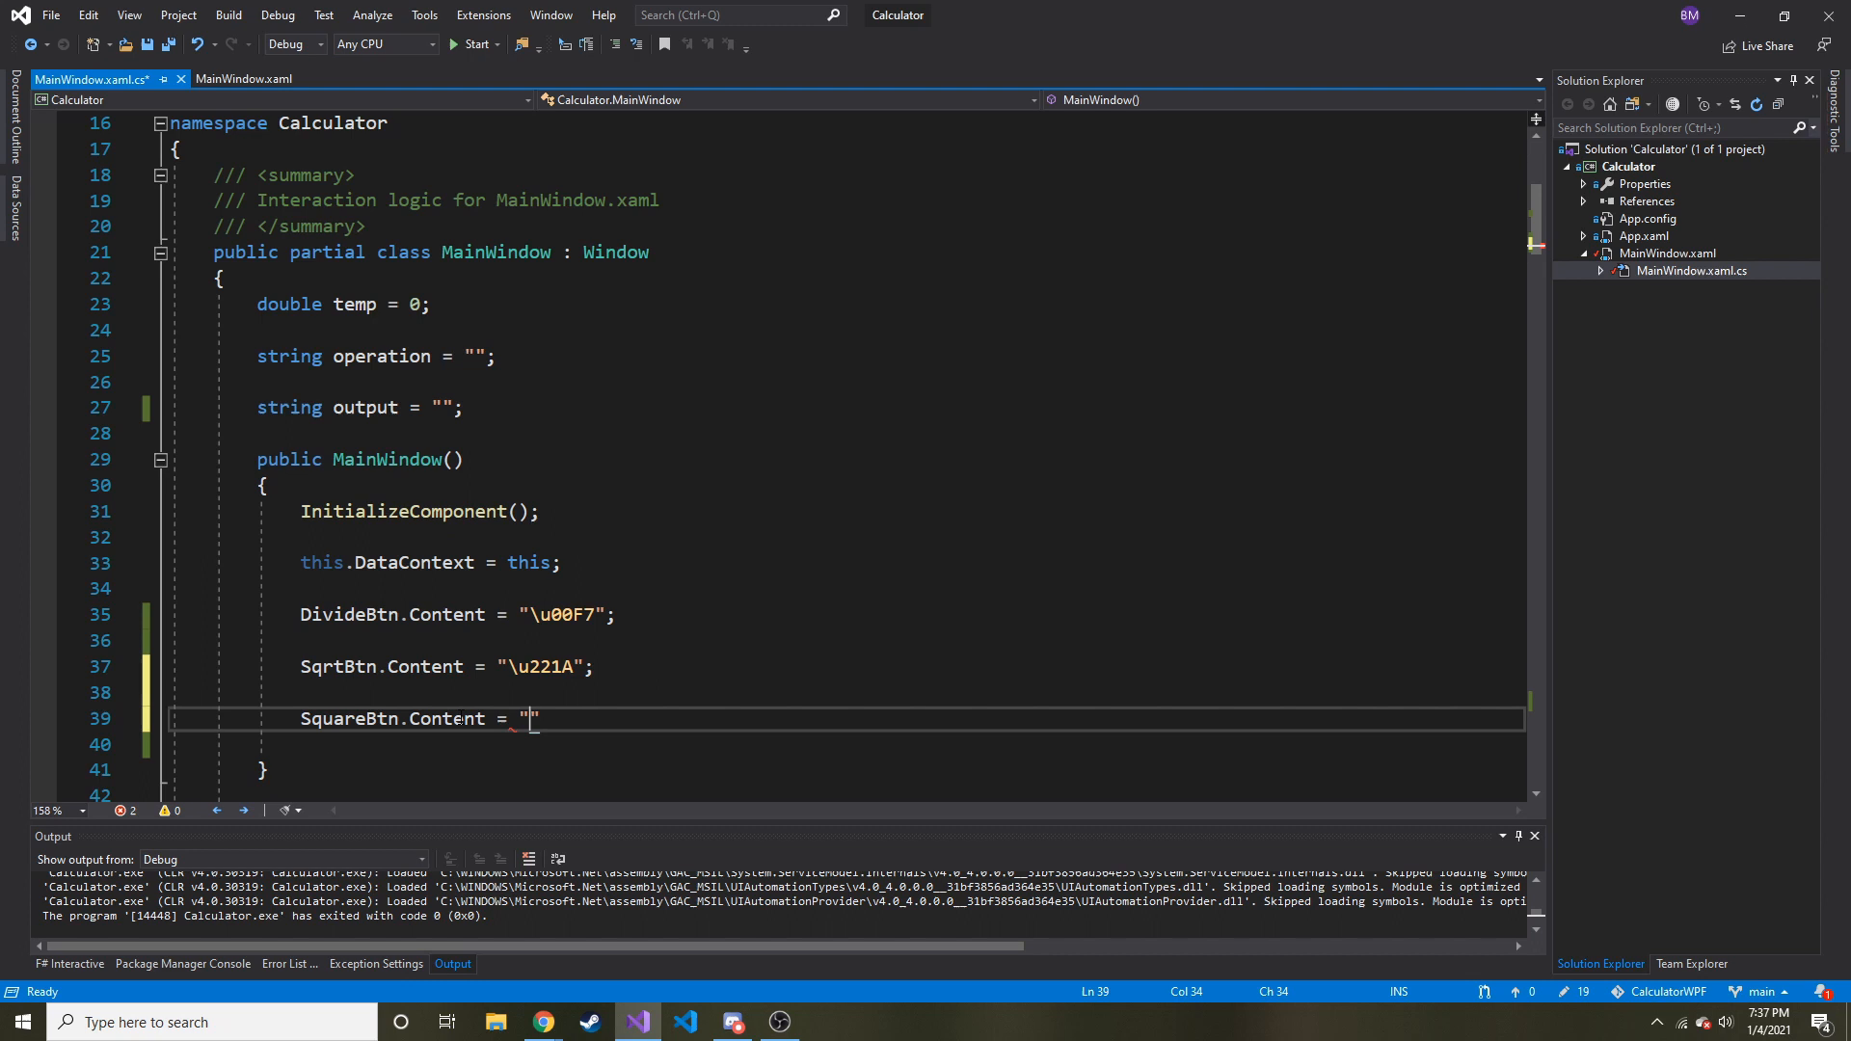
pyautogui.write('X')
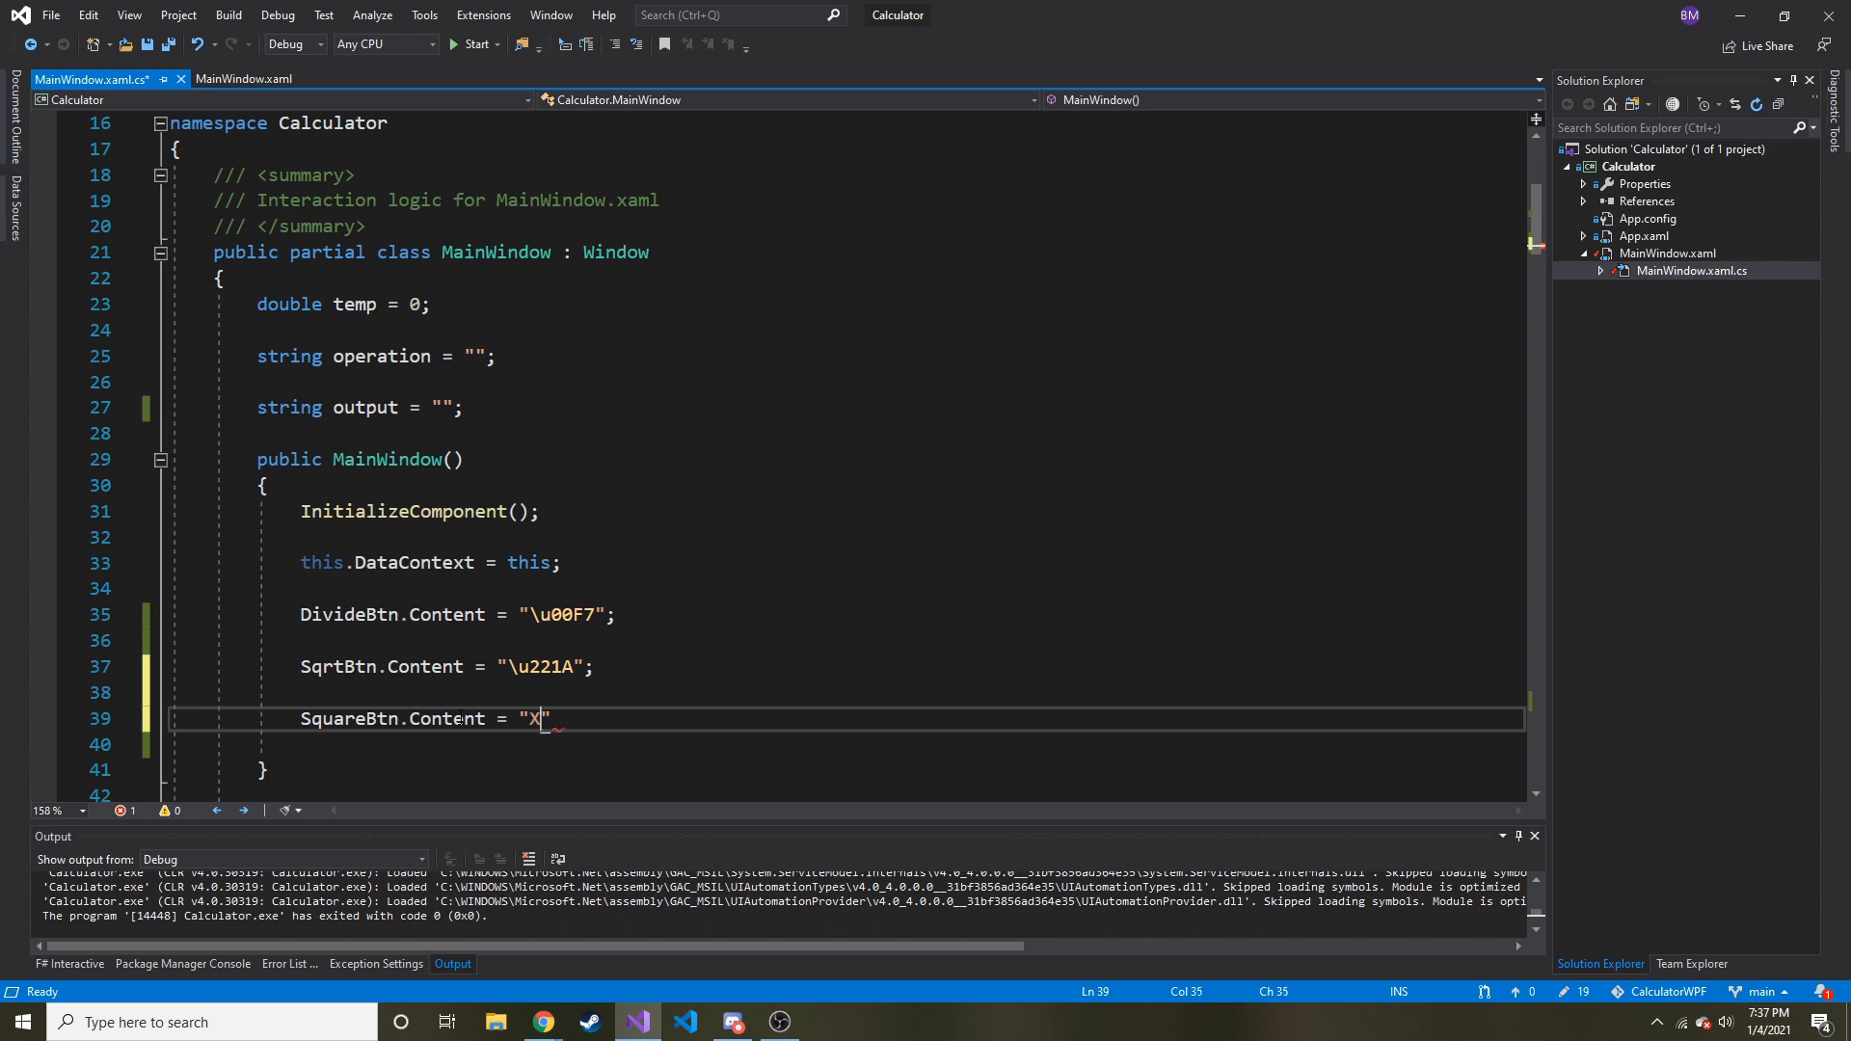
pyautogui.write('+')
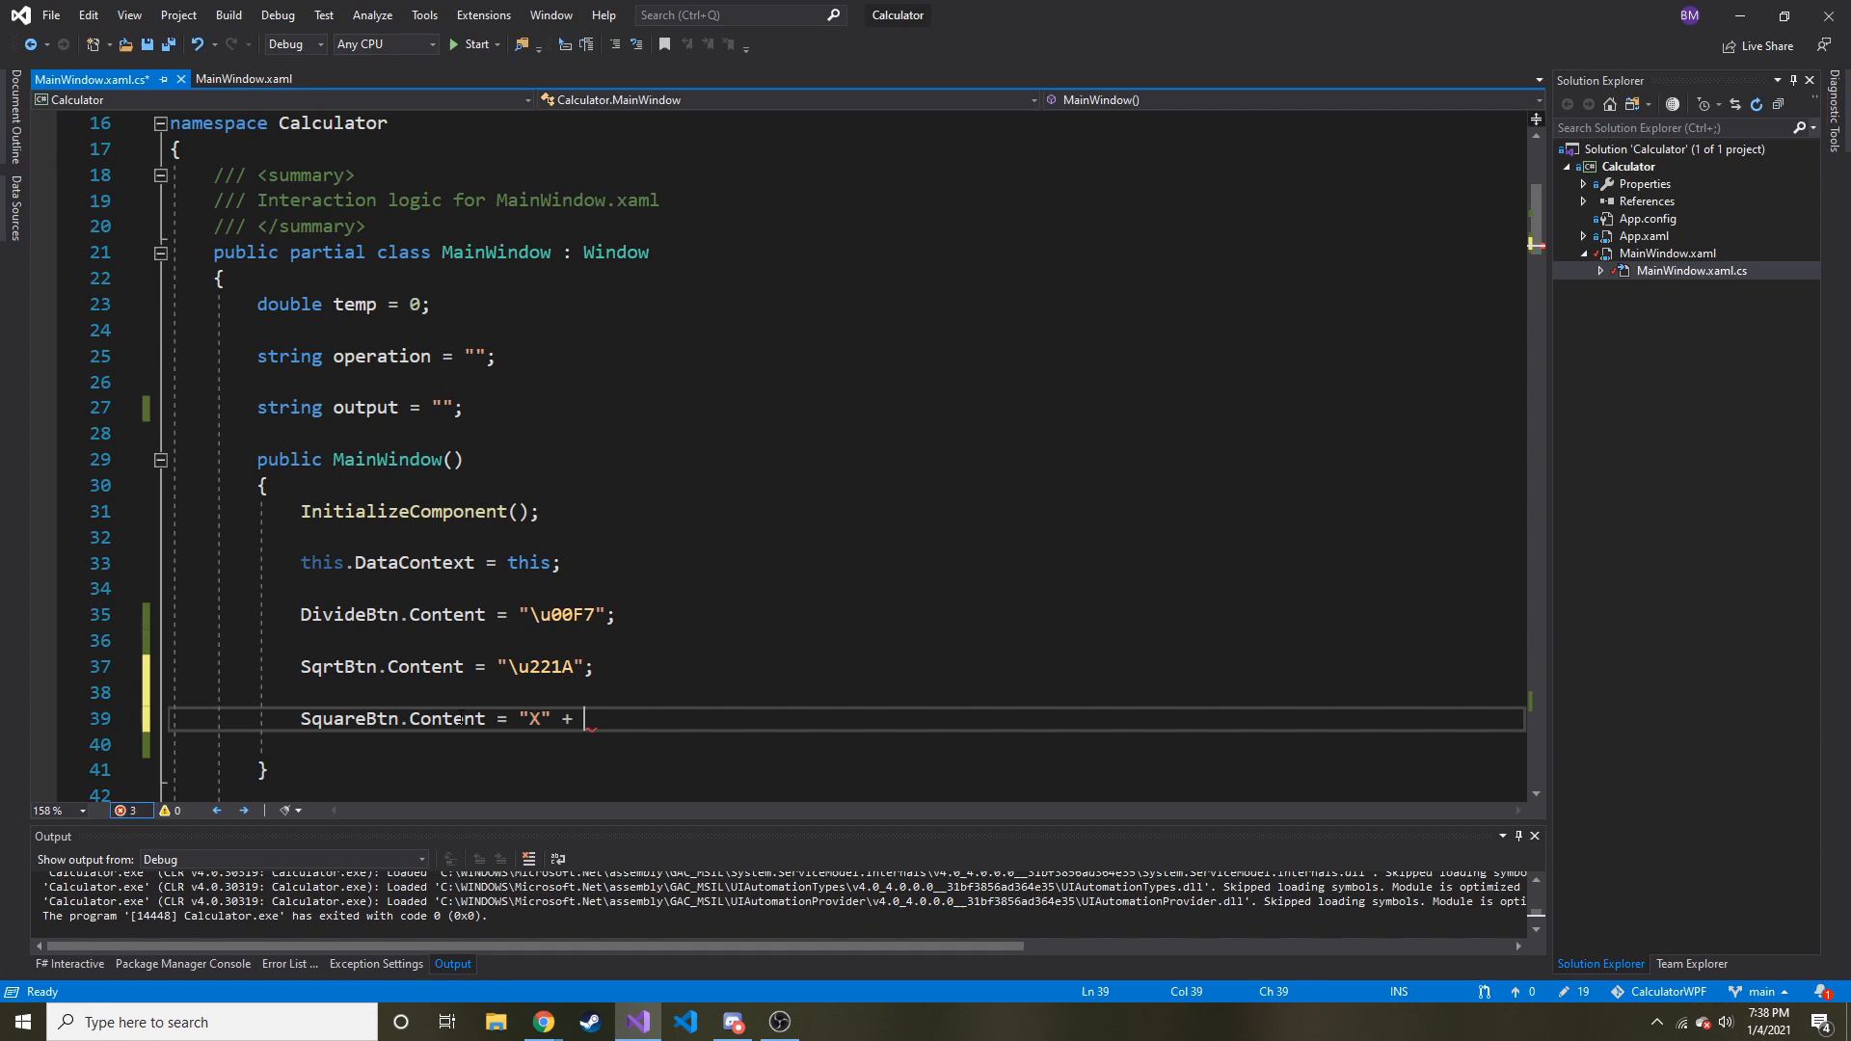
pyautogui.write('""')
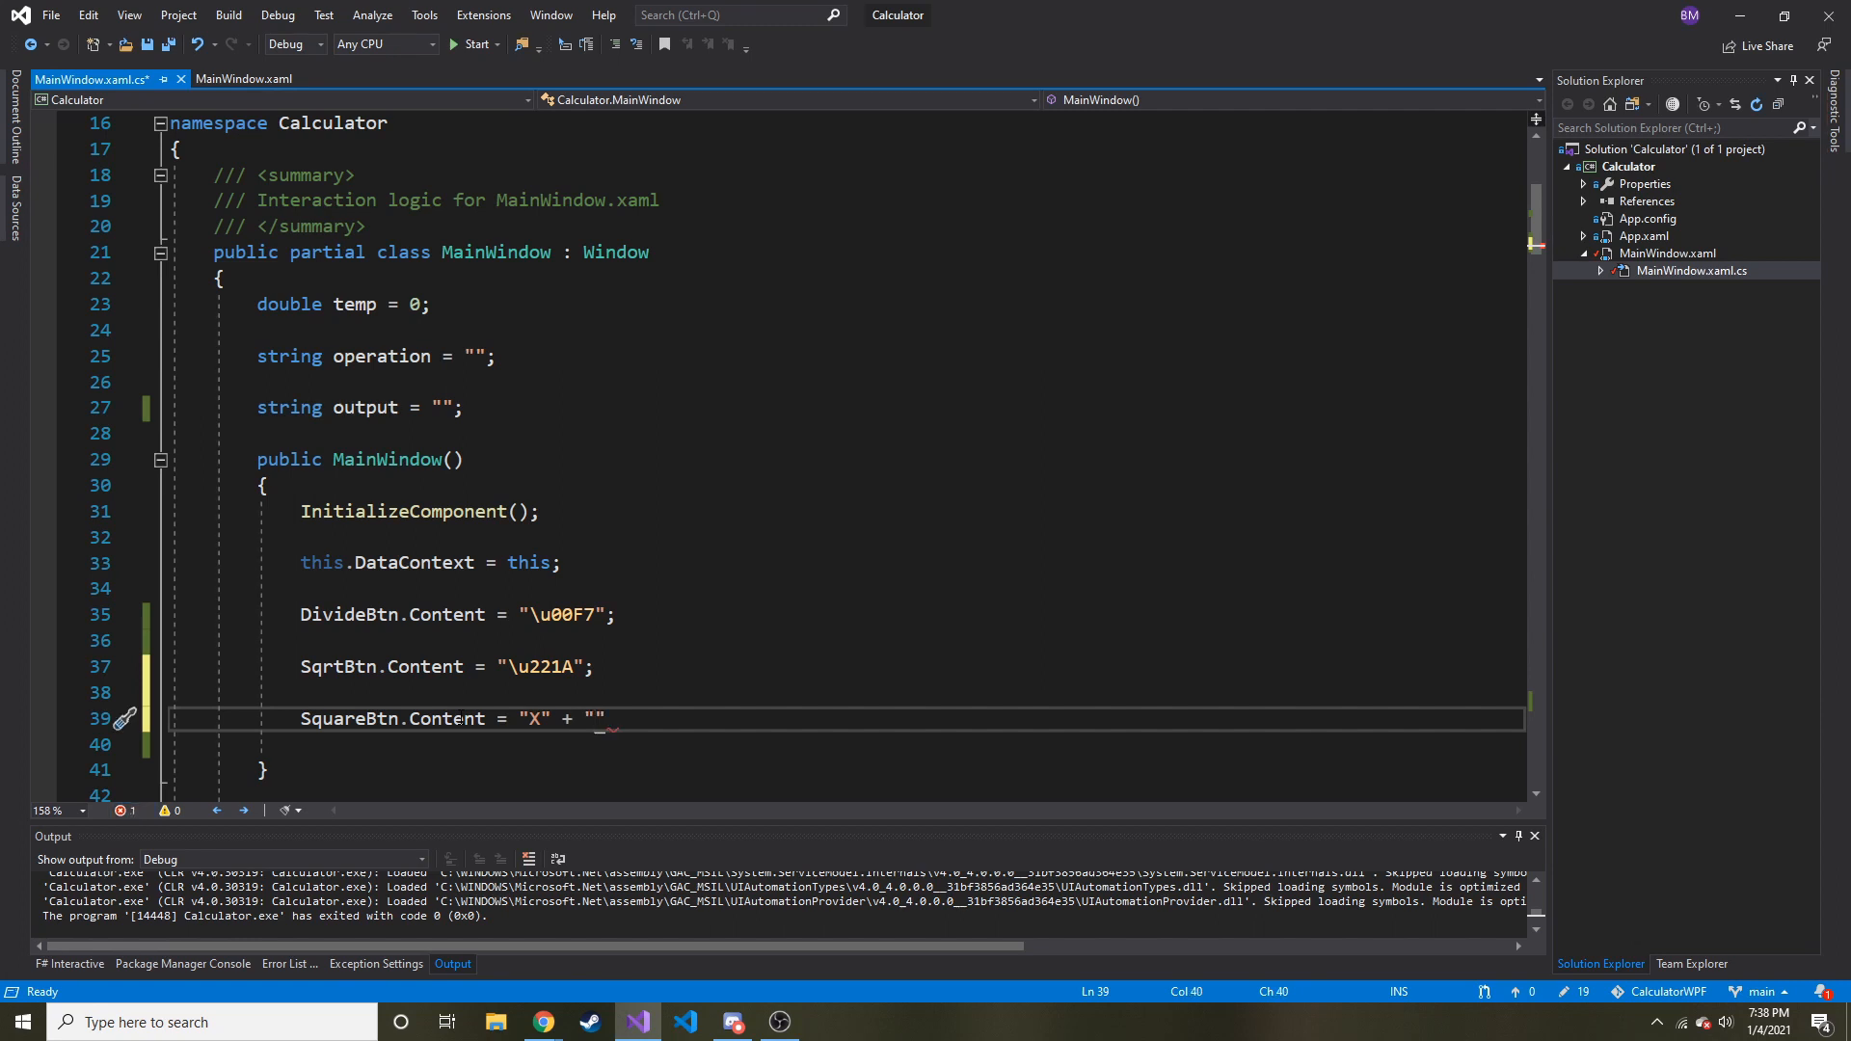
pyautogui.write('\\u00')
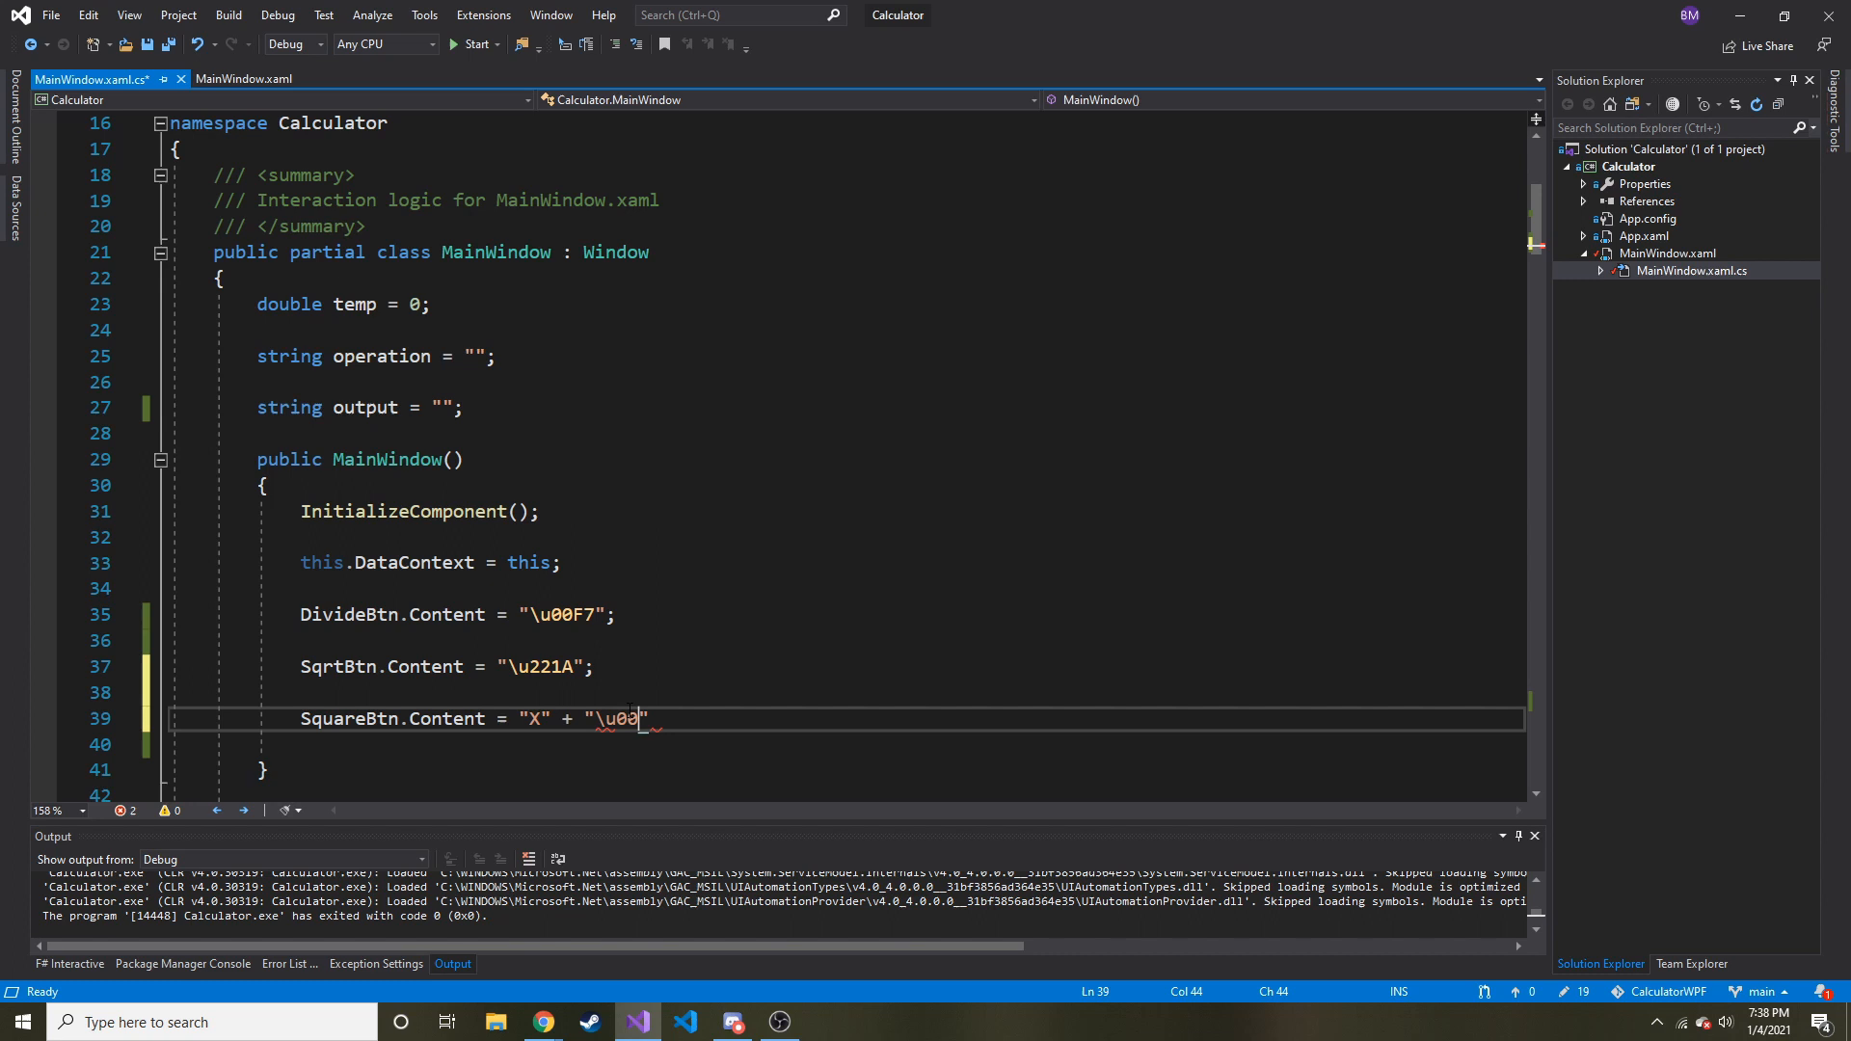
pyautogui.write('B2')
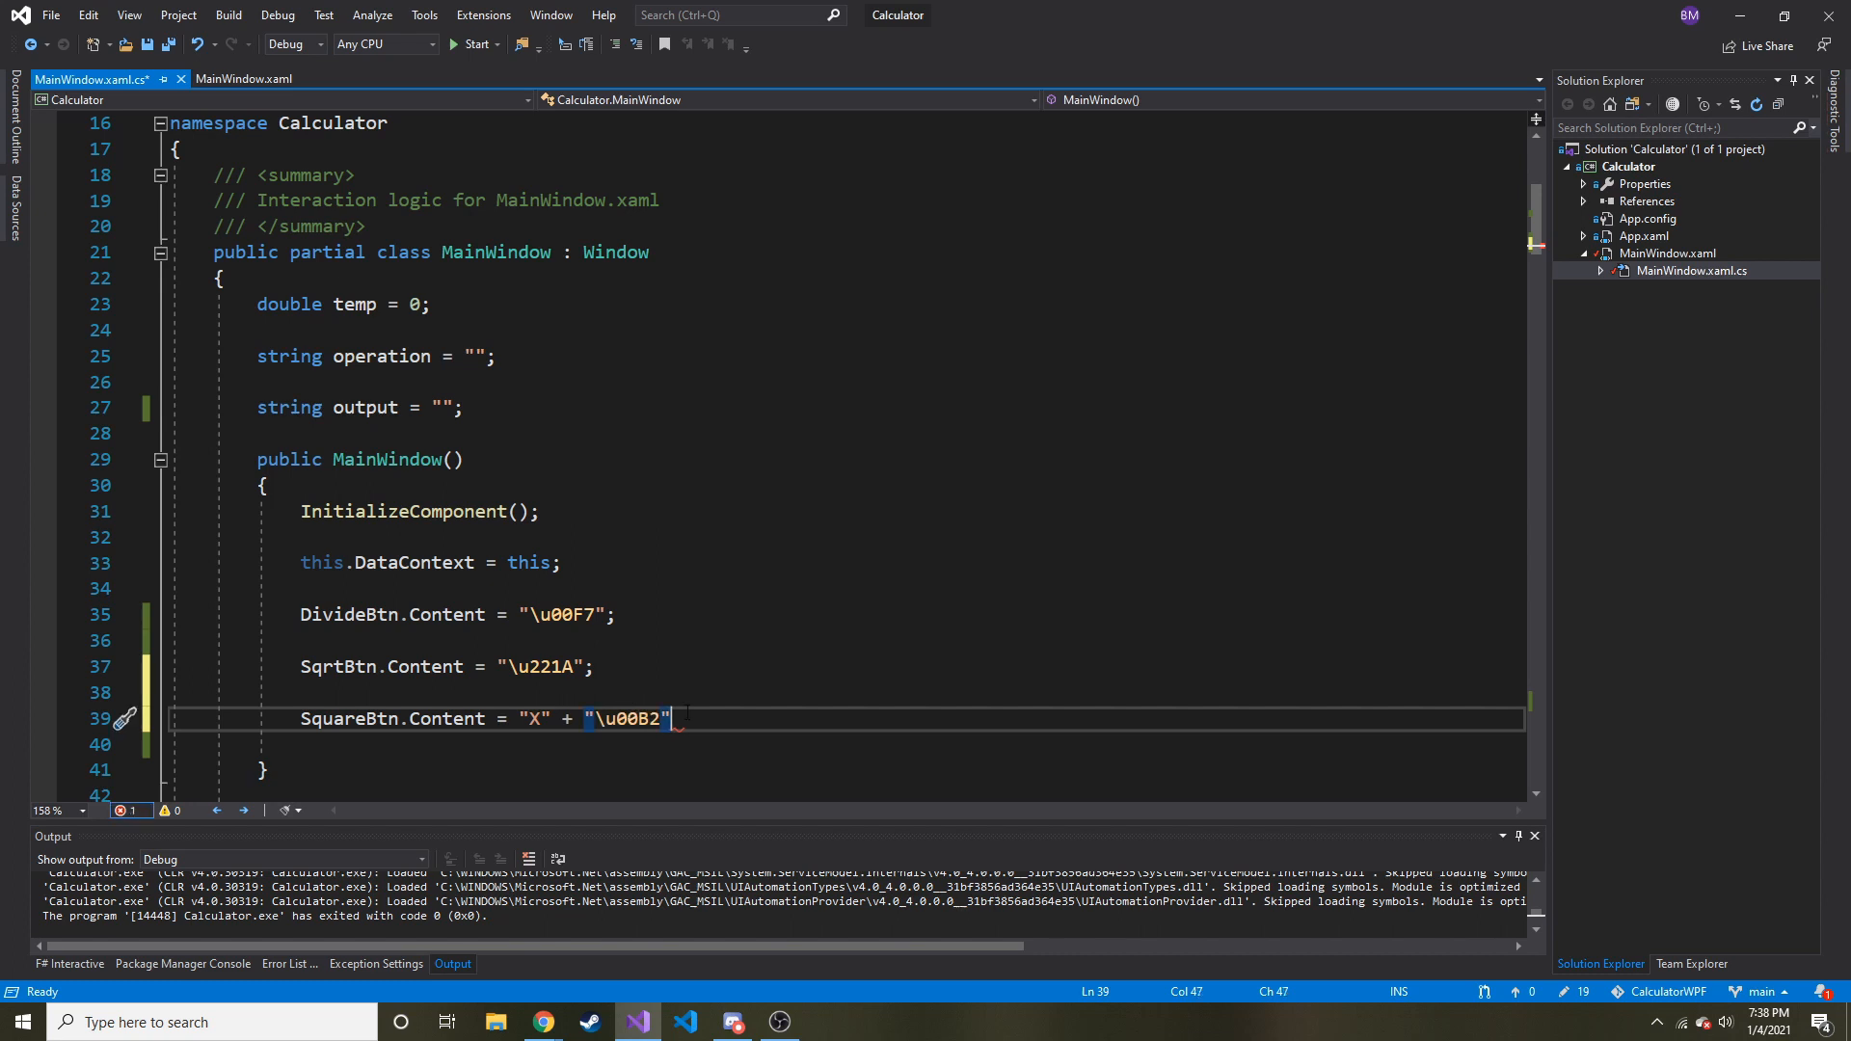
pyautogui.write(';')
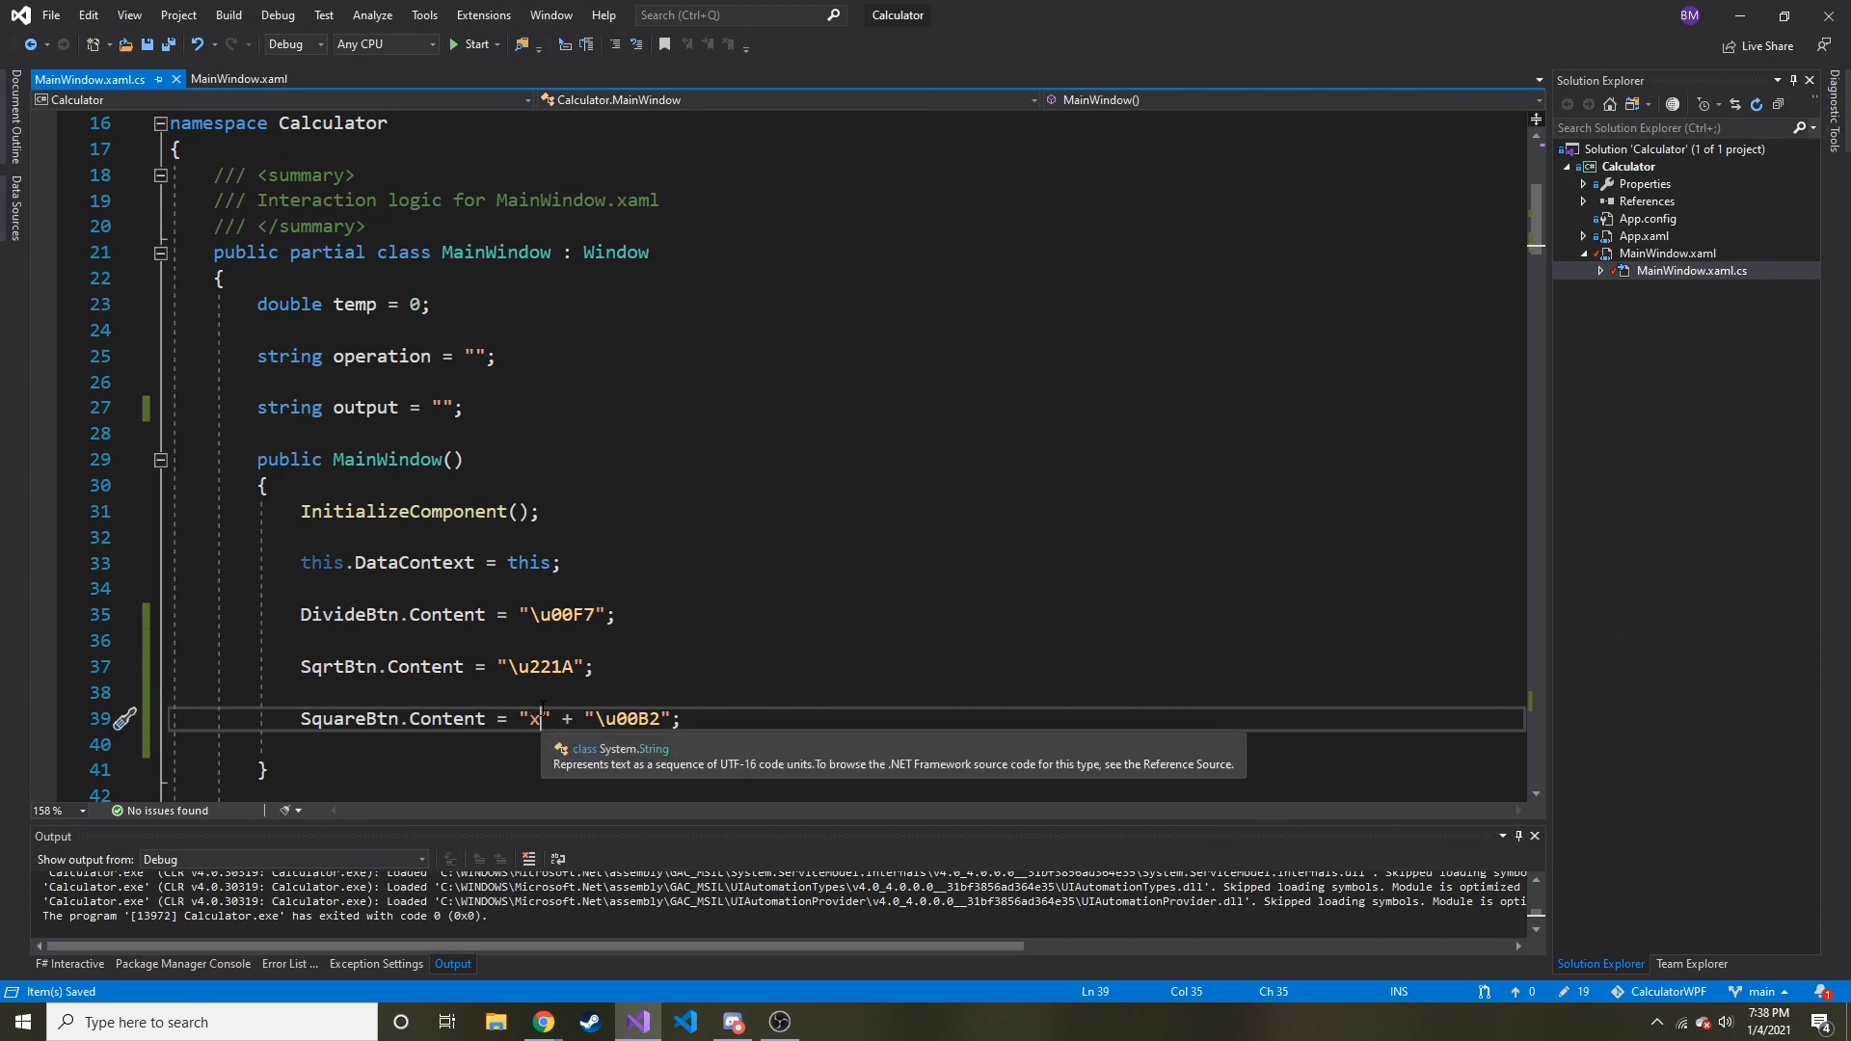
# Step: Run the calculator to confirm the square button shows x², then close the app
pyautogui.click(474, 44)
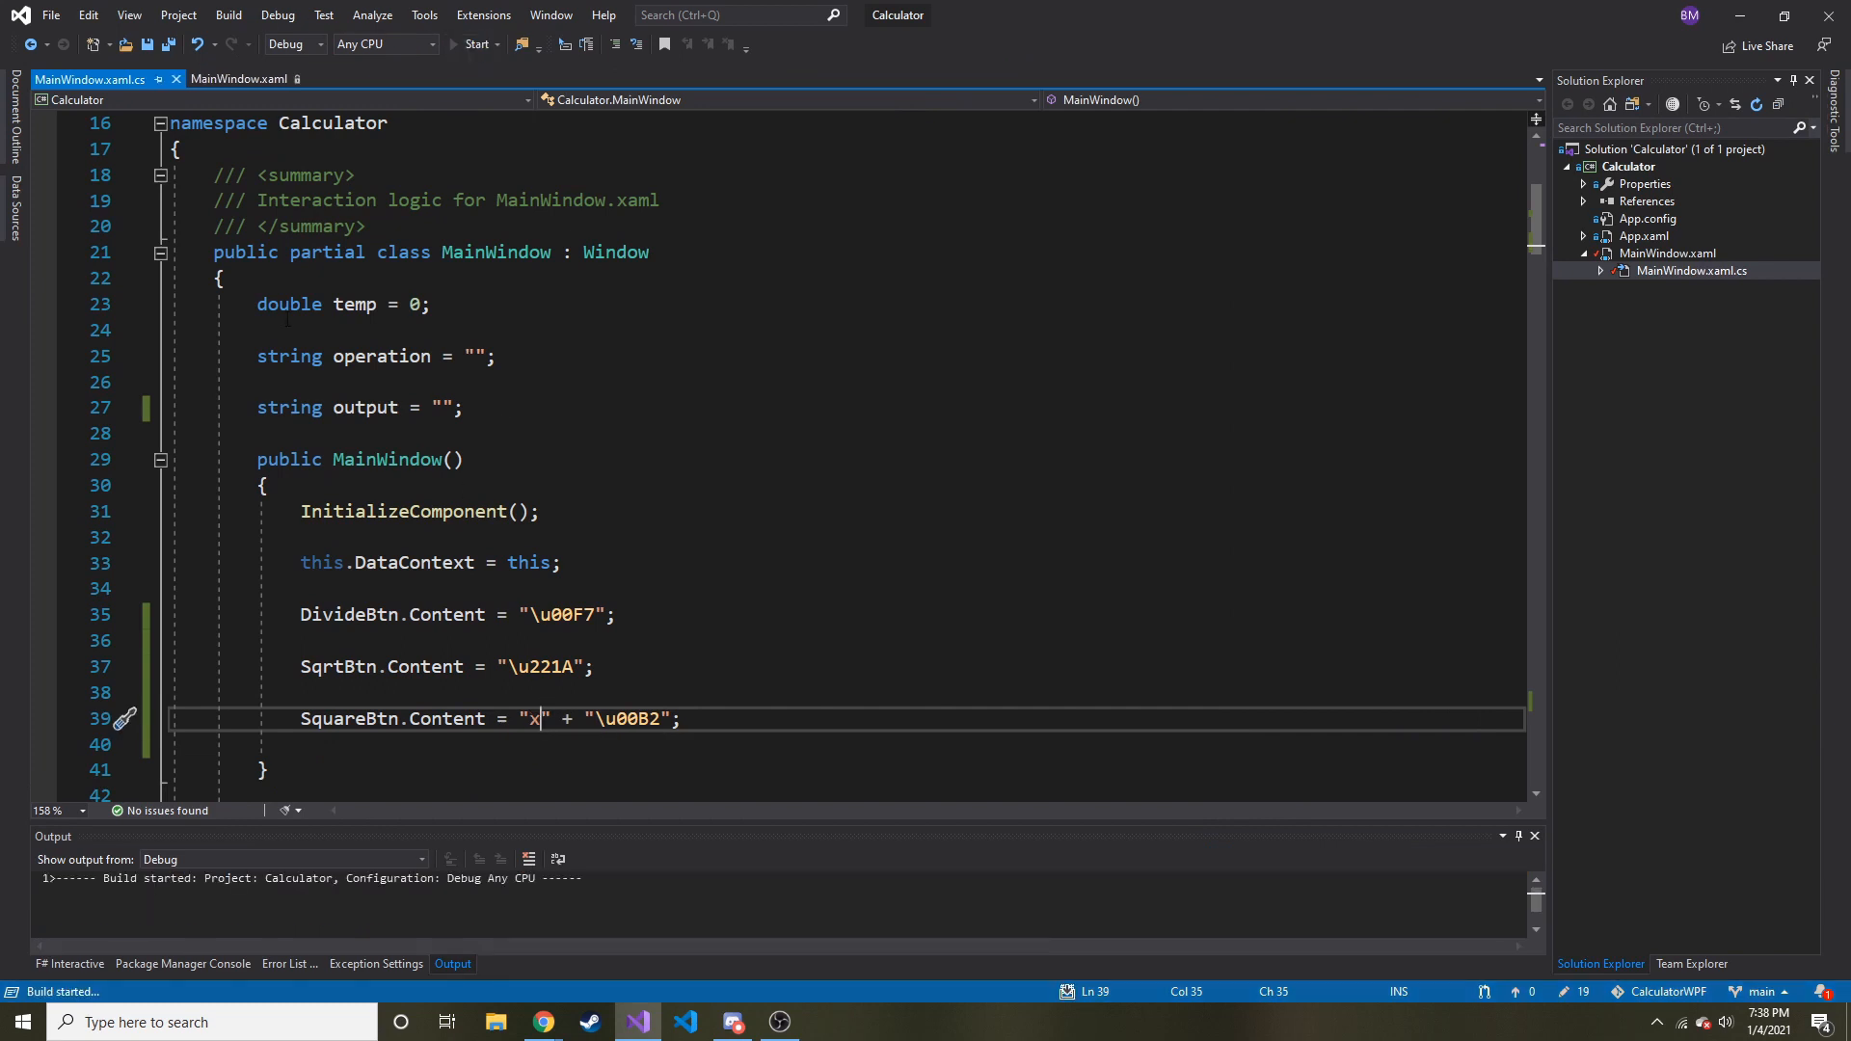
pyautogui.click(478, 44)
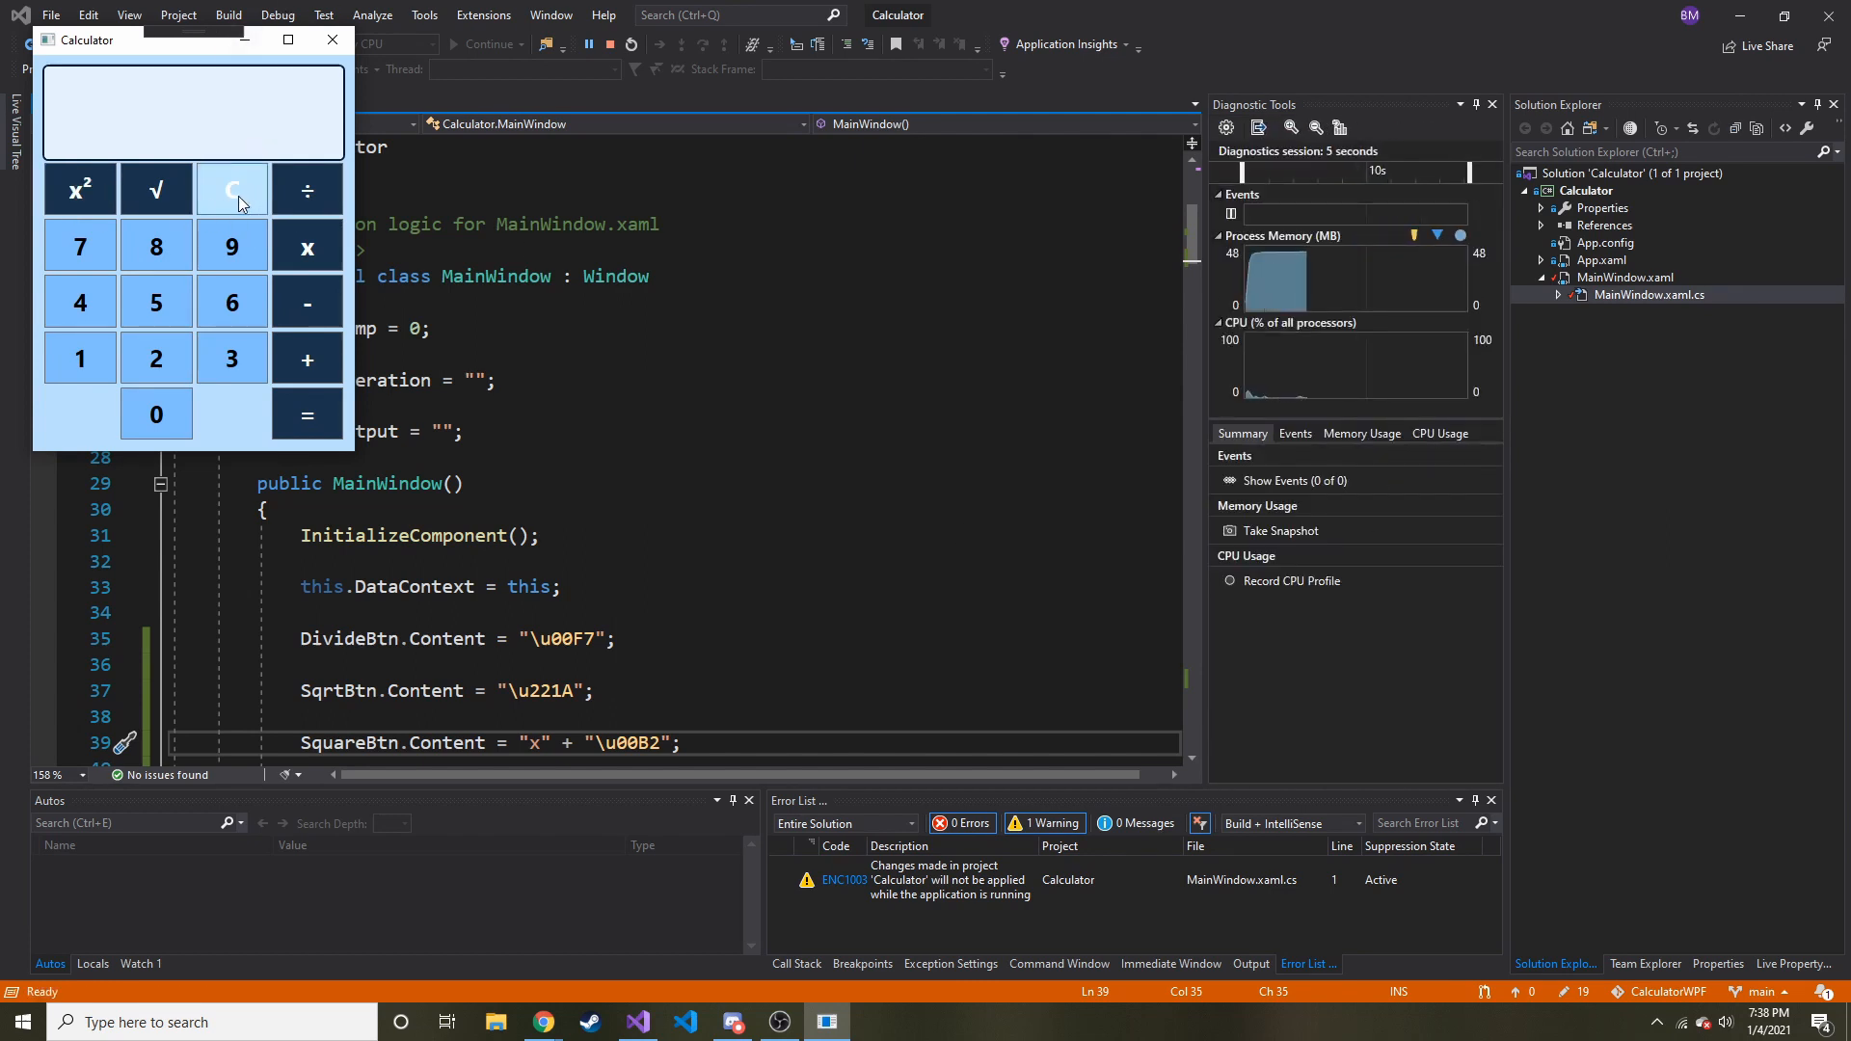
pyautogui.moveTo(141, 38); pyautogui.dragTo(544, 208)
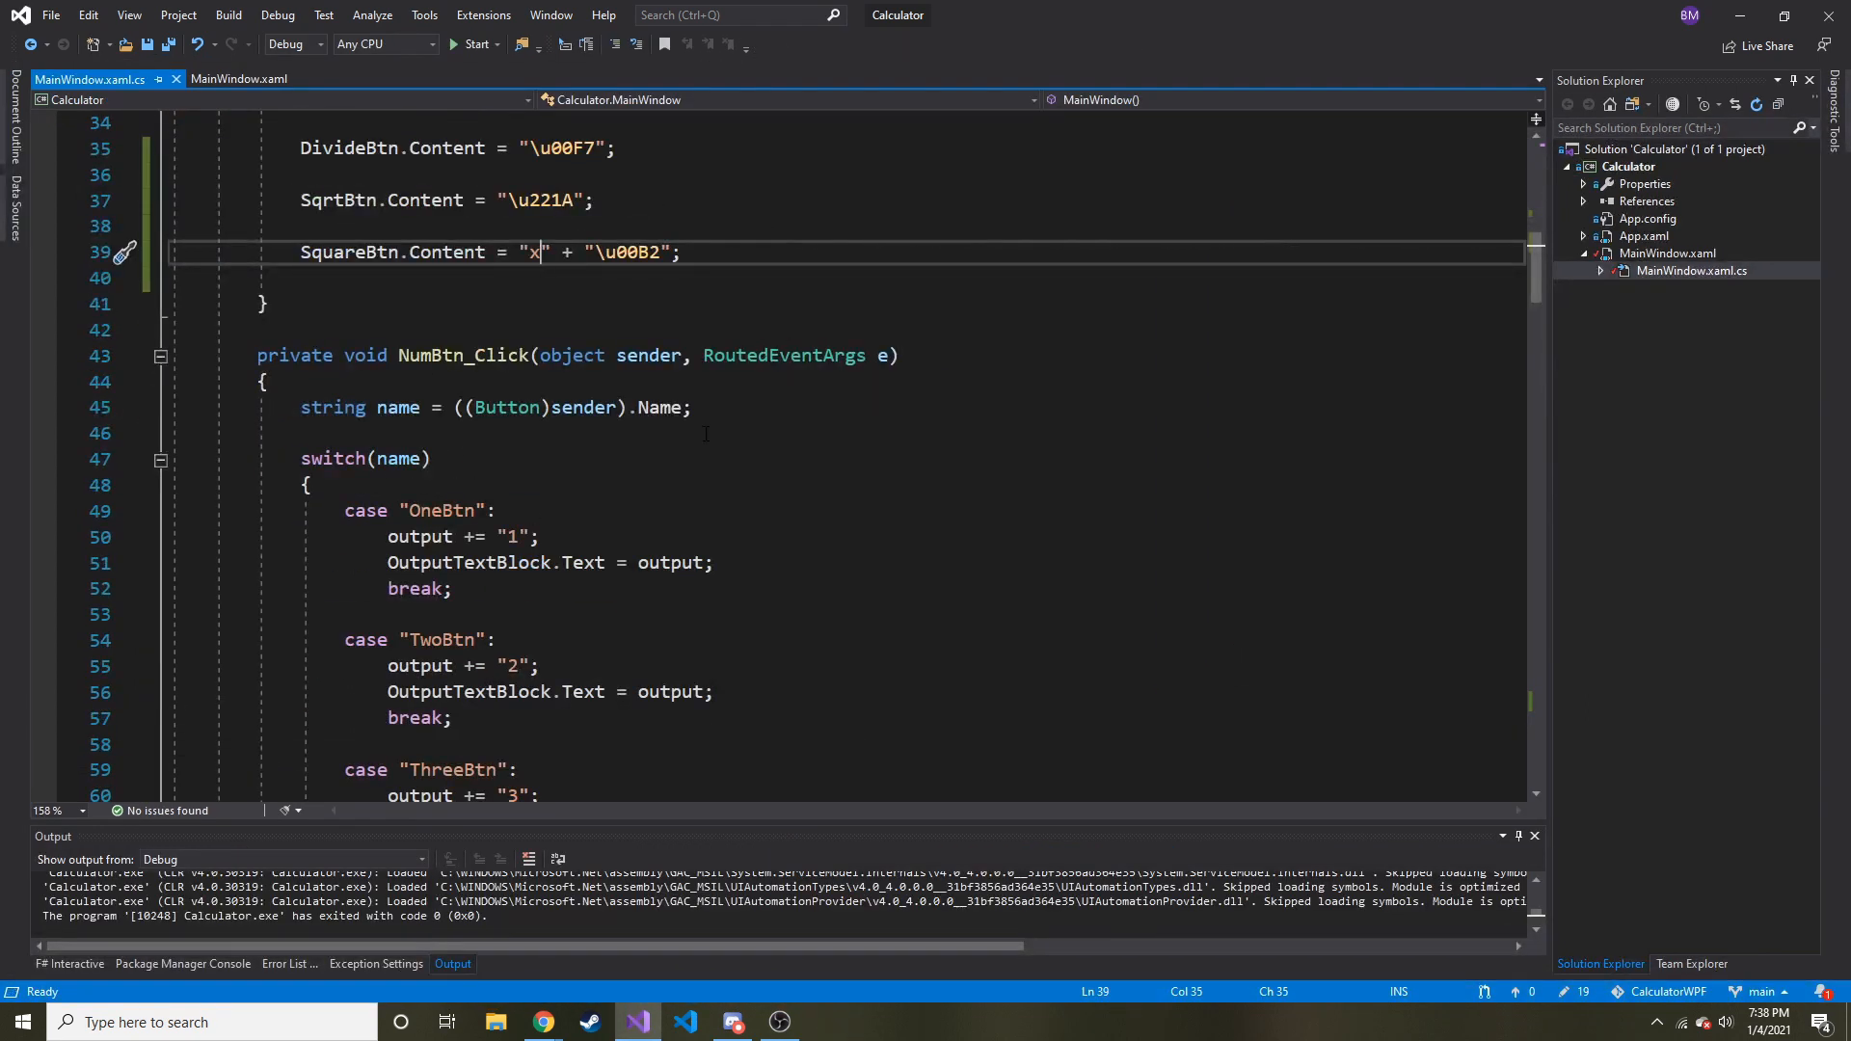
# Step: Copy TimesBtn_Click's if block and paste it into the empty SqrtBtn_Click body
pyautogui.scroll(-3)
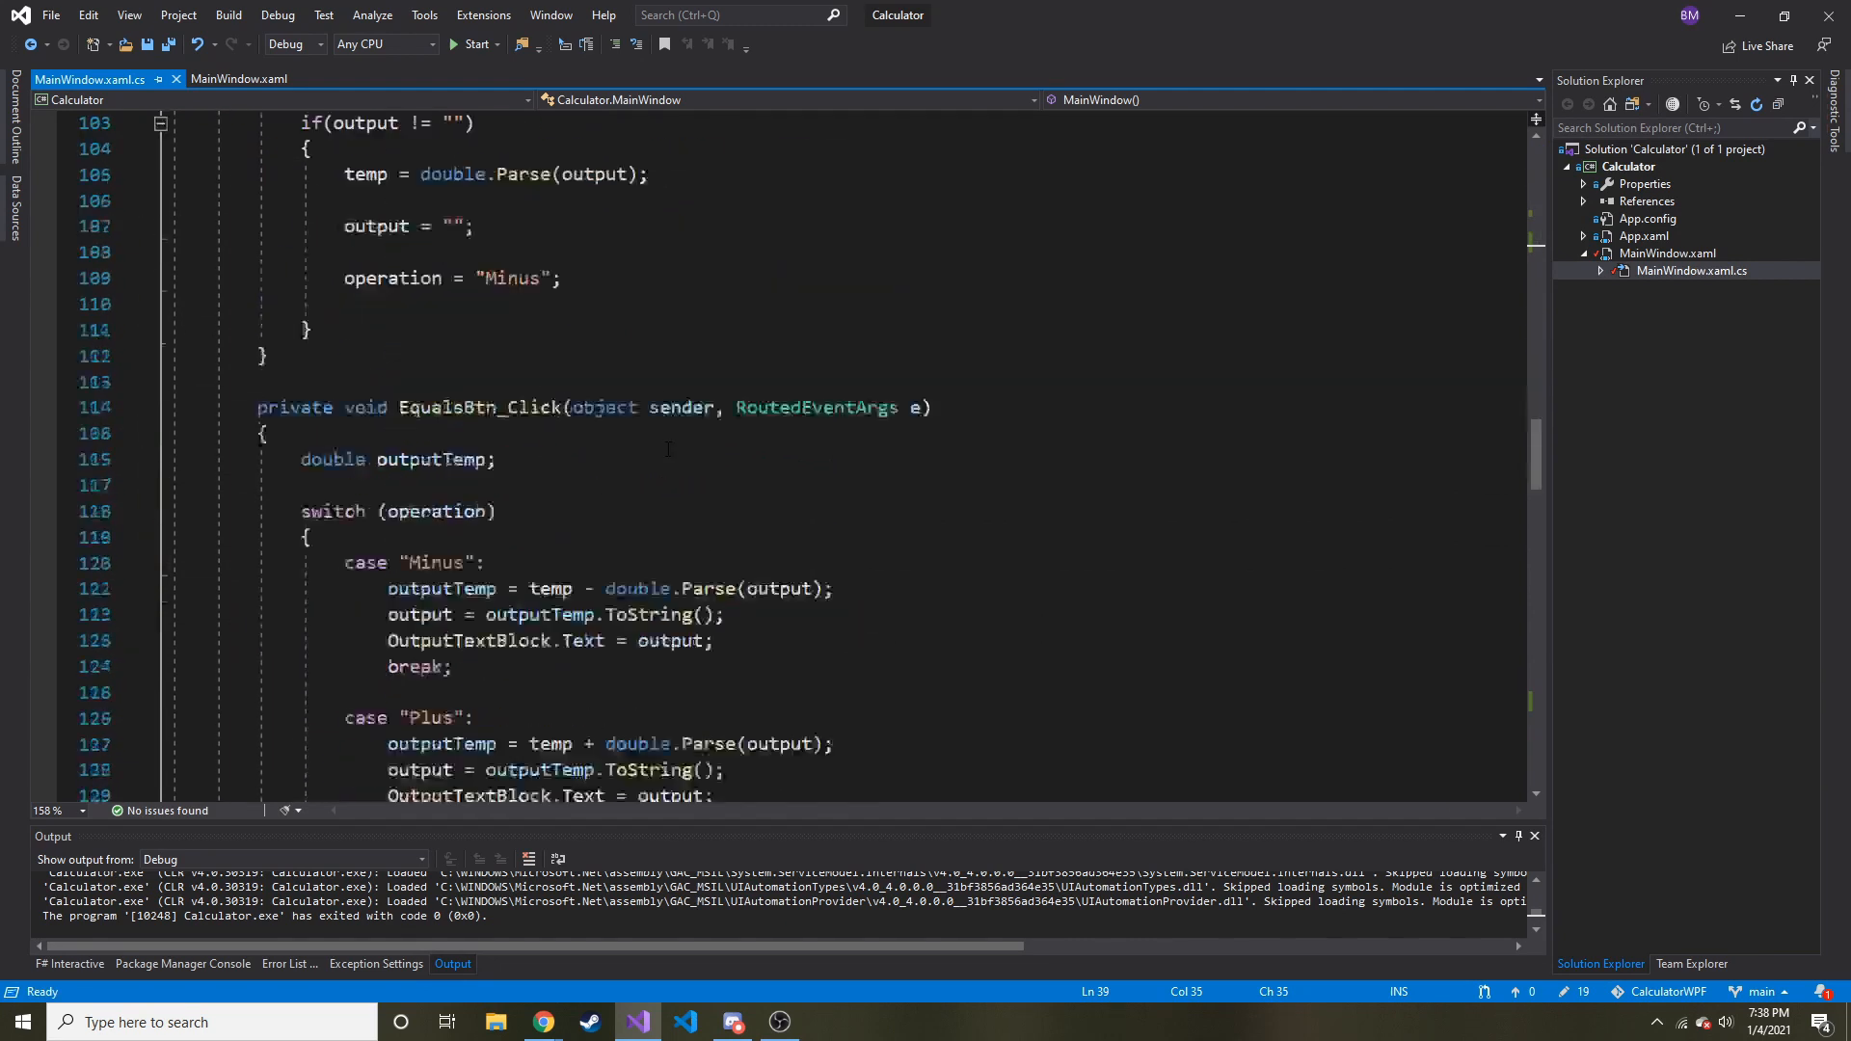
pyautogui.scroll(-3)
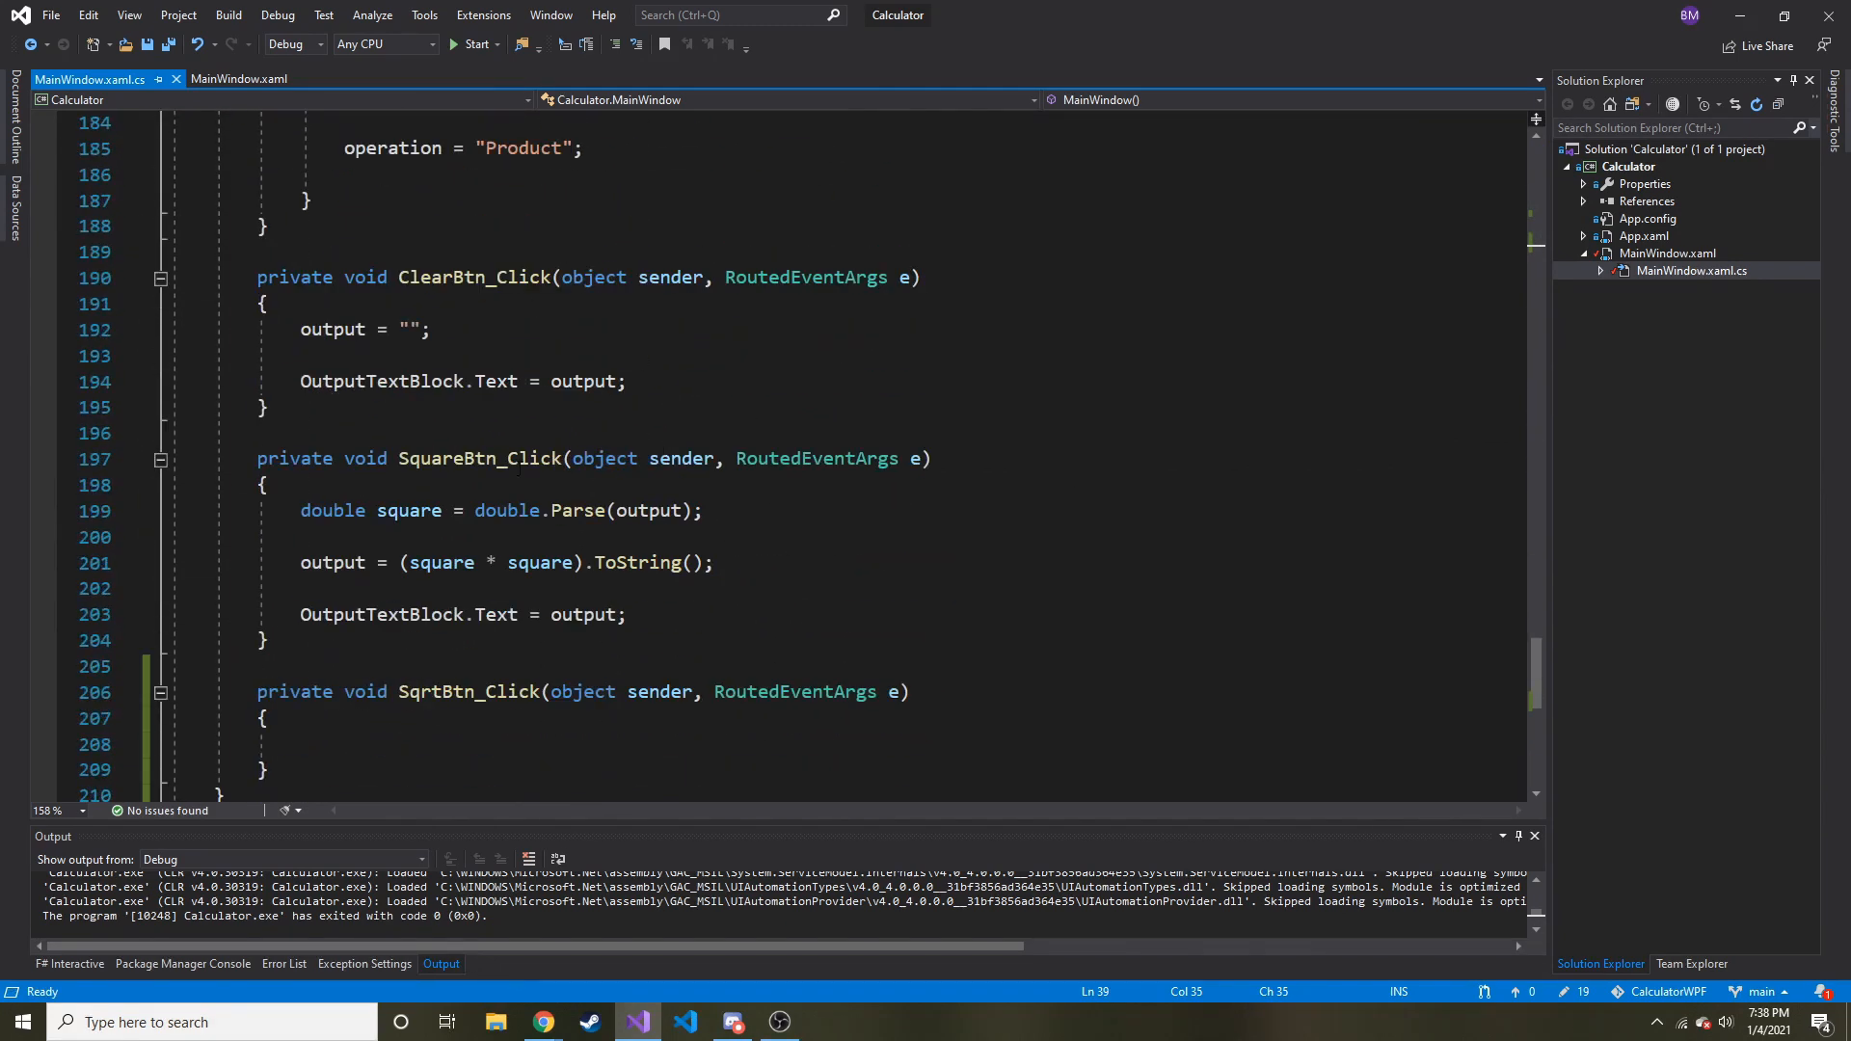
pyautogui.click(408, 588)
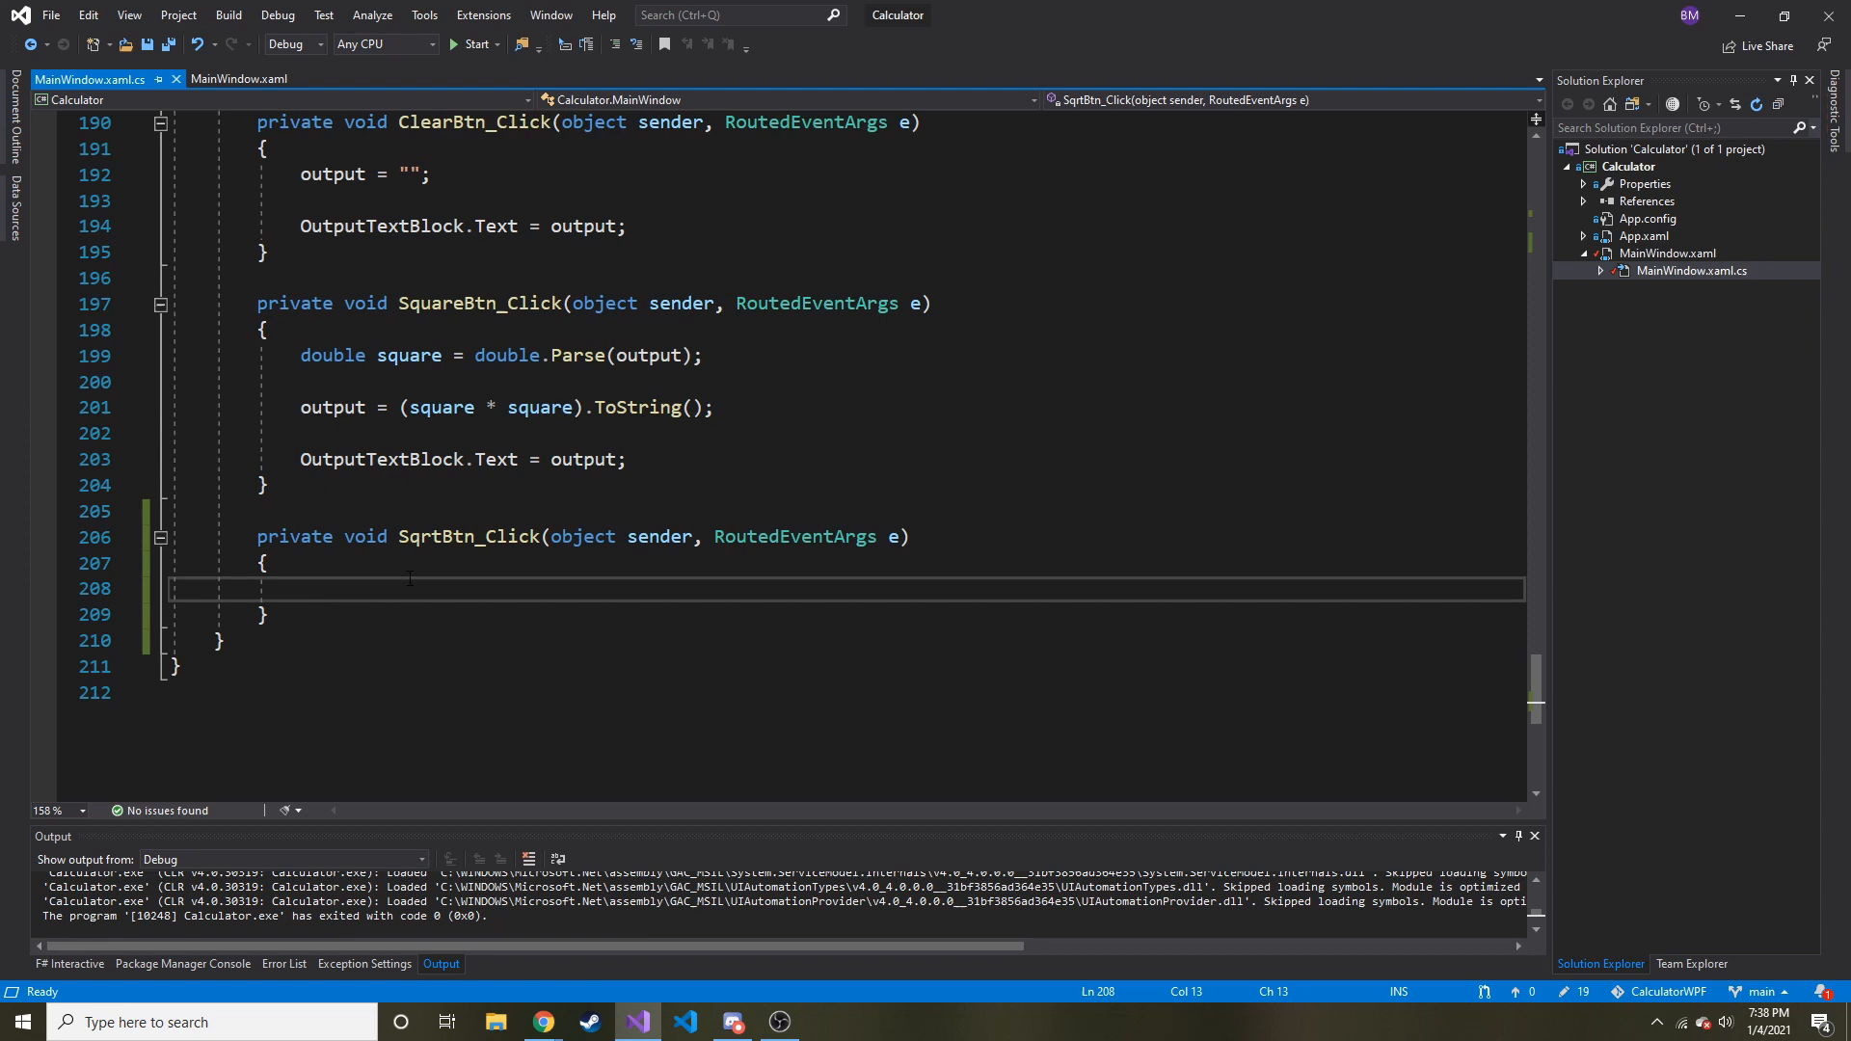
pyautogui.scroll(-3)
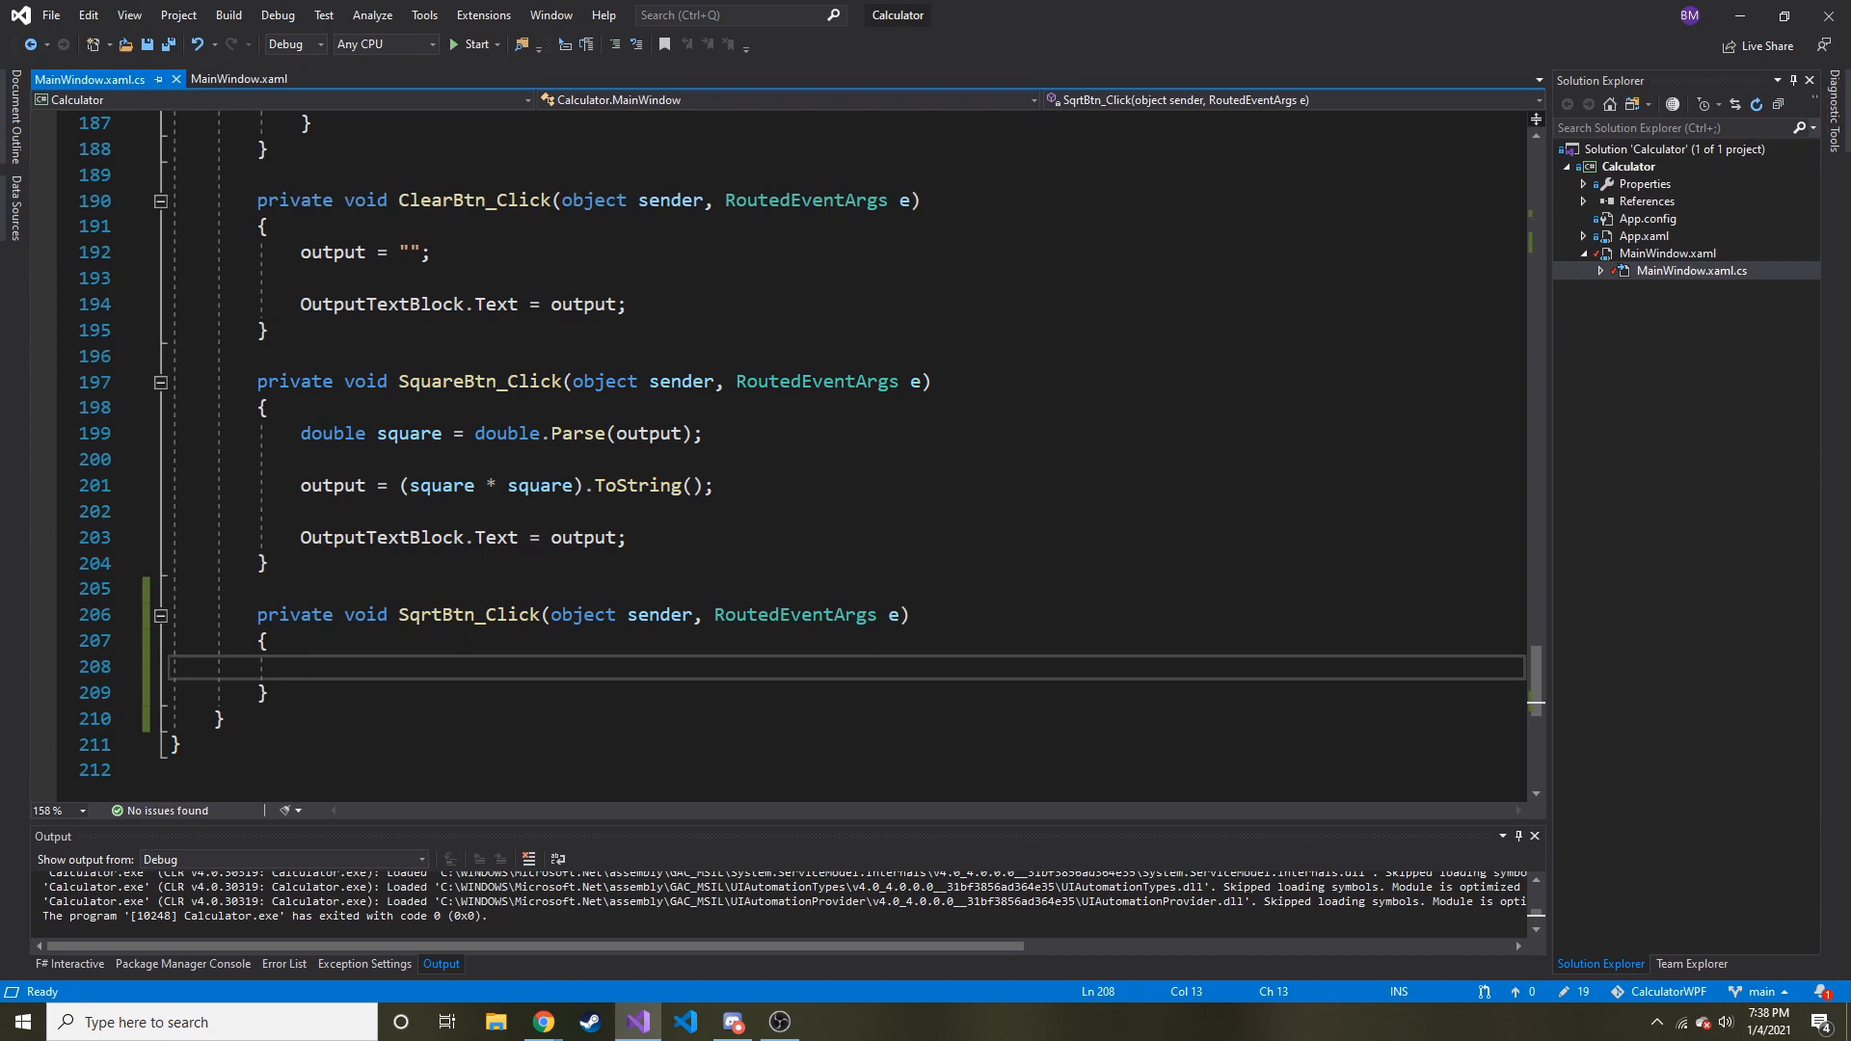
pyautogui.click(301, 668)
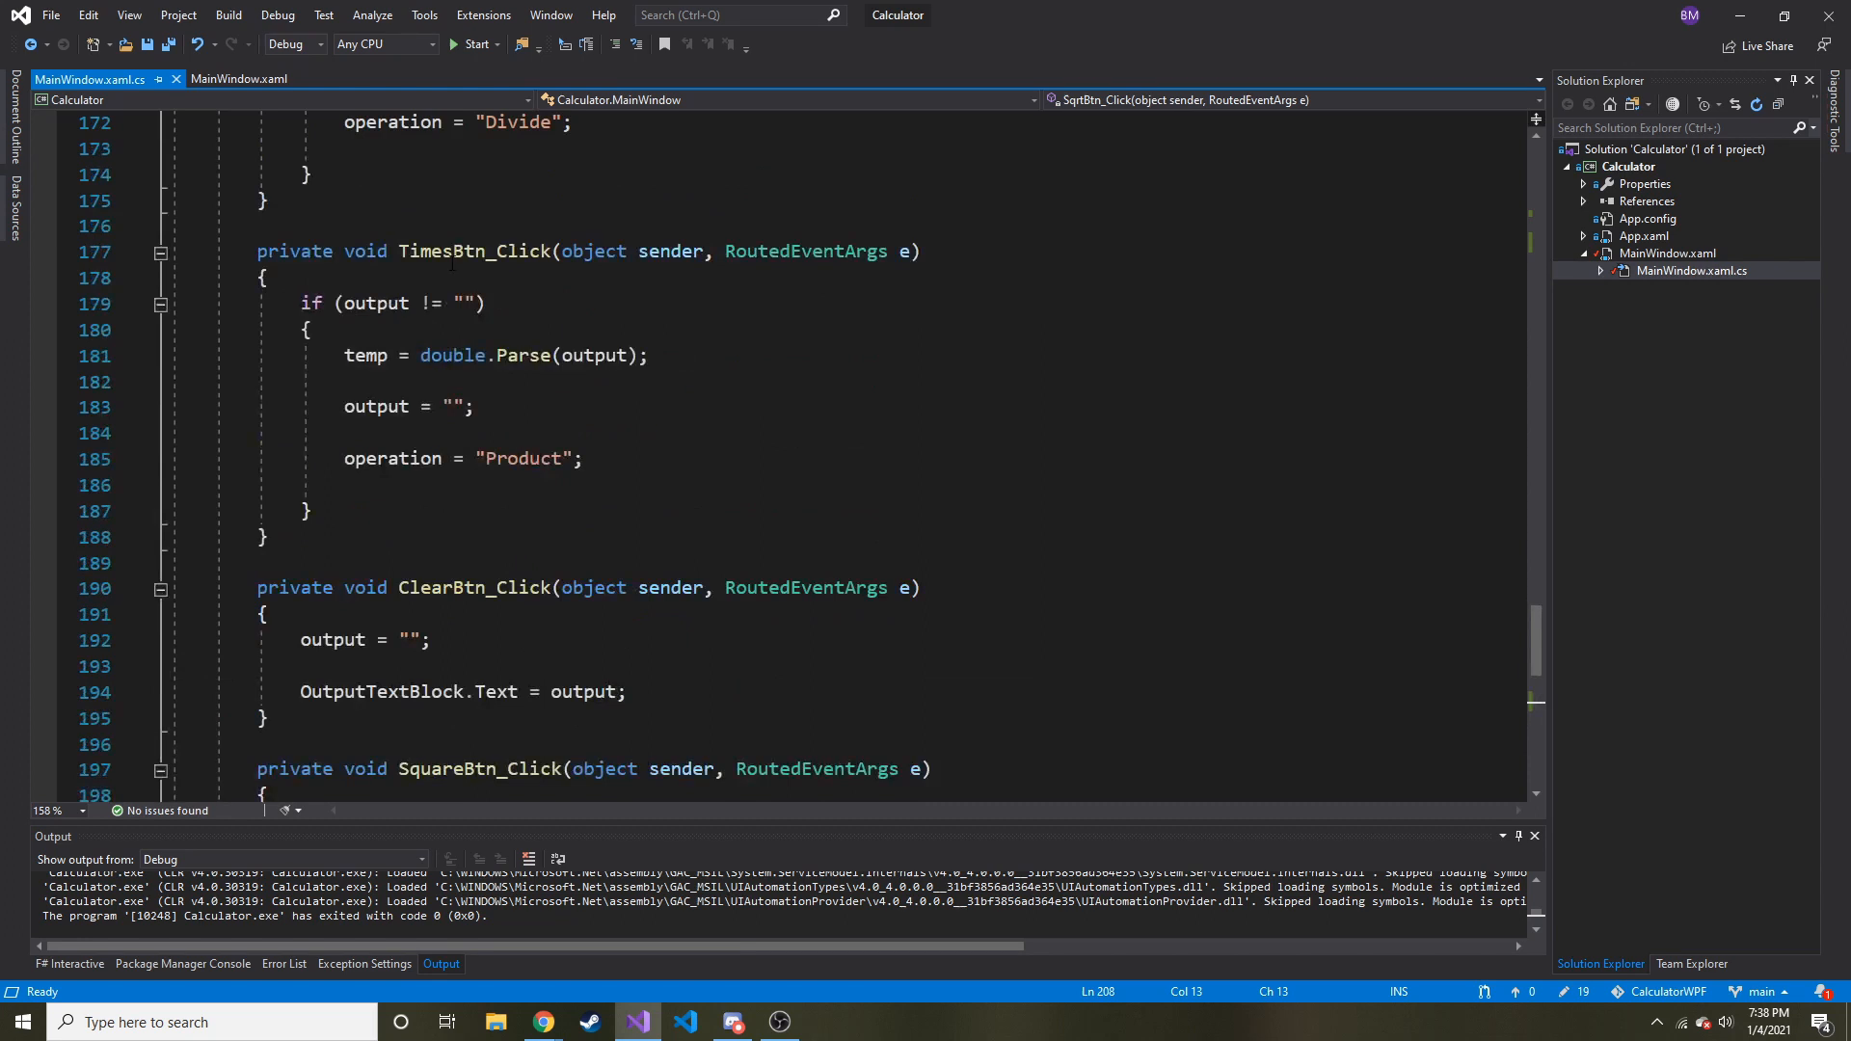
pyautogui.moveTo(394, 459)
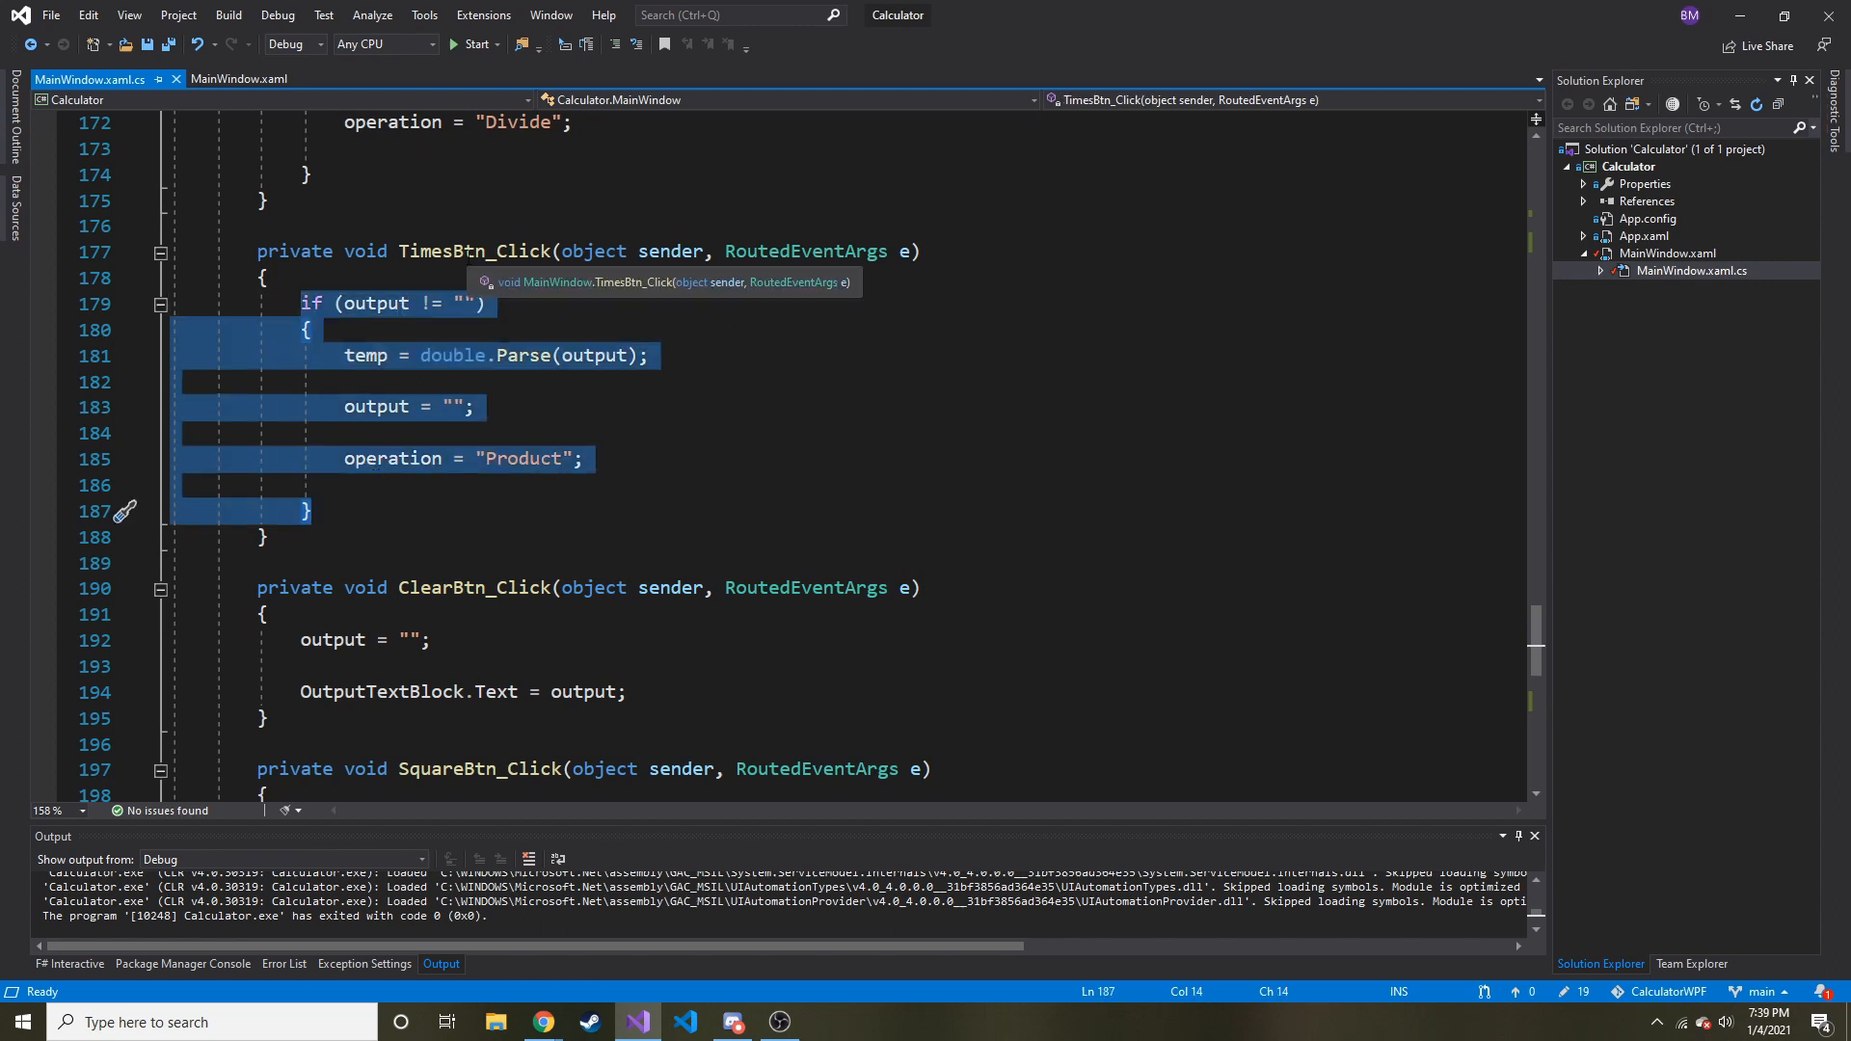
pyautogui.scroll(-3)
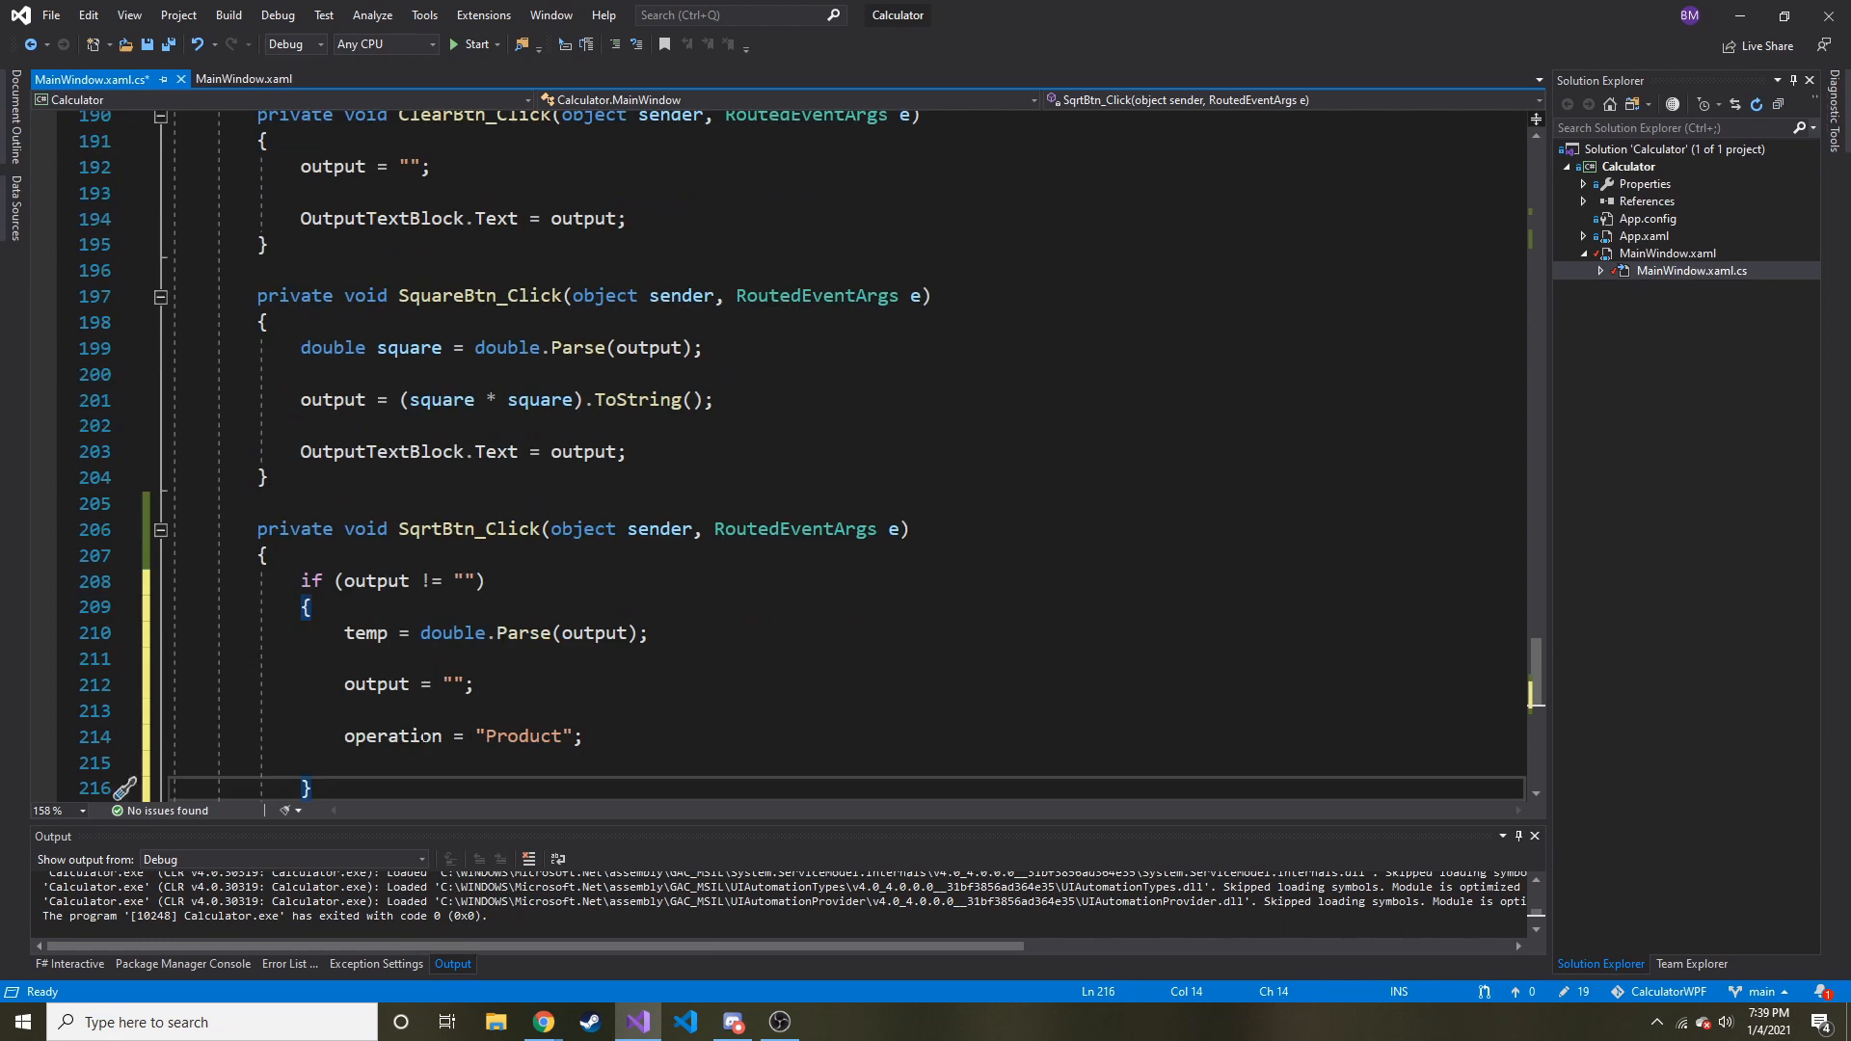
# Step: Change the pasted operation from "Product" to "Sqrt"
pyautogui.write('S')
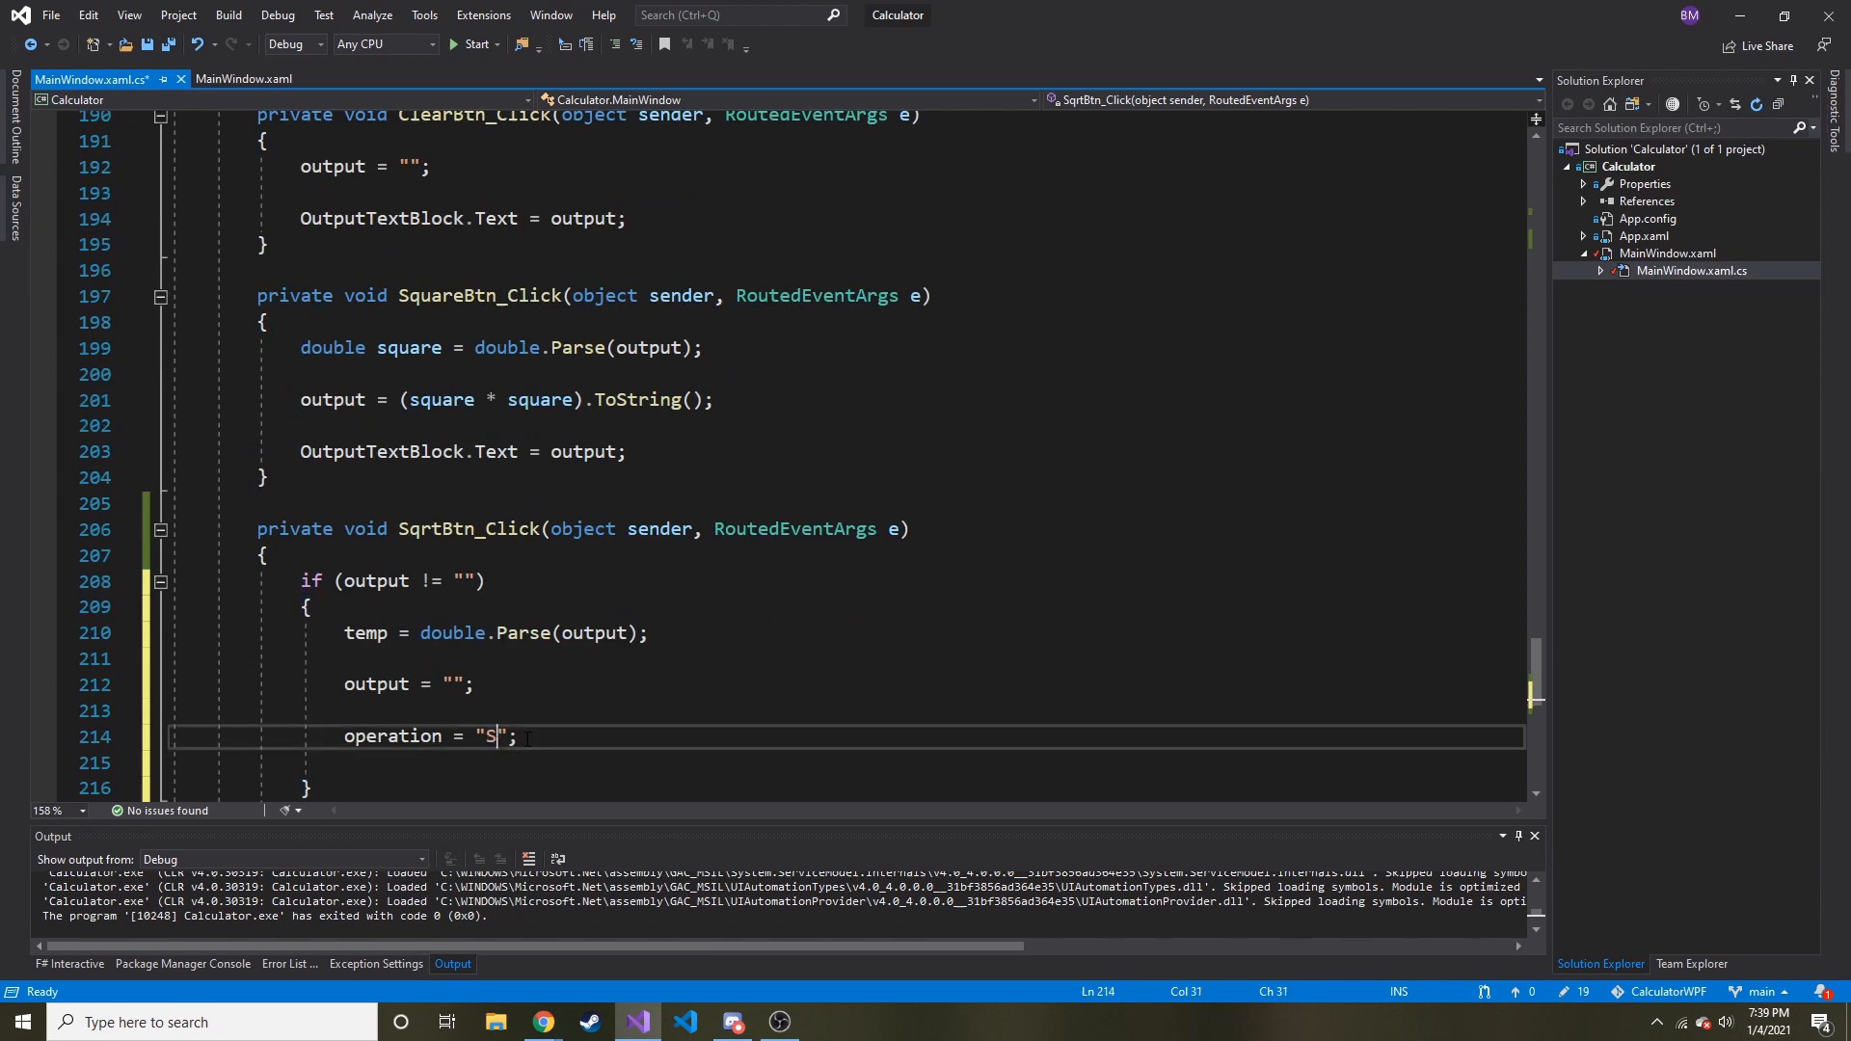
pyautogui.write('qrt')
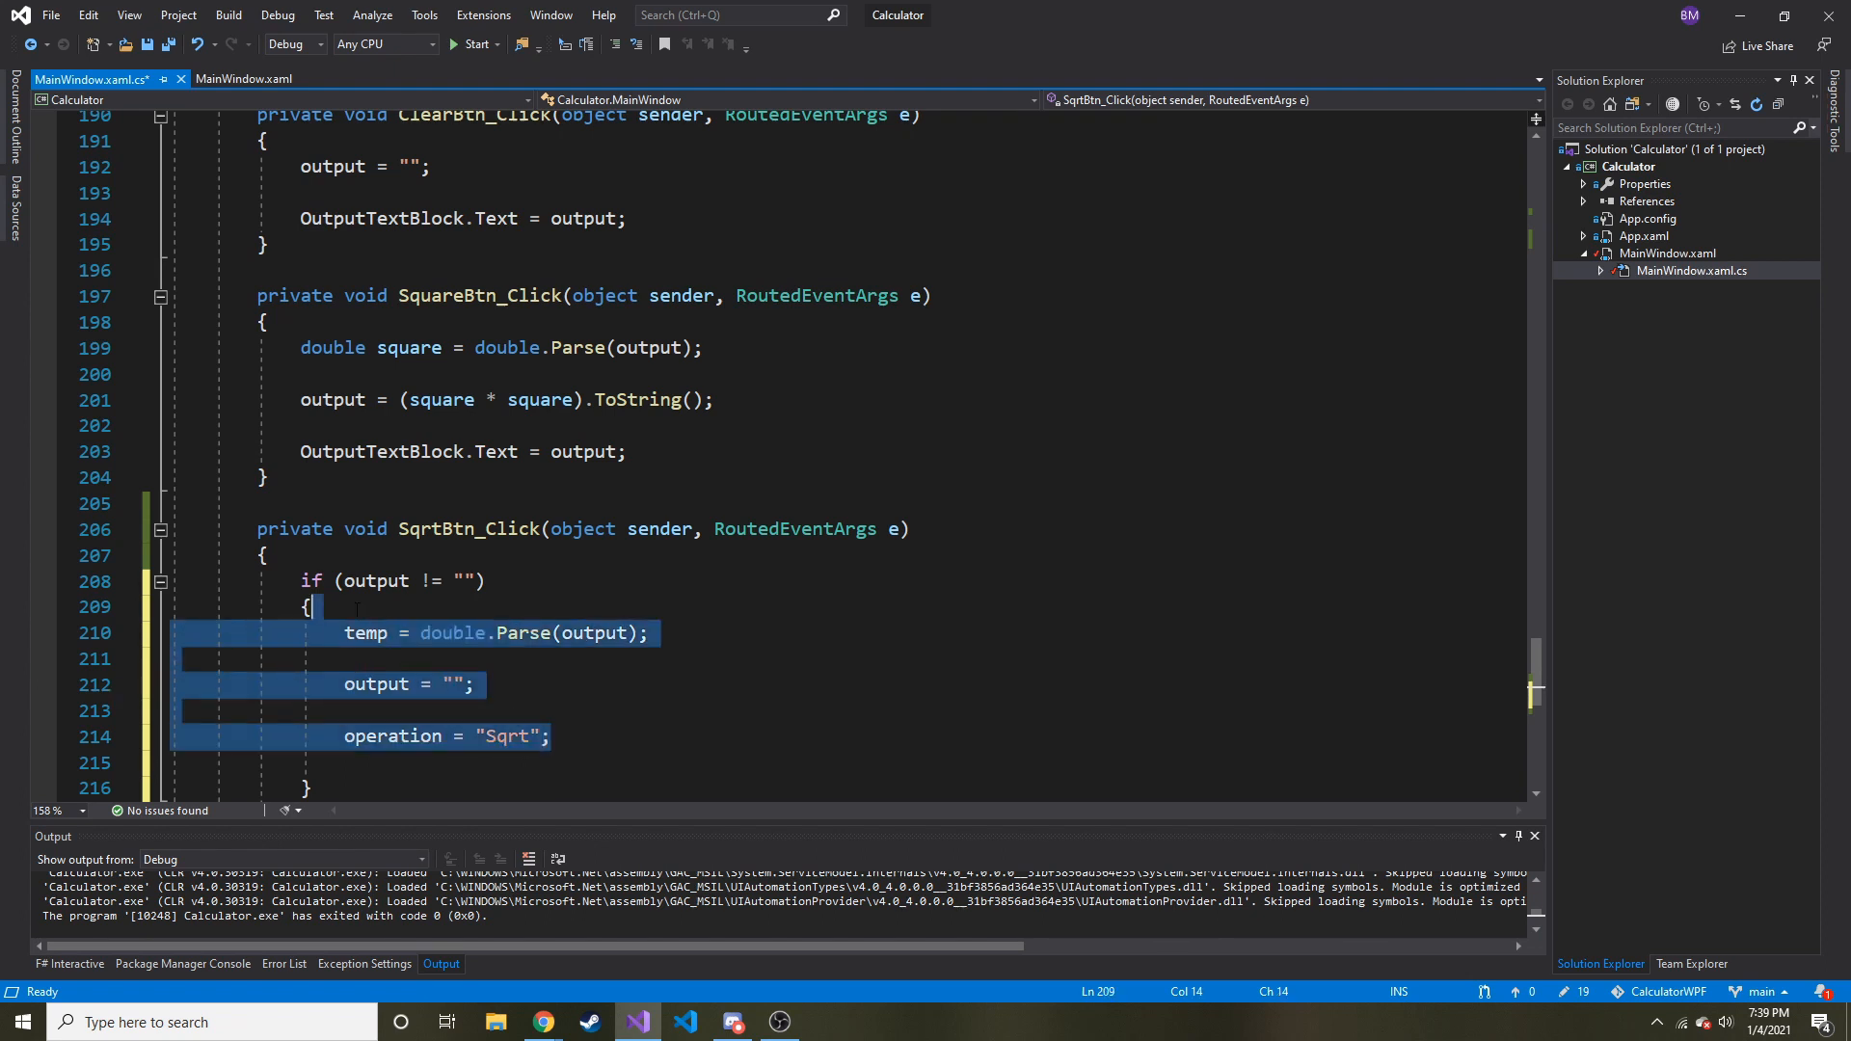
pyautogui.doubleClick(365, 632)
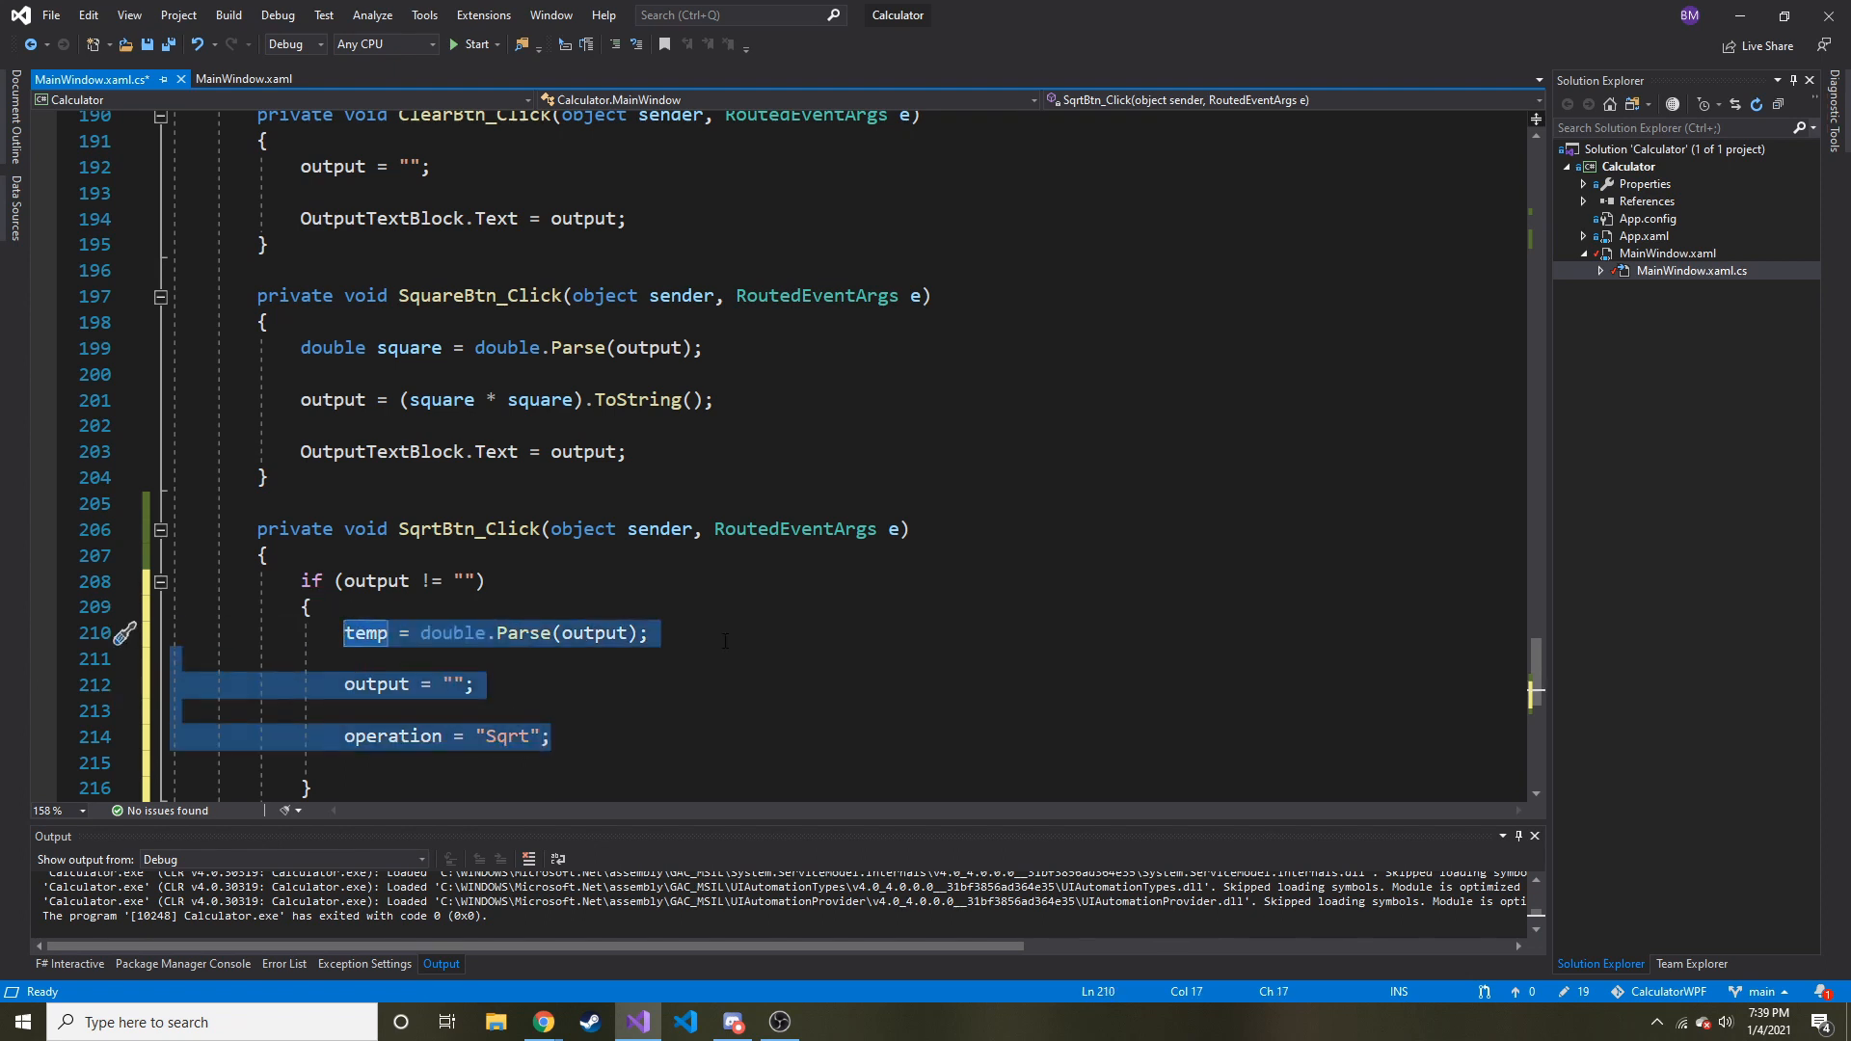
# Step: Delete the copied statements from SqrtBtn_Click's if block and begin a double declaration
pyautogui.press('Delete')
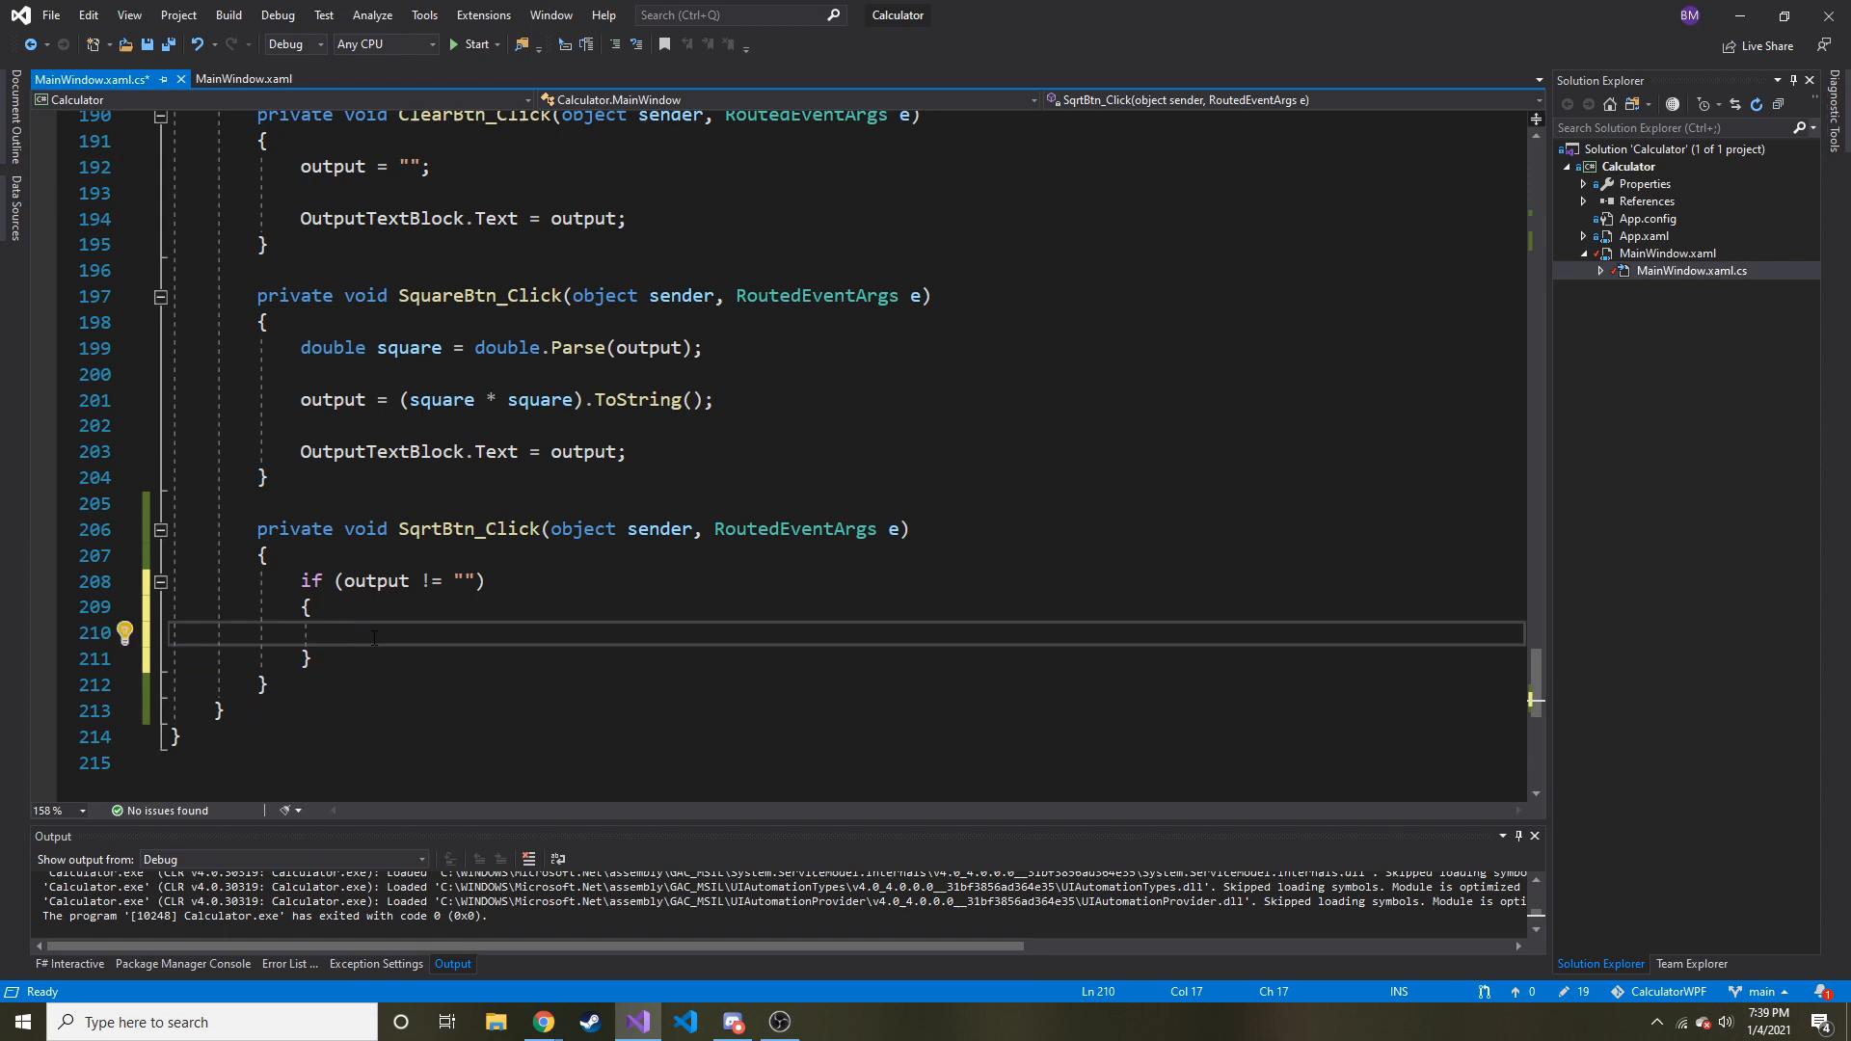
pyautogui.write('output')
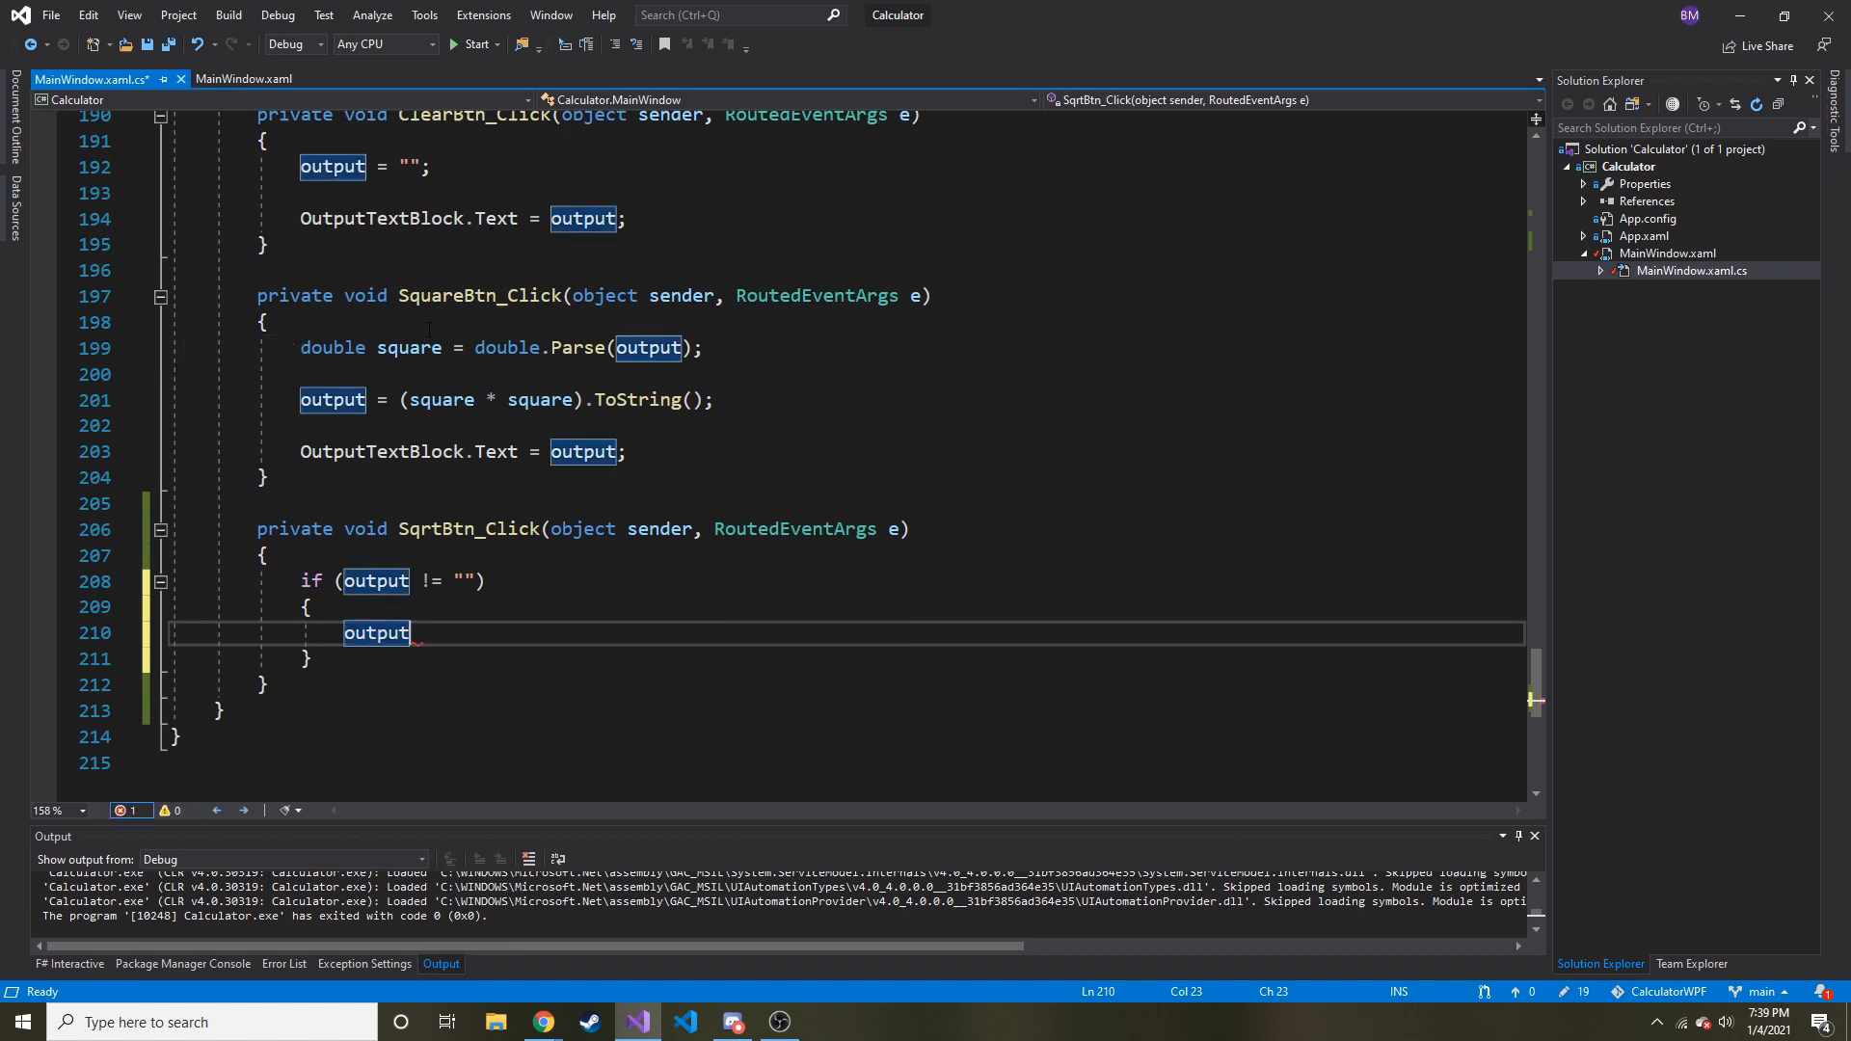
pyautogui.moveTo(443, 399)
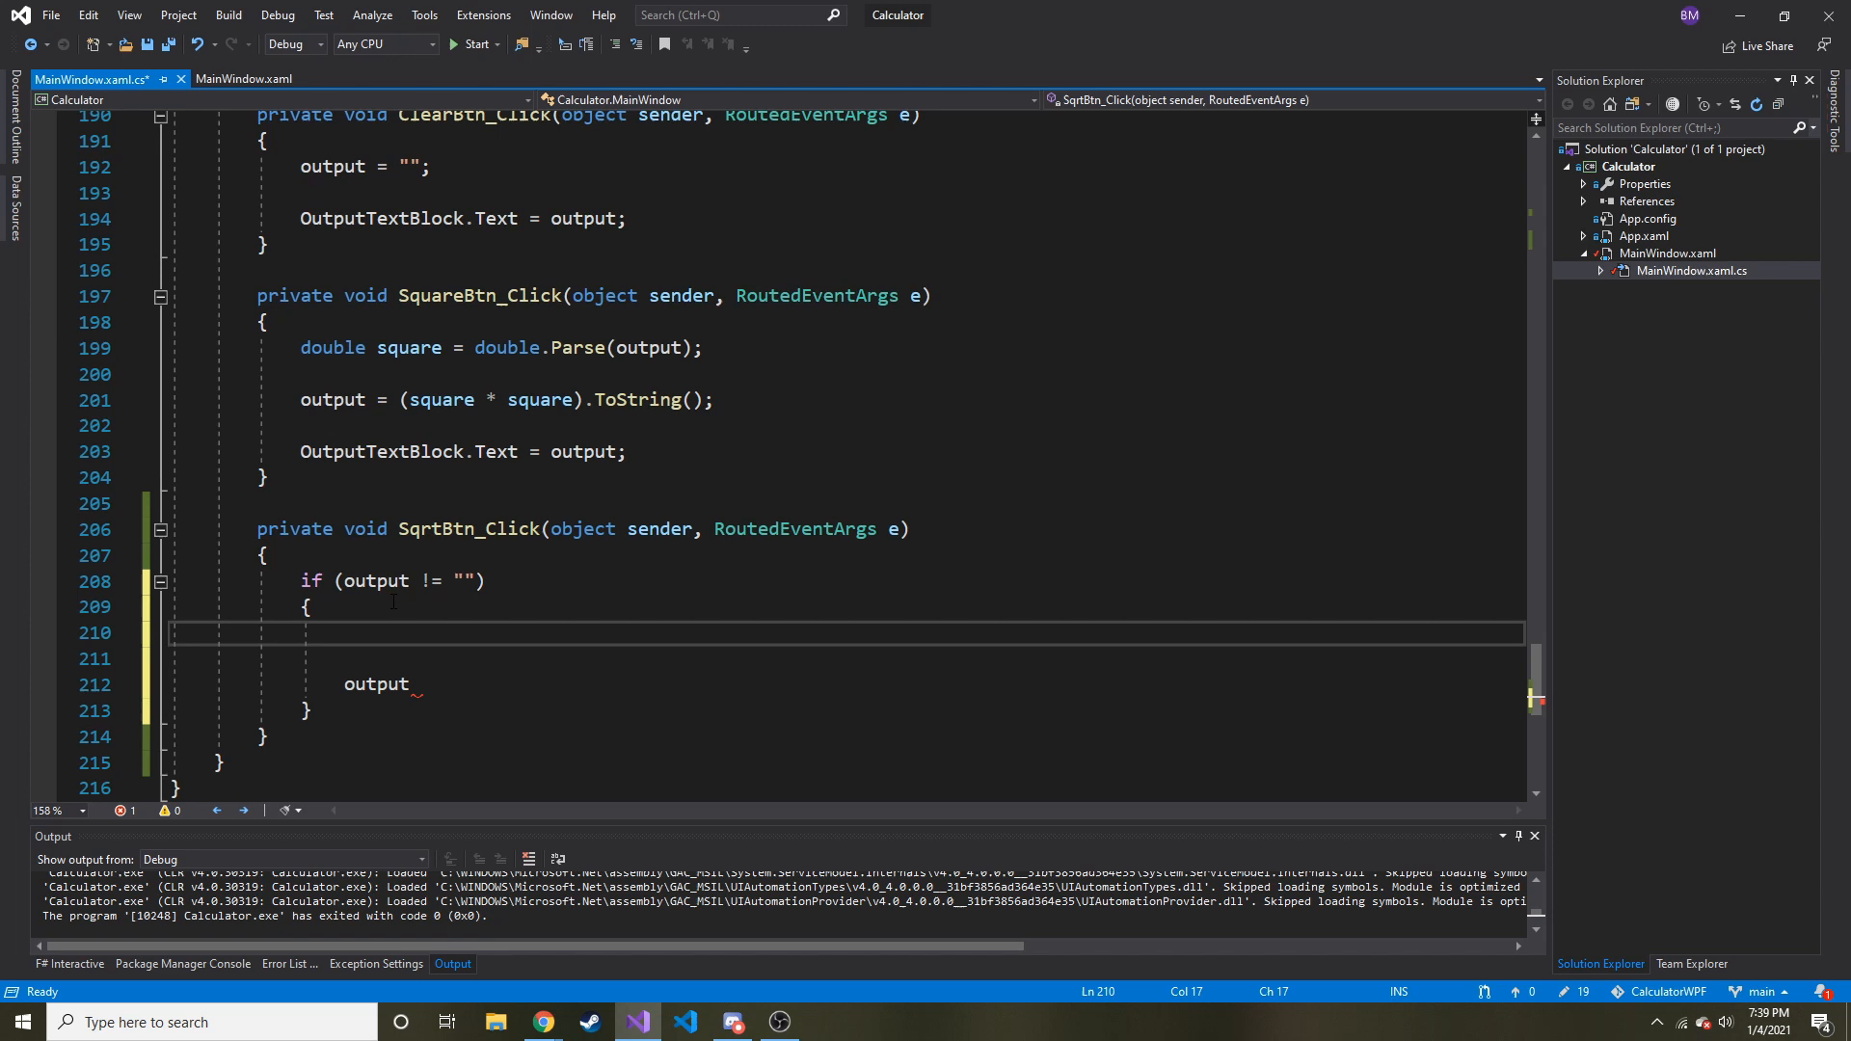
pyautogui.write('s')
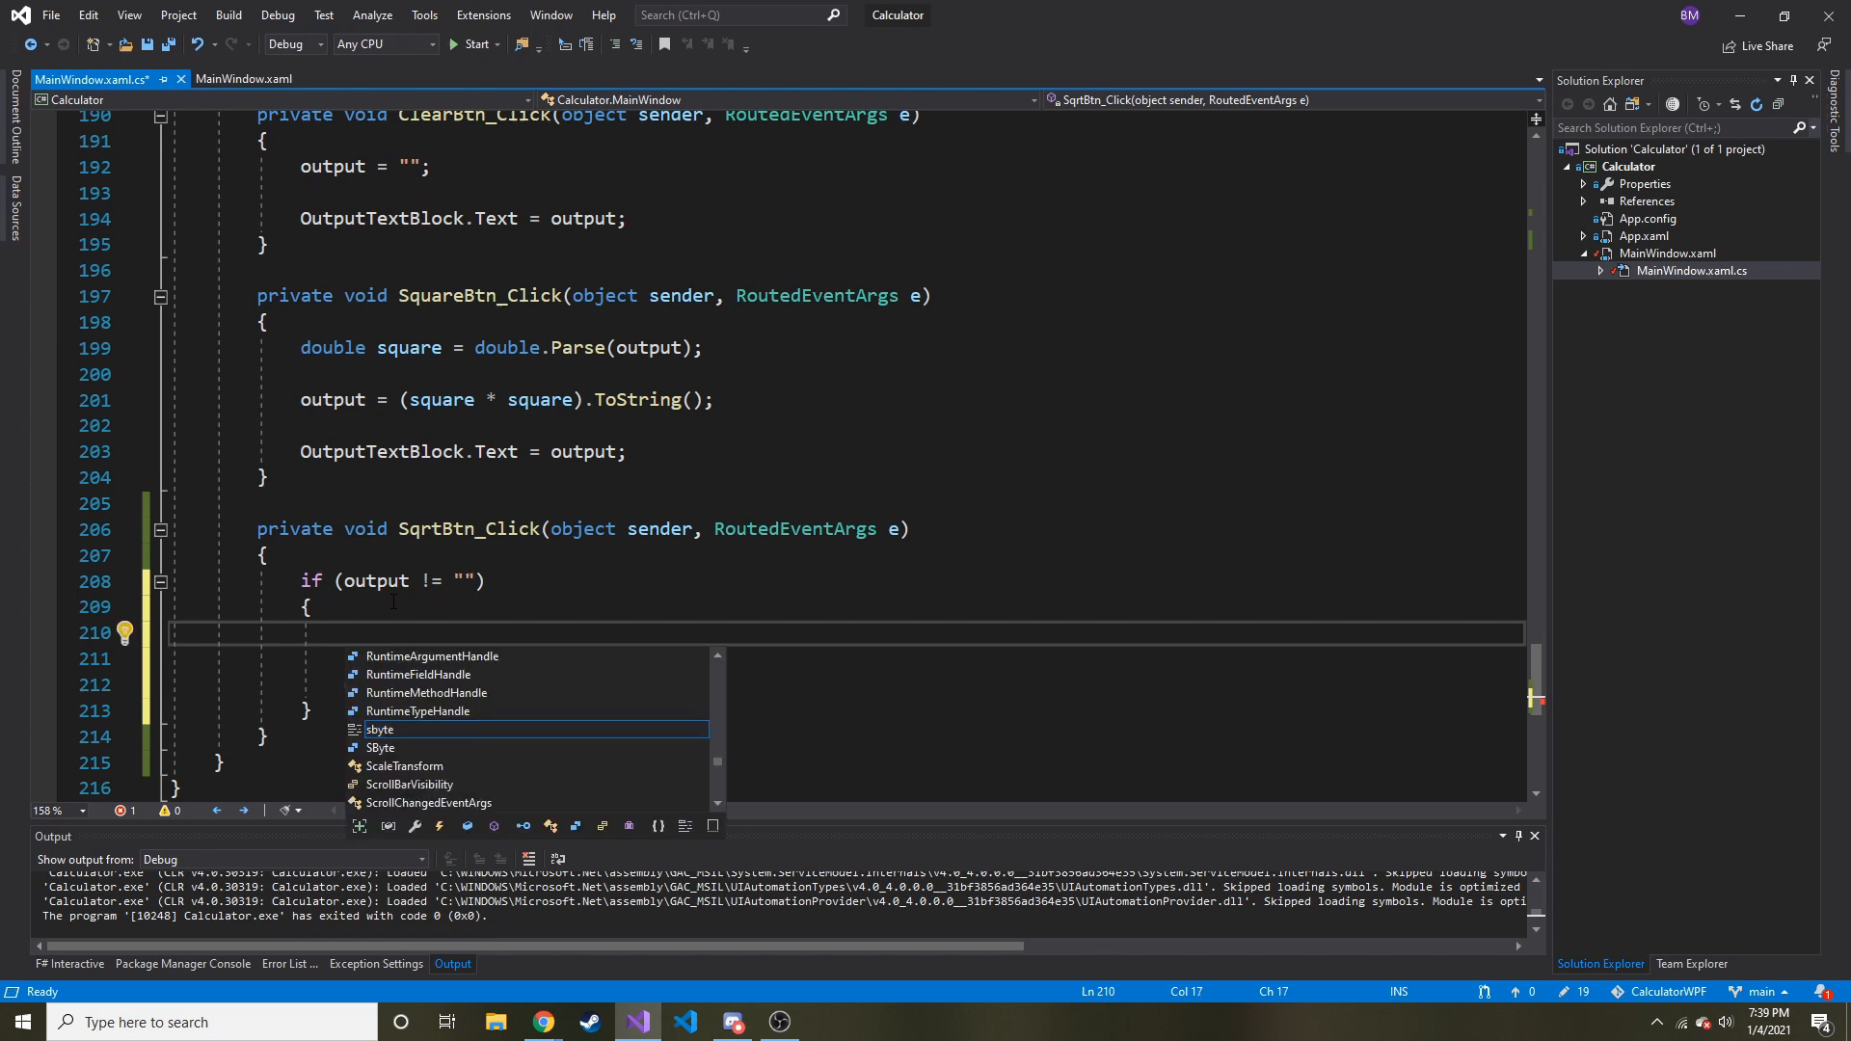
pyautogui.write('d')
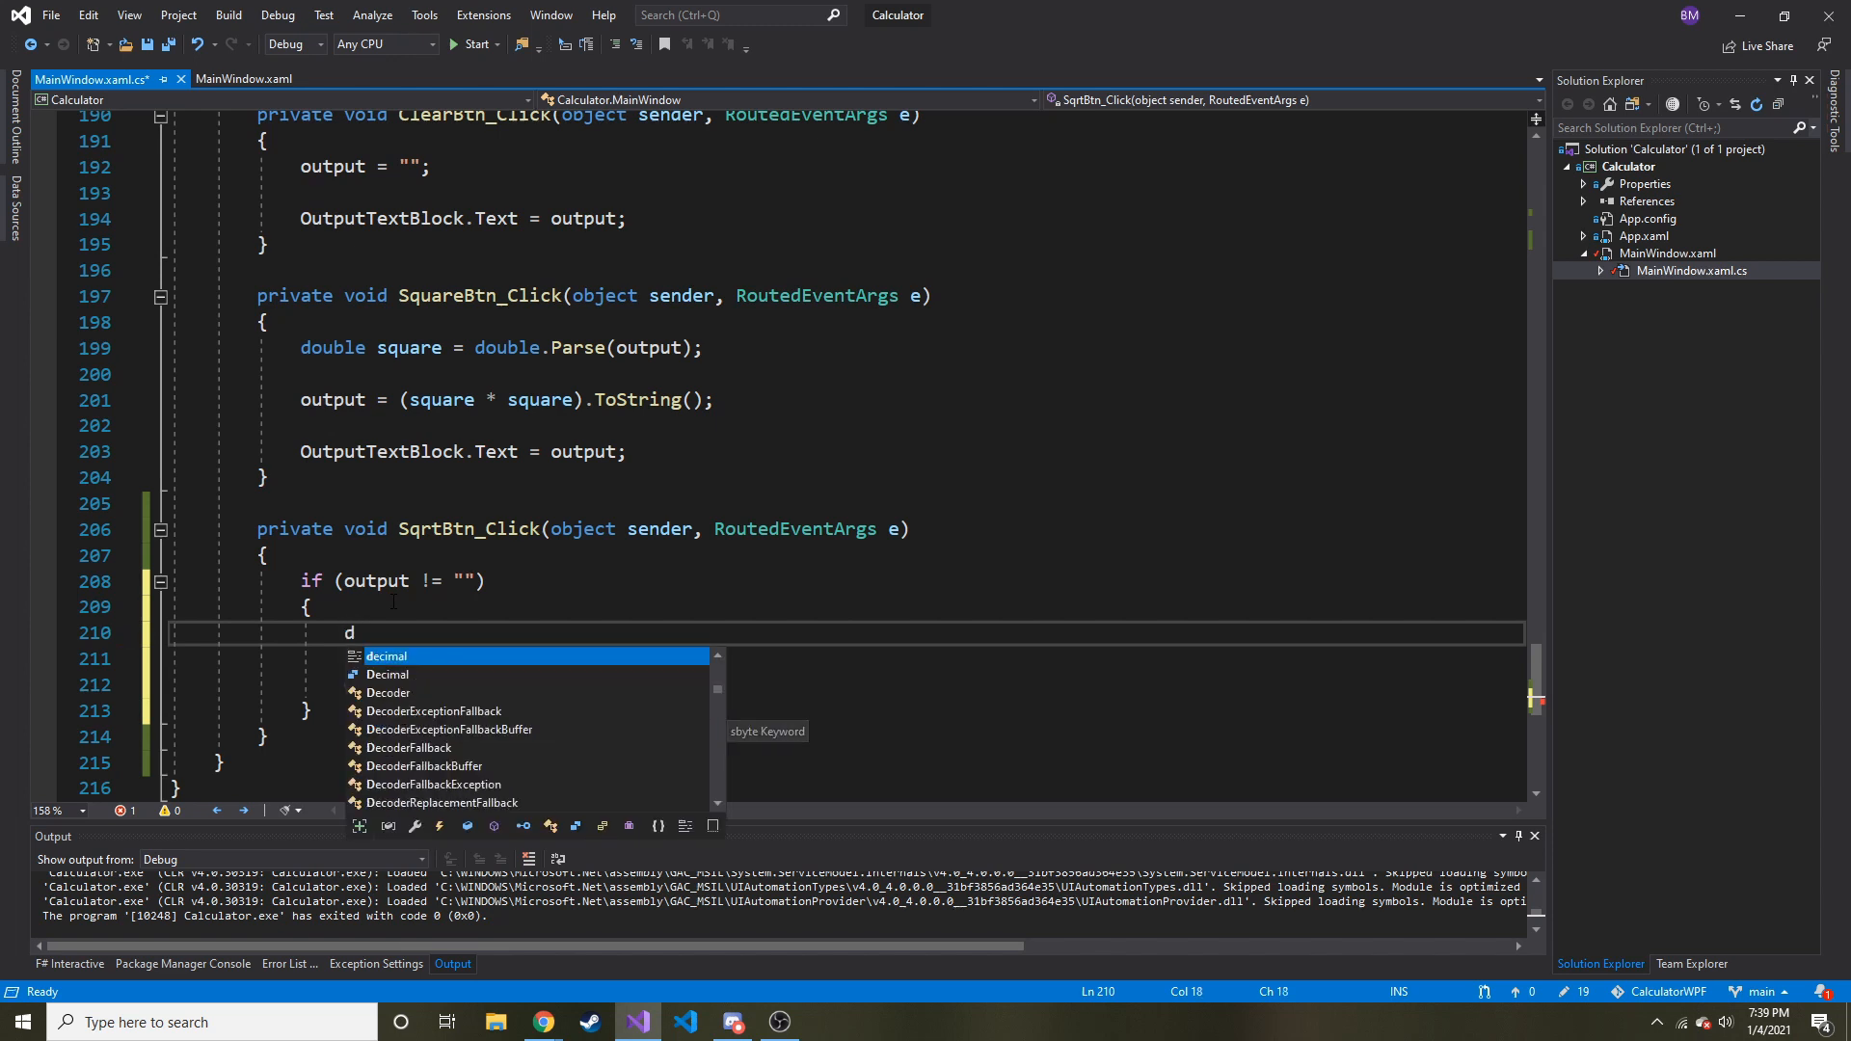
pyautogui.write('ouble')
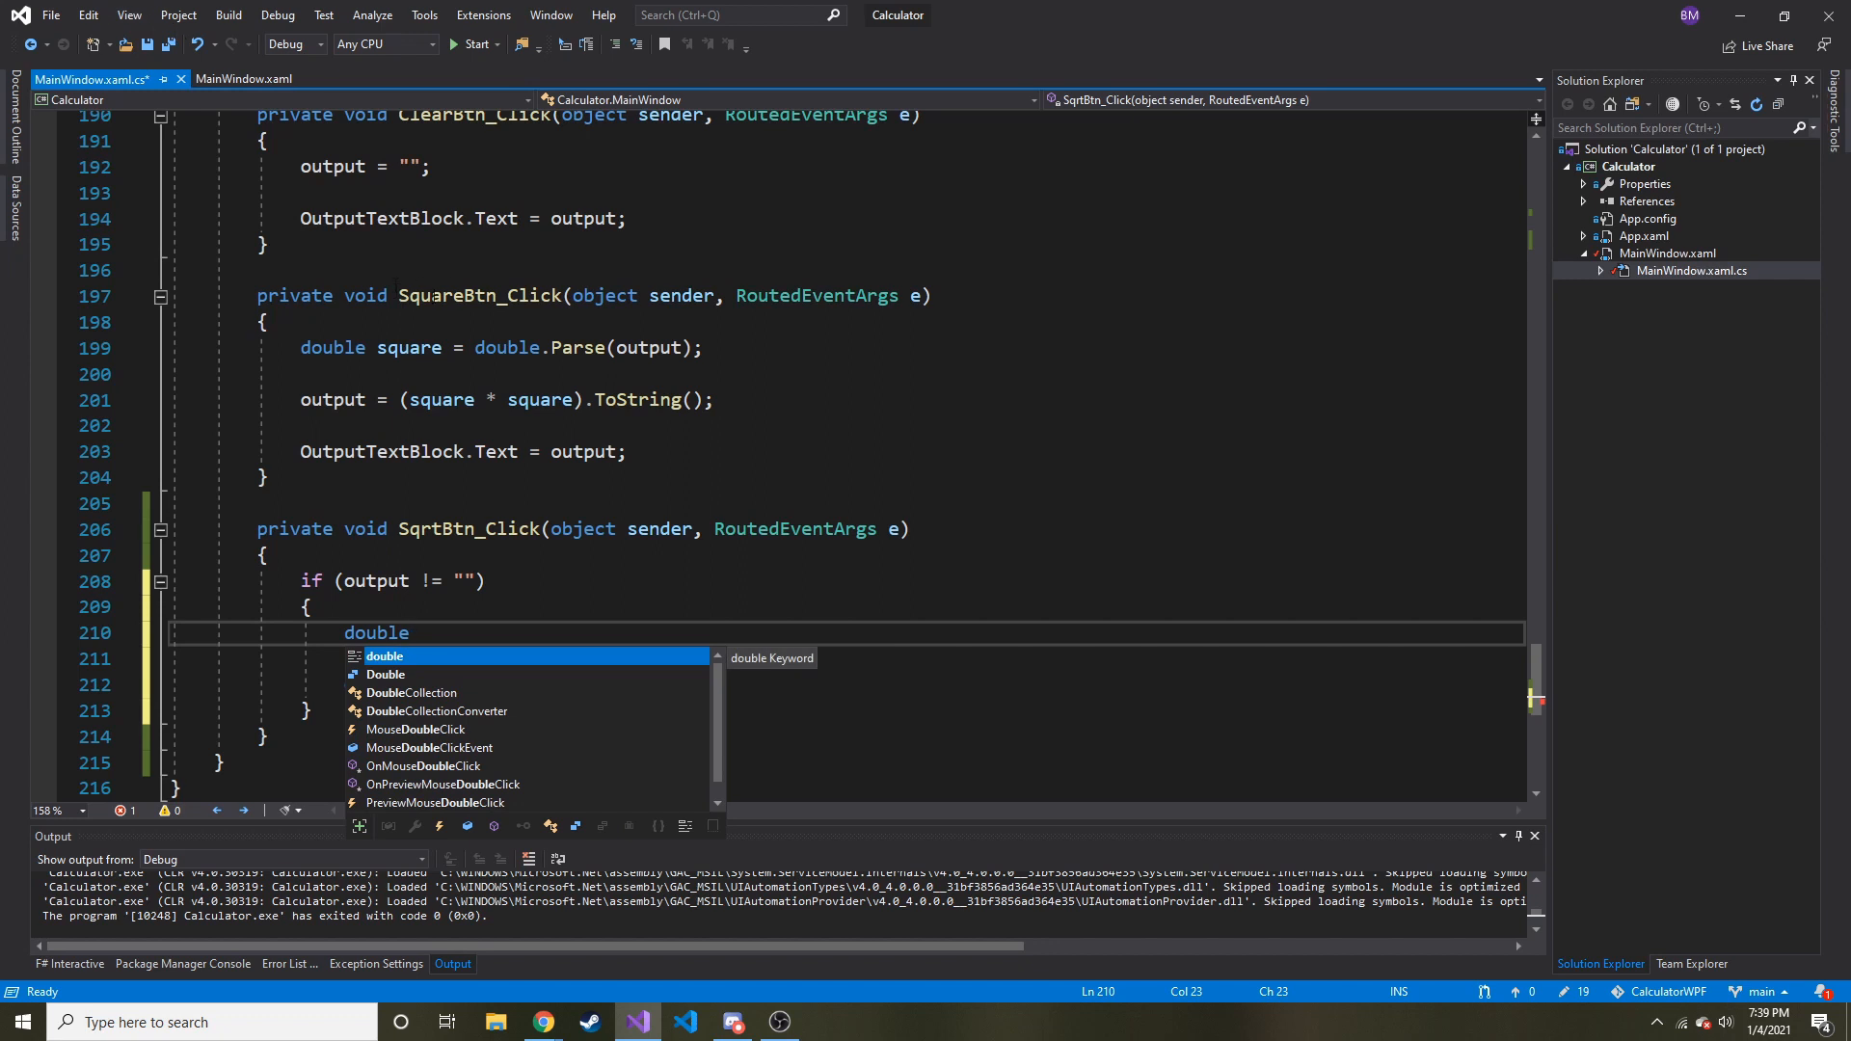
pyautogui.doubleClick(376, 633)
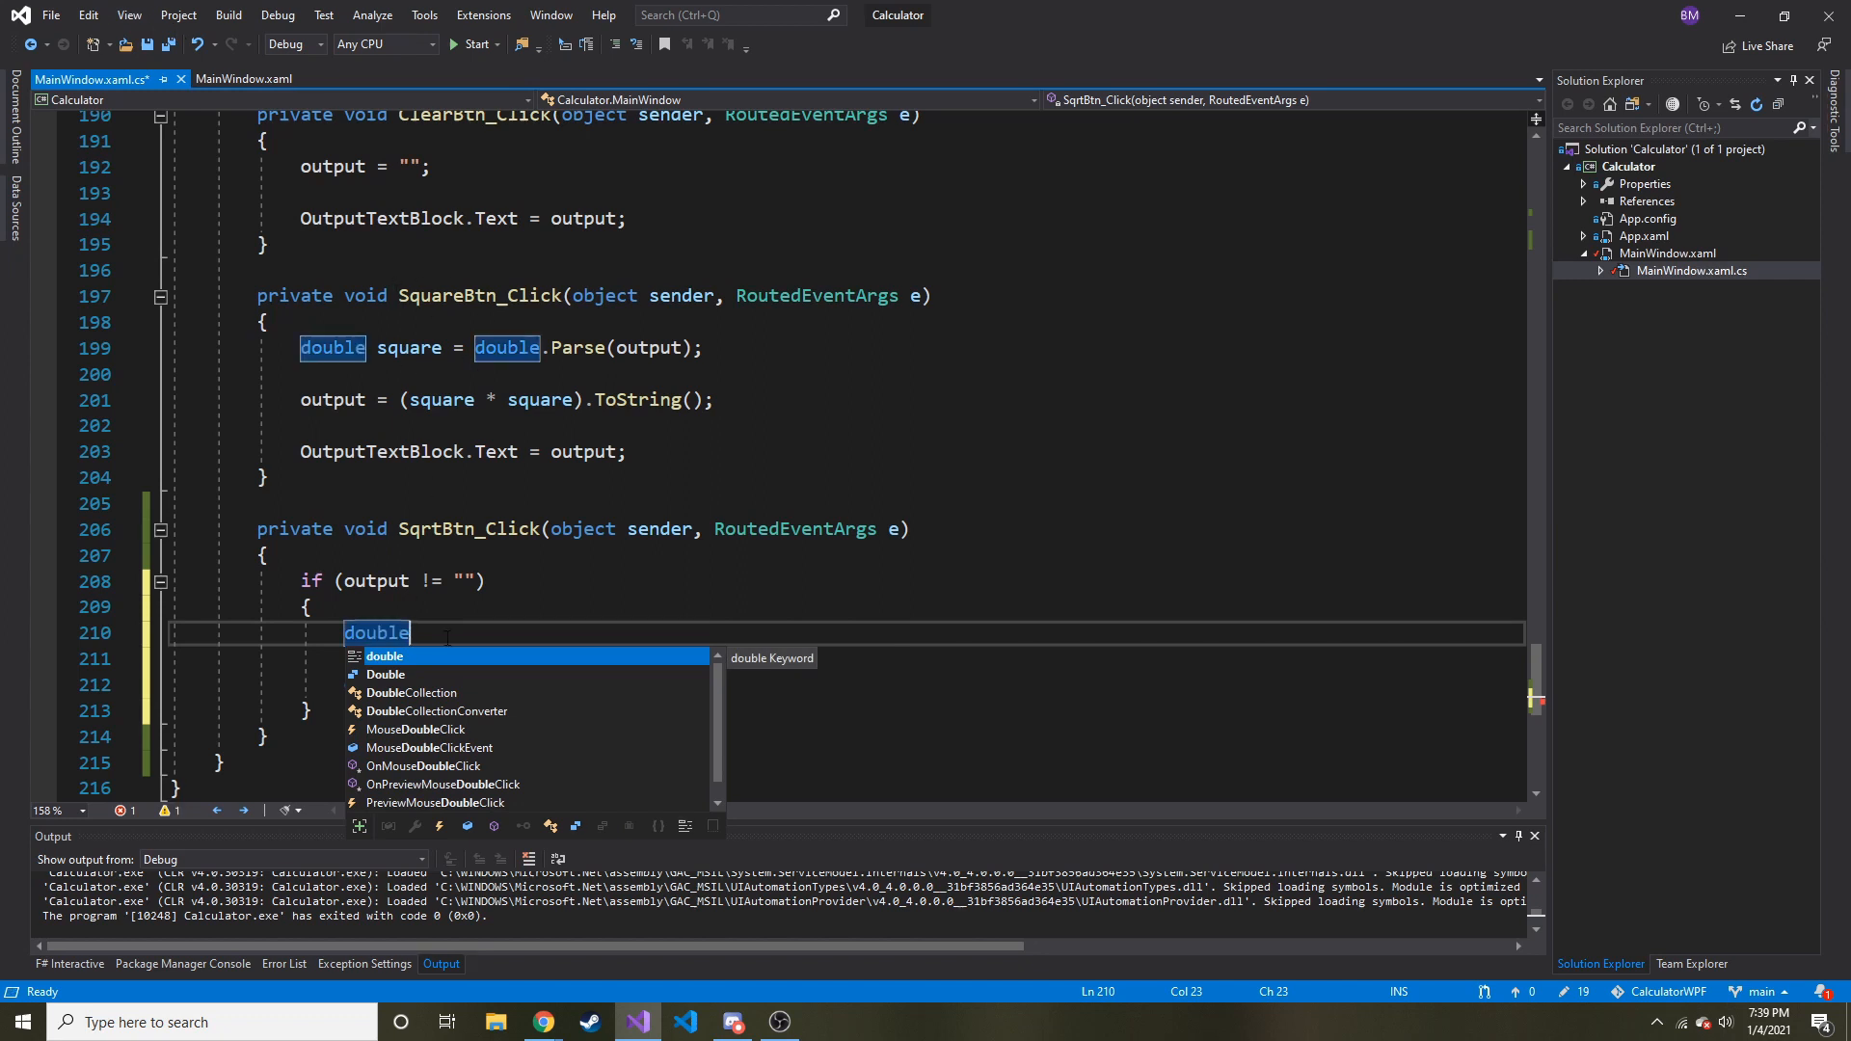
# Step: Write double sqrt = double.Parse(output); with an output assignment started below
pyautogui.write('output')
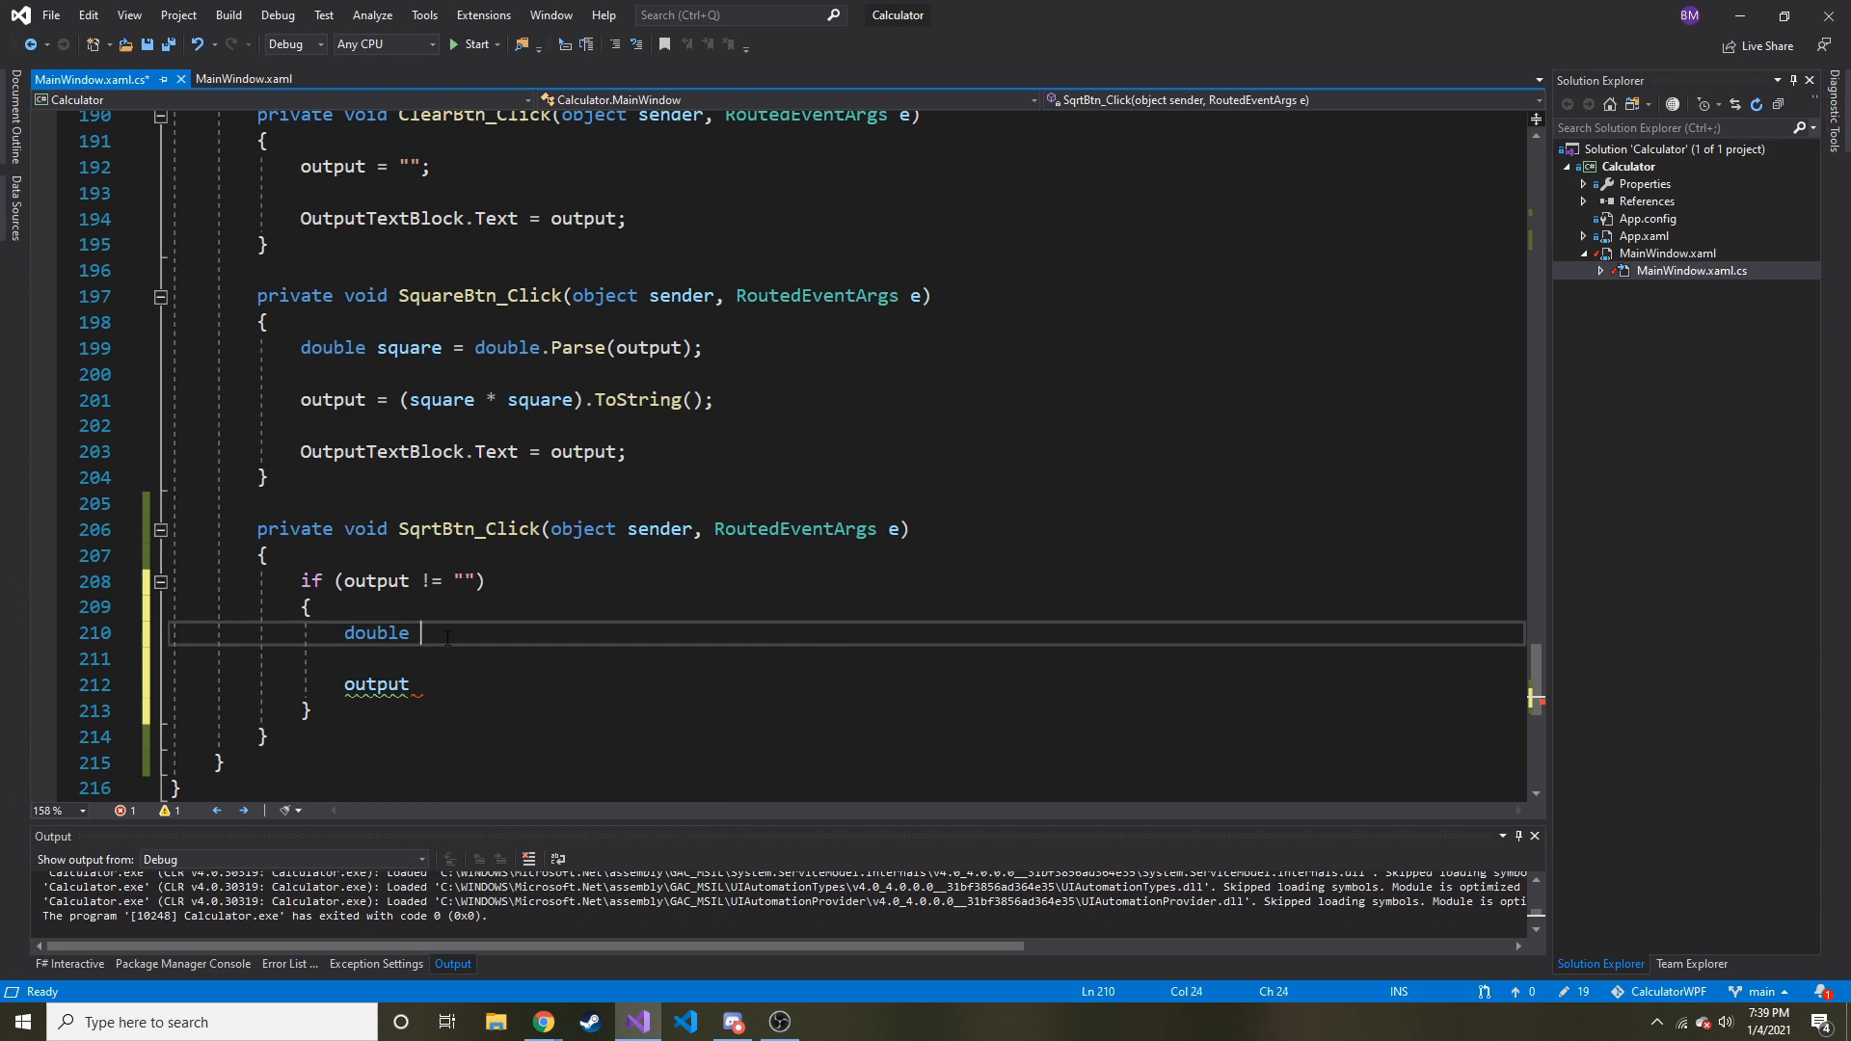
pyautogui.write('sqrt')
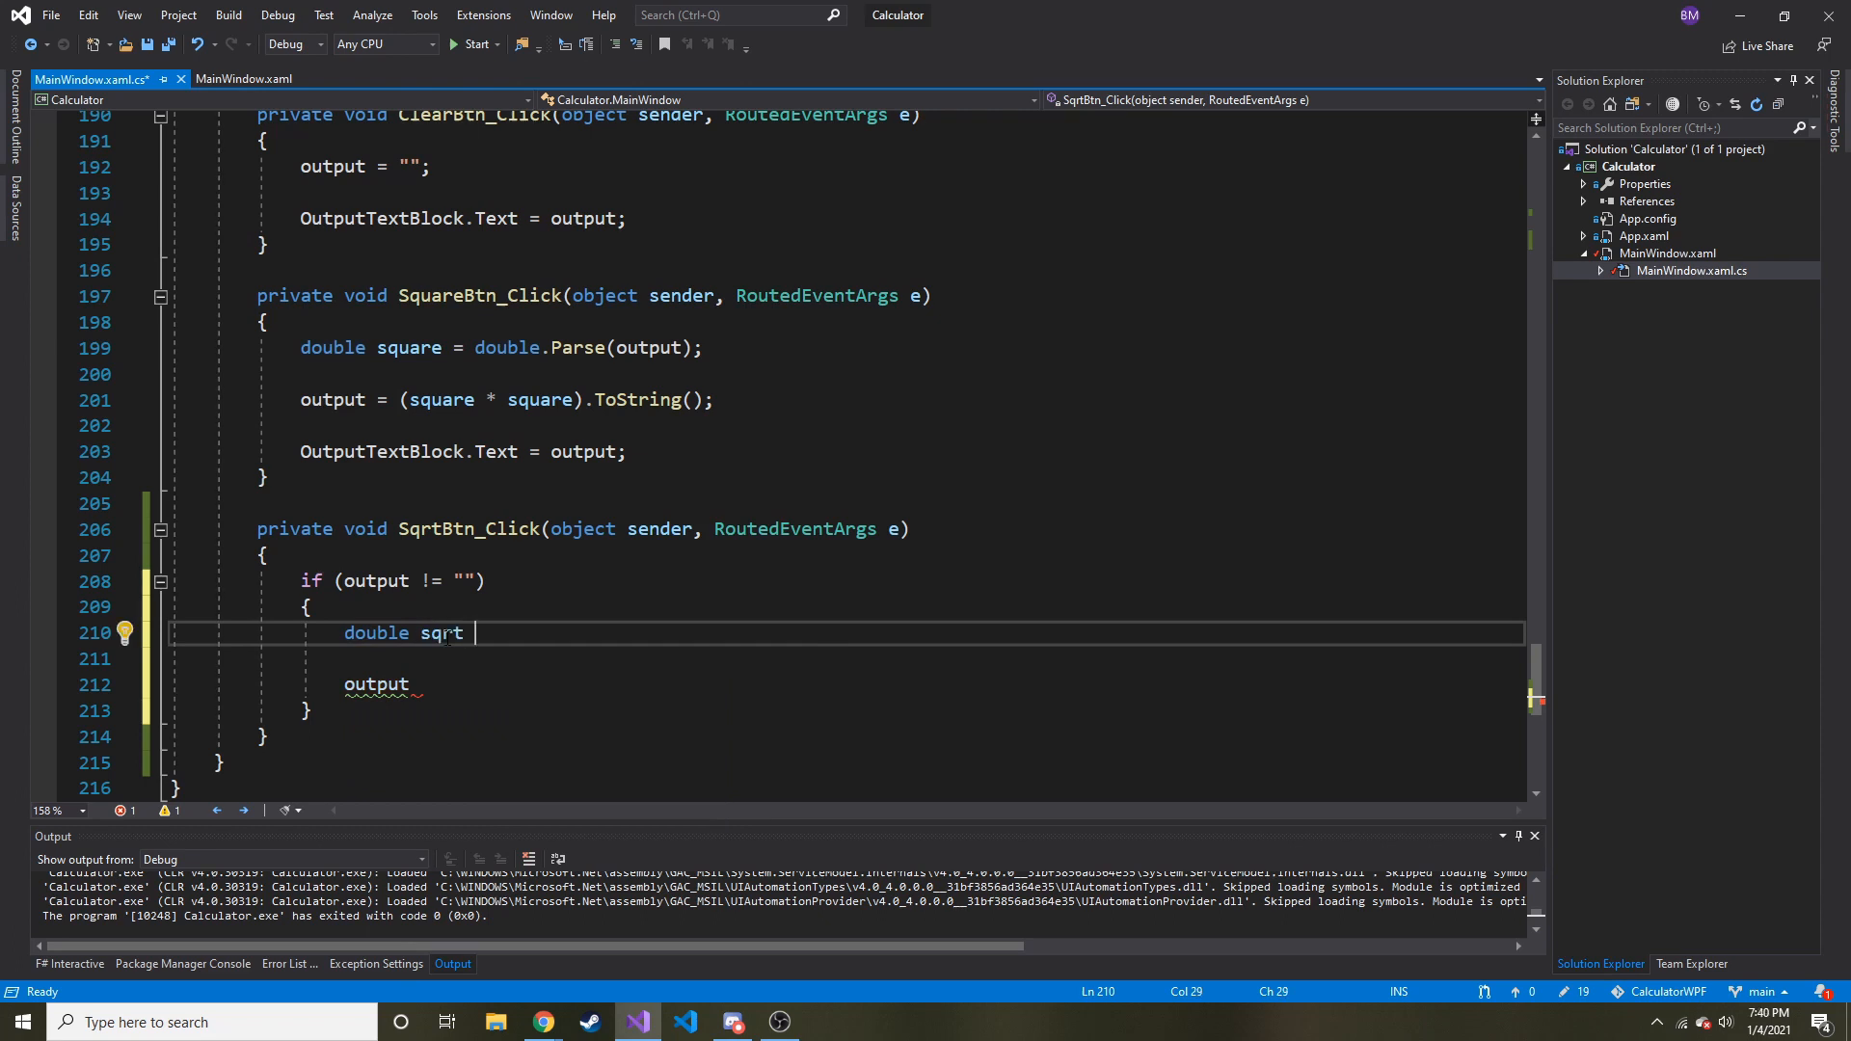
pyautogui.write('= double.')
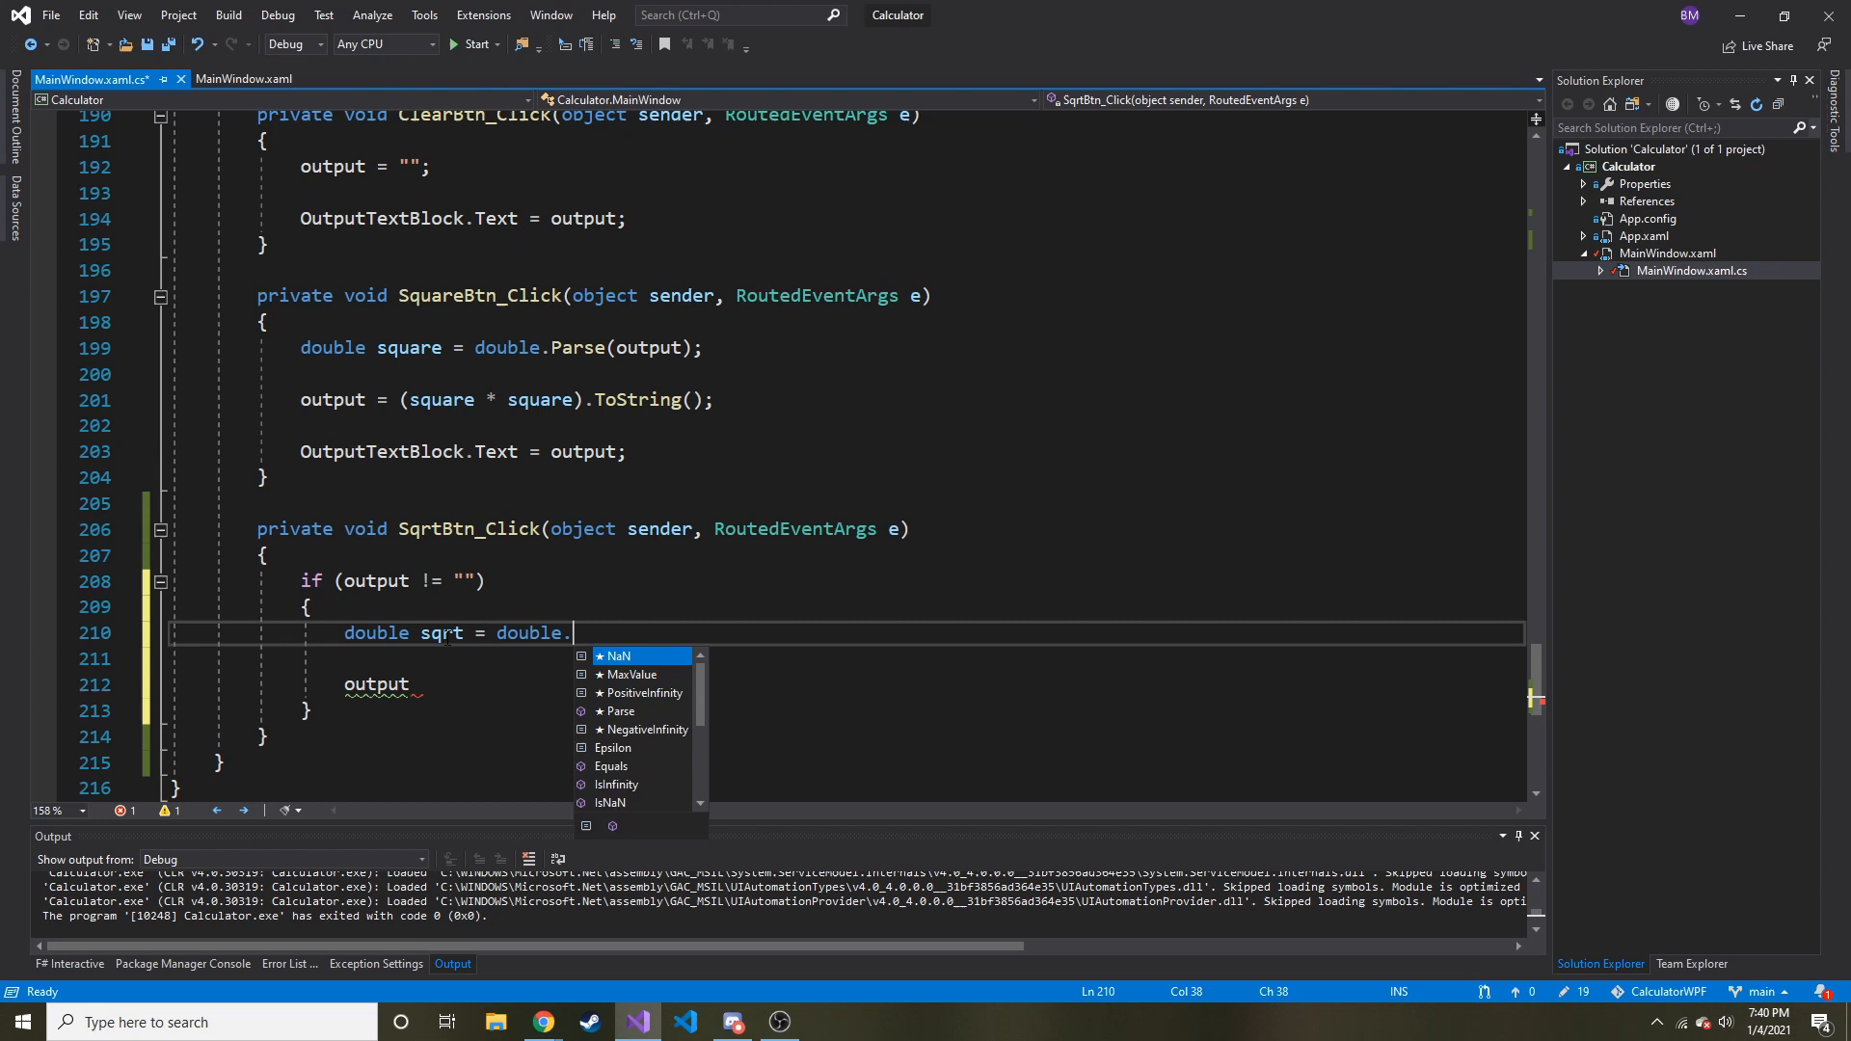
pyautogui.write('Parse()')
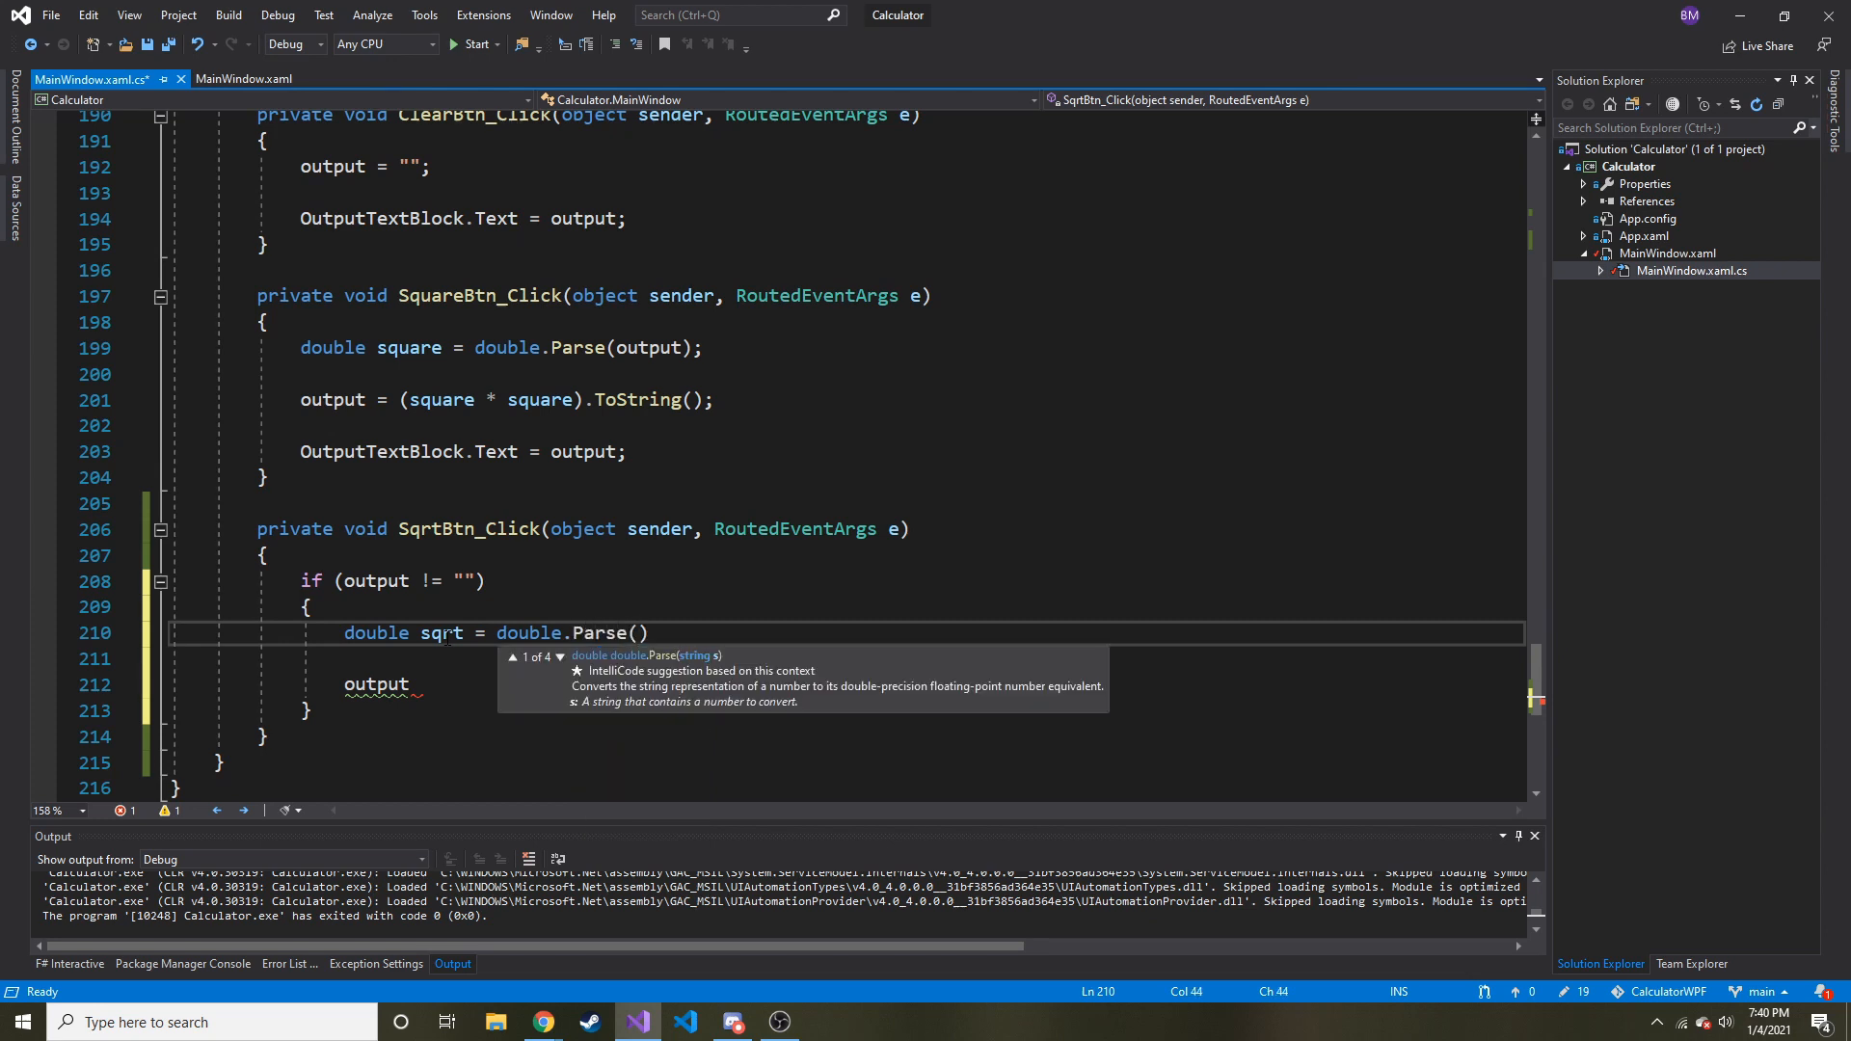
pyautogui.write('output')
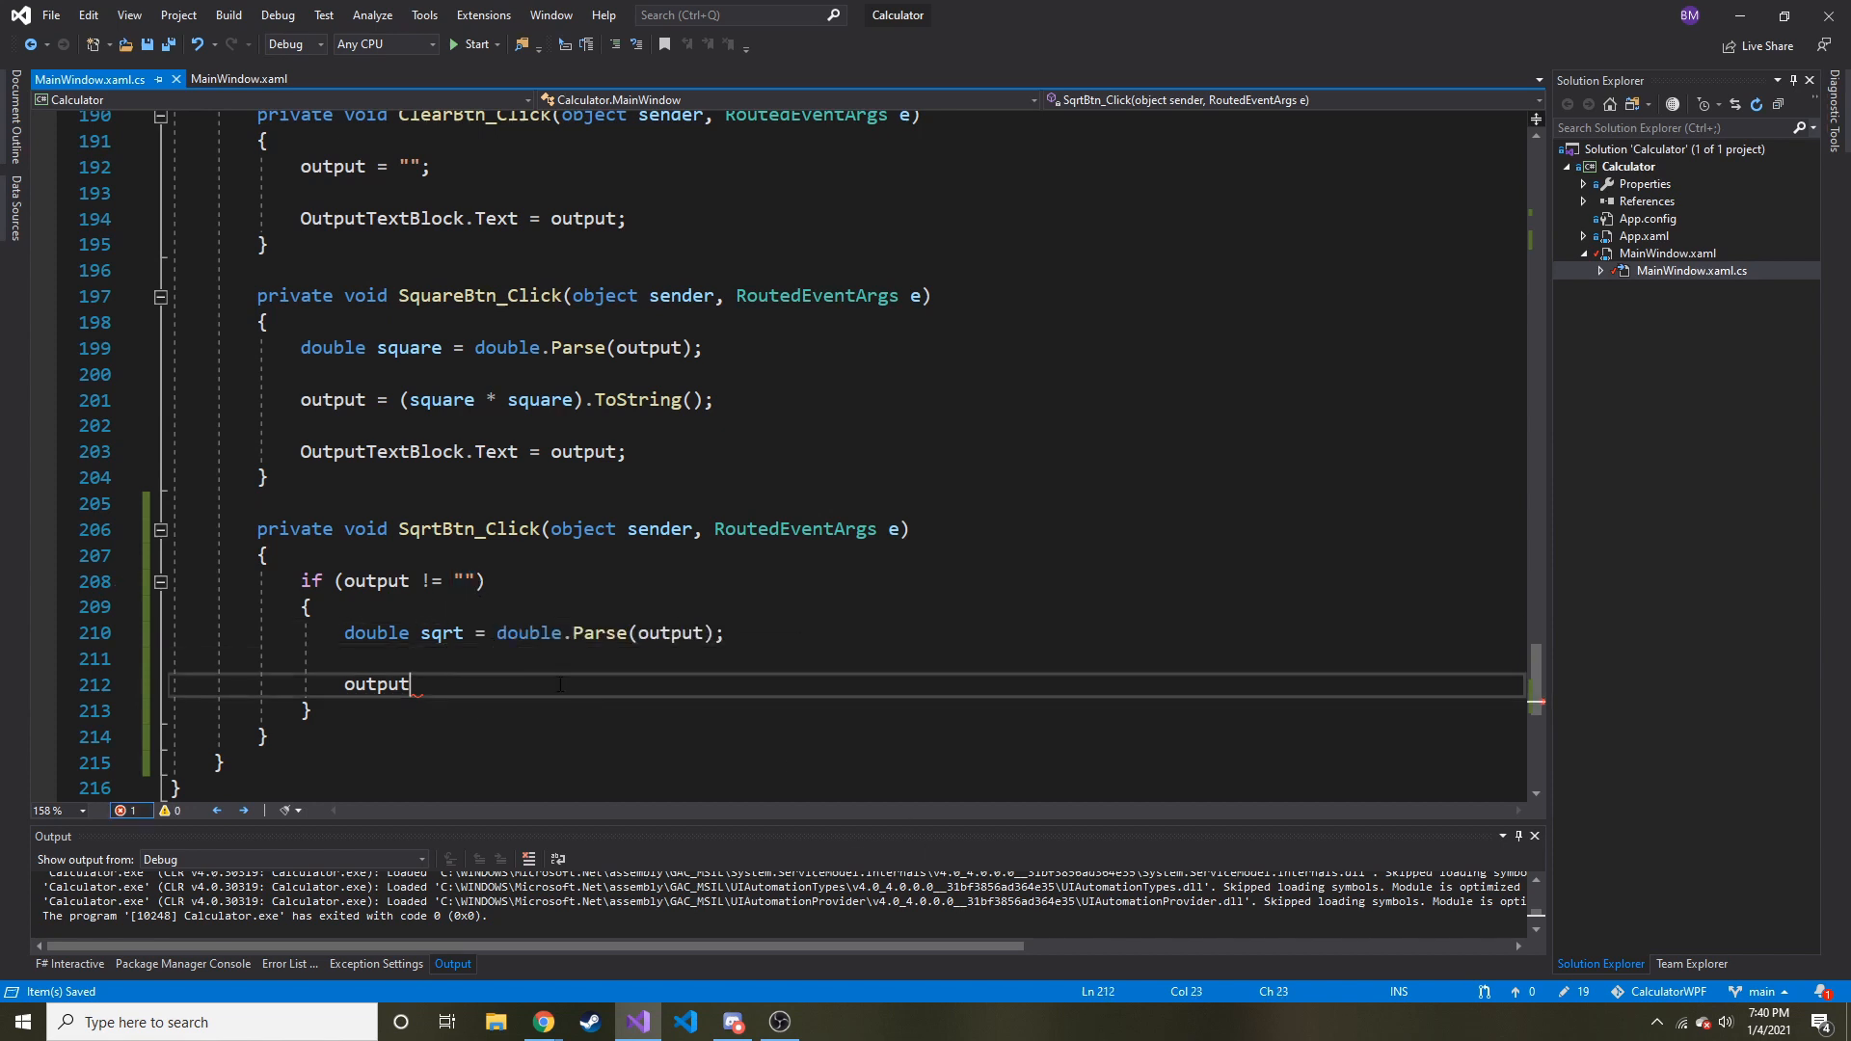
# Step: Set output = Math.Sqrt(sqrt).ToString(); in the SqrtBtn_Click handler
pyautogui.doubleClick(376, 683)
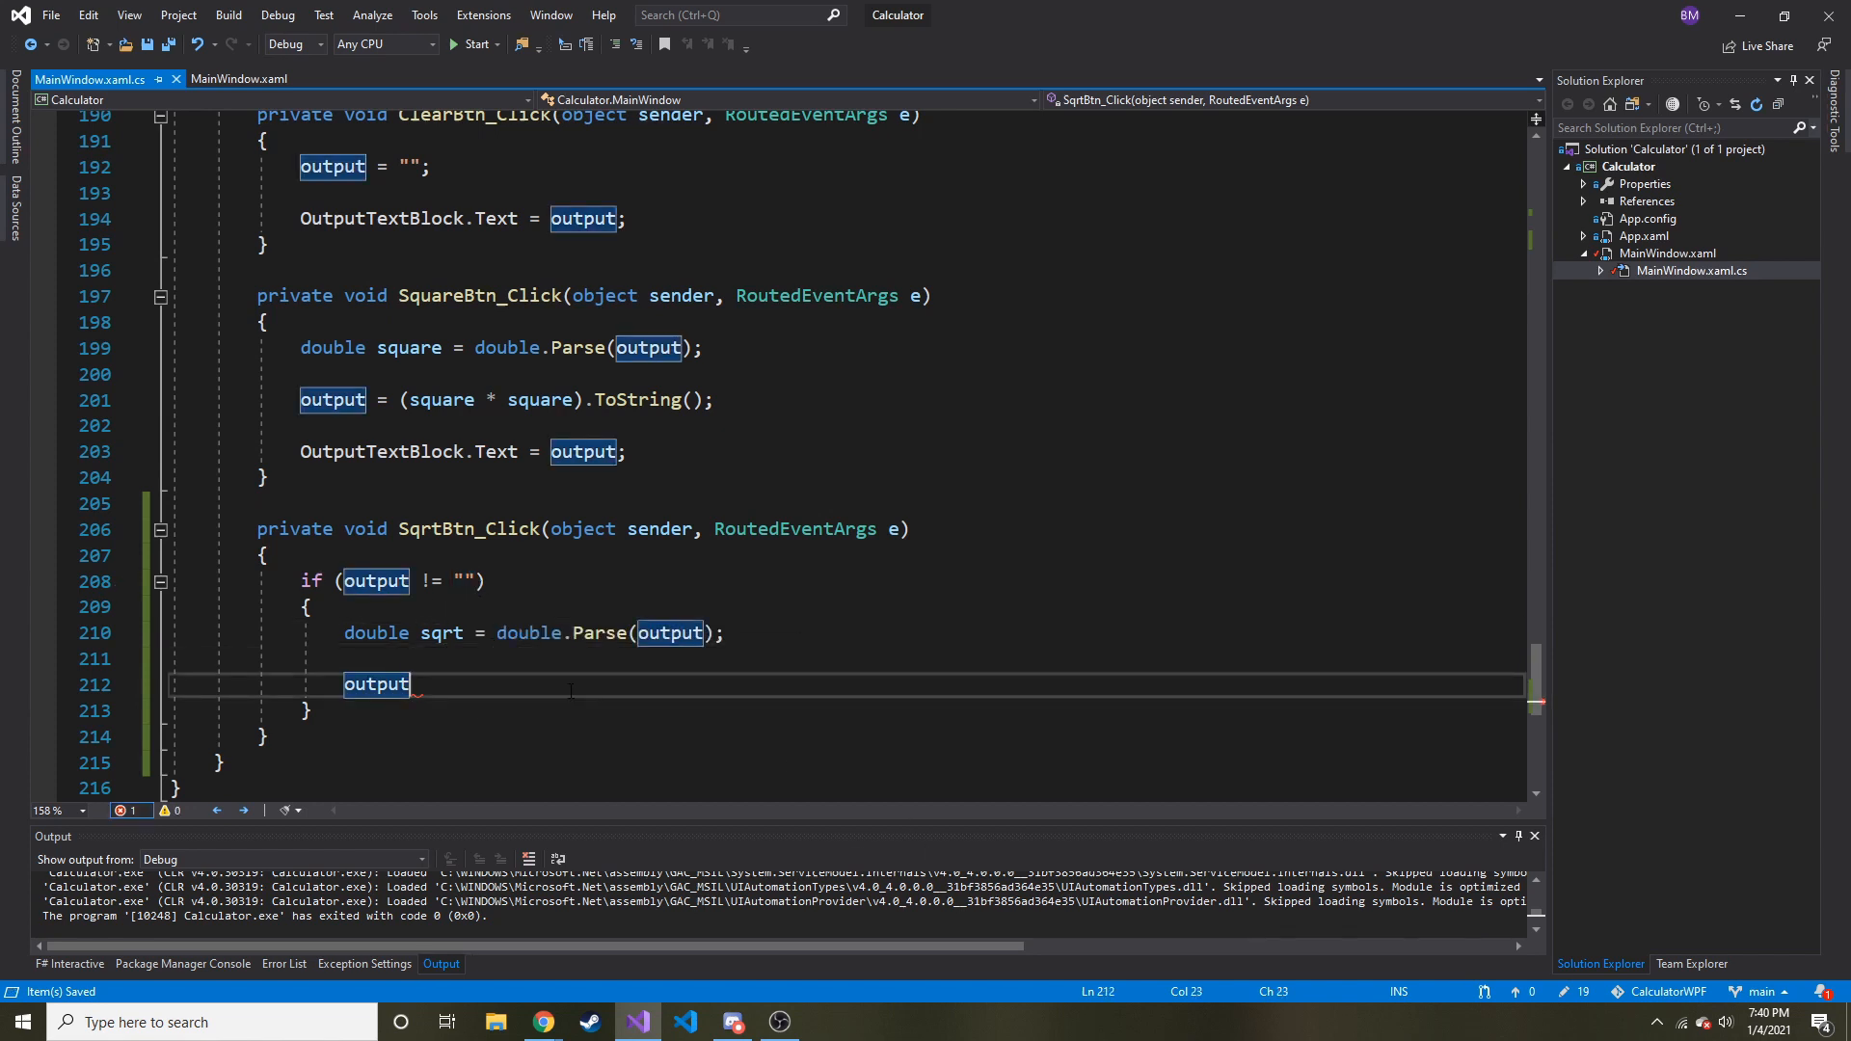
pyautogui.write('=')
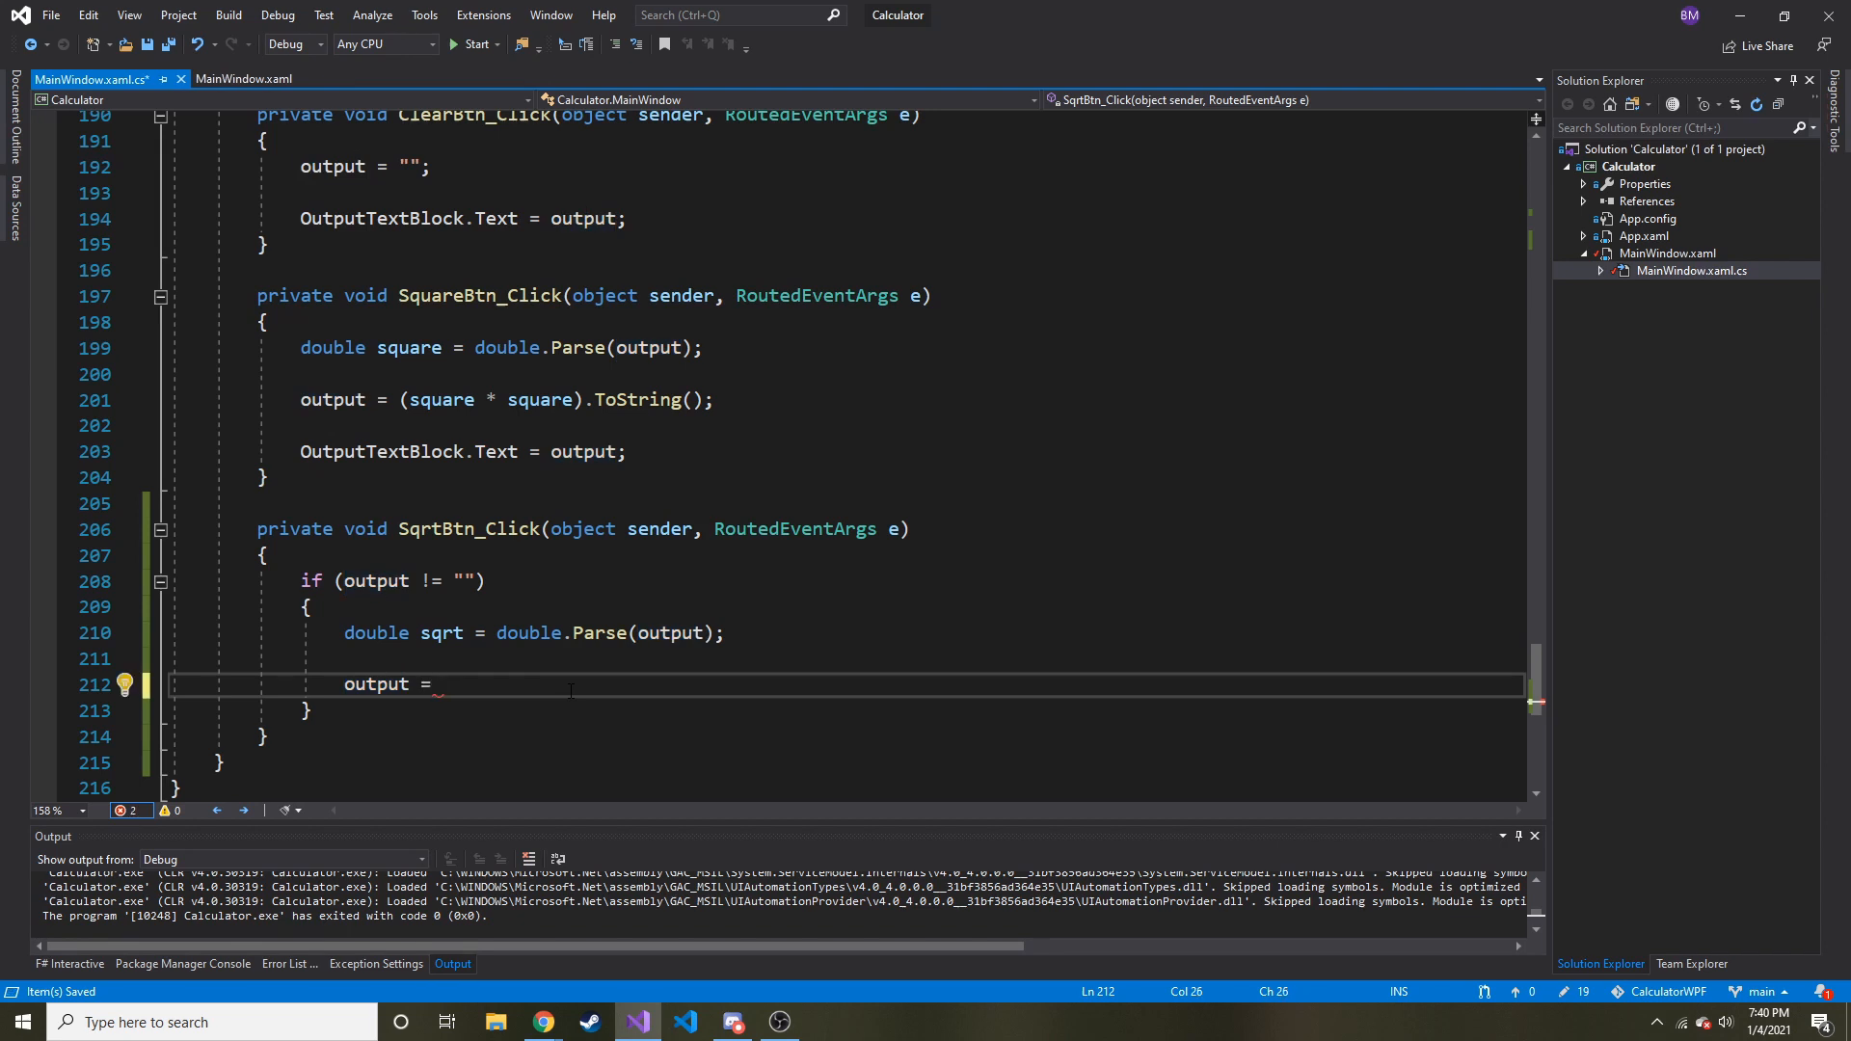
pyautogui.write('(')
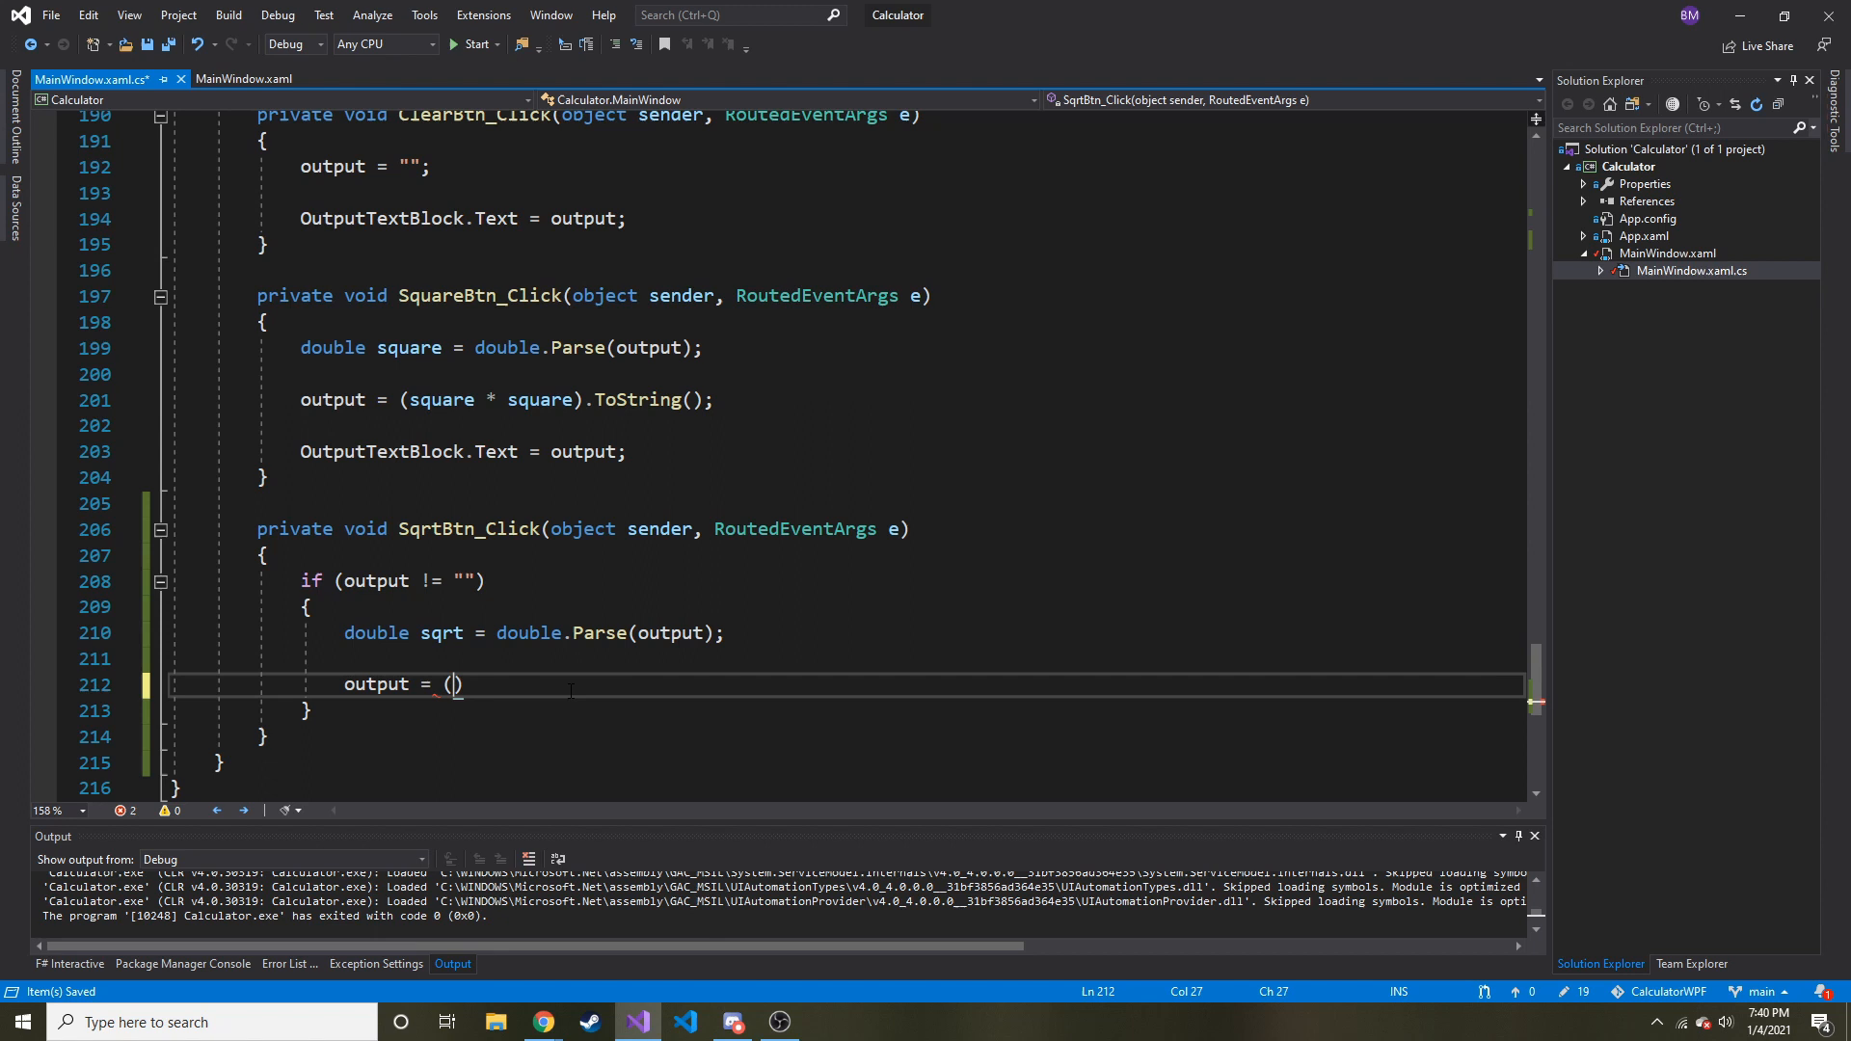
pyautogui.write('Math')
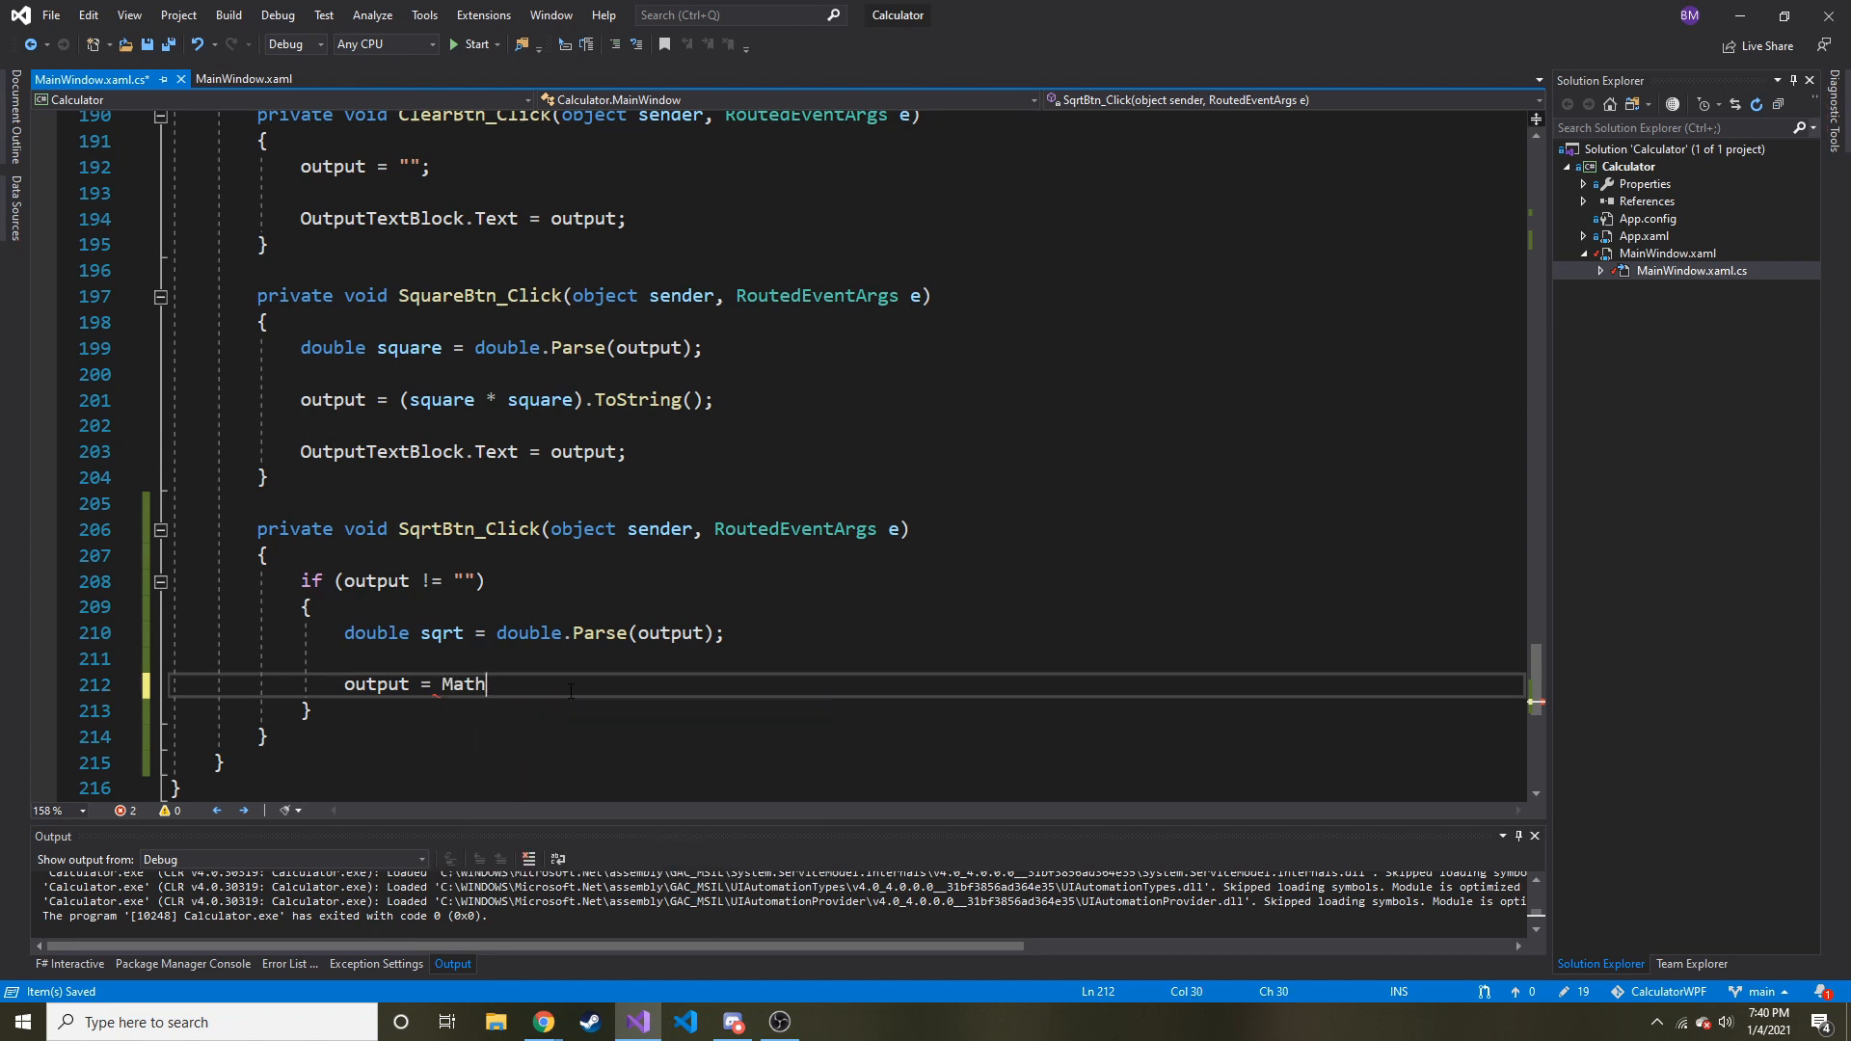
pyautogui.write('.Sqrt(')
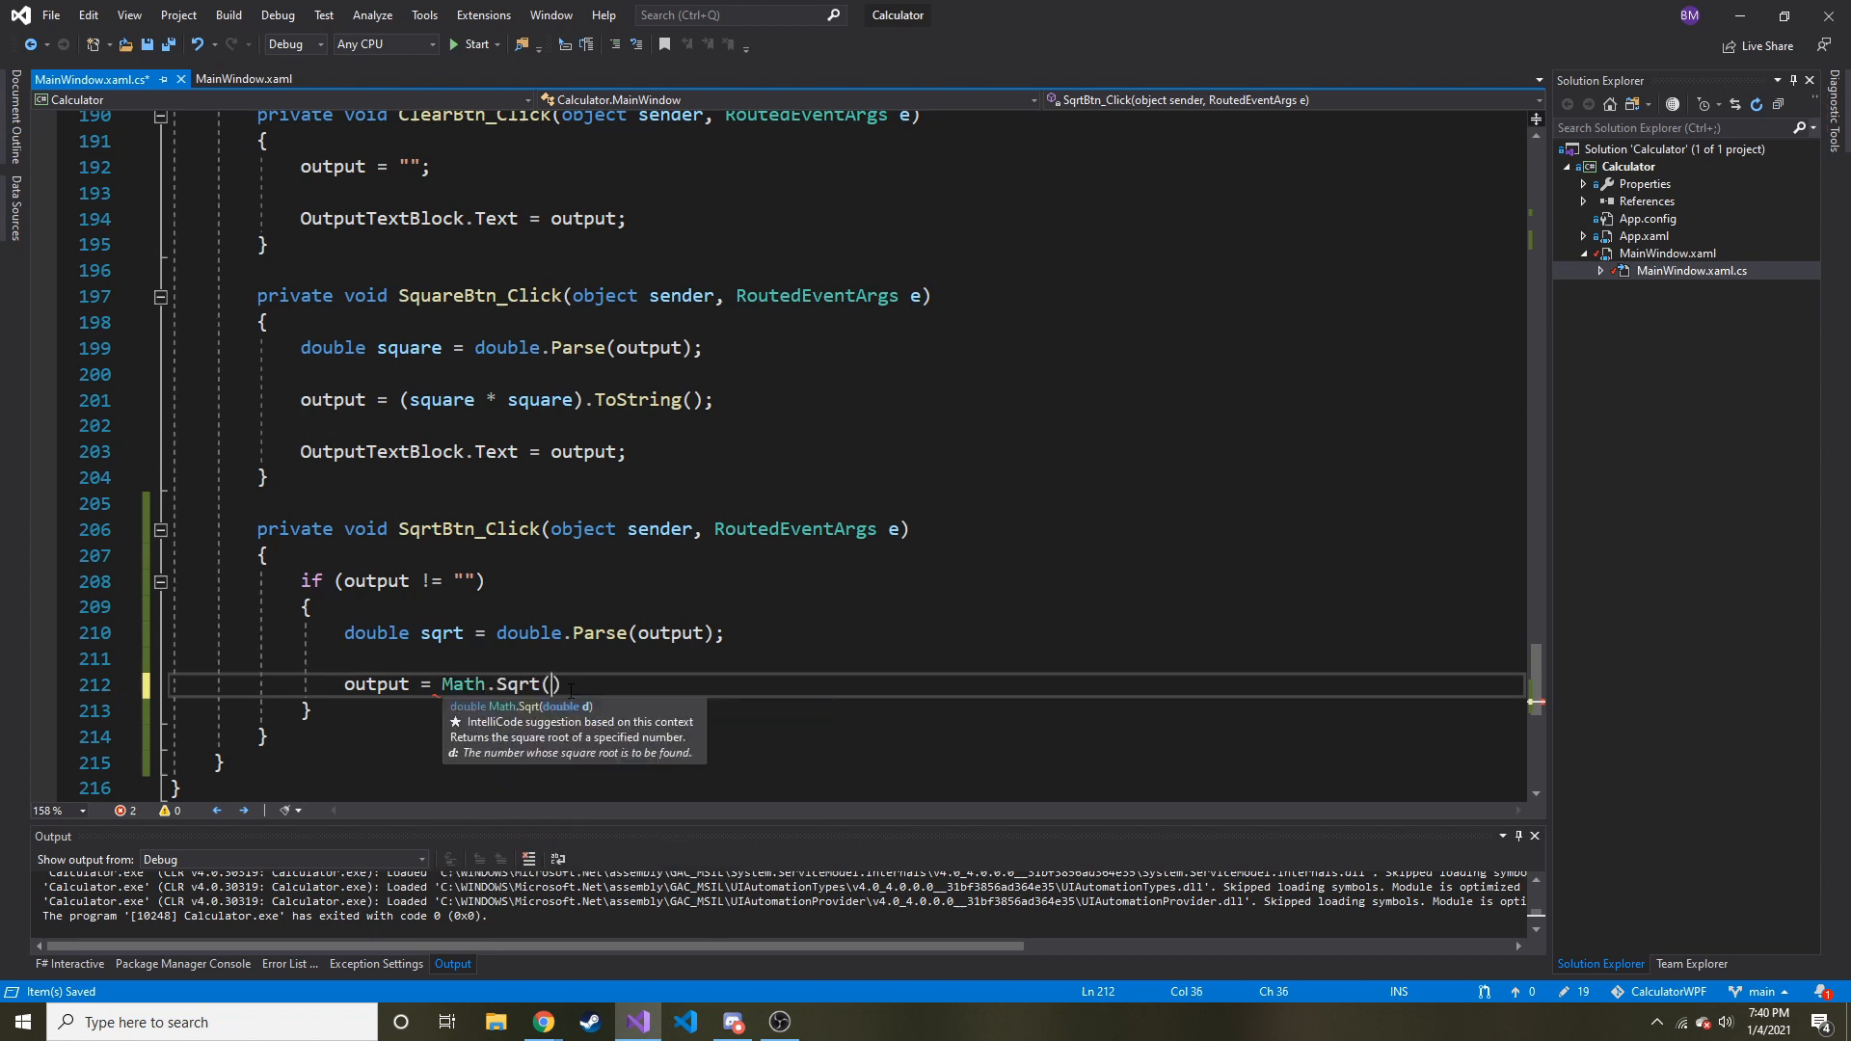
pyautogui.write('sqrt')
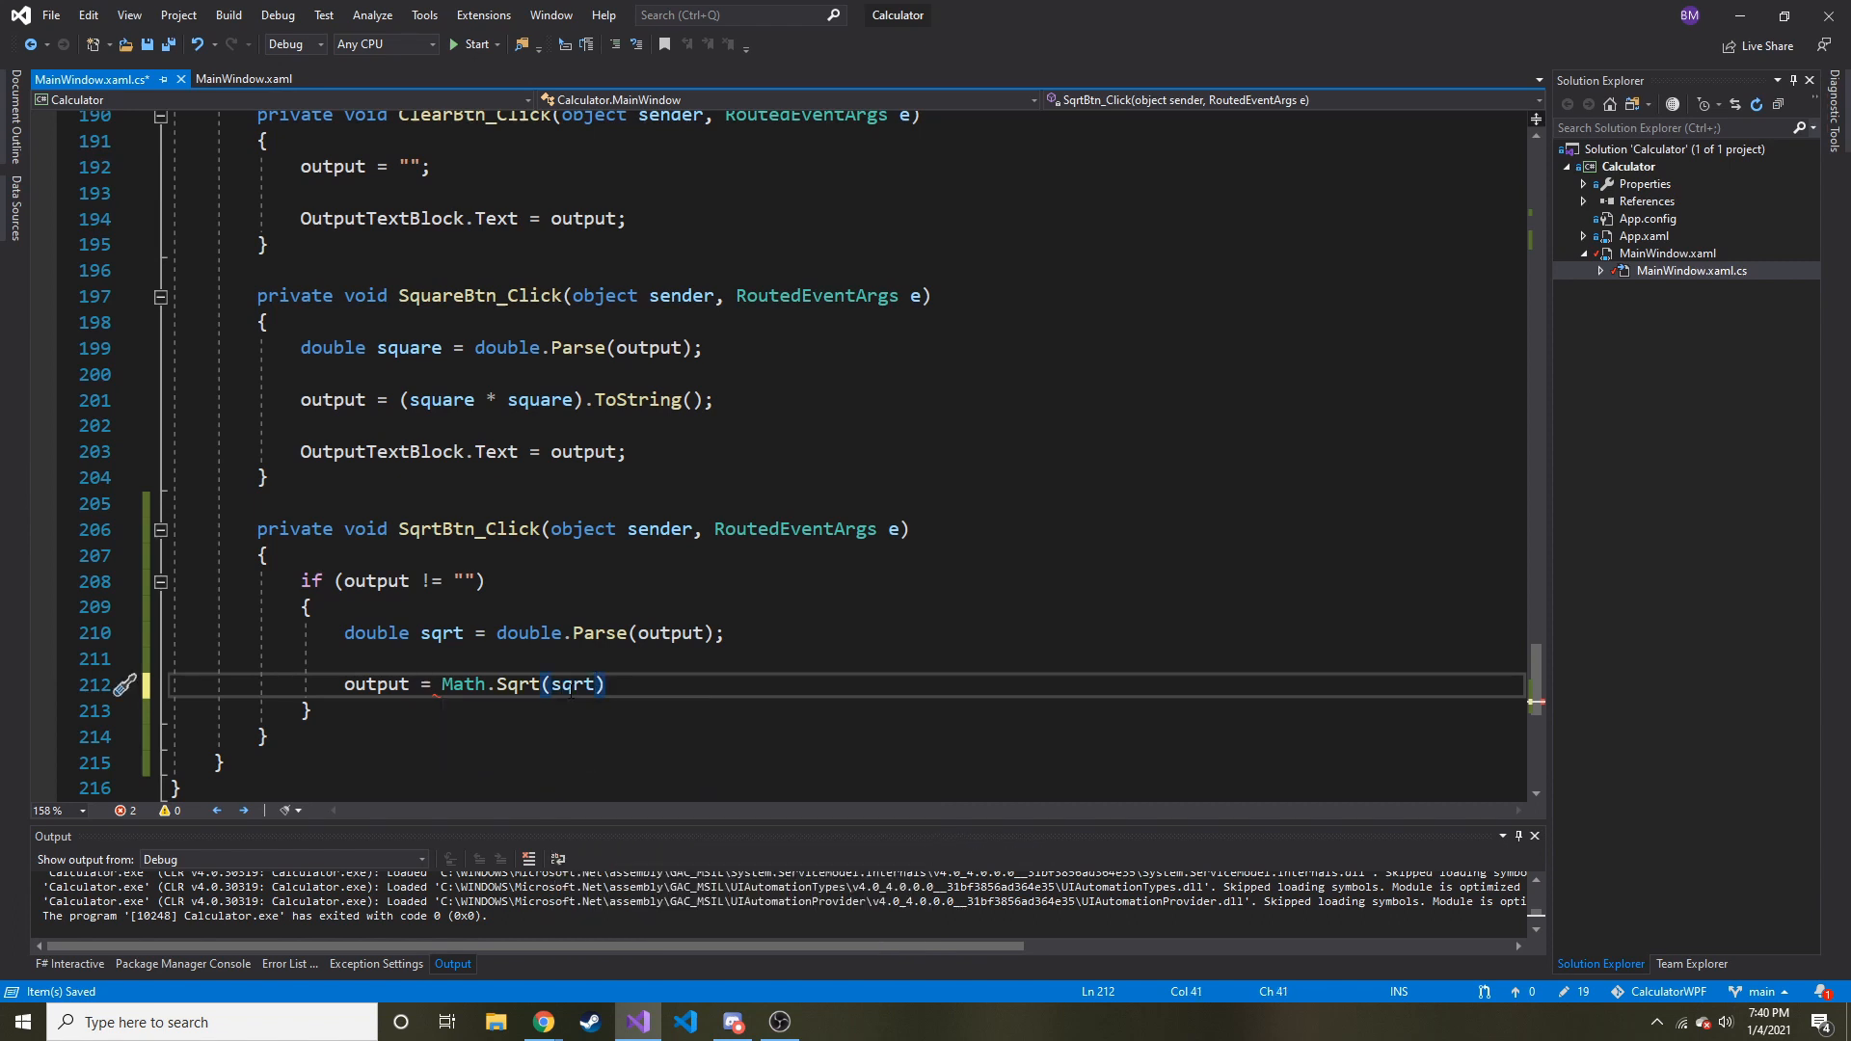
pyautogui.write(';')
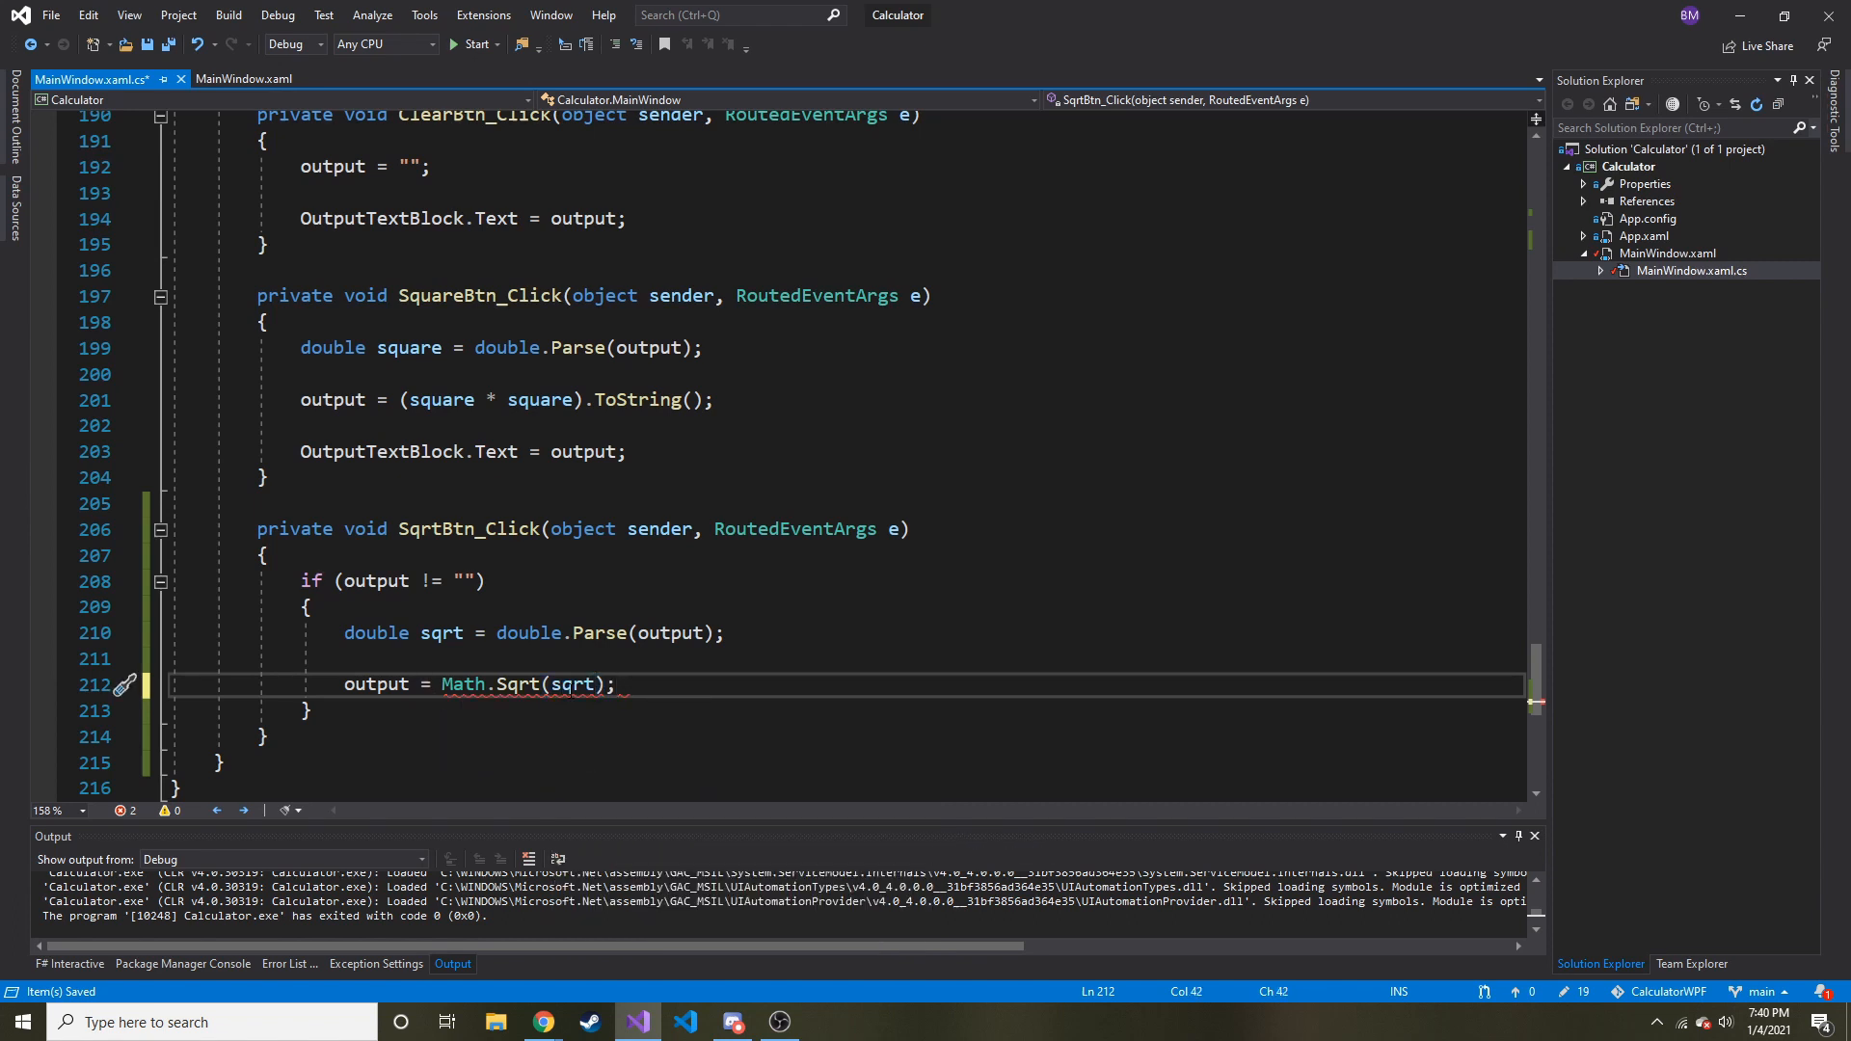
pyautogui.moveTo(573, 683)
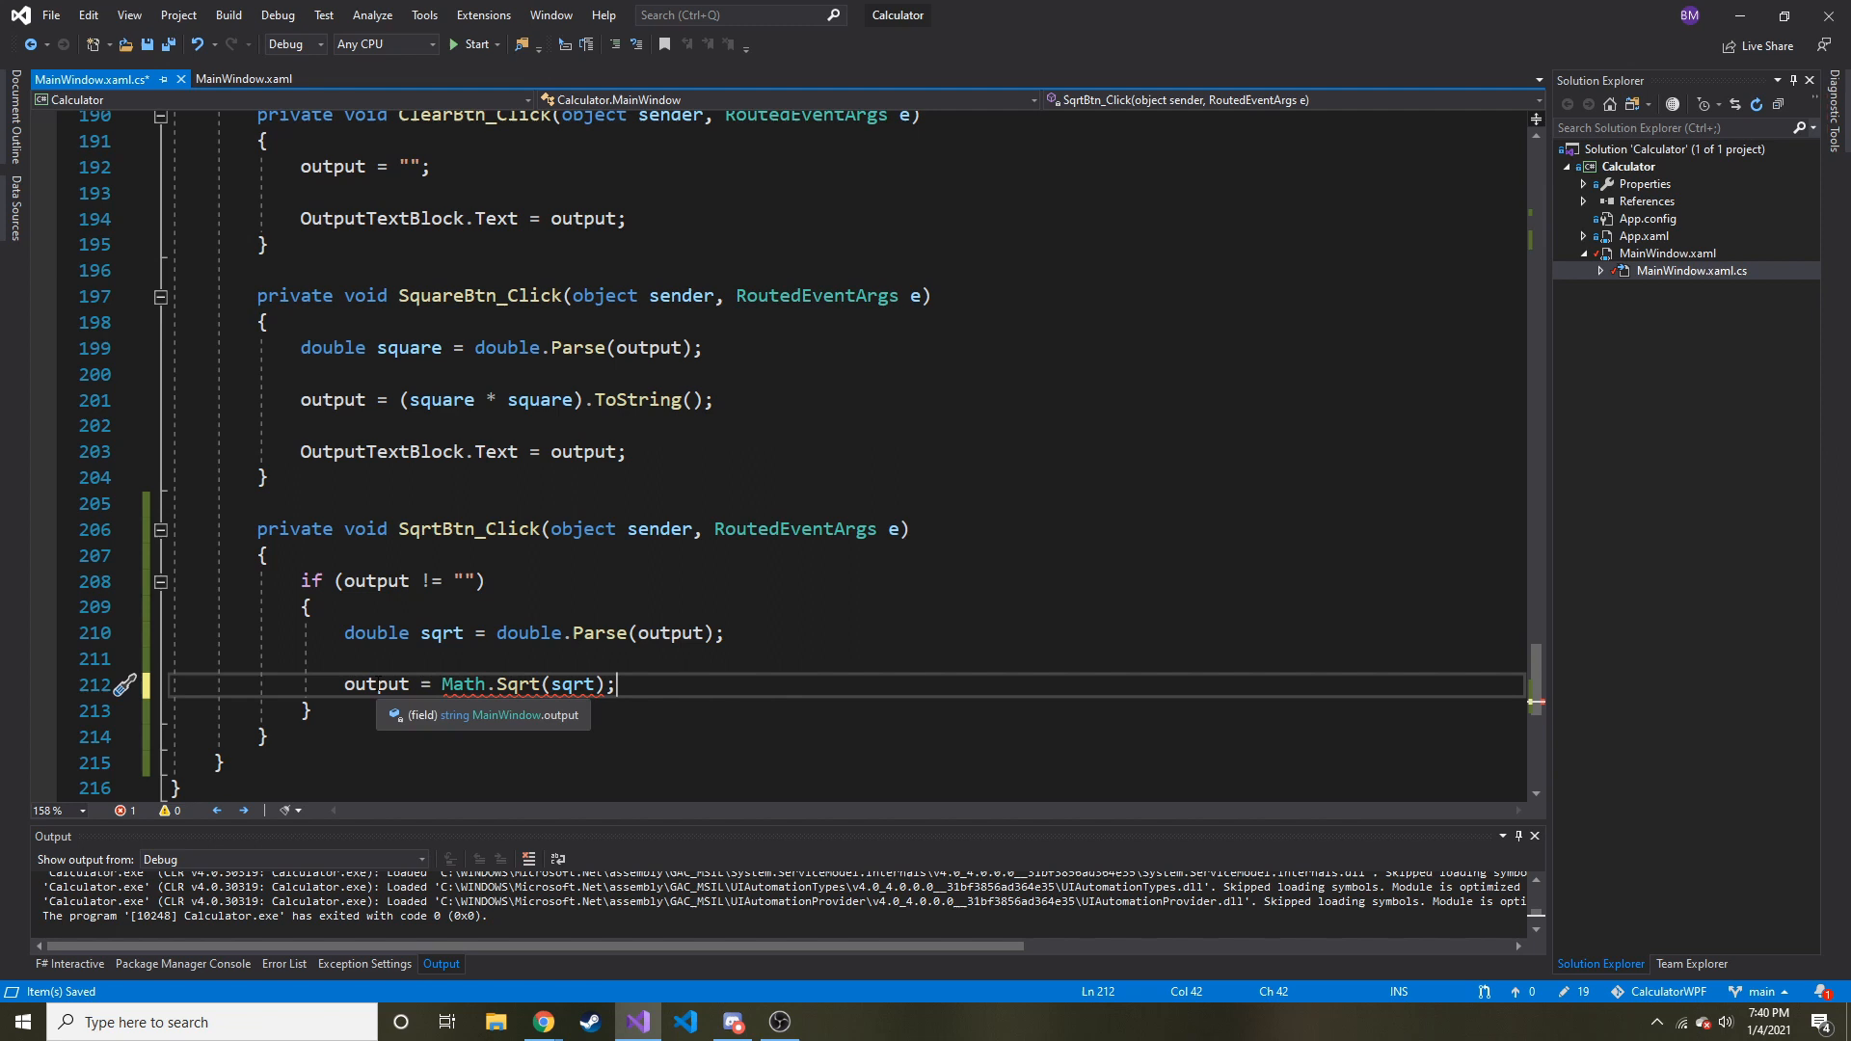
pyautogui.write('.')
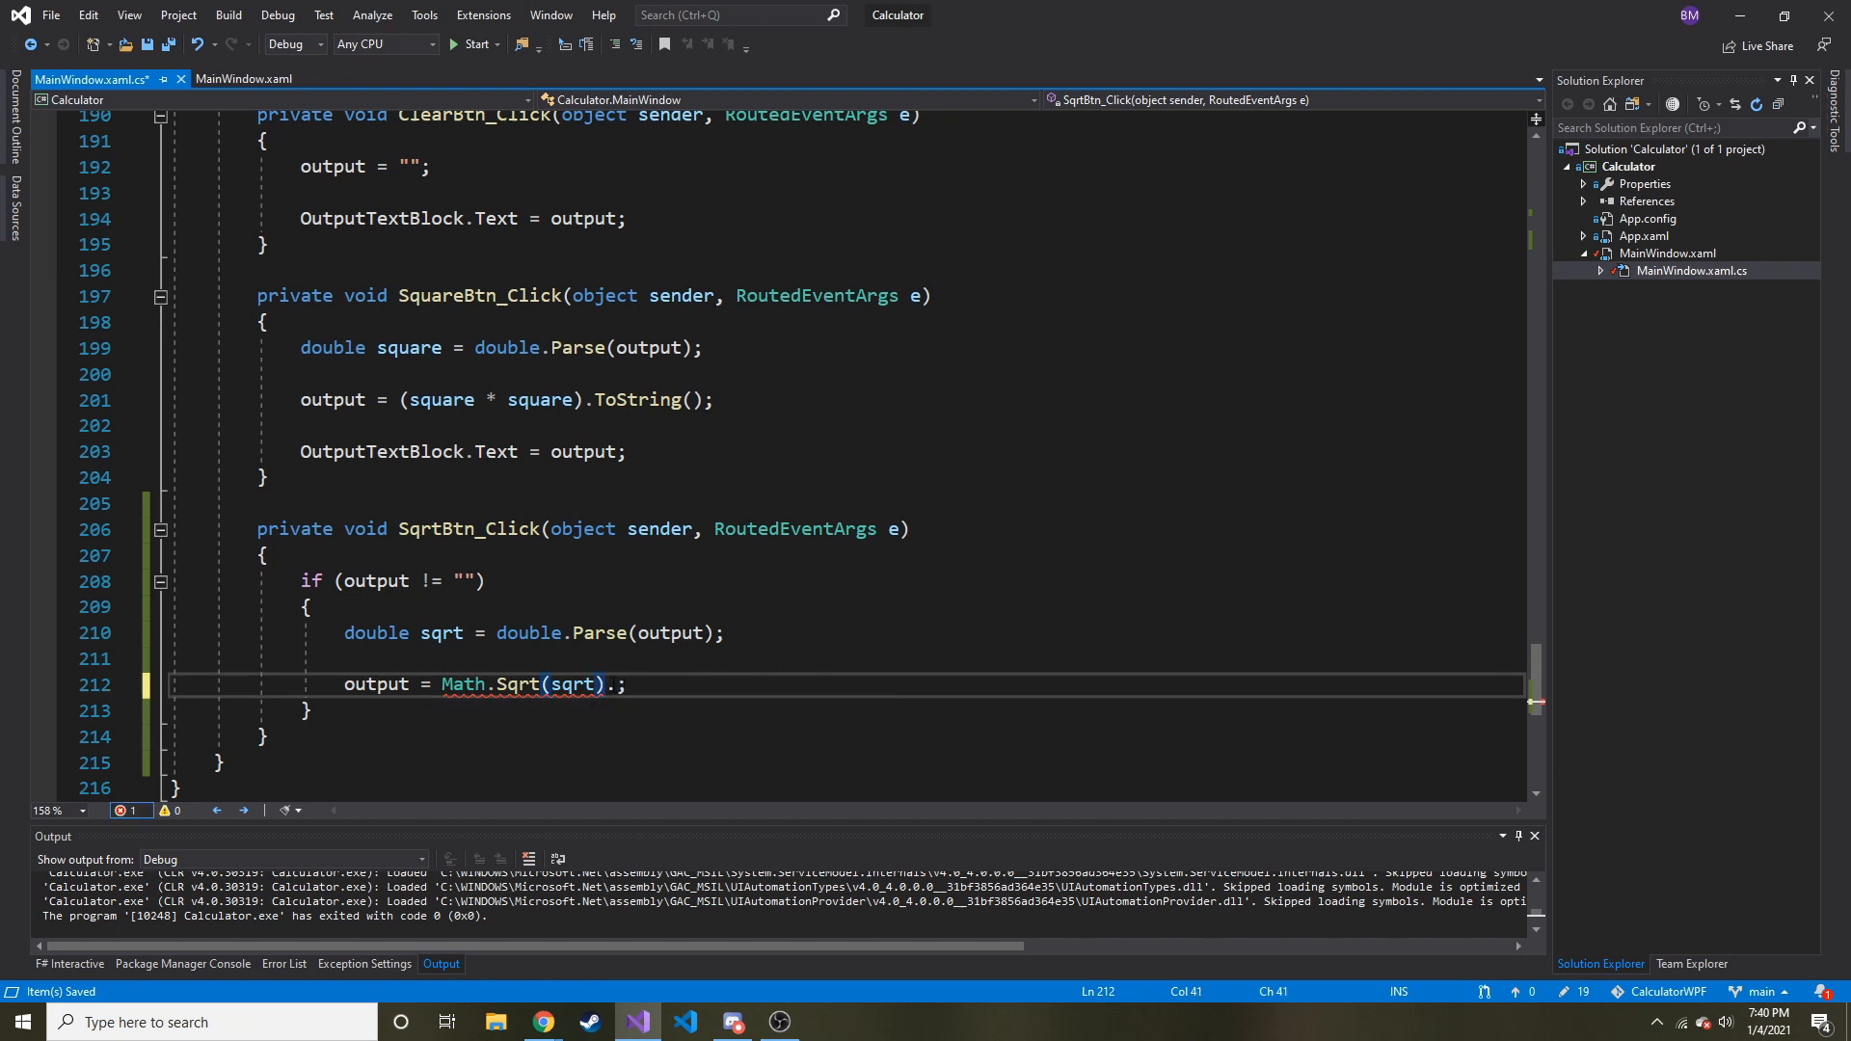
pyautogui.write('ToString()')
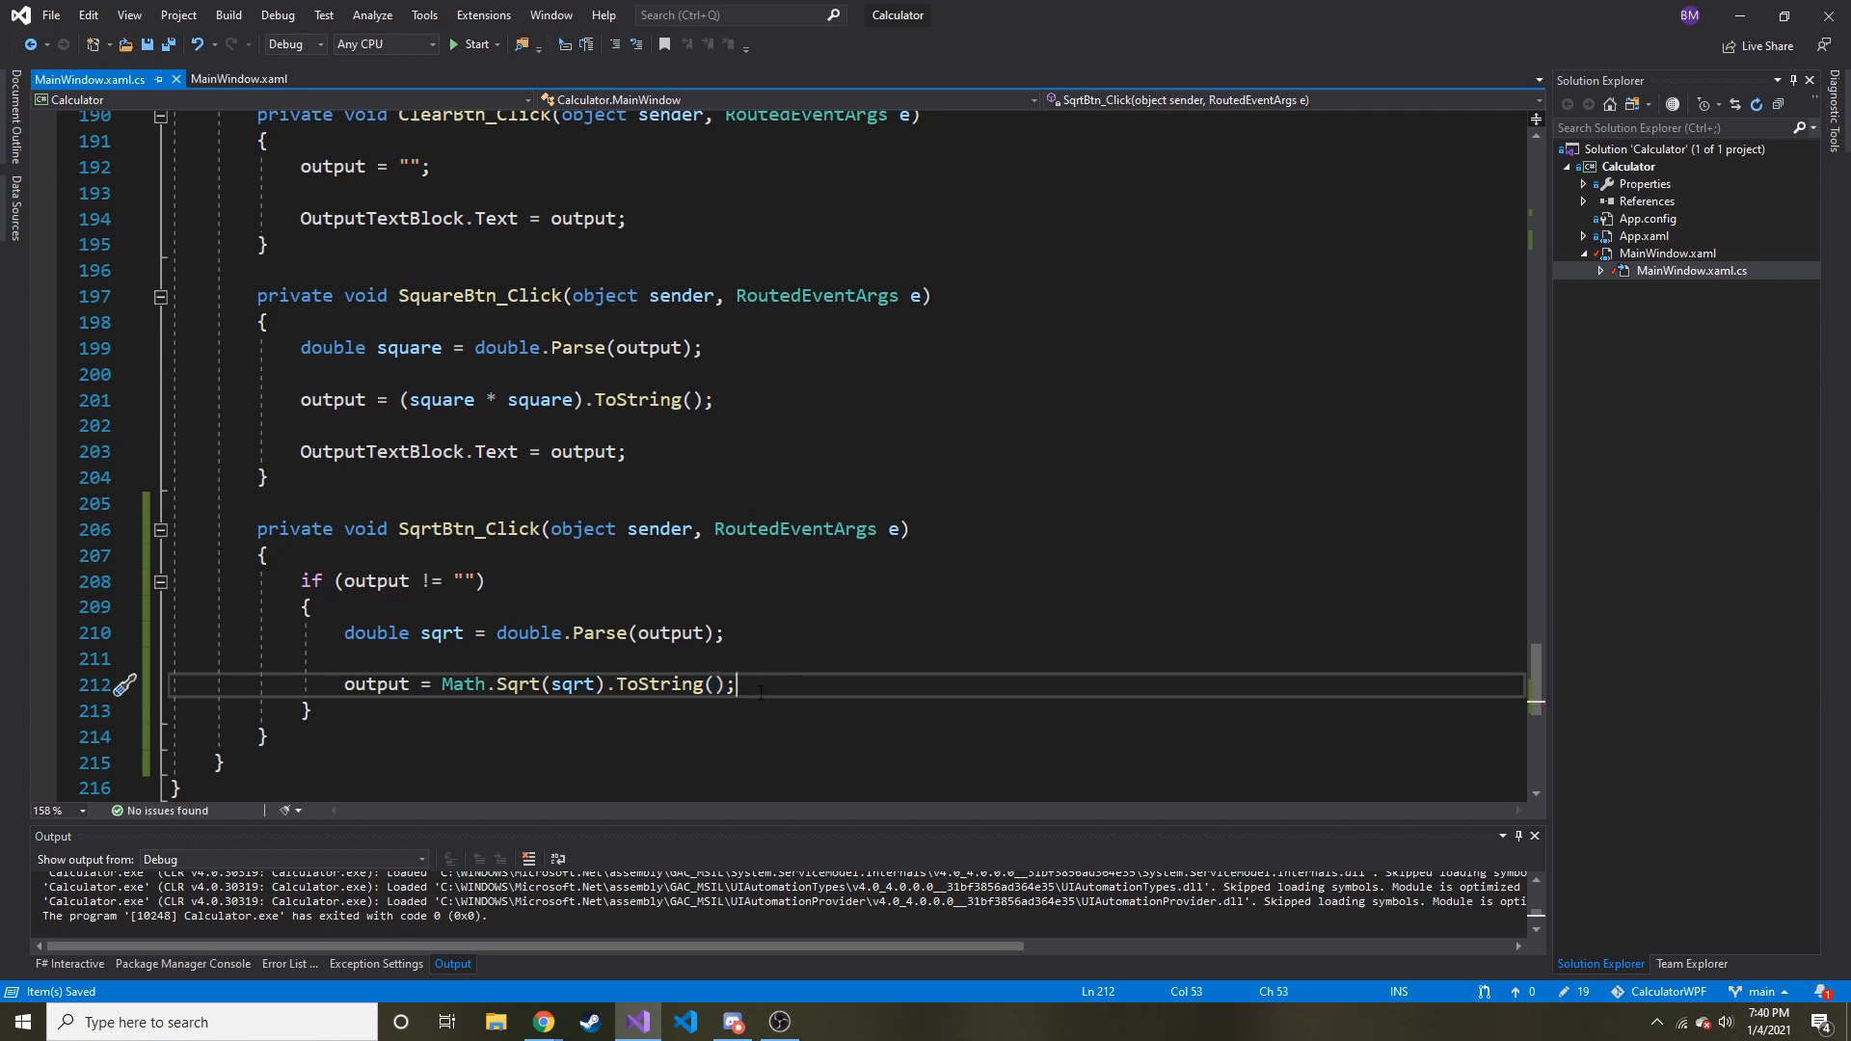
# Step: Start the next line assigning OutputTextBlock.Text = output to show the square root
pyautogui.press('enter')
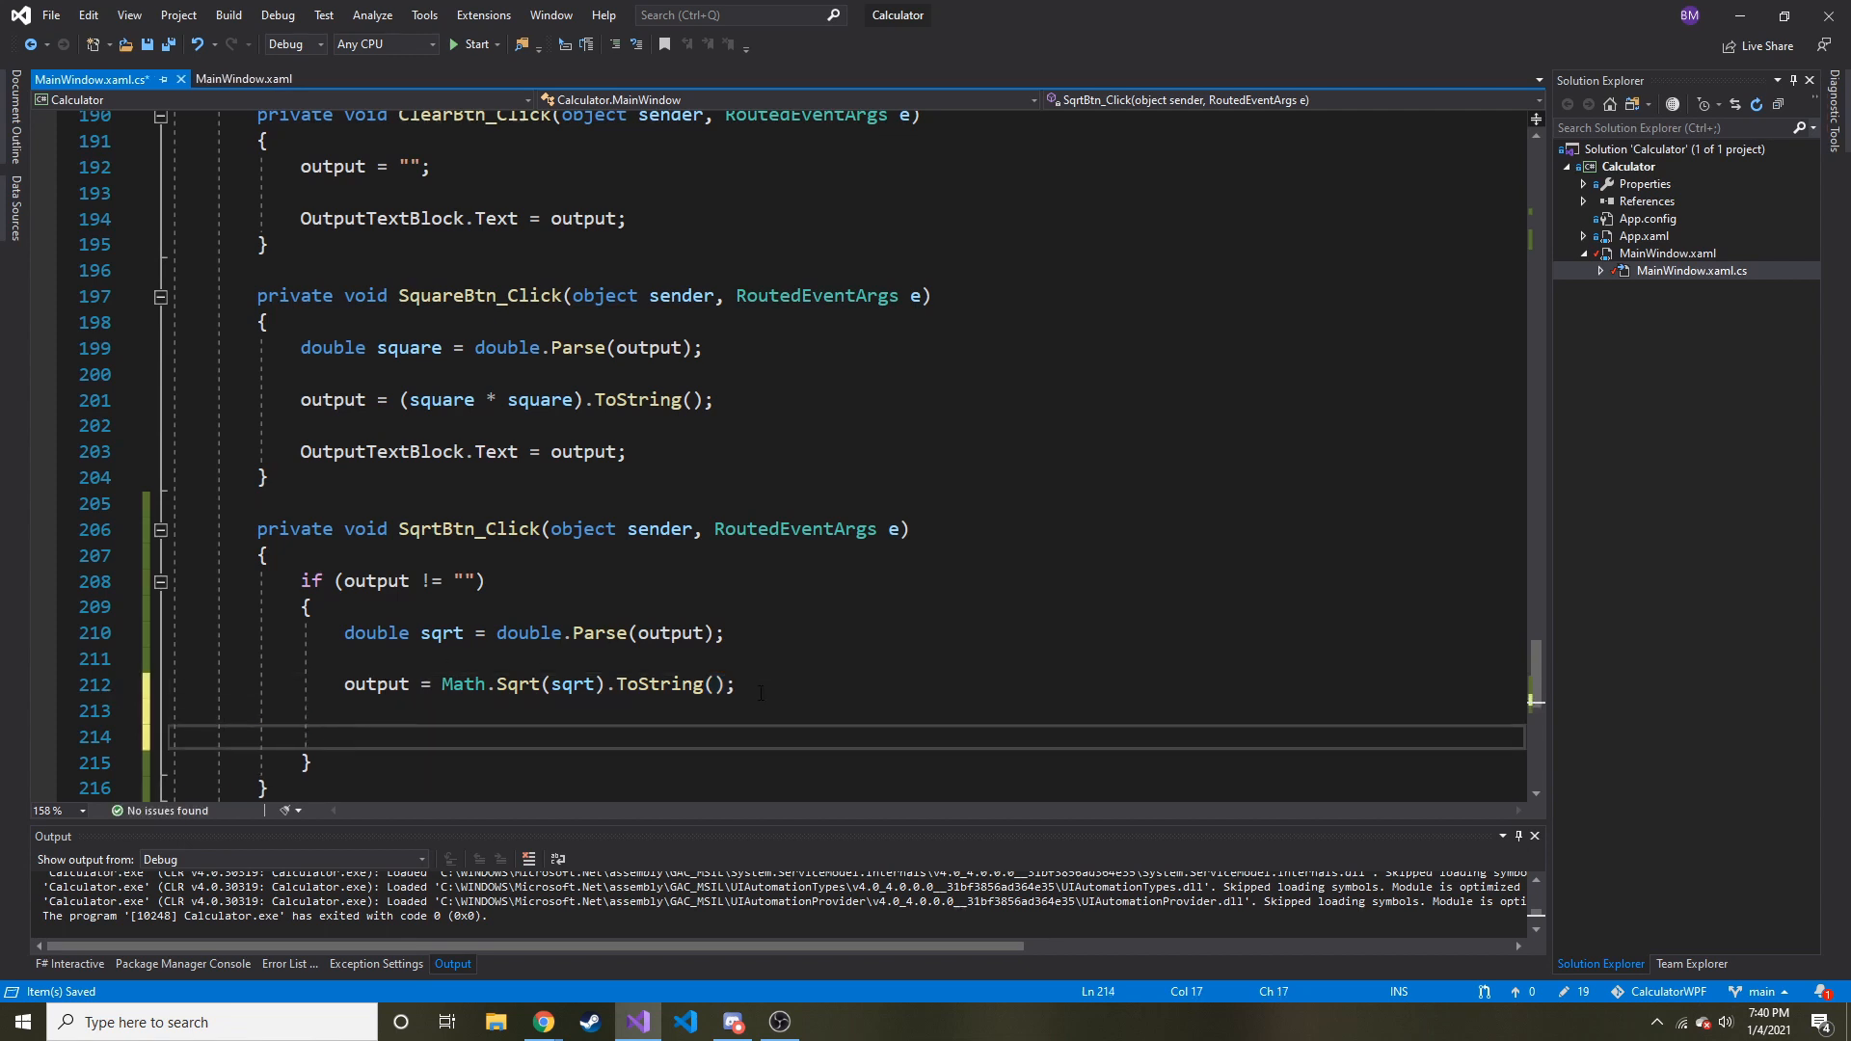
pyautogui.write('output')
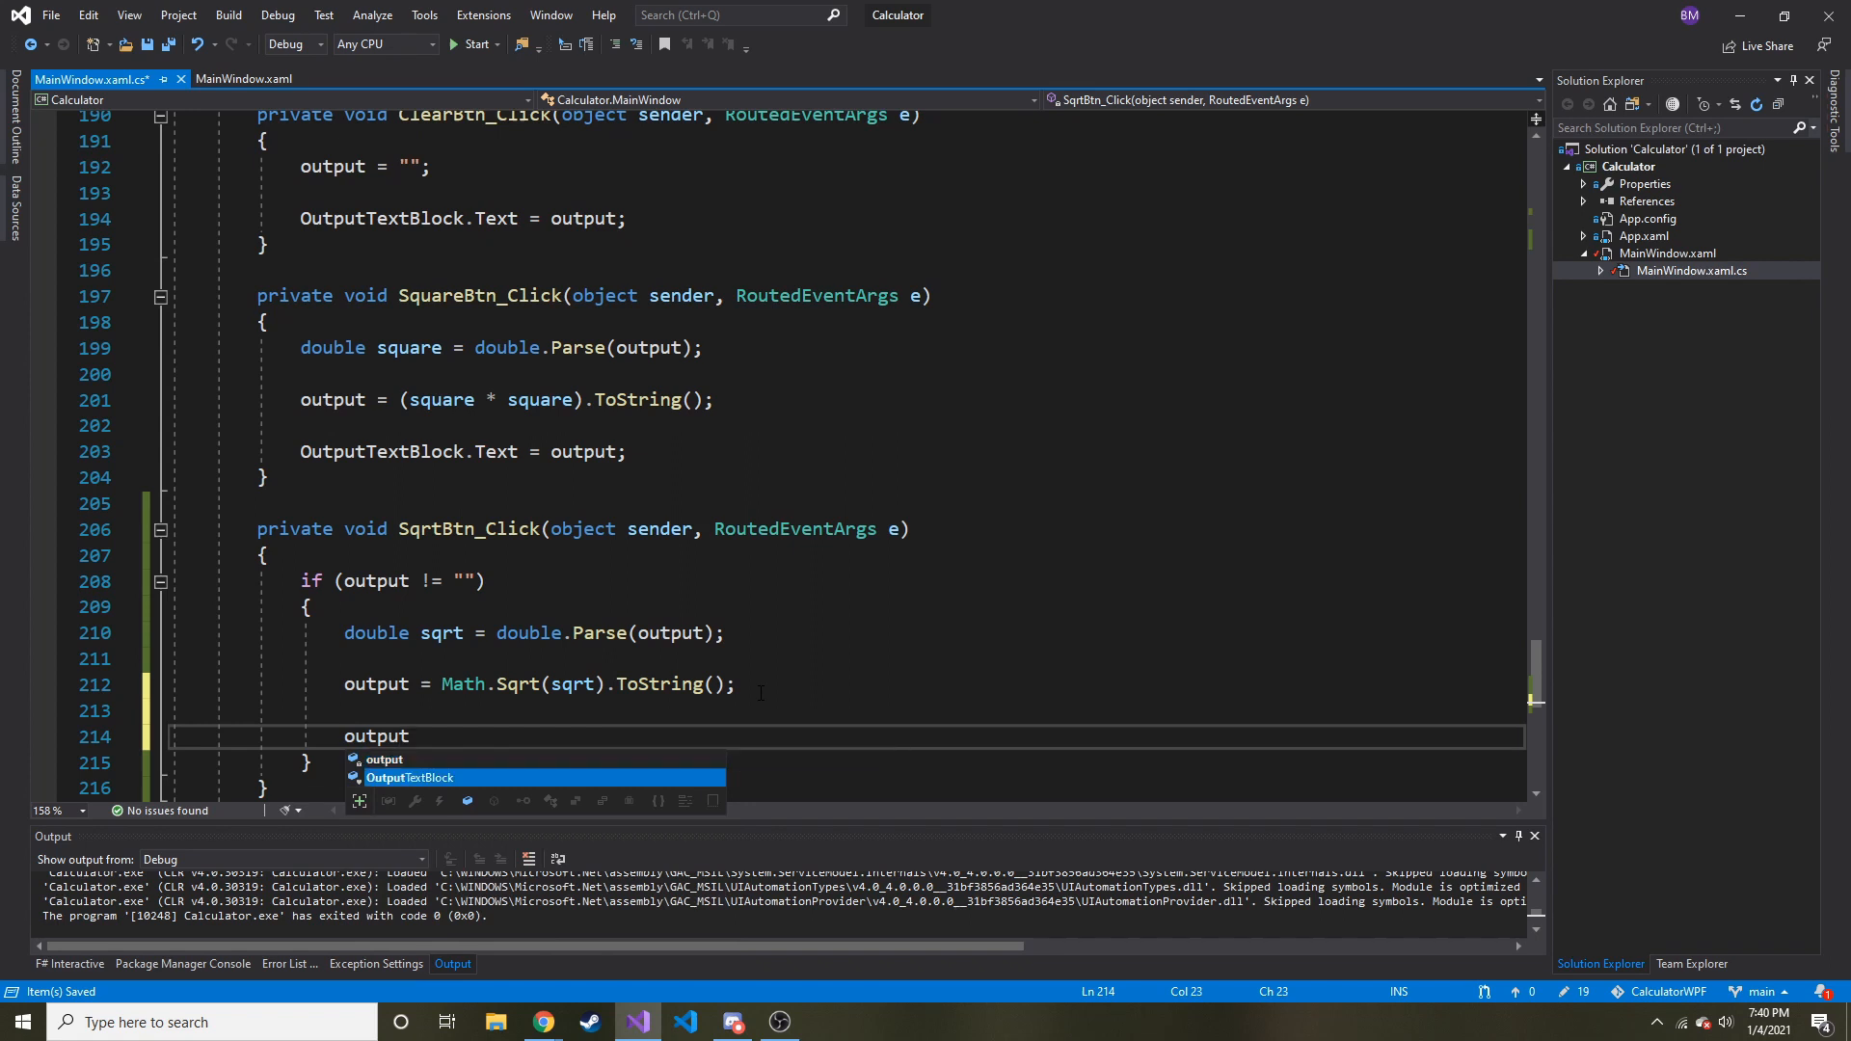
pyautogui.write('OutputTextBlock.Text,t')
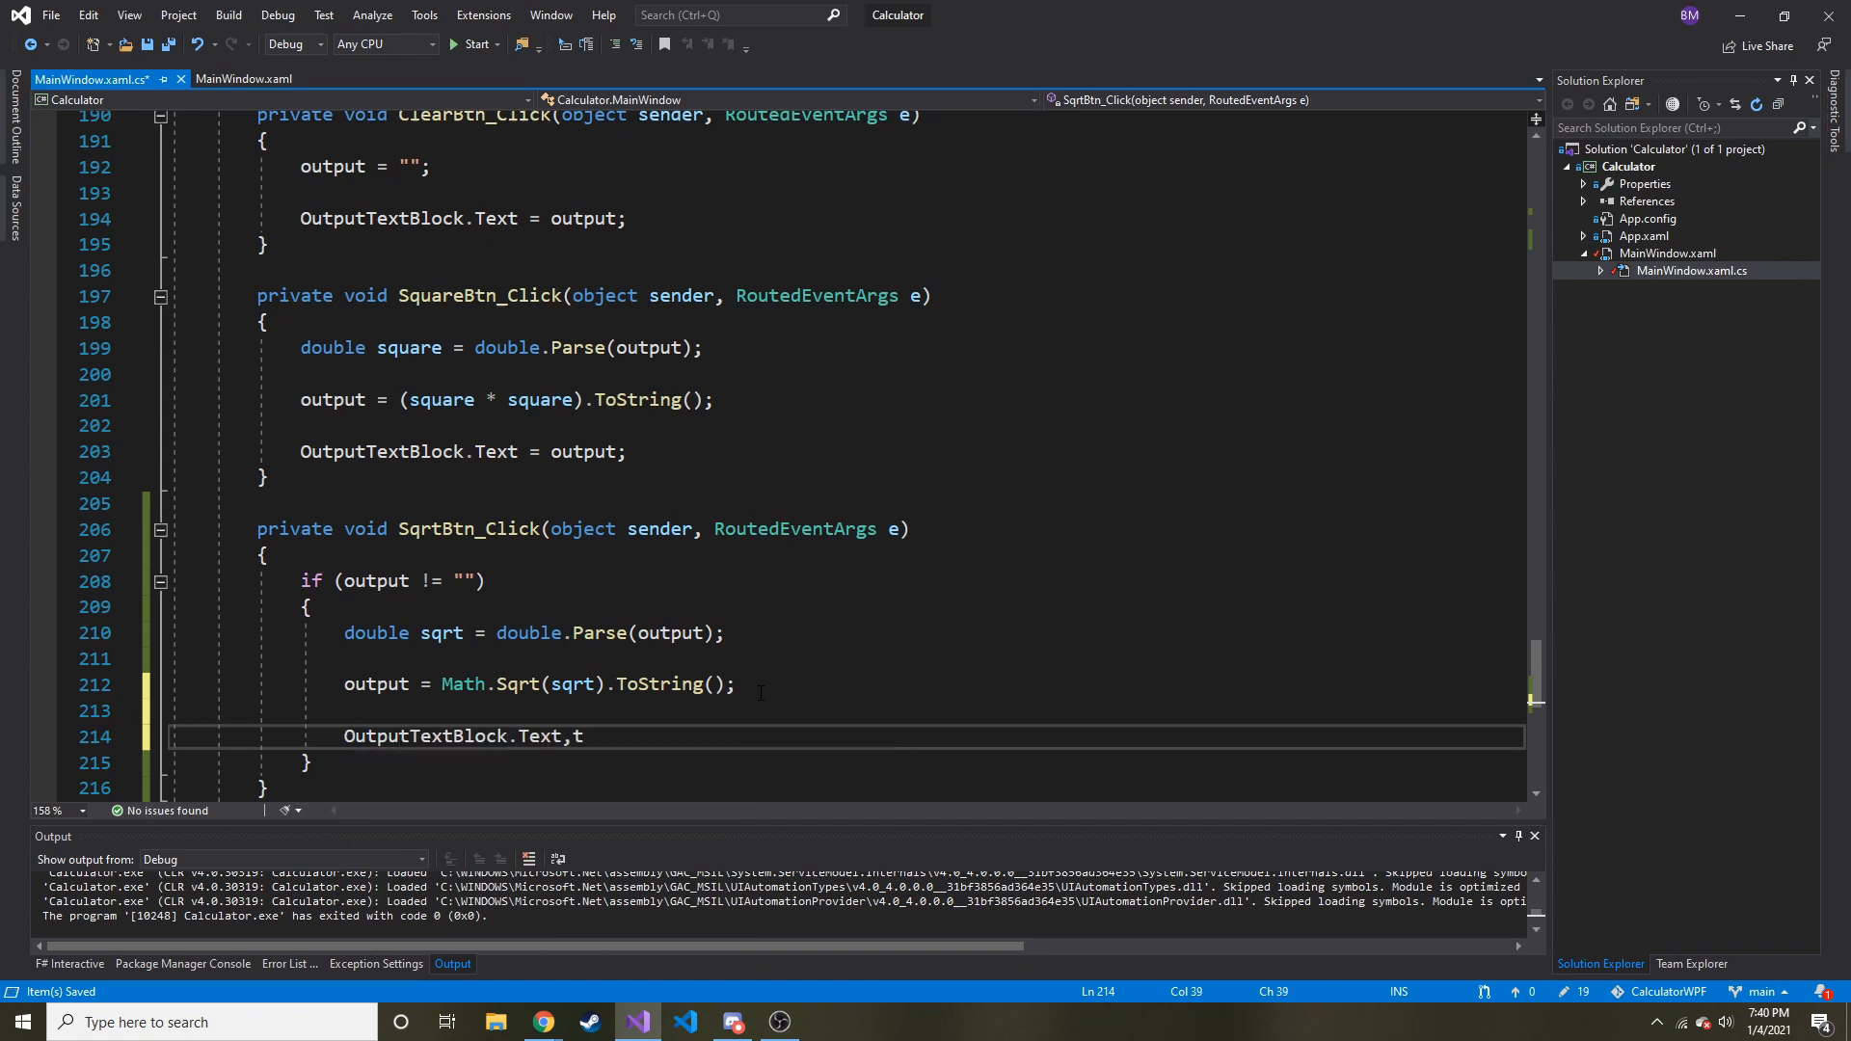
pyautogui.write('= output;')
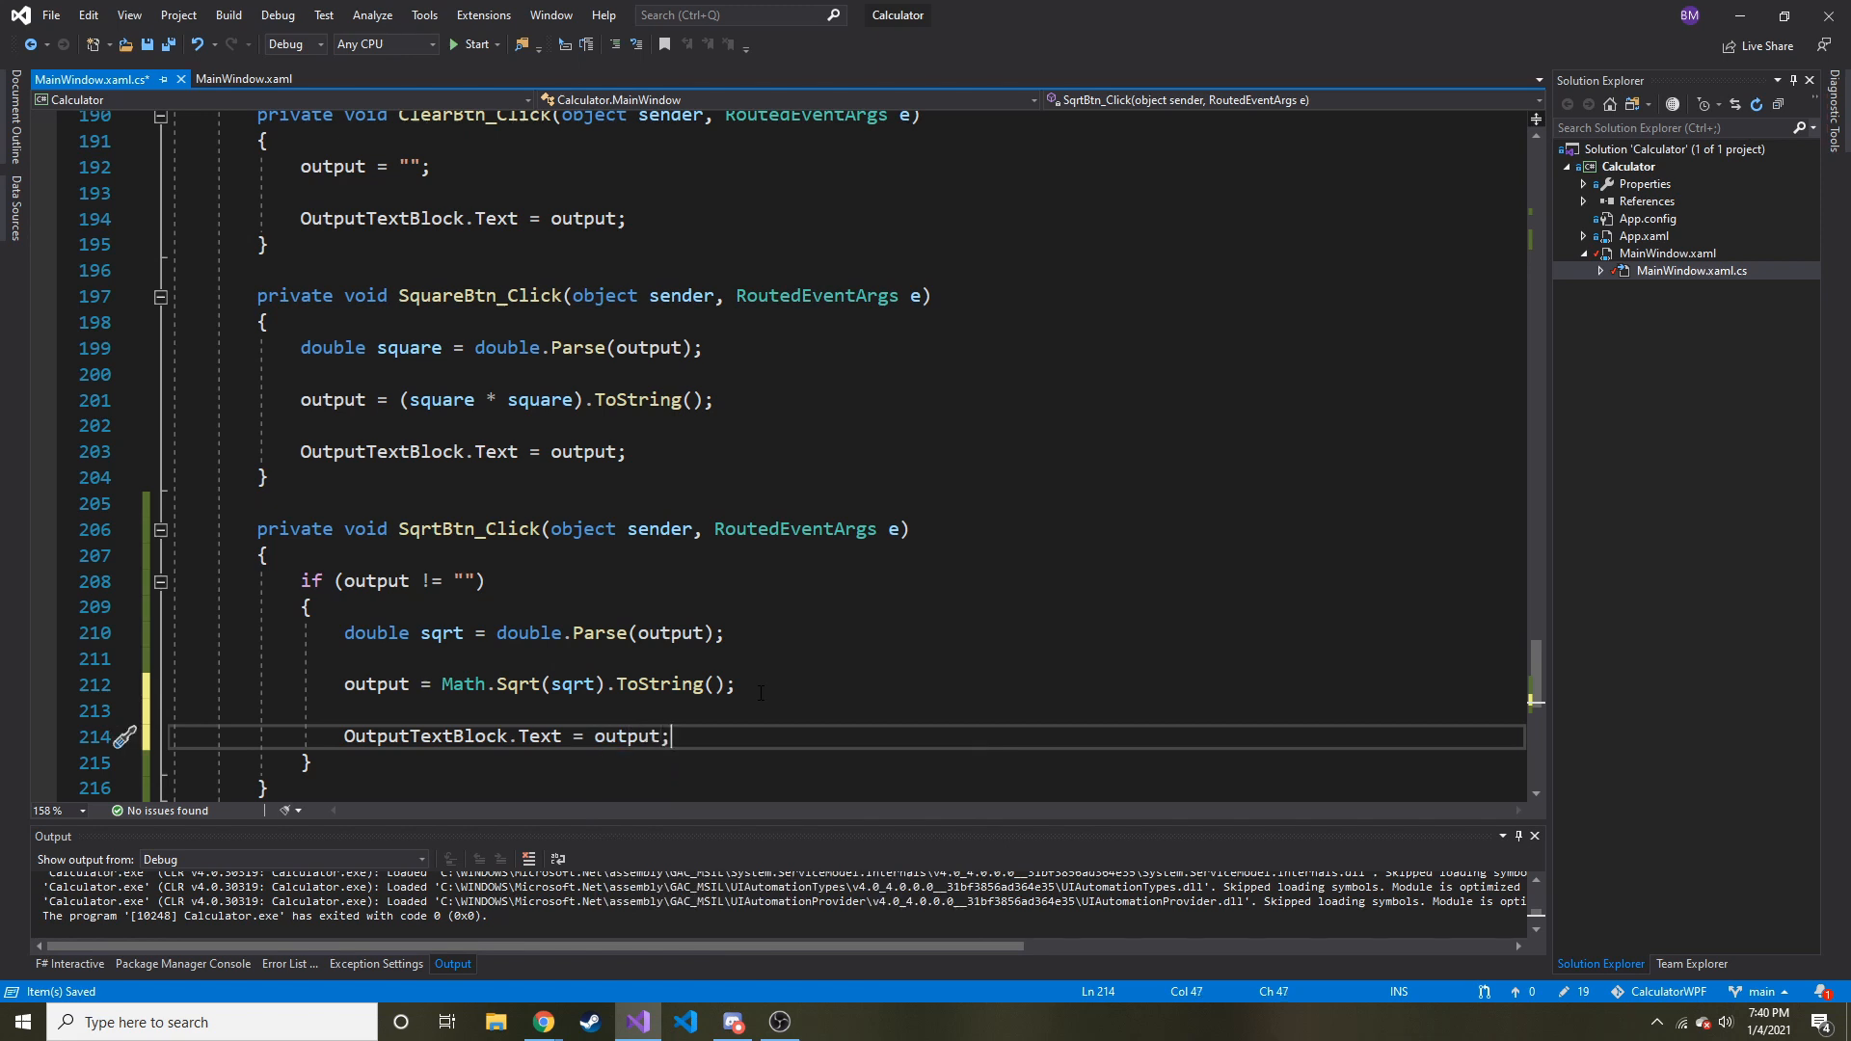
# Step: Finish OutputTextBlock.Text = output;, run the calculator and test √, giving 4
pyautogui.doubleClick(478, 295)
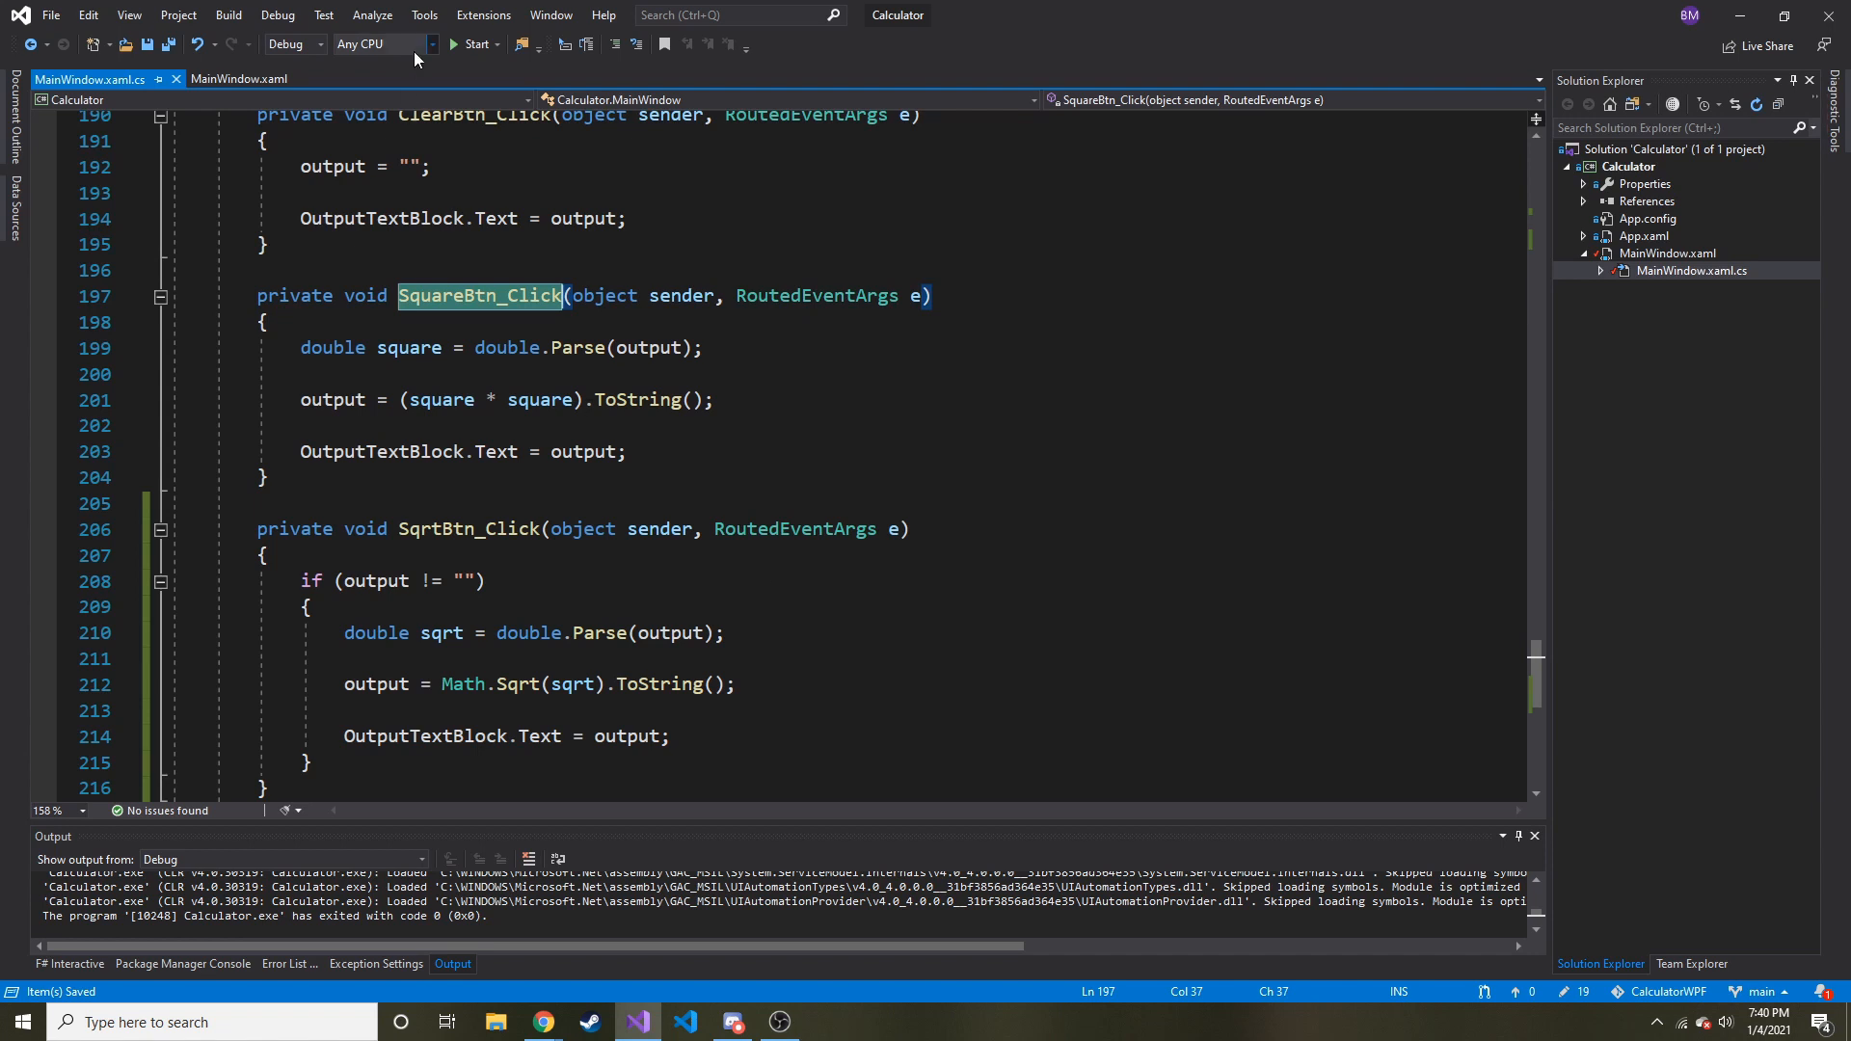
pyautogui.click(467, 529)
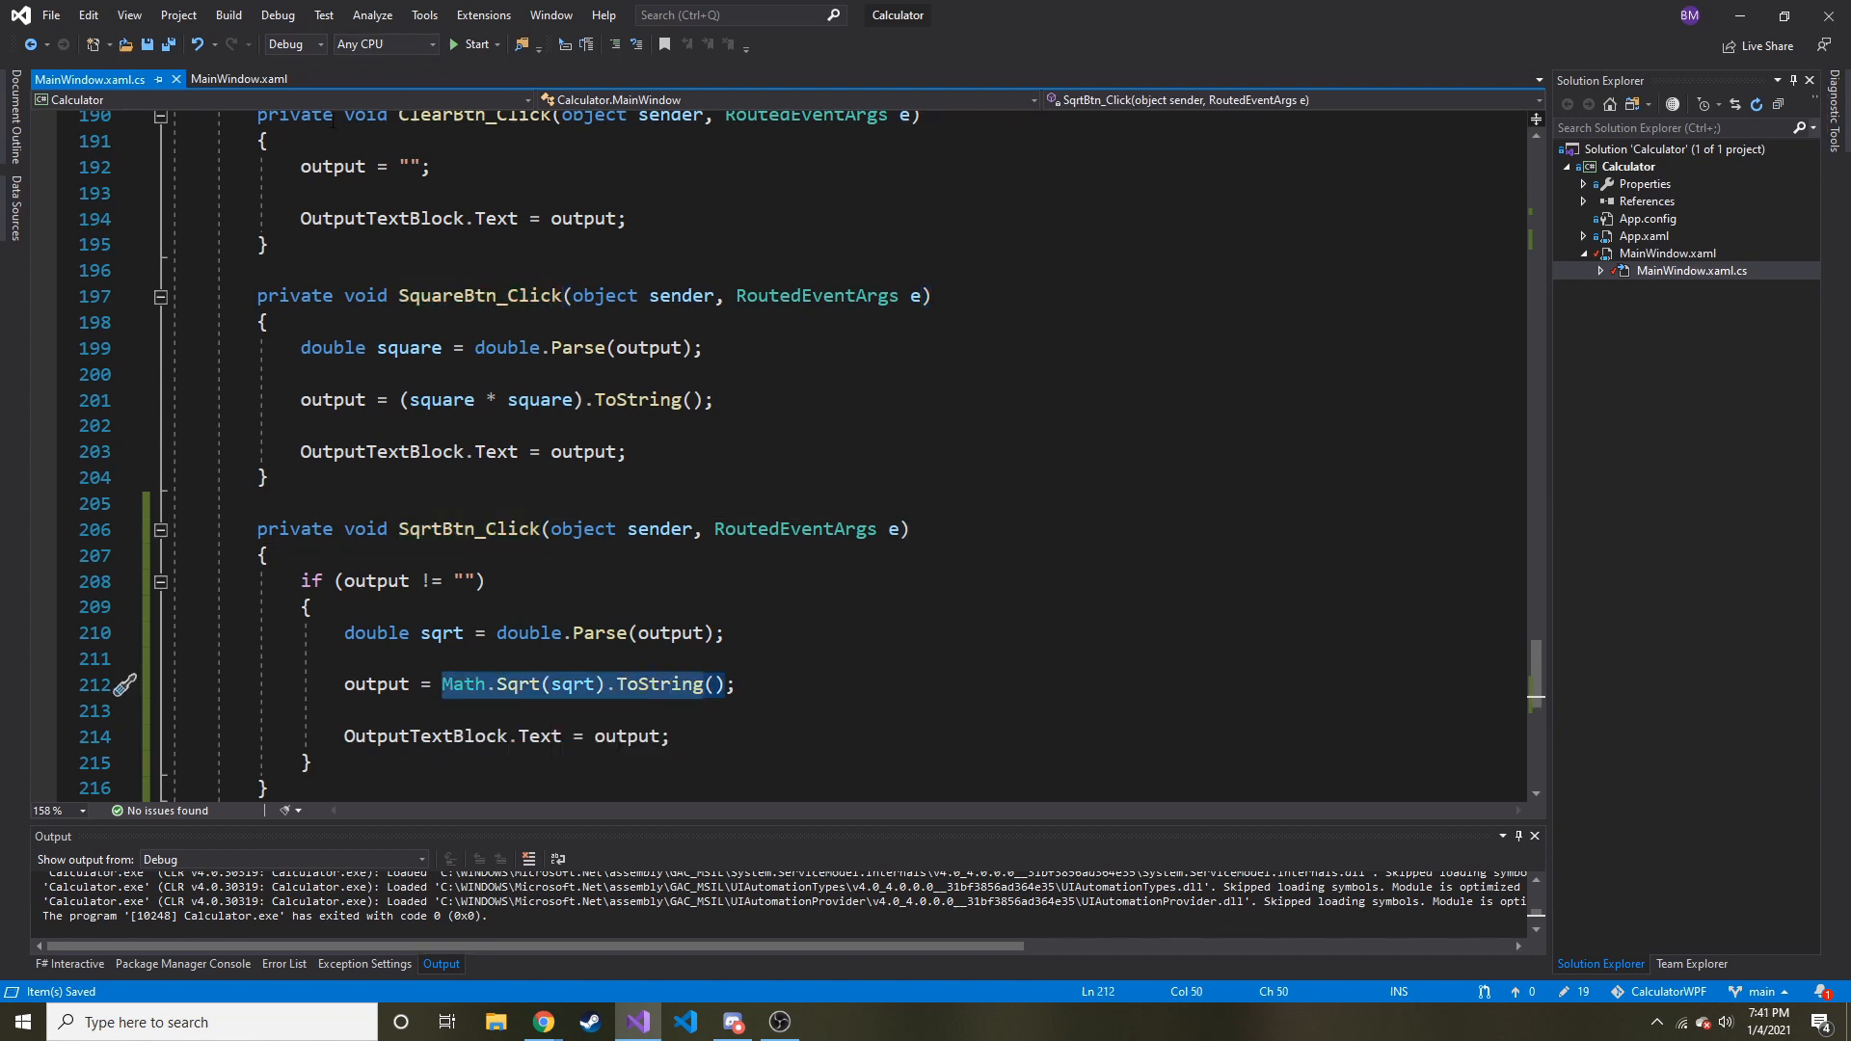
pyautogui.moveTo(477, 44)
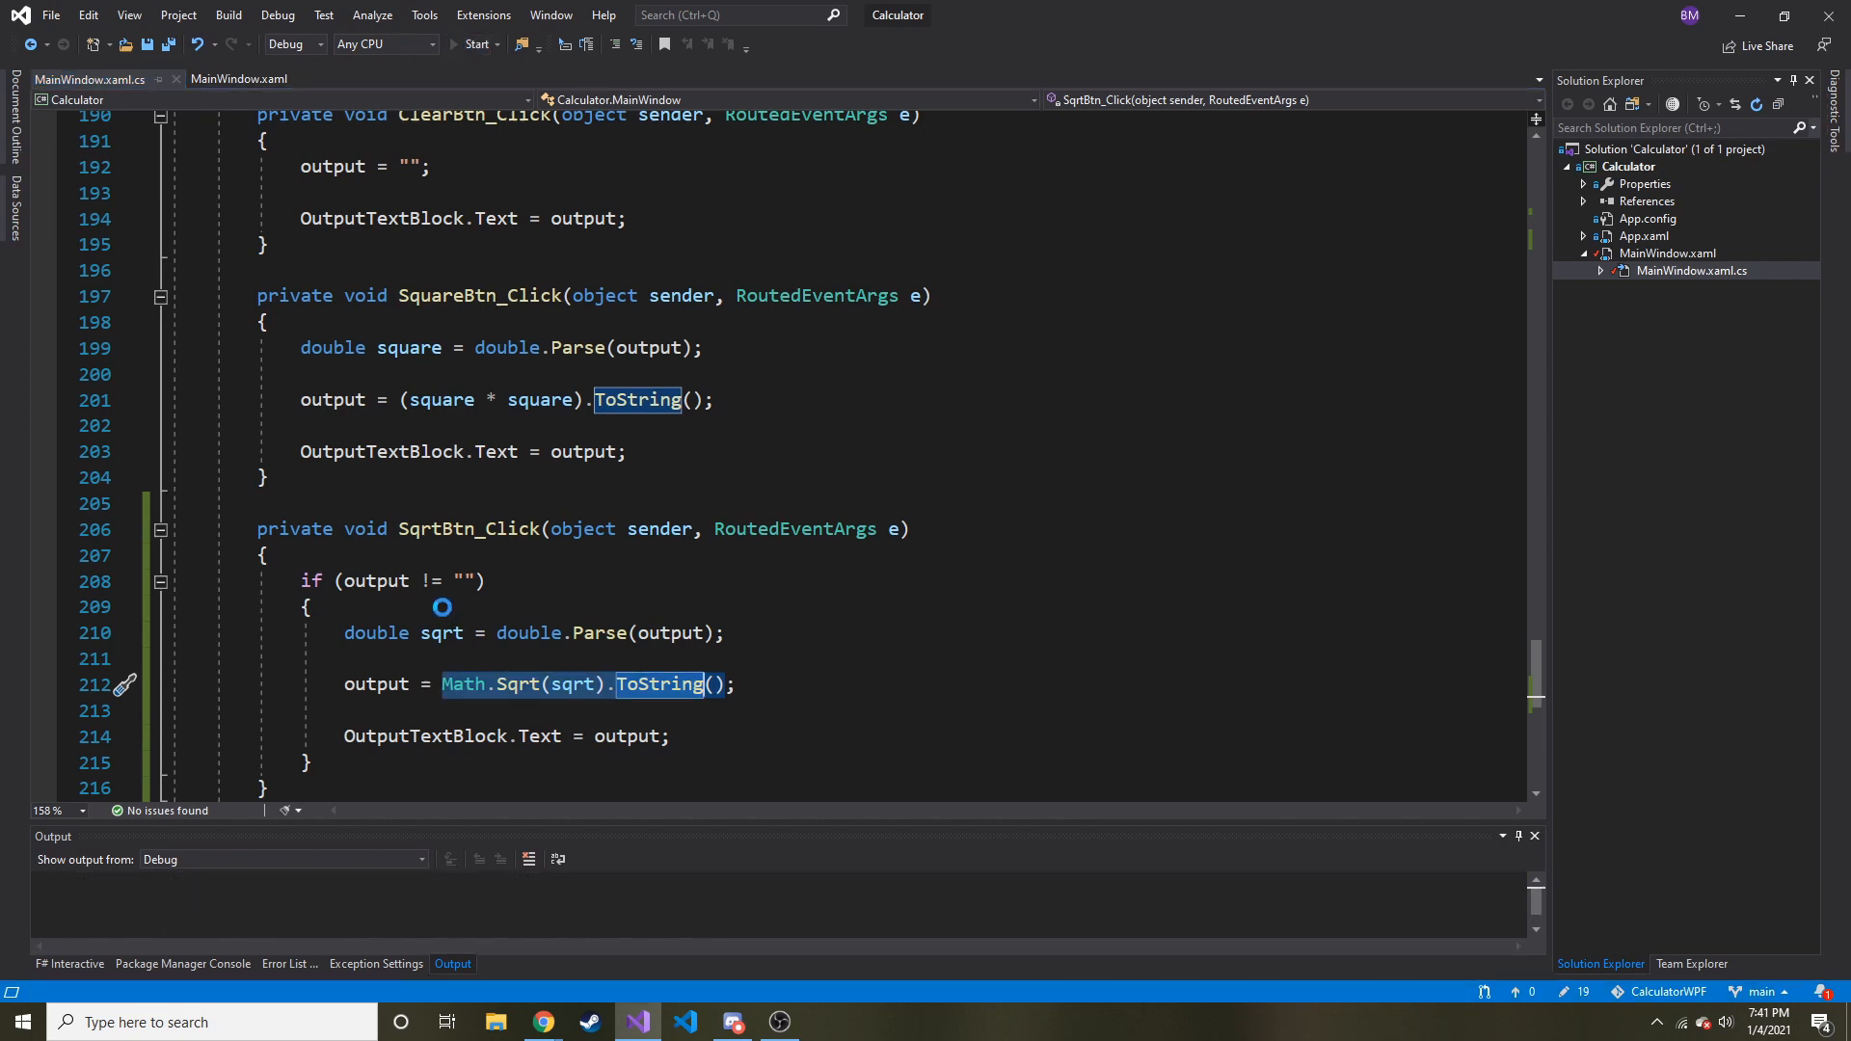
pyautogui.click(476, 44)
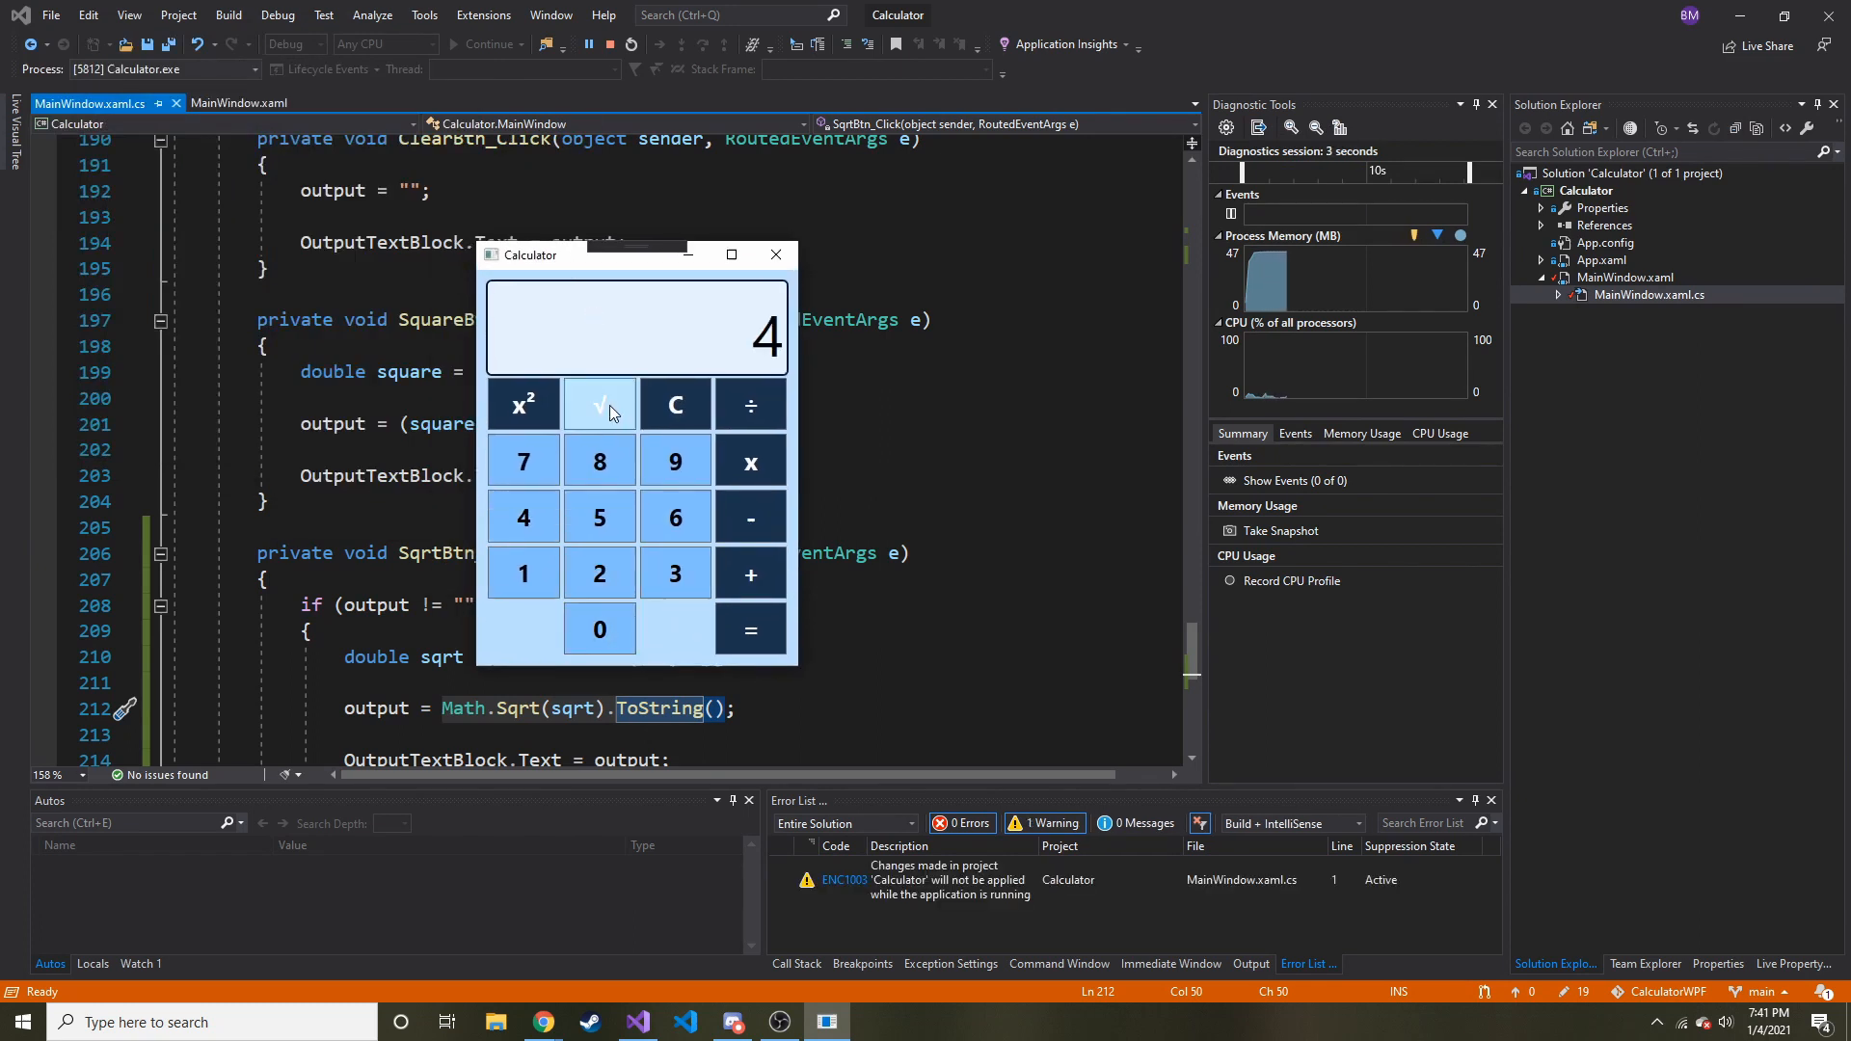
pyautogui.click(598, 403)
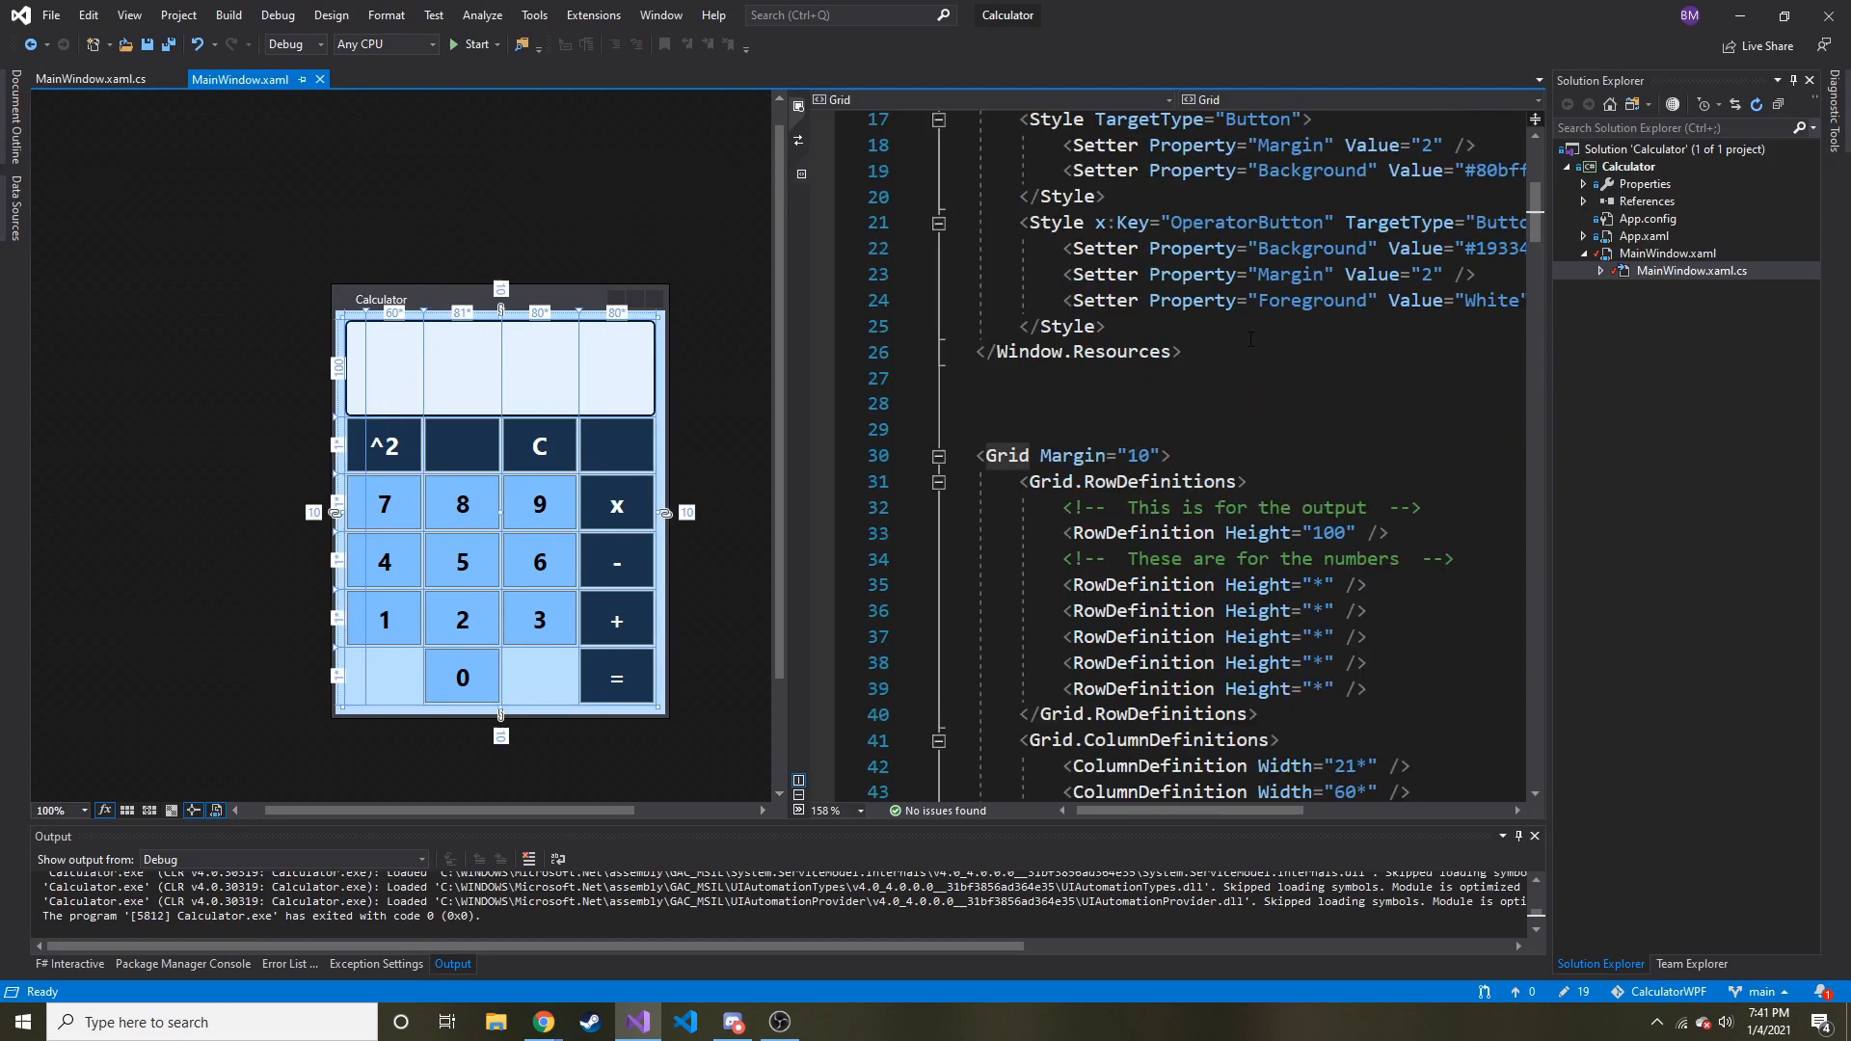
# Step: Duplicate the ZeroBtn markup as DecimalBtn with Content "." in column 3, then return to code-behind
pyautogui.scroll(-3)
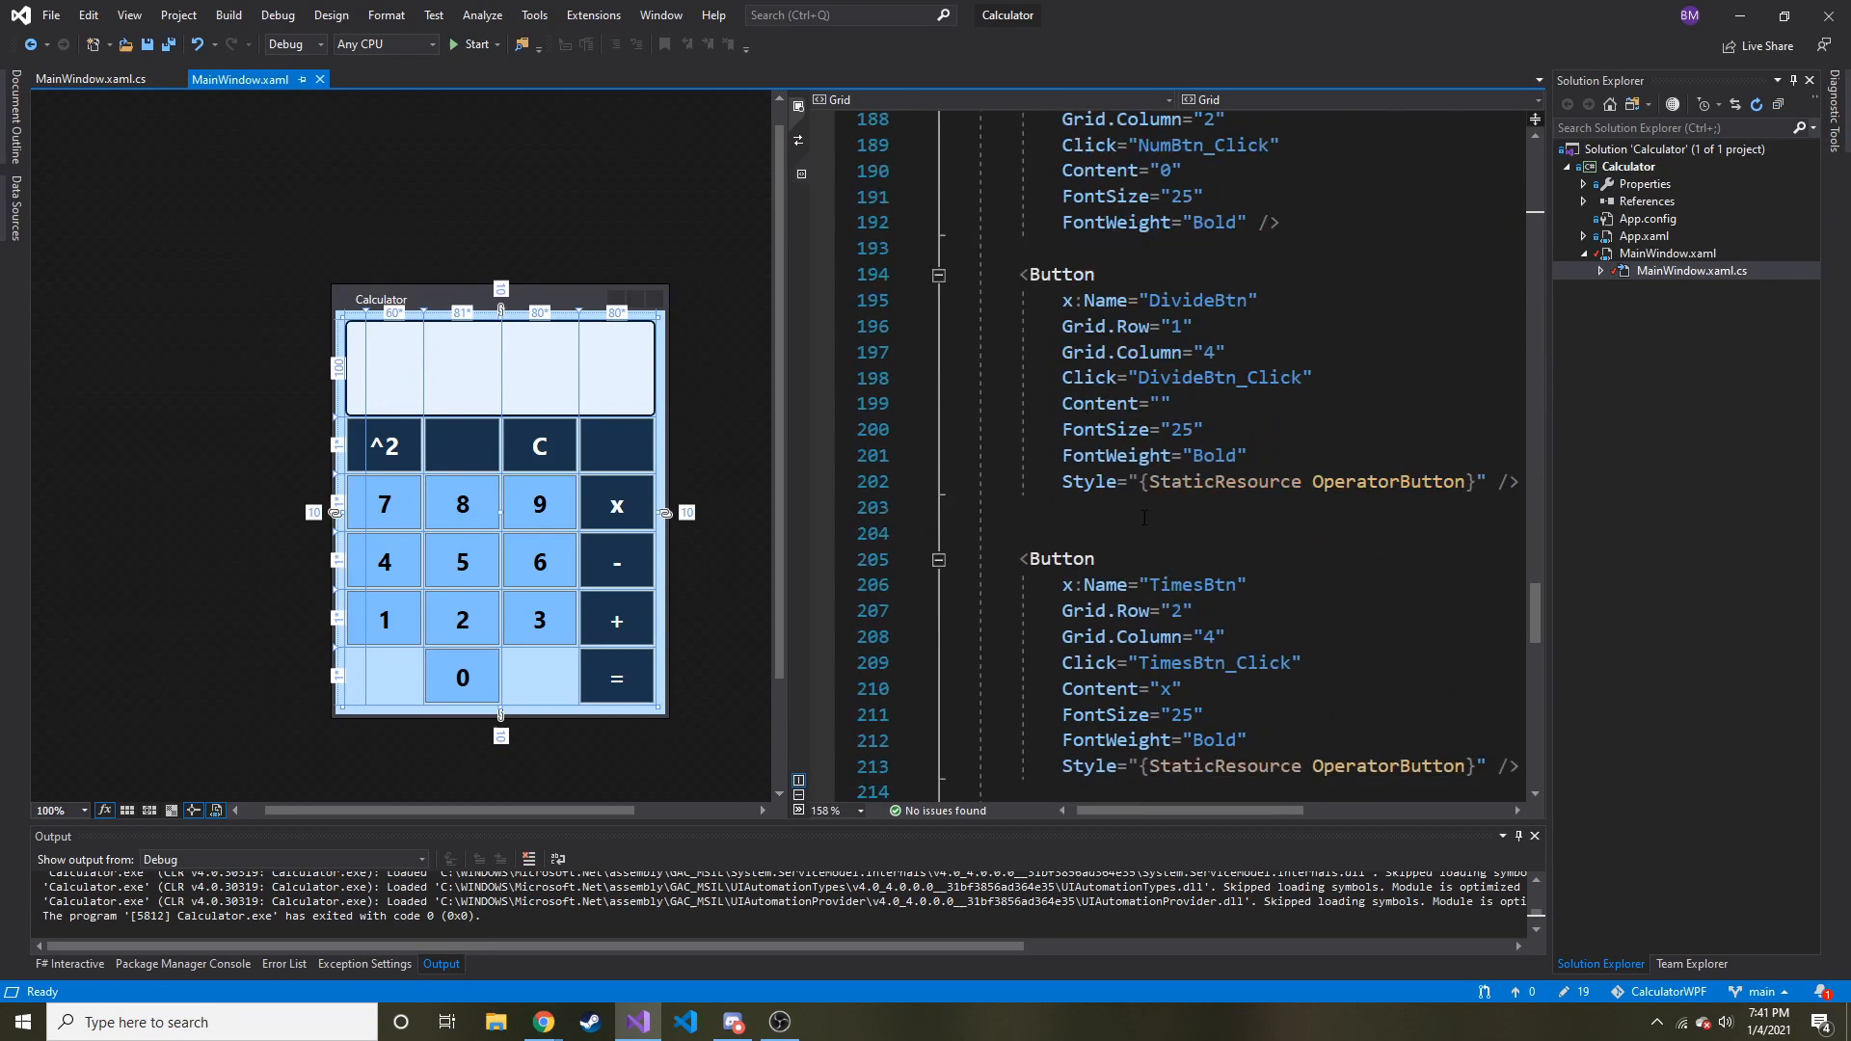
pyautogui.scroll(-3)
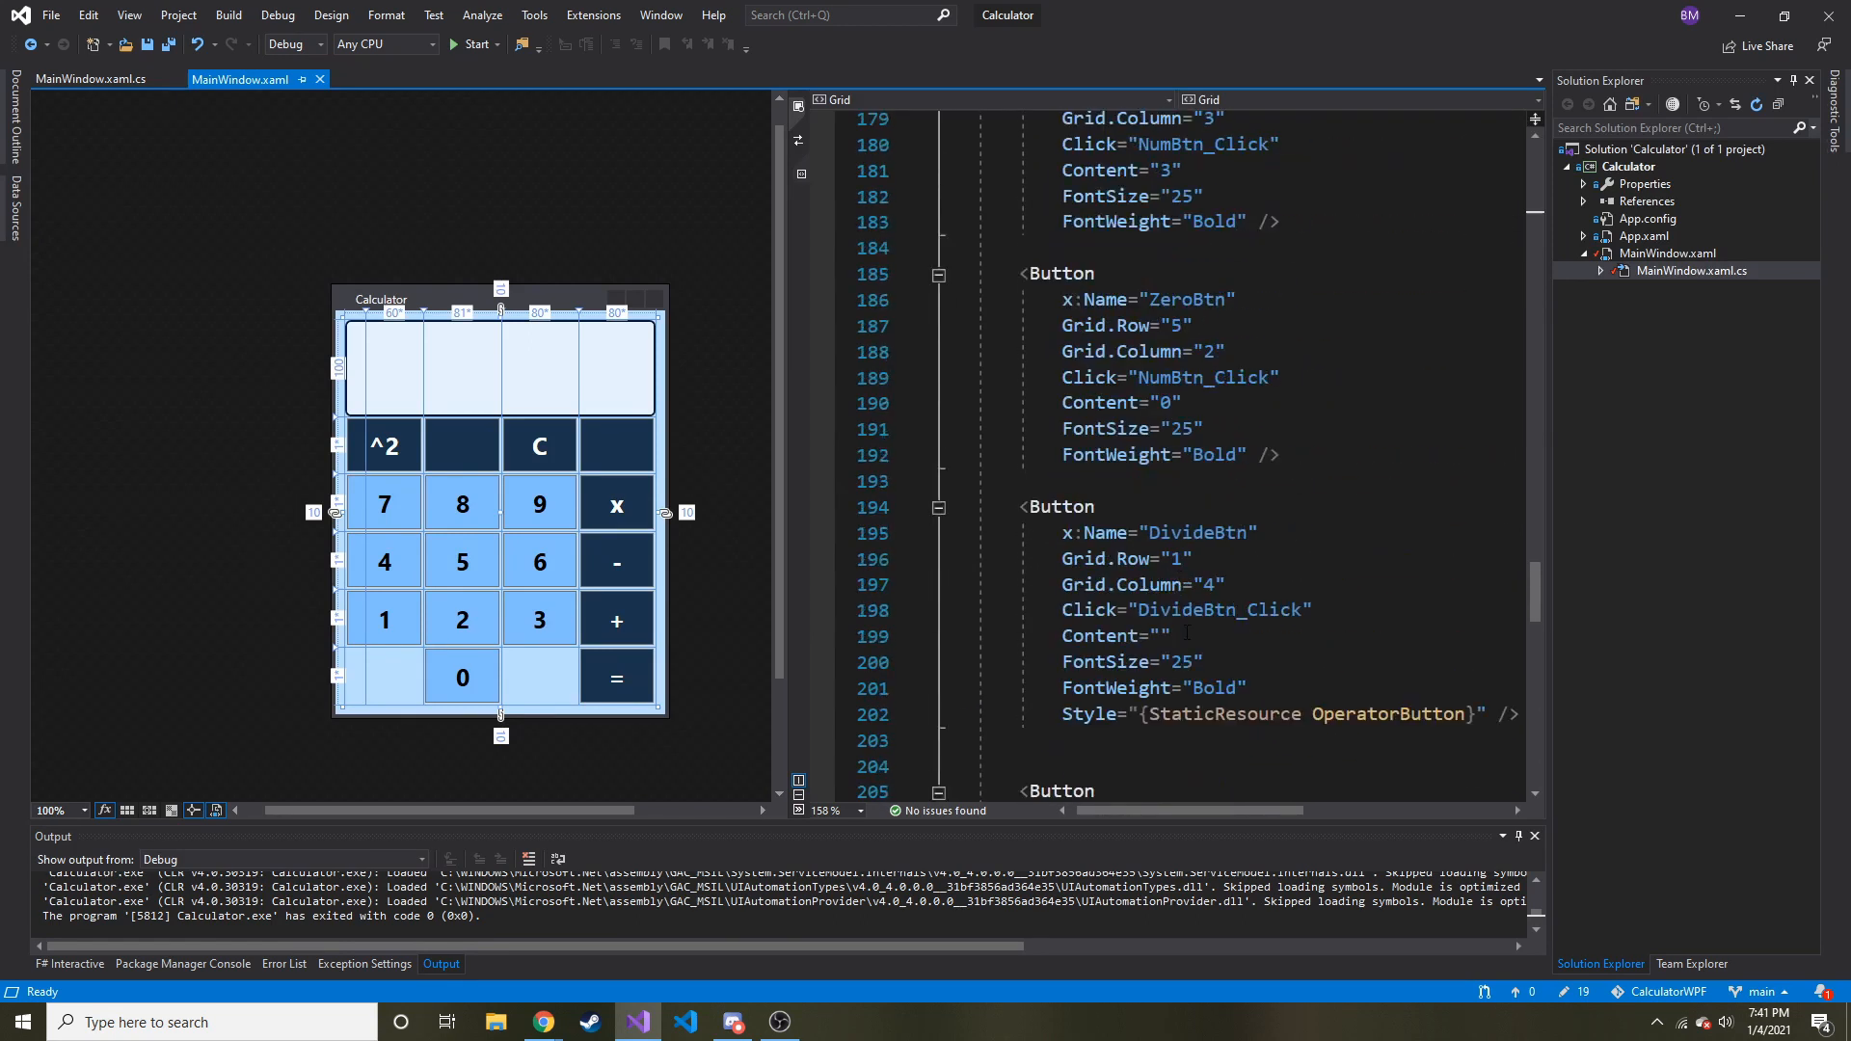
pyautogui.click(461, 677)
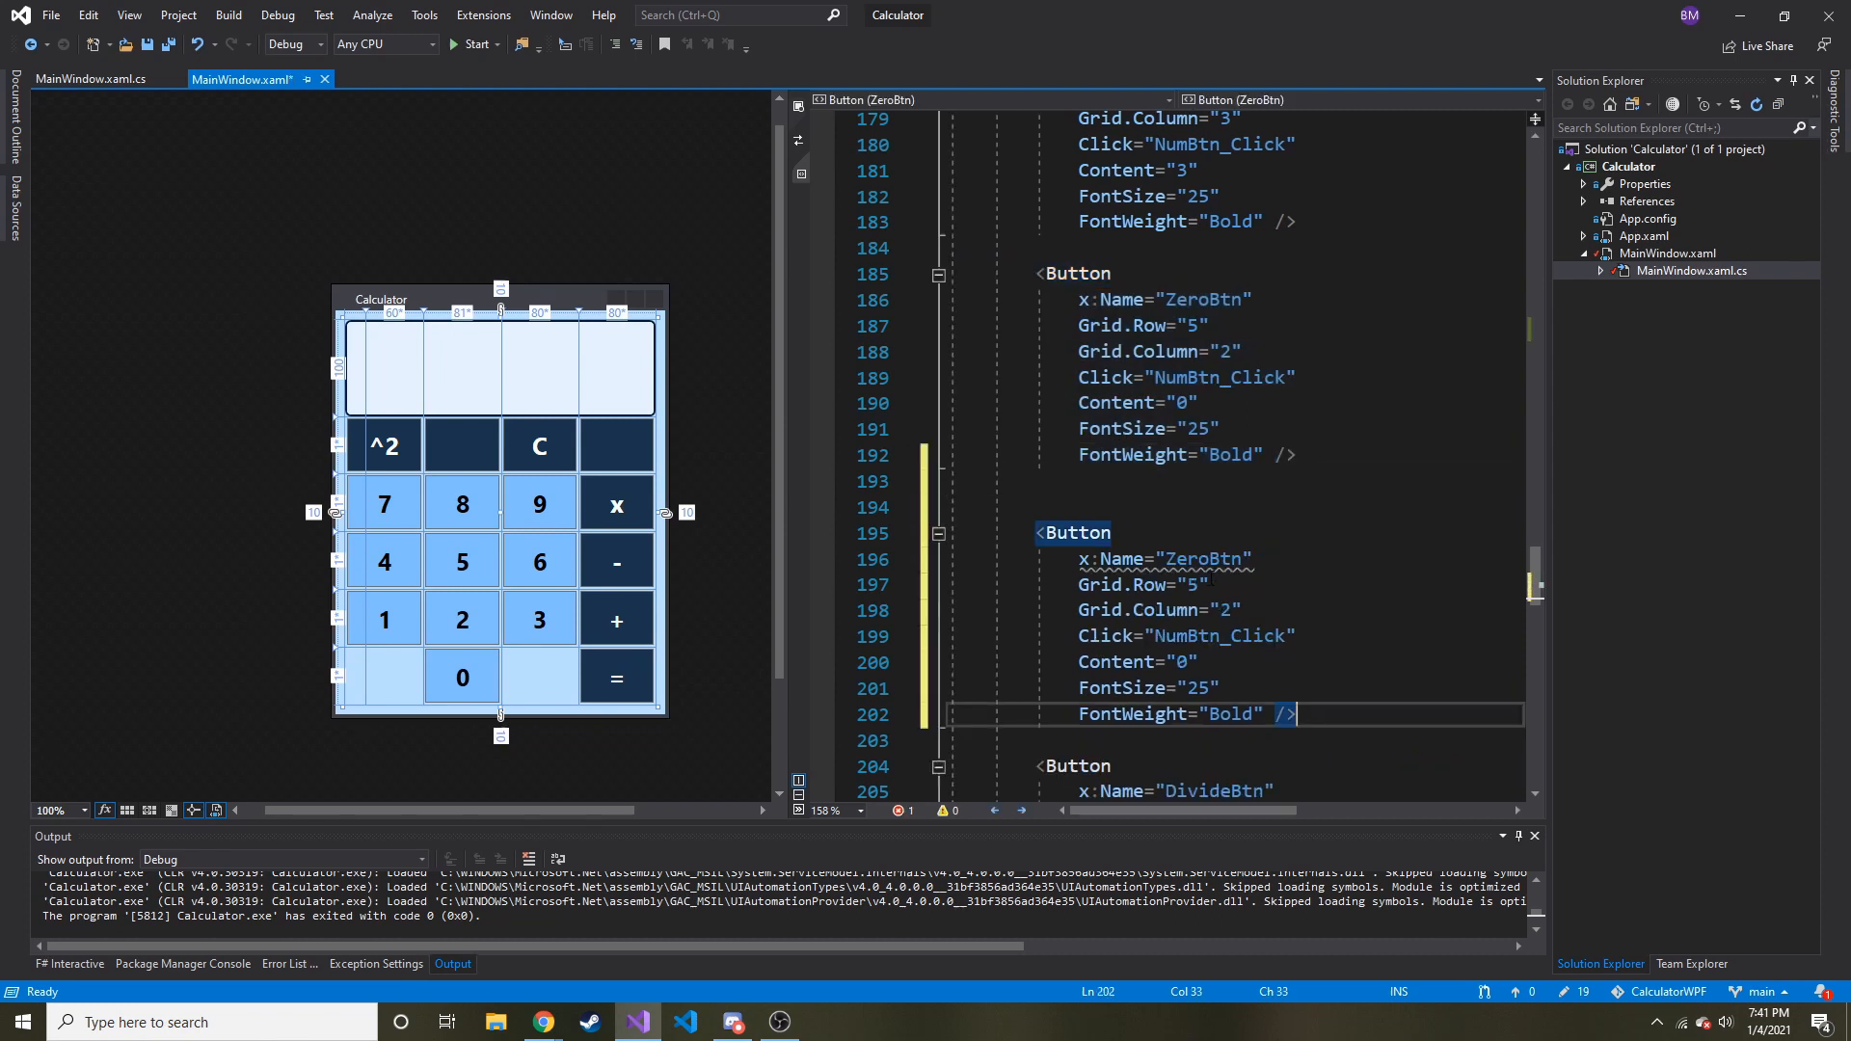
pyautogui.doubleClick(1196, 560)
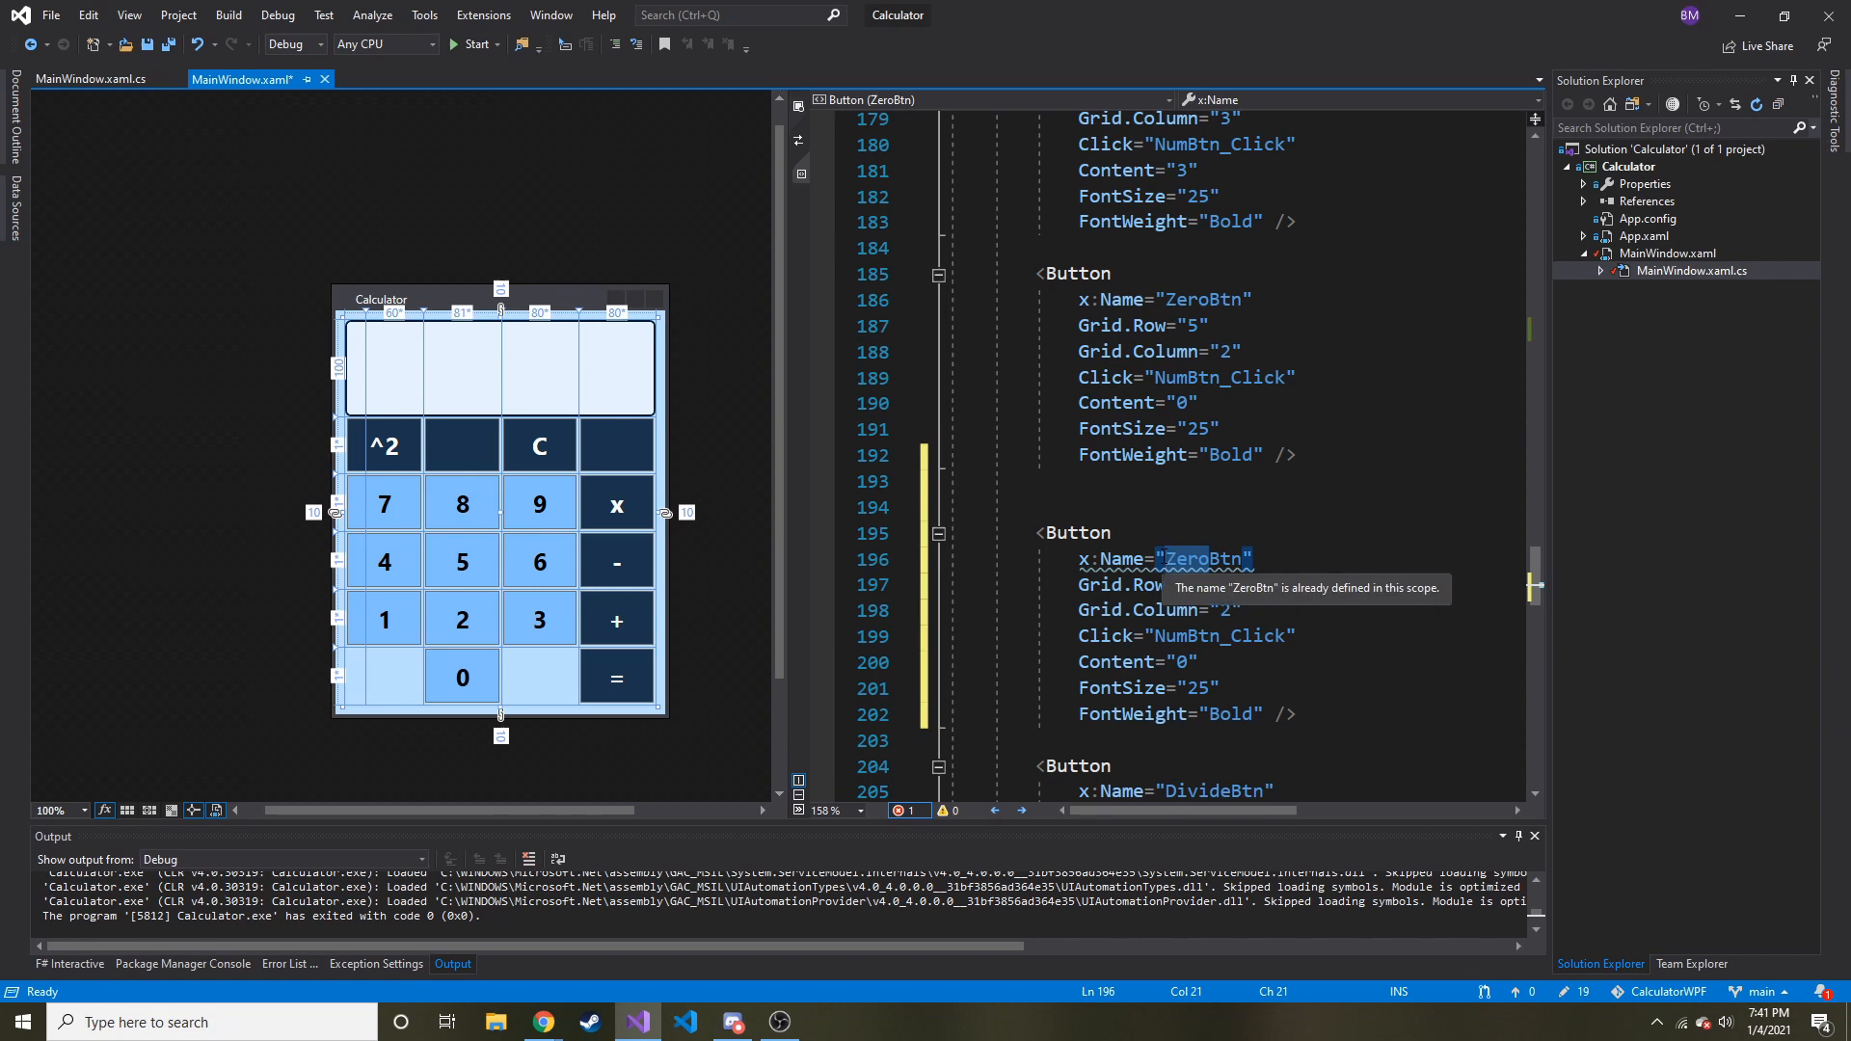
pyautogui.write('DeciBtn')
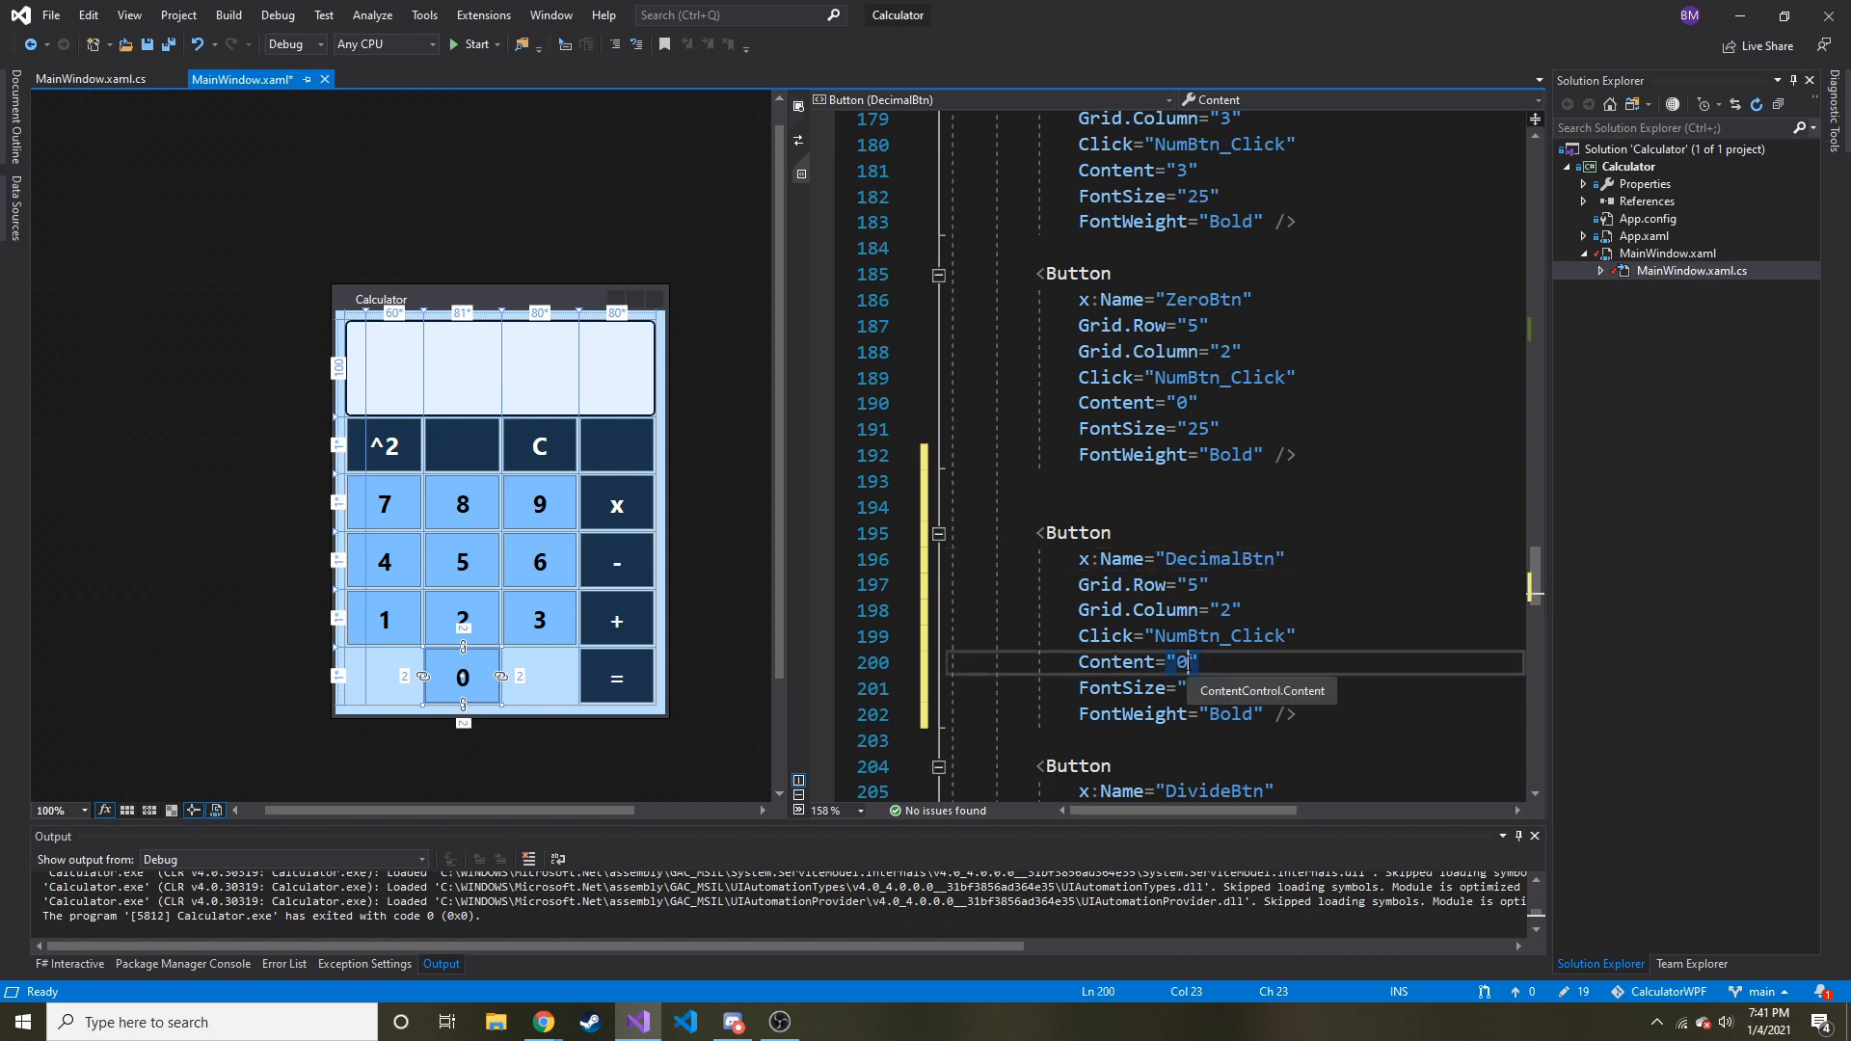
pyautogui.write('.')
pyautogui.click(1236, 610)
pyautogui.write('3')
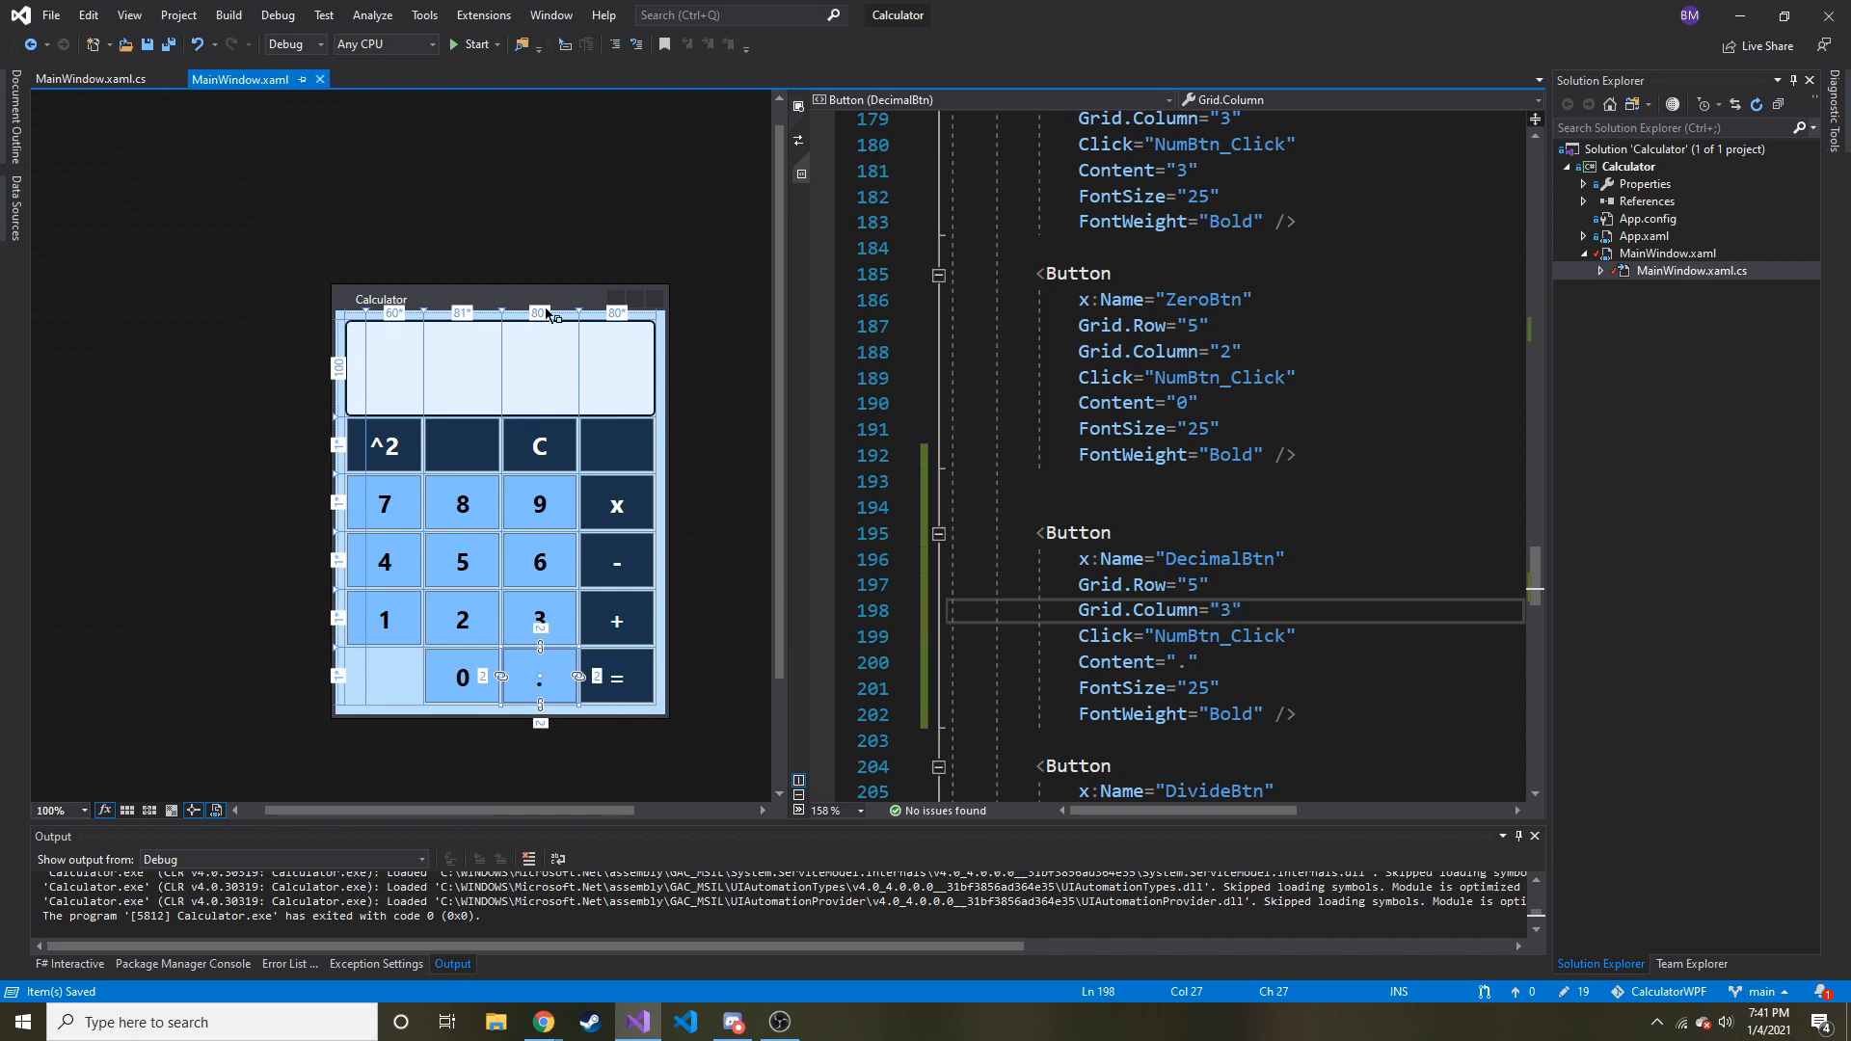
pyautogui.moveTo(148, 112)
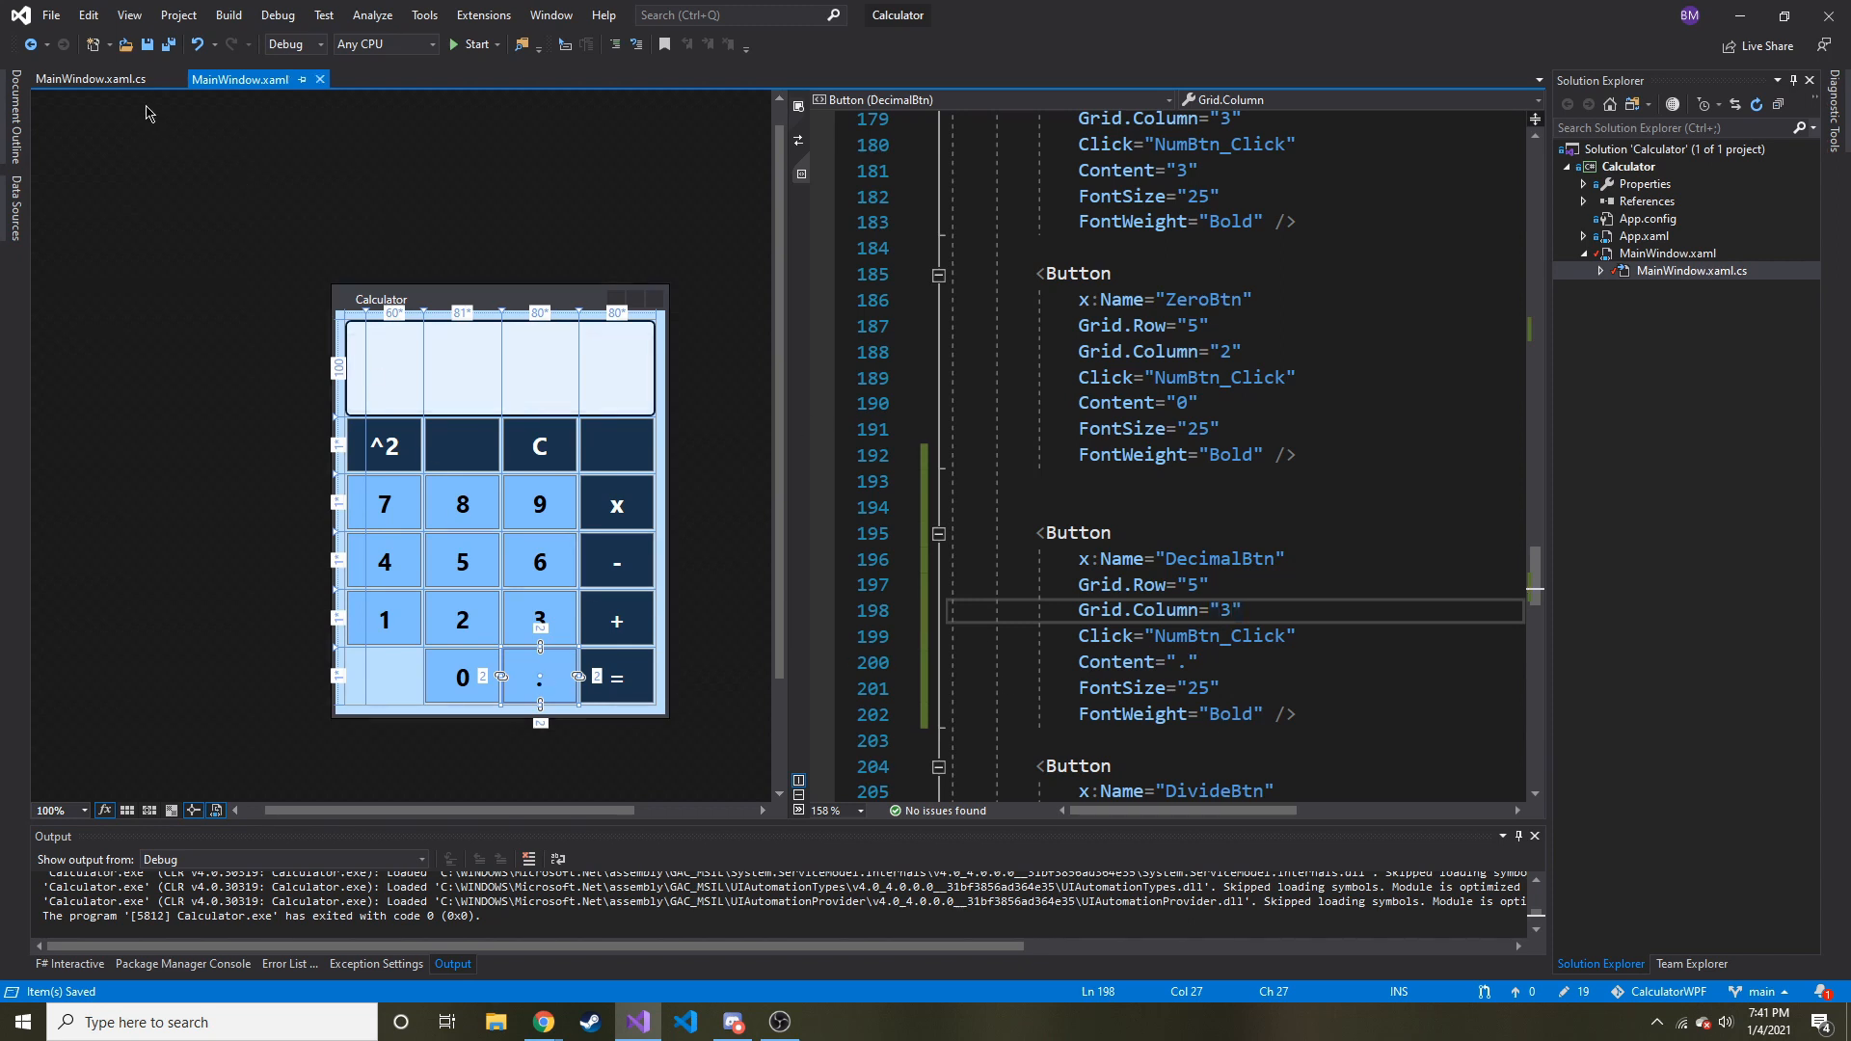
pyautogui.click(89, 77)
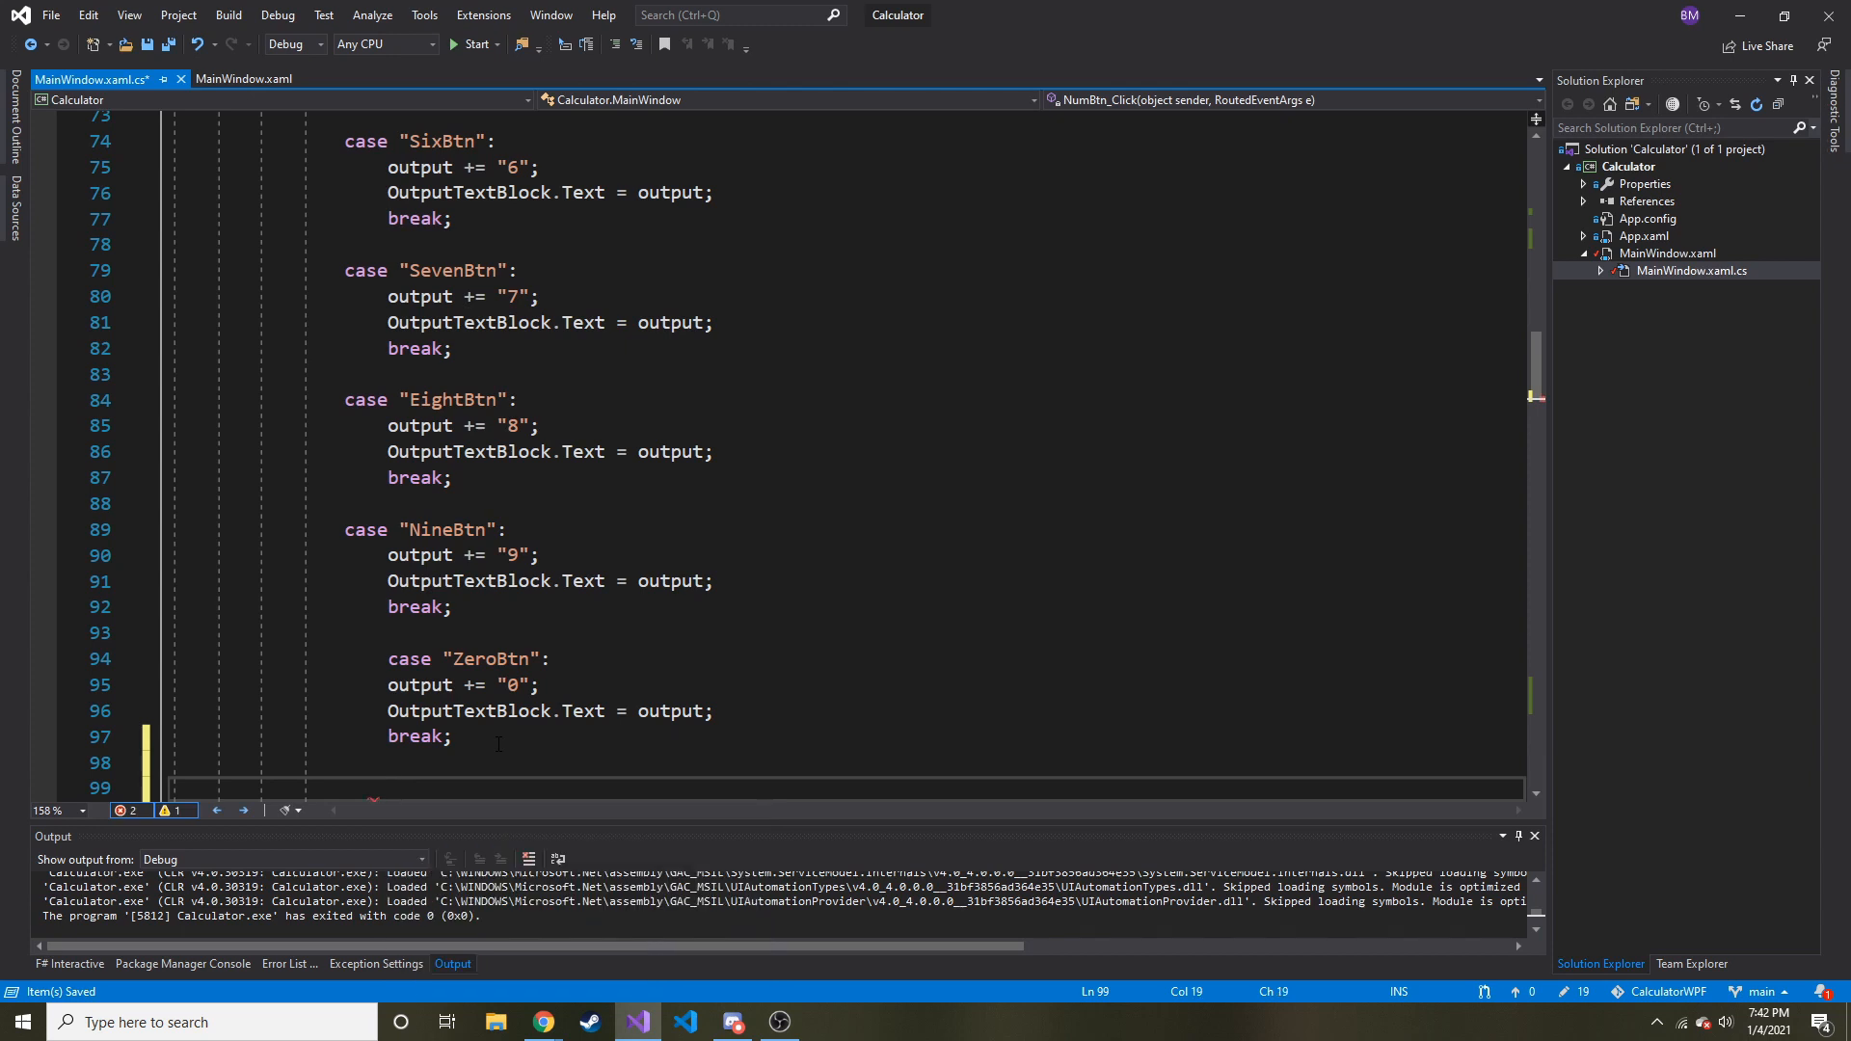
# Step: Add a case "DecimalBtn": label to the NumBtn_Click switch
pyautogui.write('case')
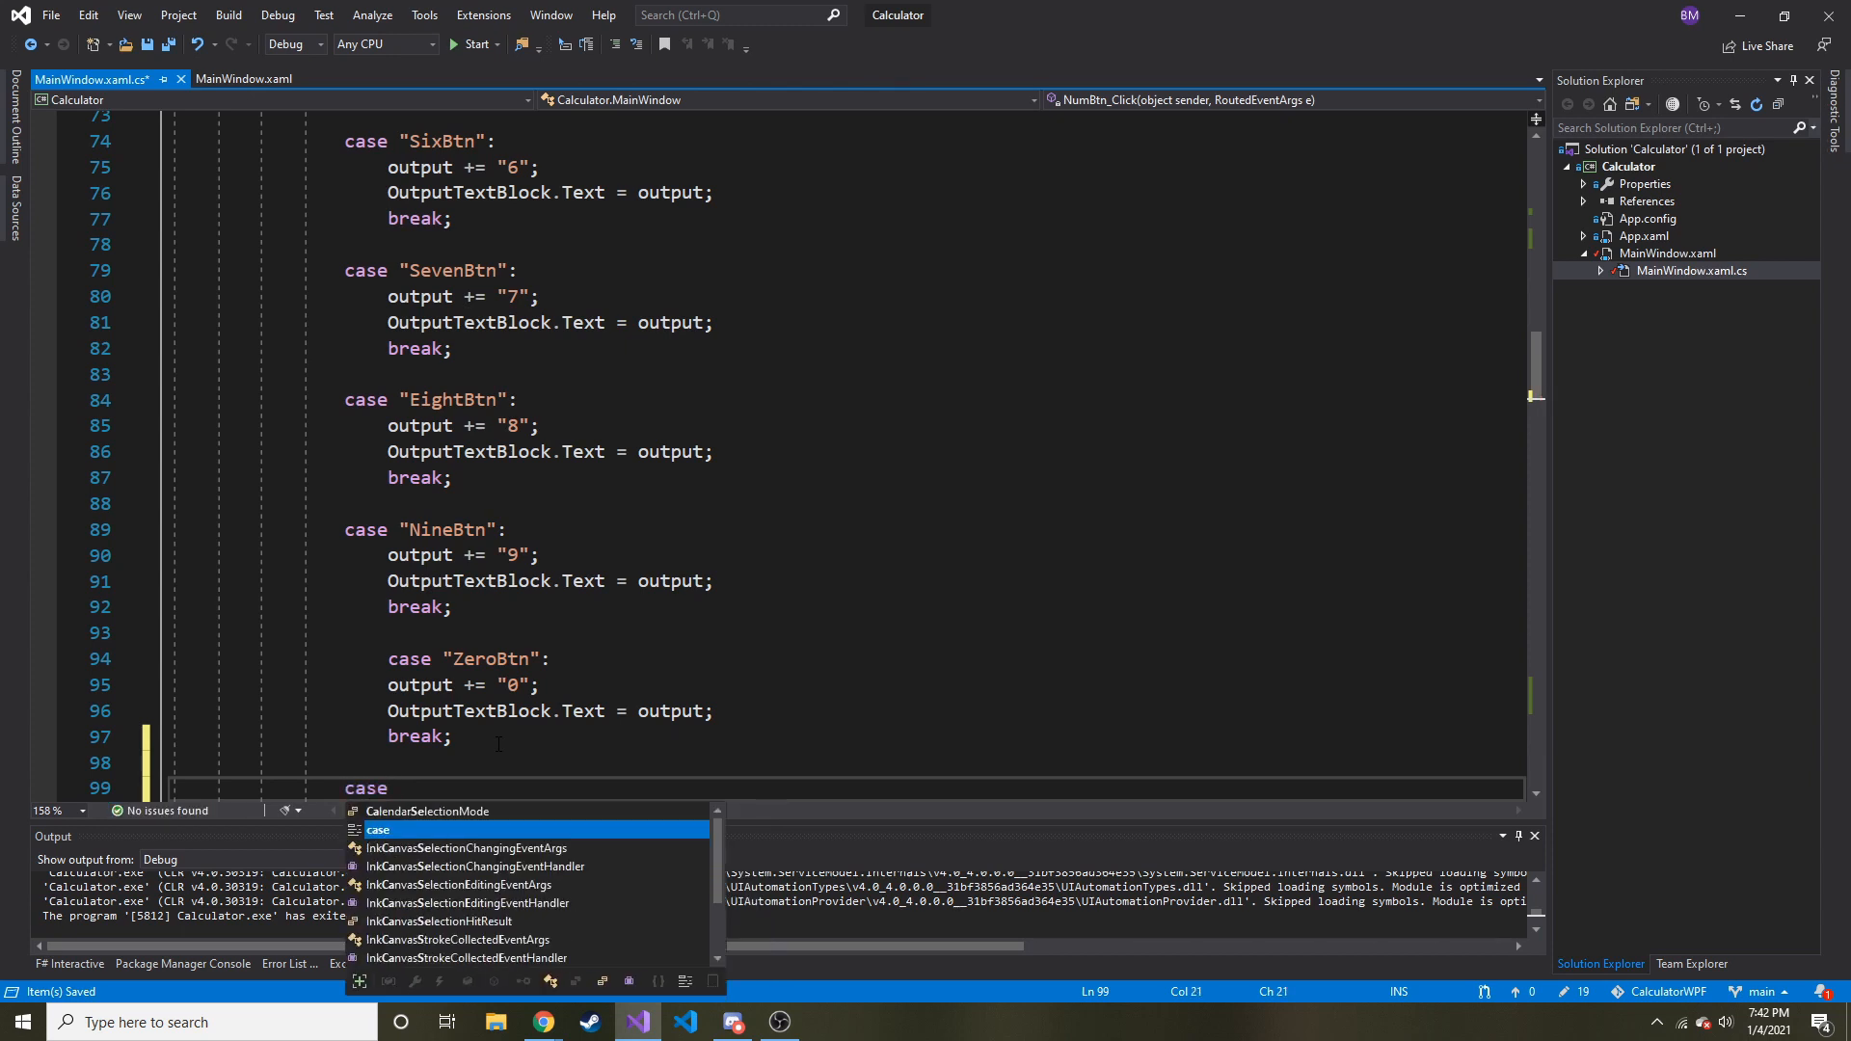
pyautogui.write('""')
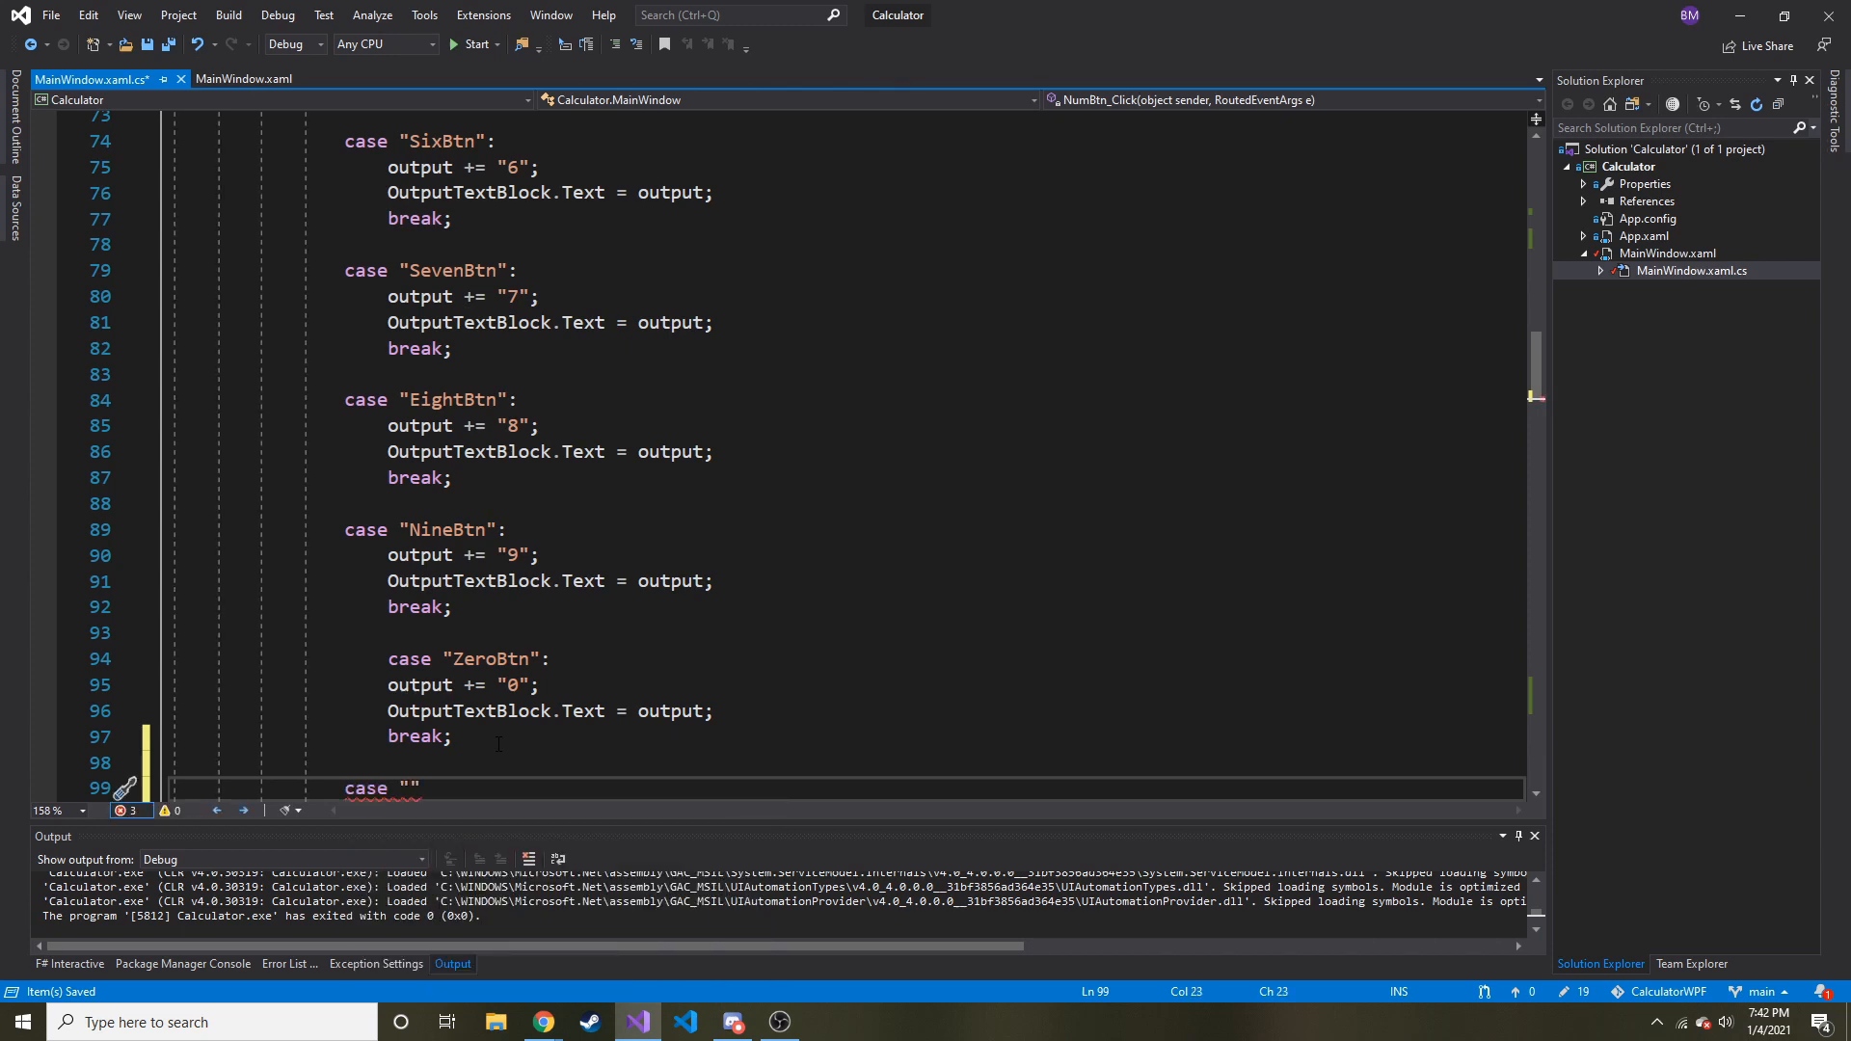
pyautogui.write('Decimal')
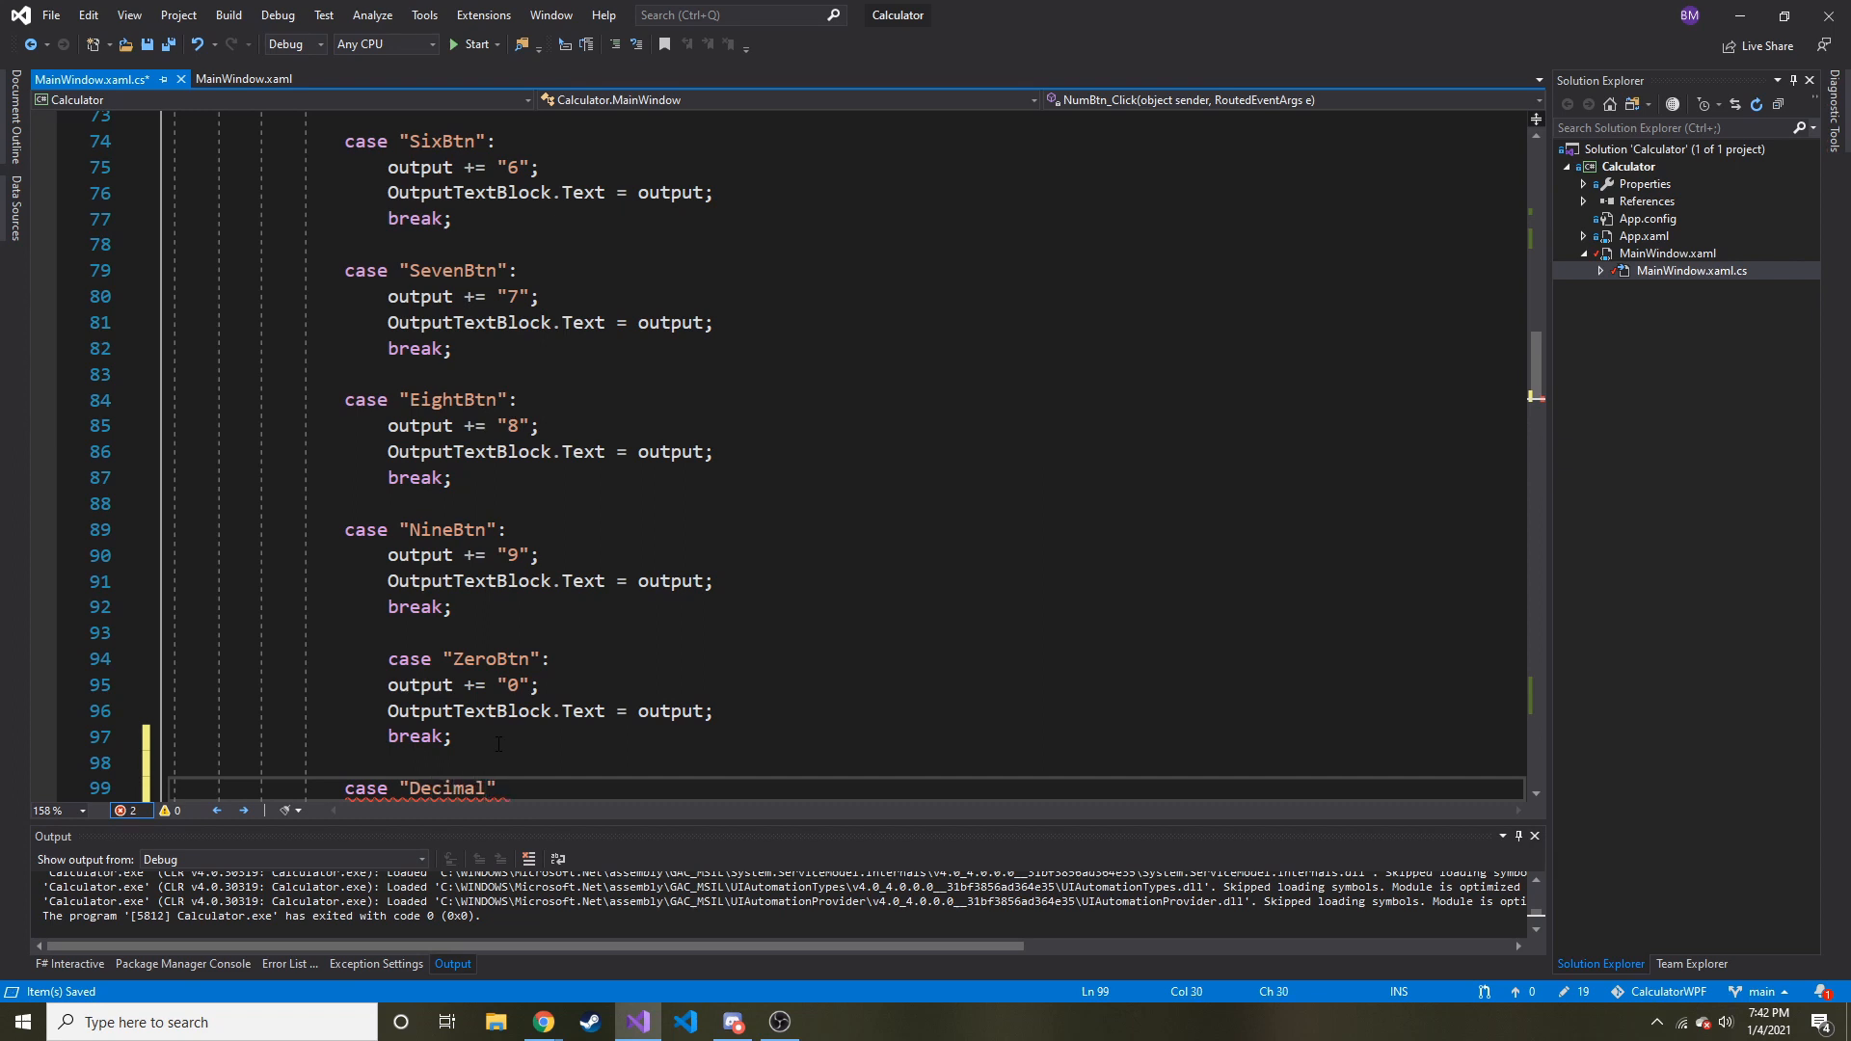
pyautogui.write('Btn')
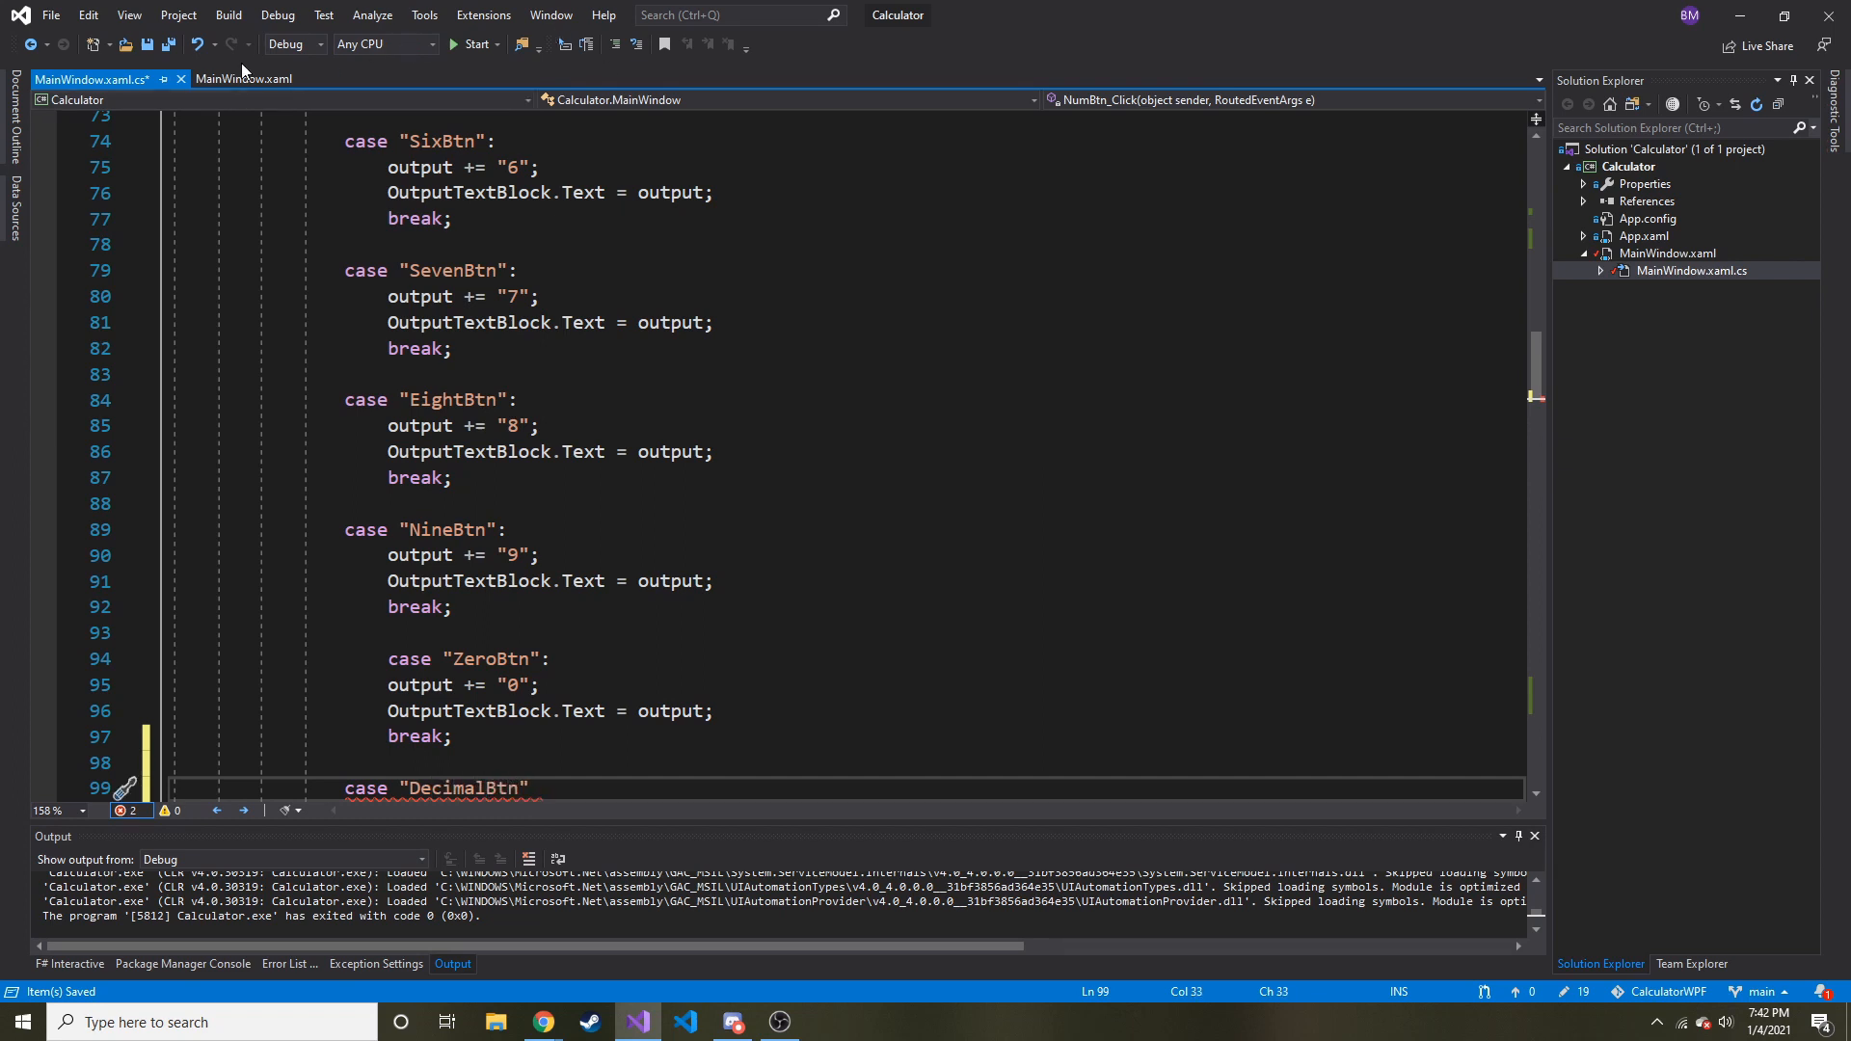
pyautogui.click(243, 78)
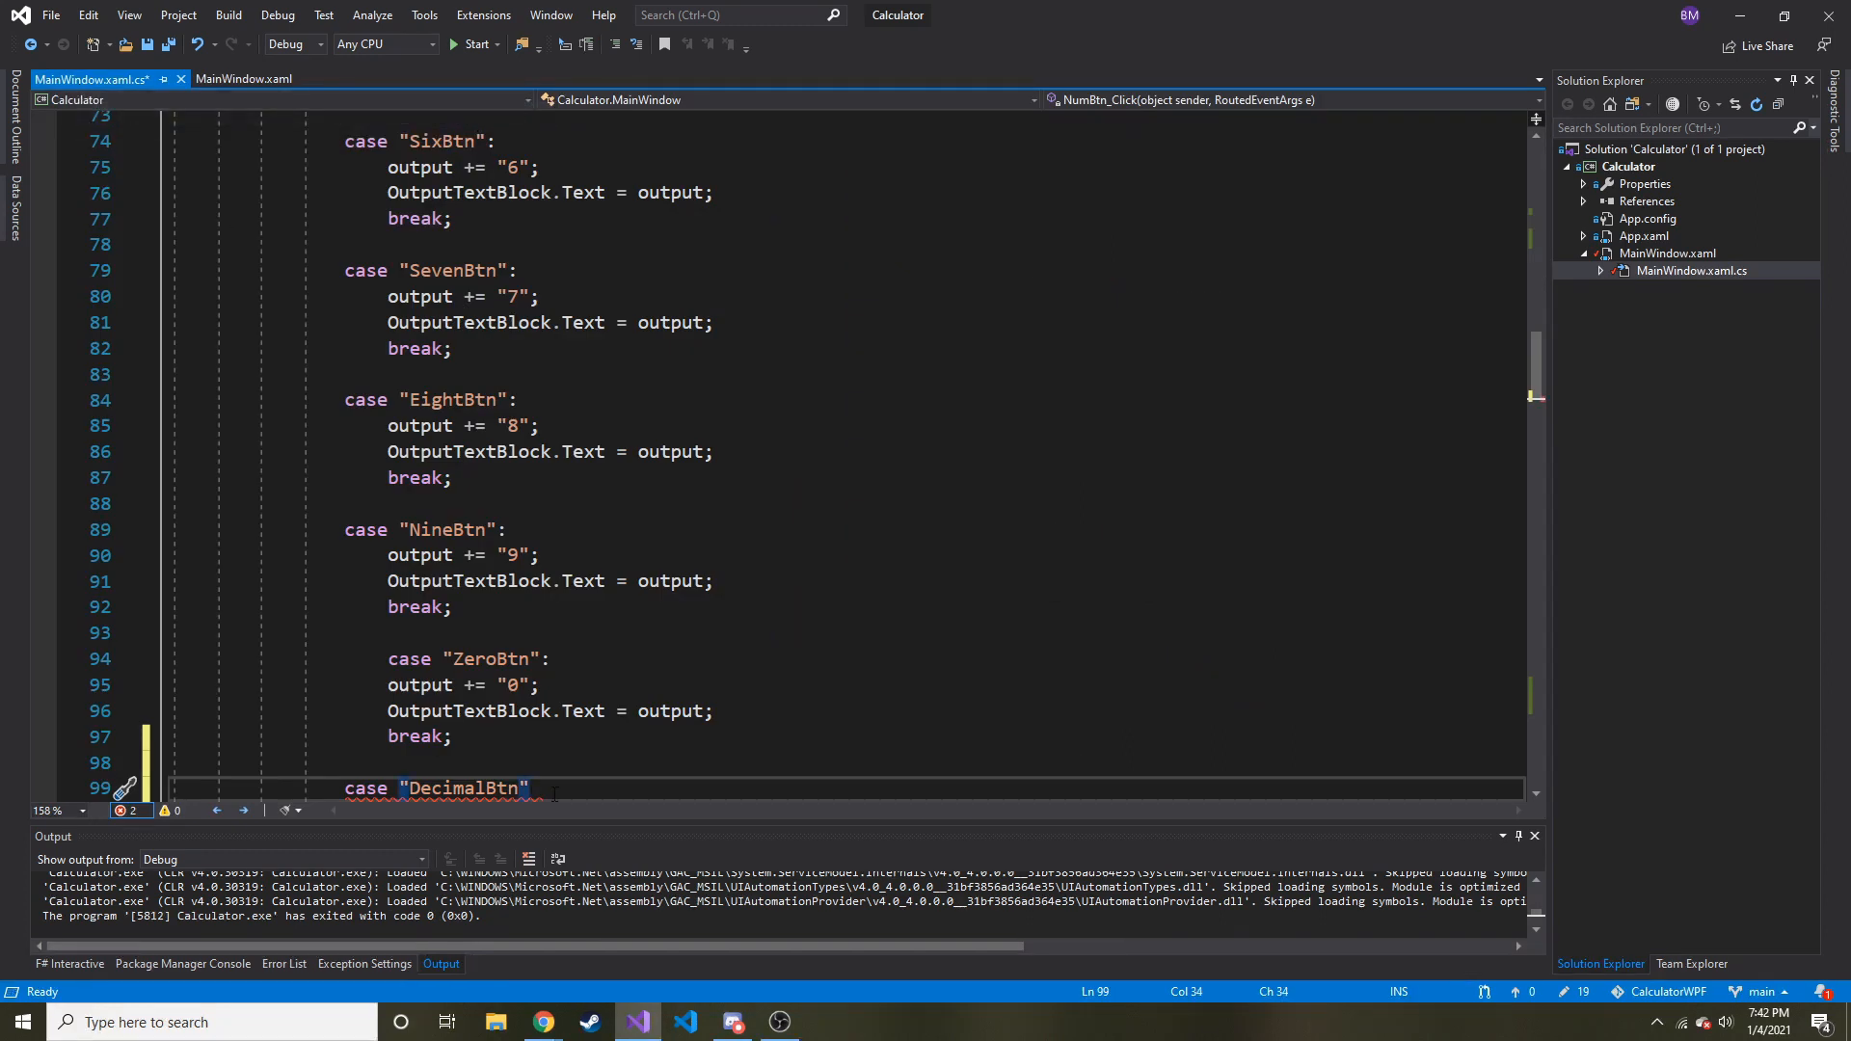
# Step: Make the DecimalBtn case append "." to output, update OutputTextBlock.Text, and save
pyautogui.write('output += ".')
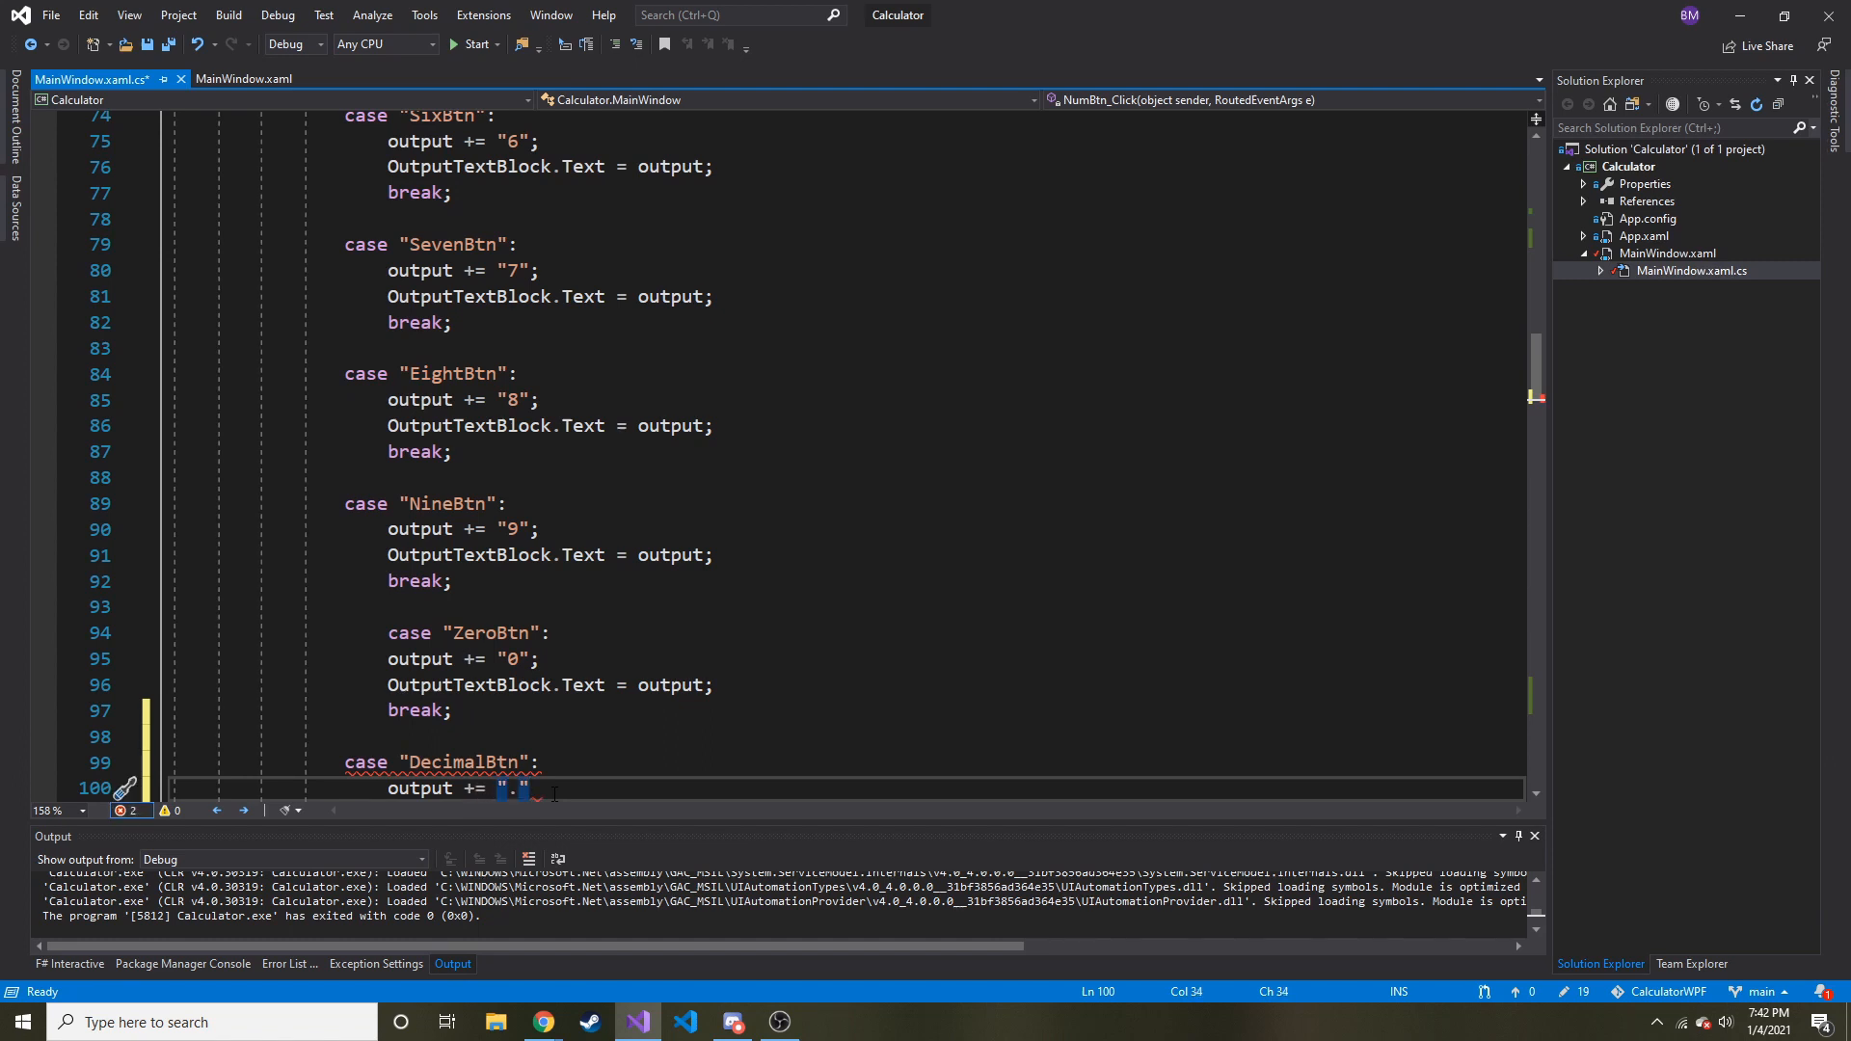
pyautogui.write('outpu')
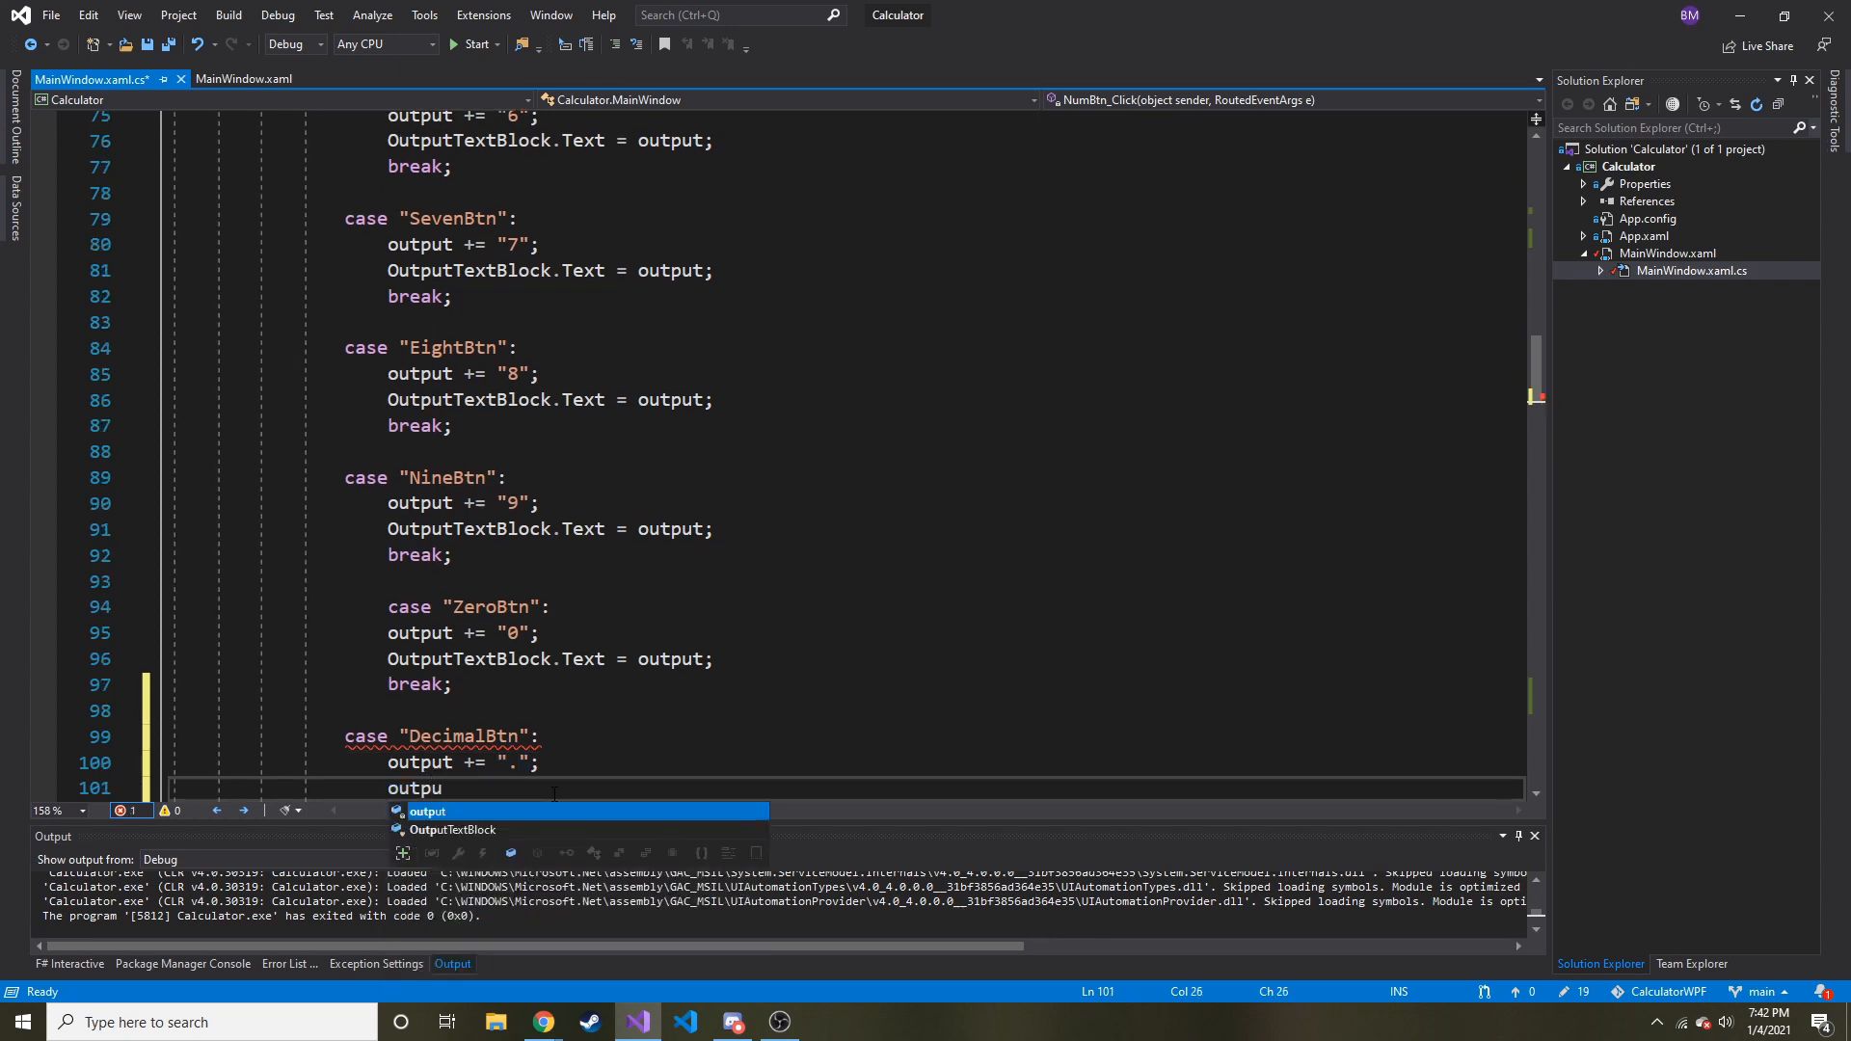
pyautogui.write('OutputTextBlock.t')
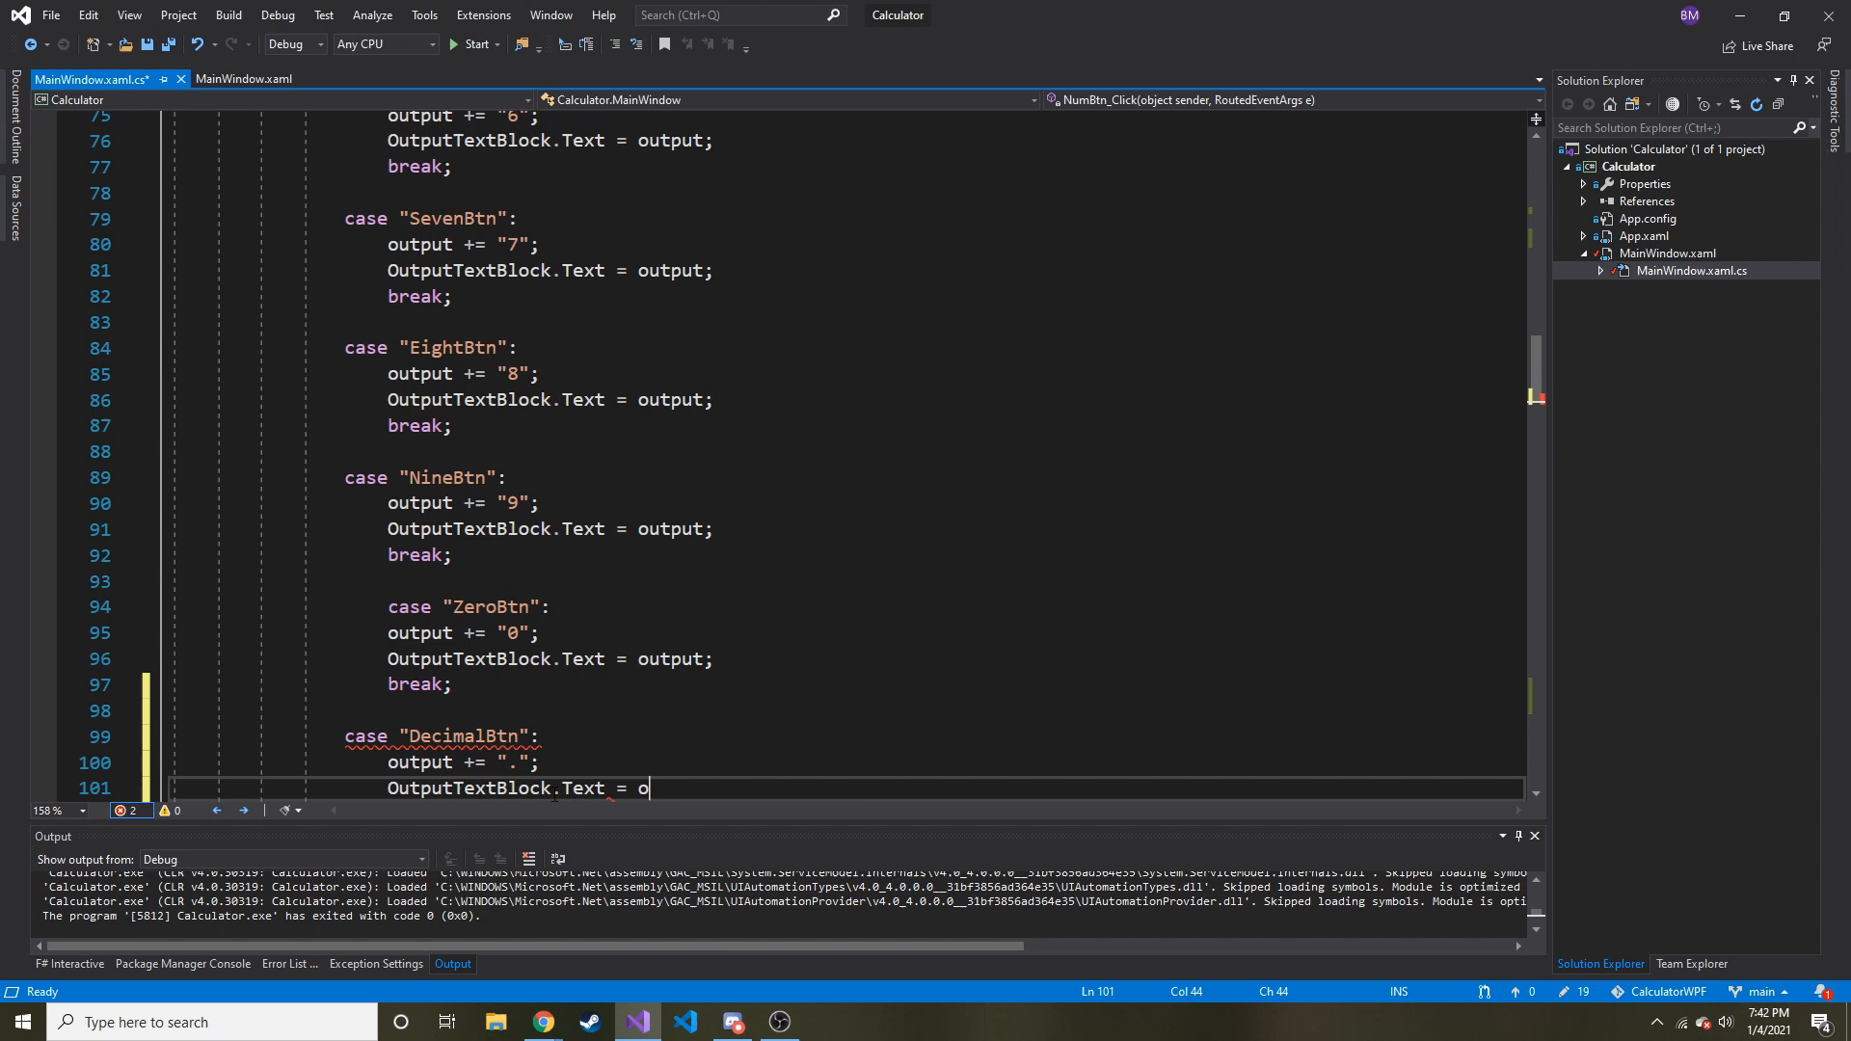
pyautogui.write('utput;')
pyautogui.write('break;')
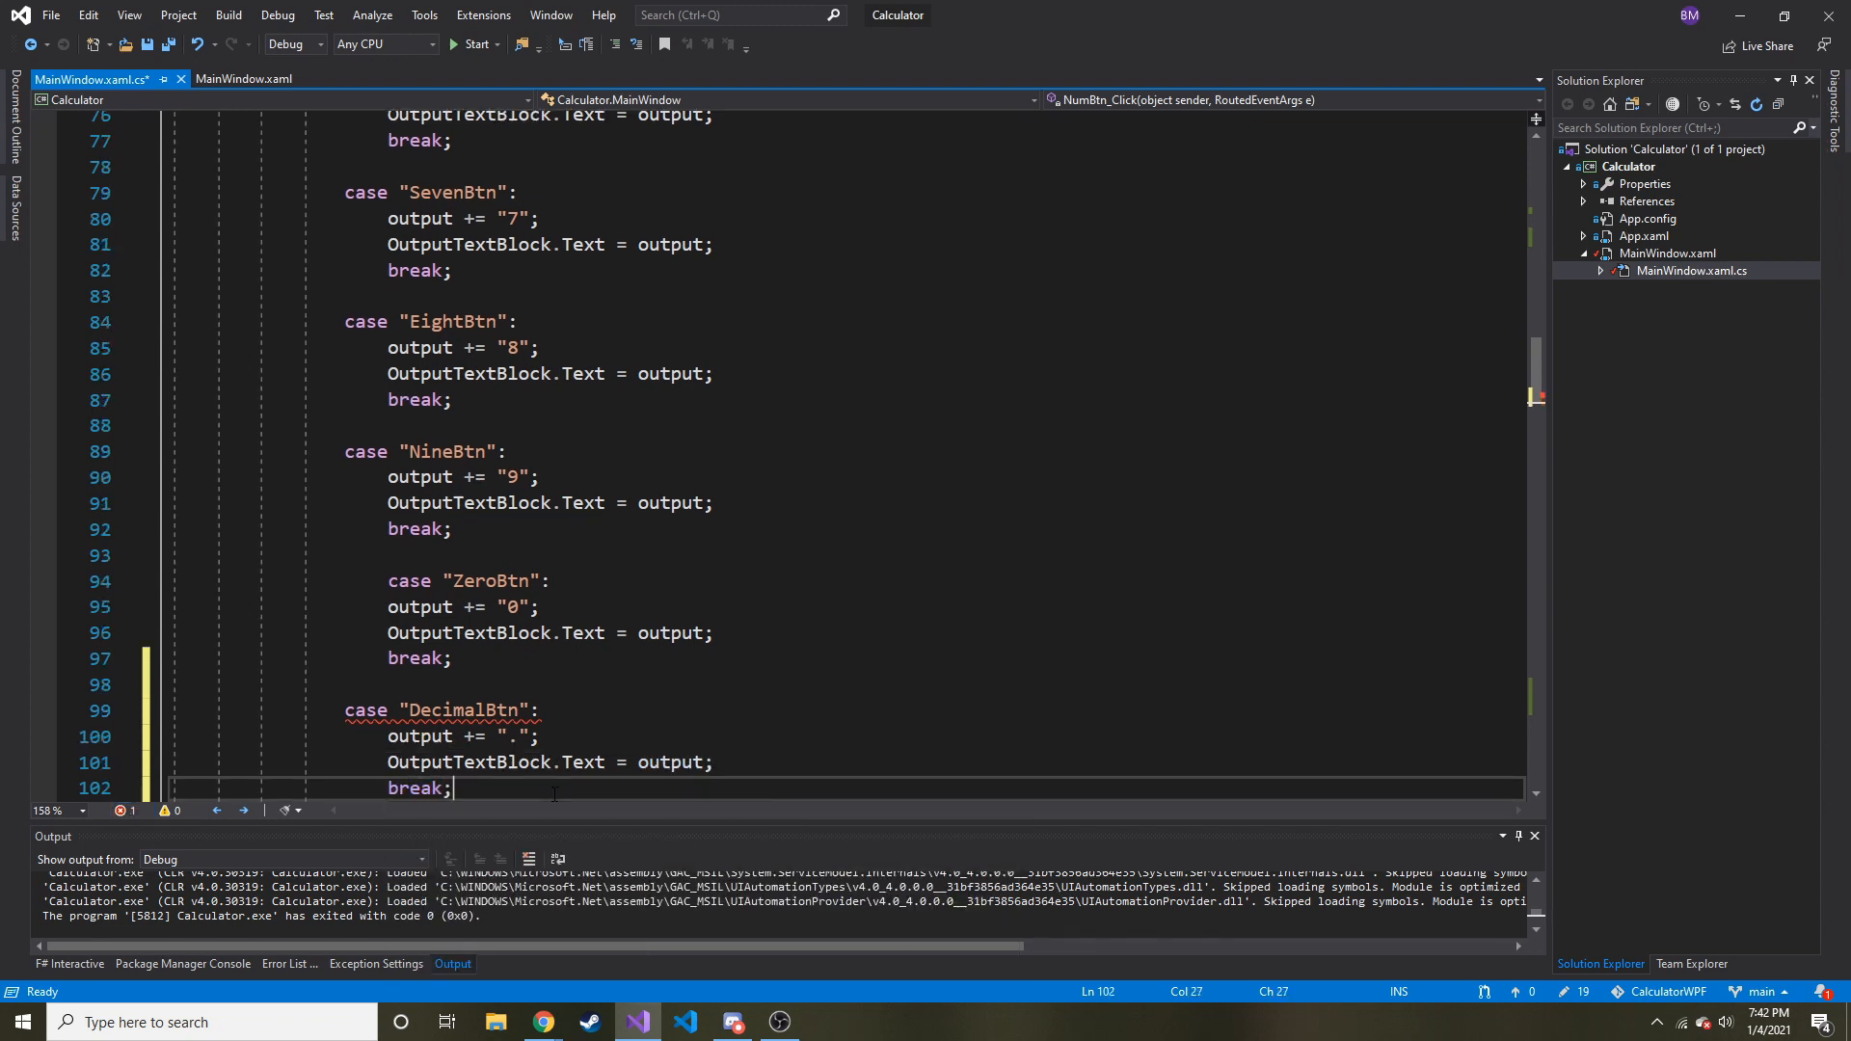
pyautogui.press('ctrl+s')
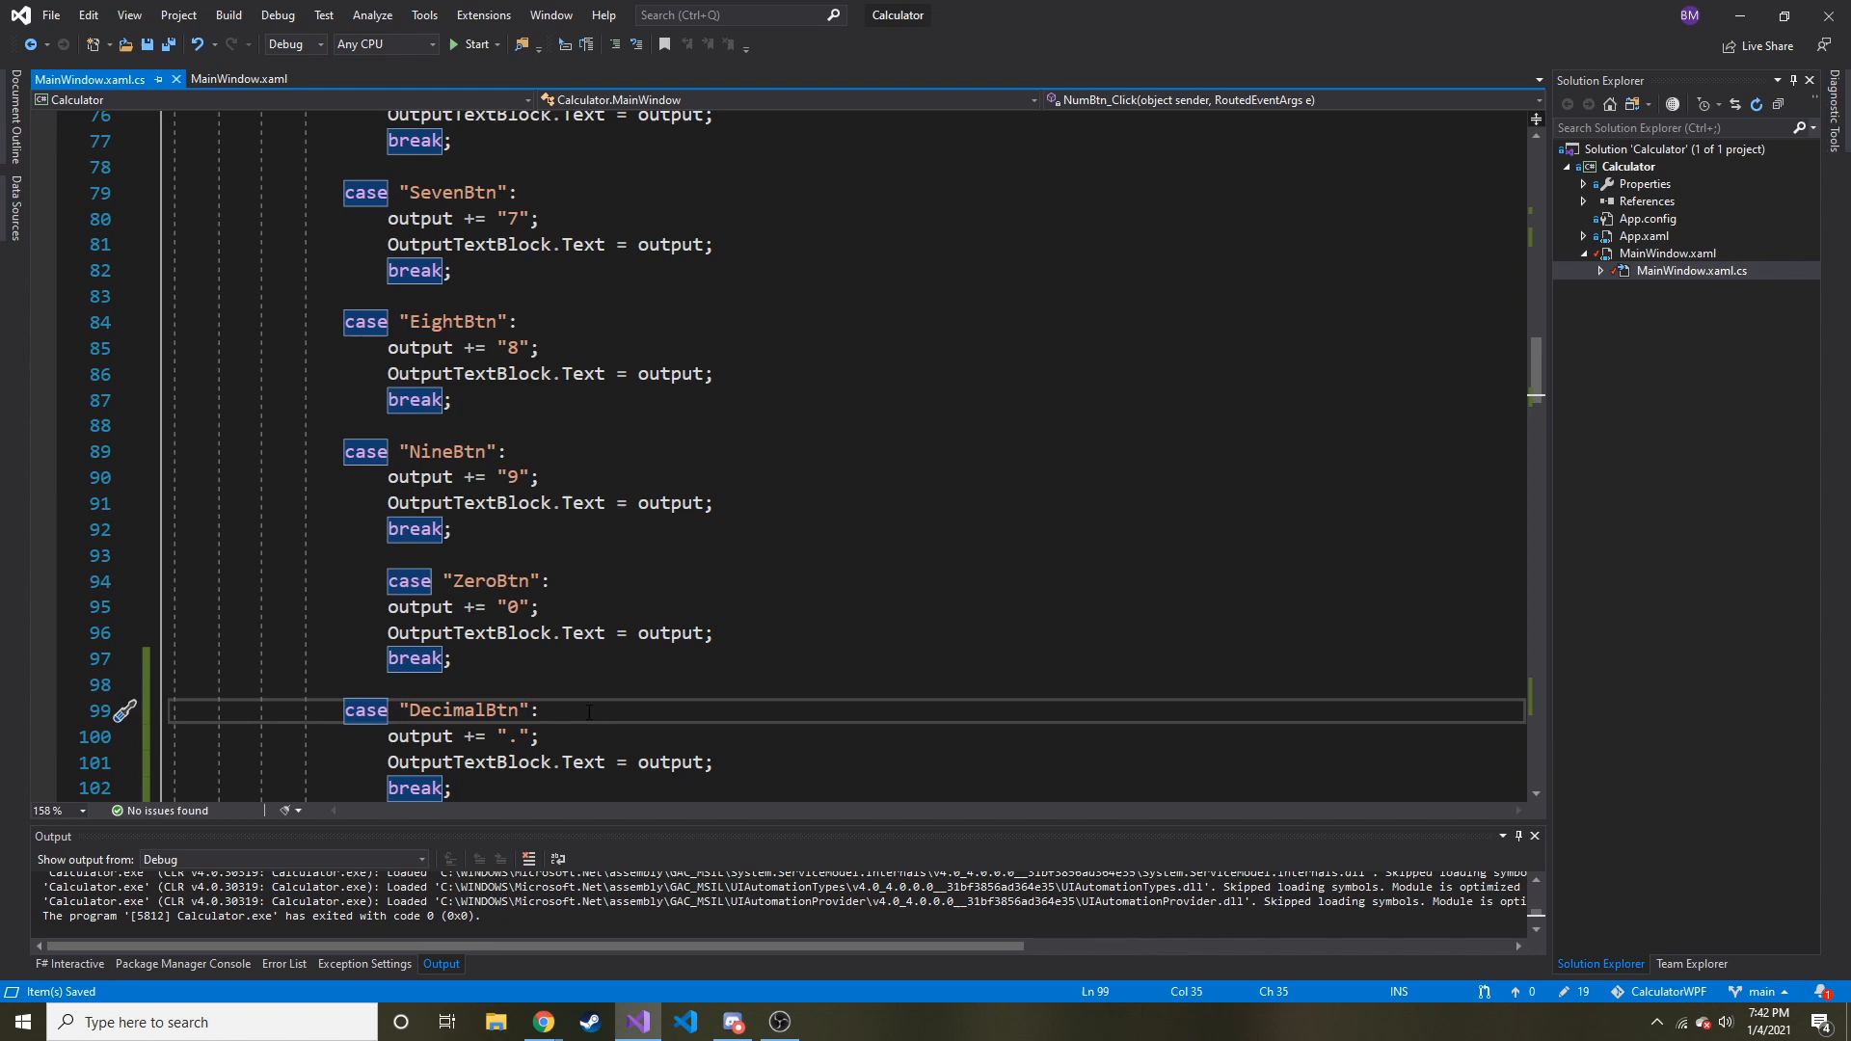
pyautogui.click(827, 1022)
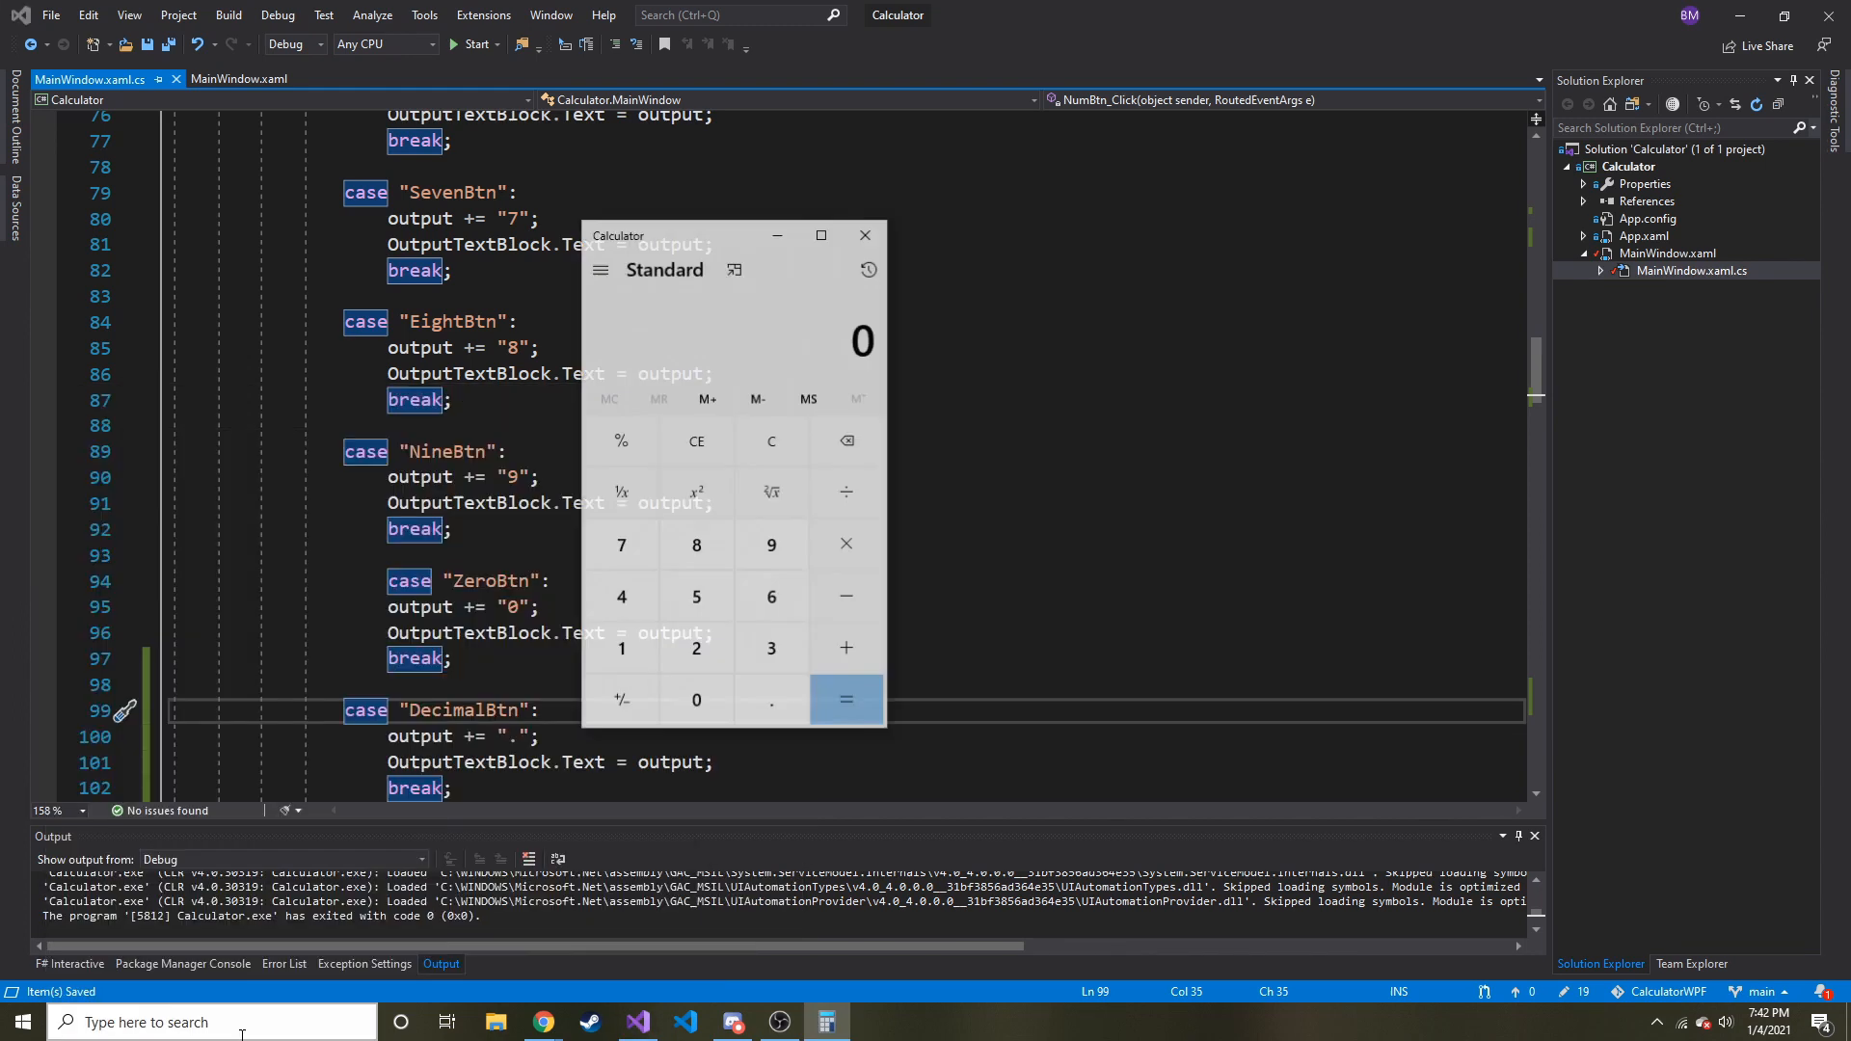
pyautogui.click(696, 650)
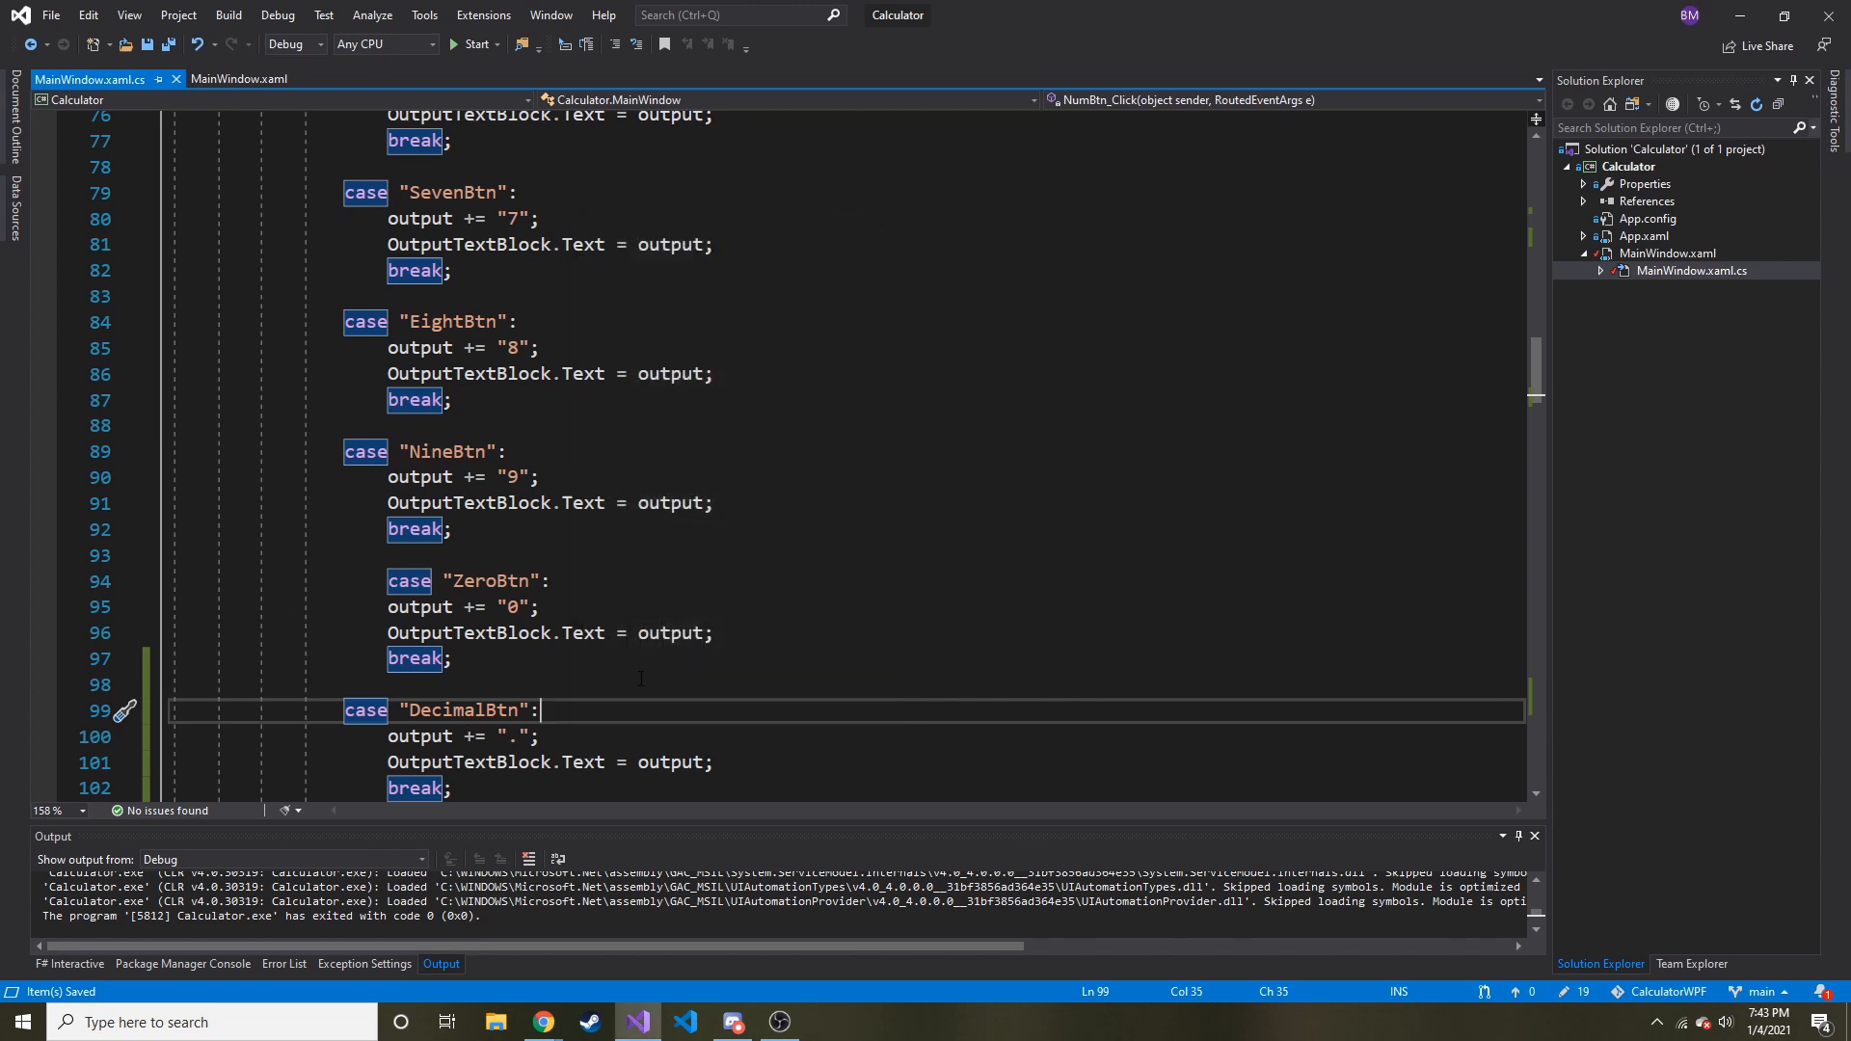
# Step: Wrap the DecimalBtn statements in if(!output.Contains(".")) with break; after, and save
pyautogui.press('enter')
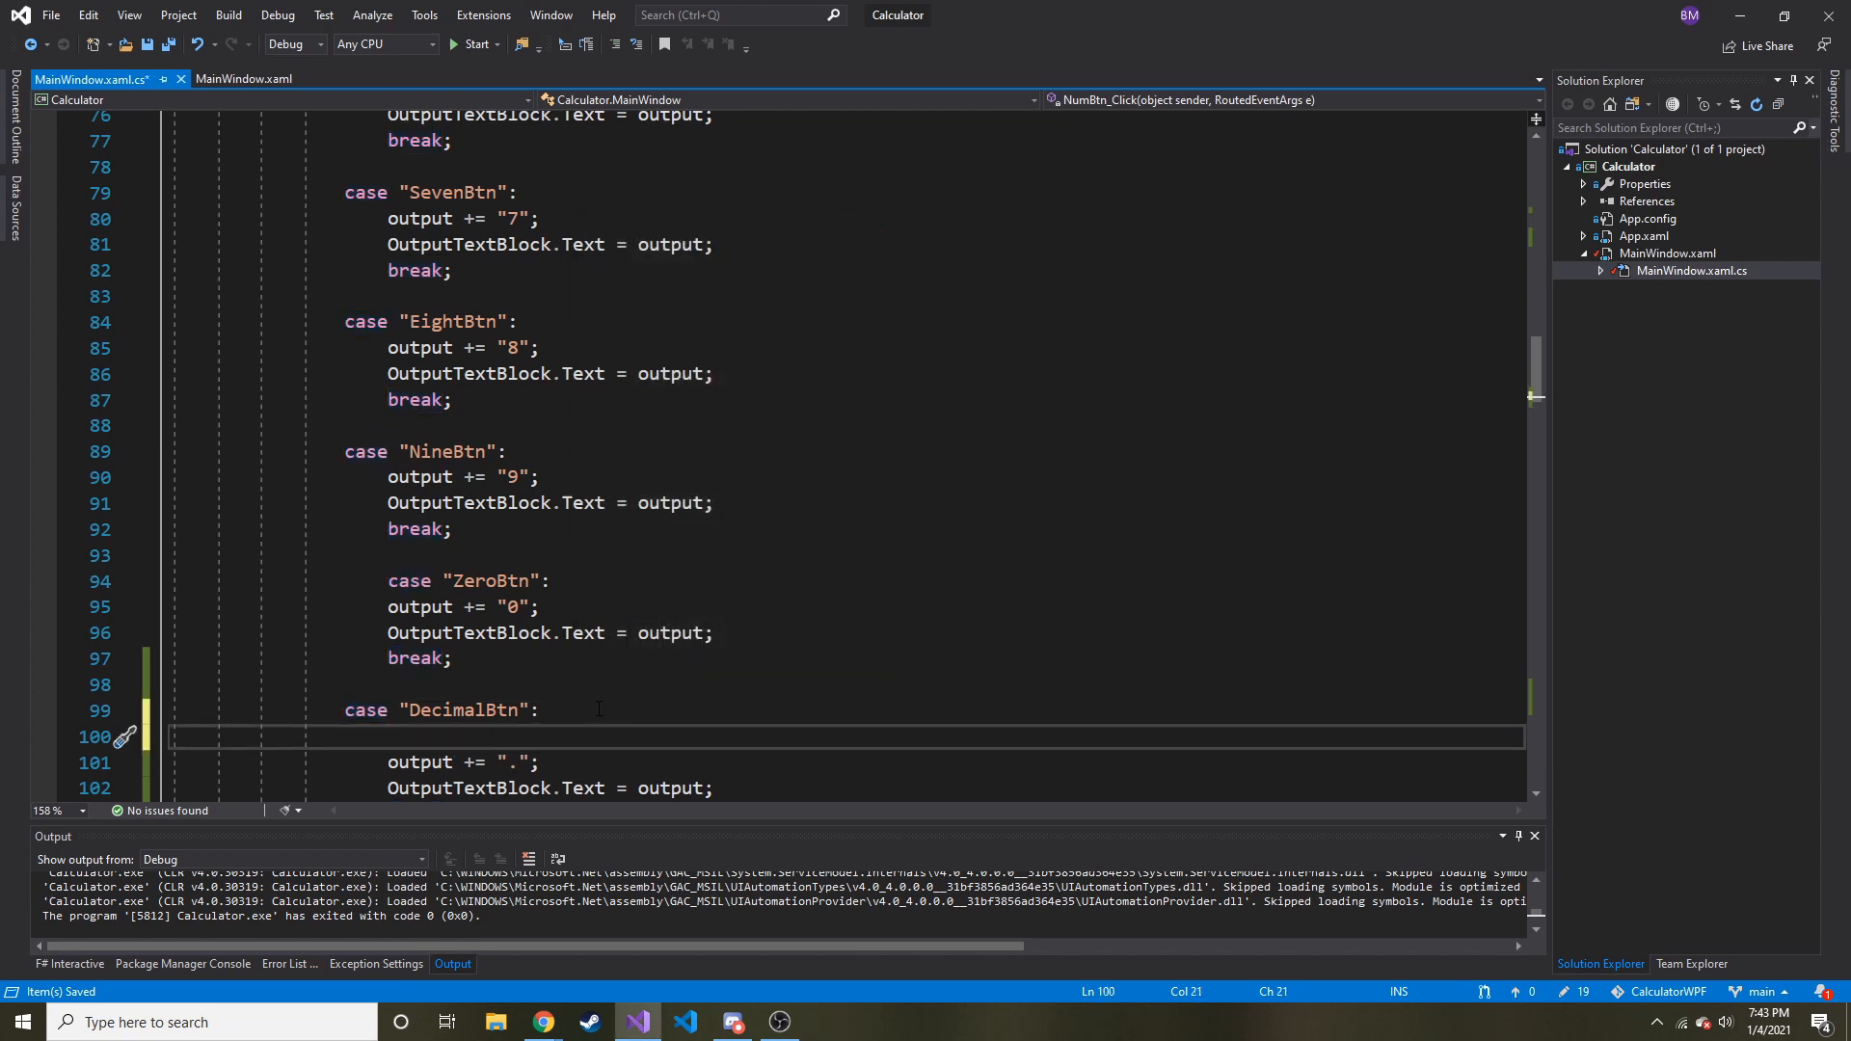
pyautogui.write('if')
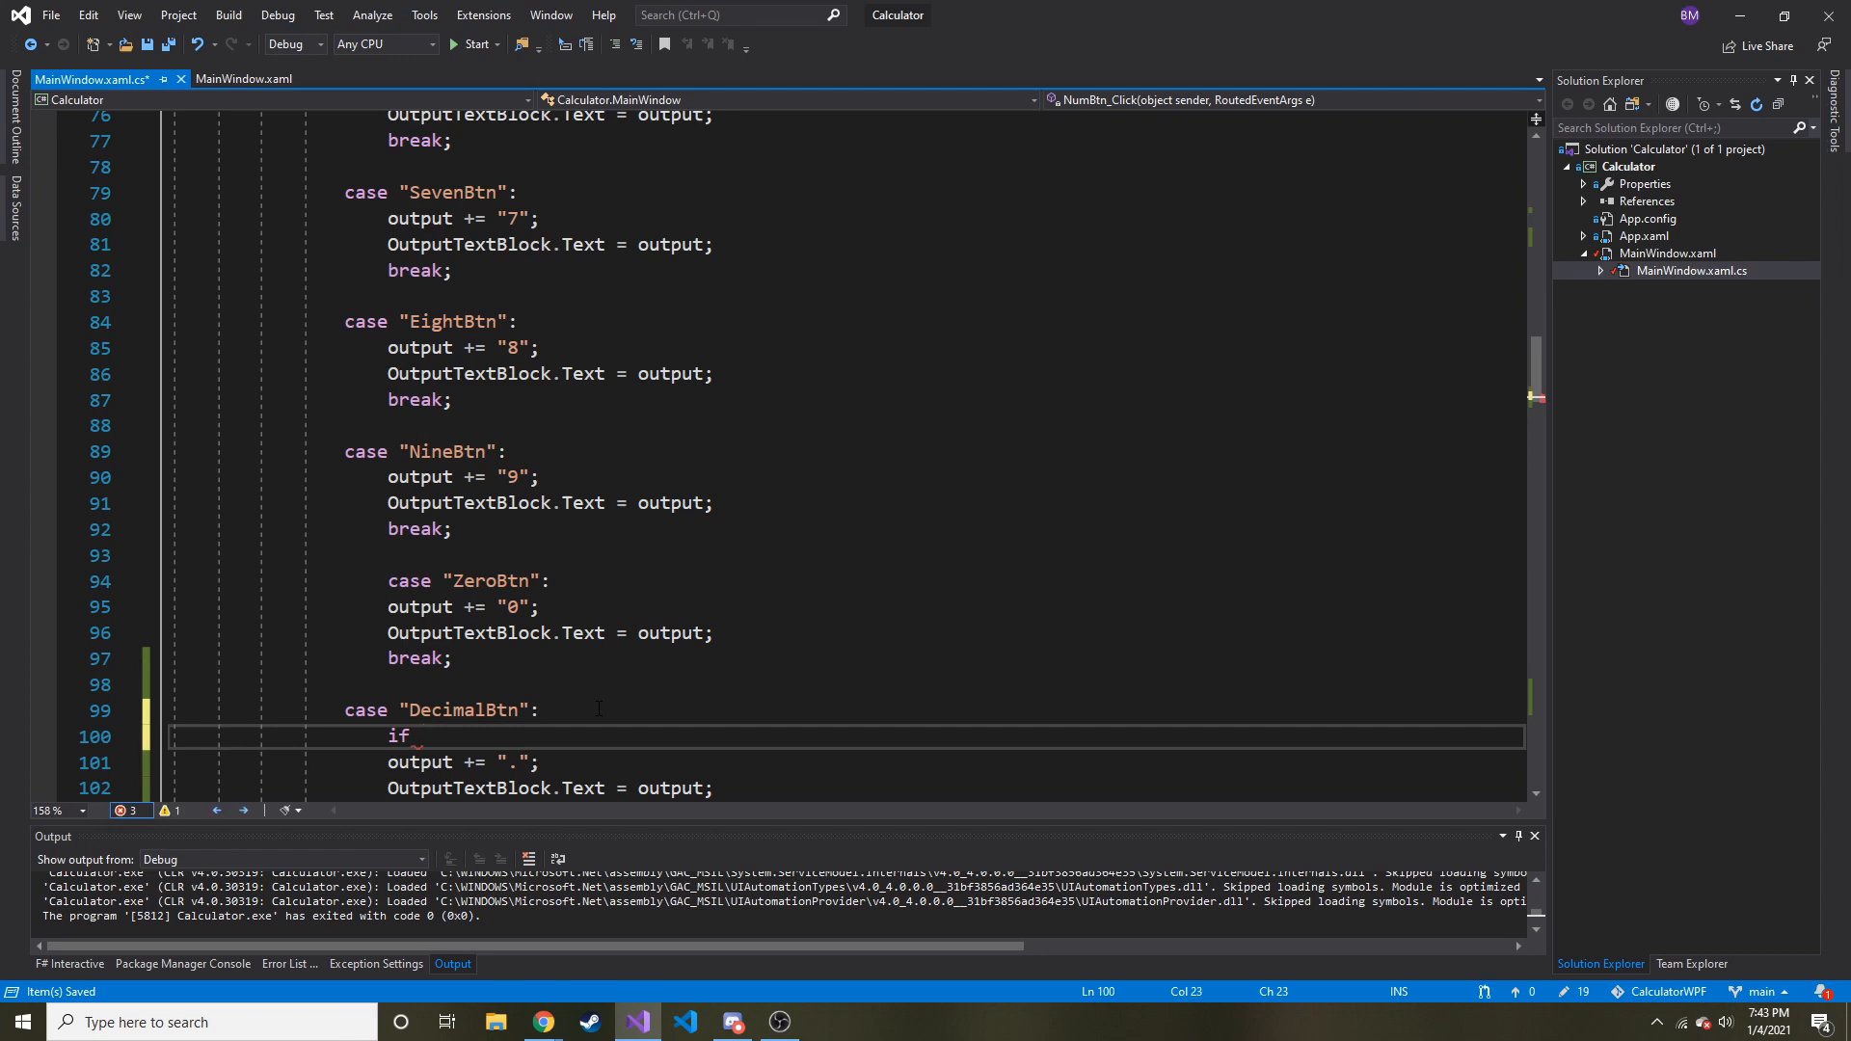
pyautogui.write('(output)')
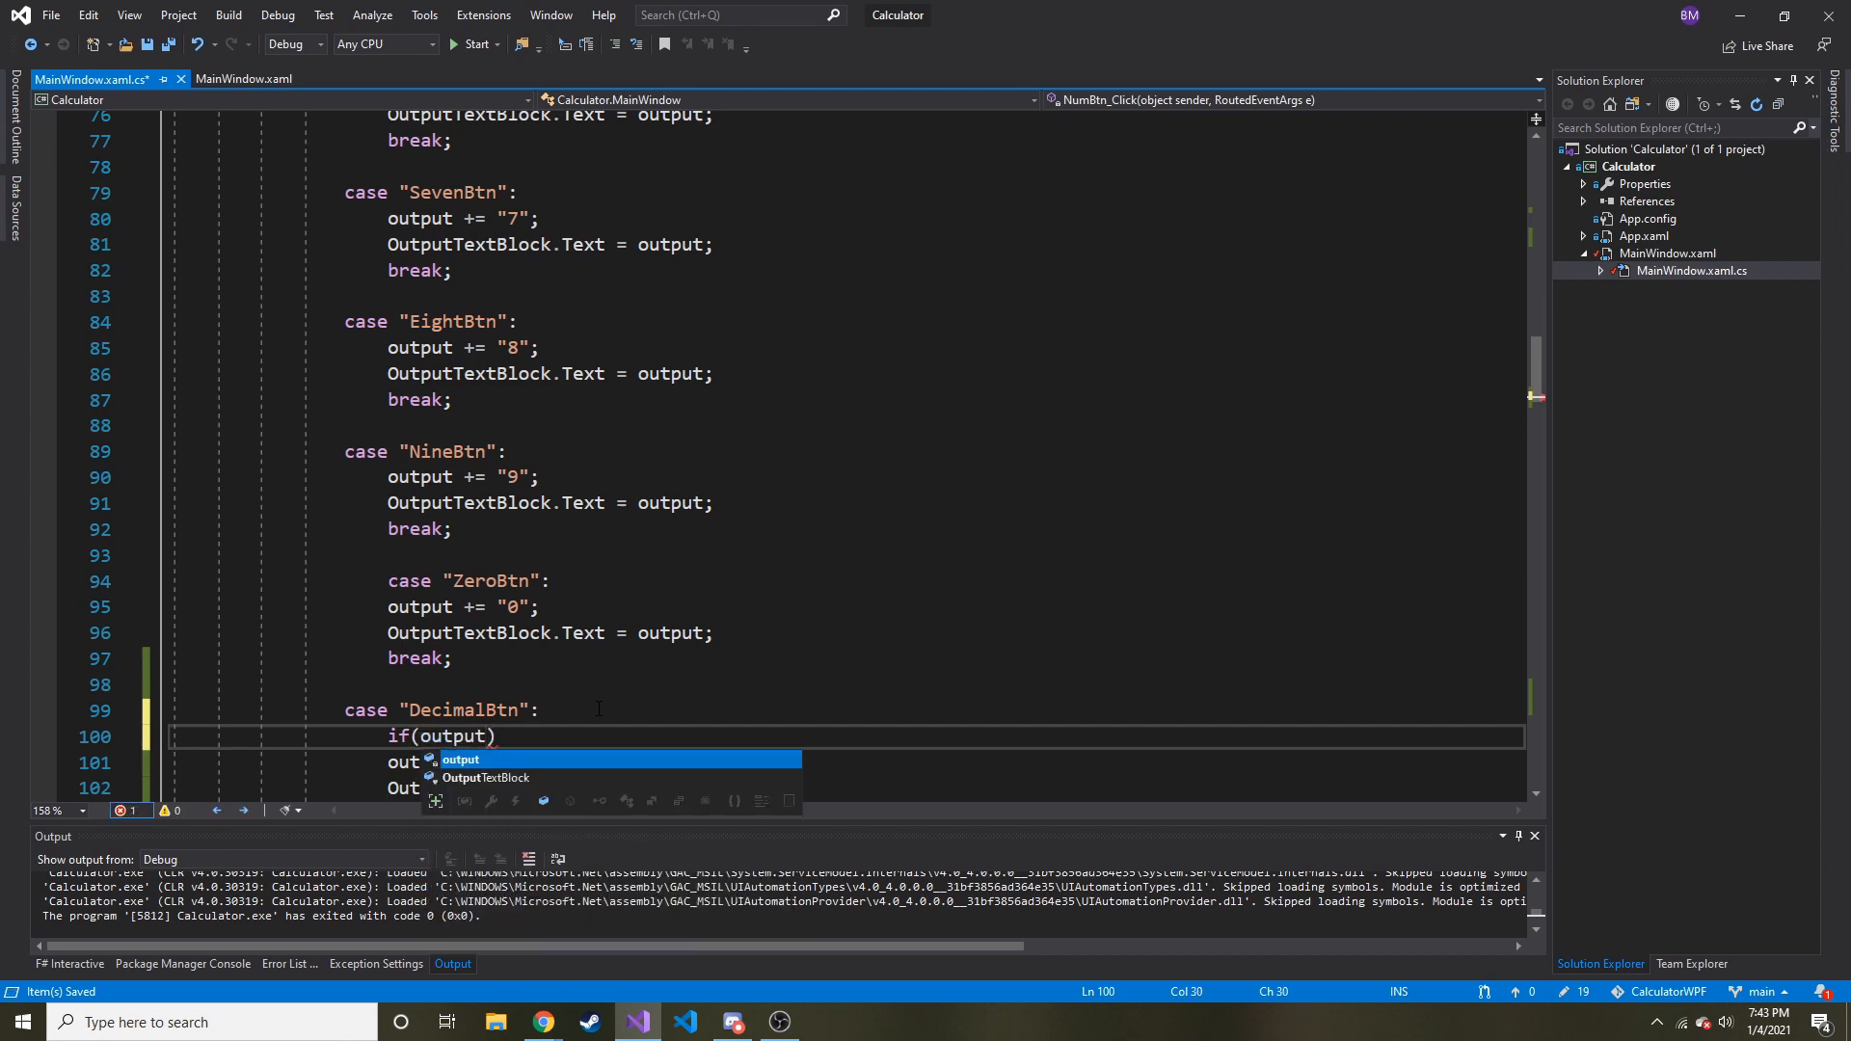
pyautogui.write('.con')
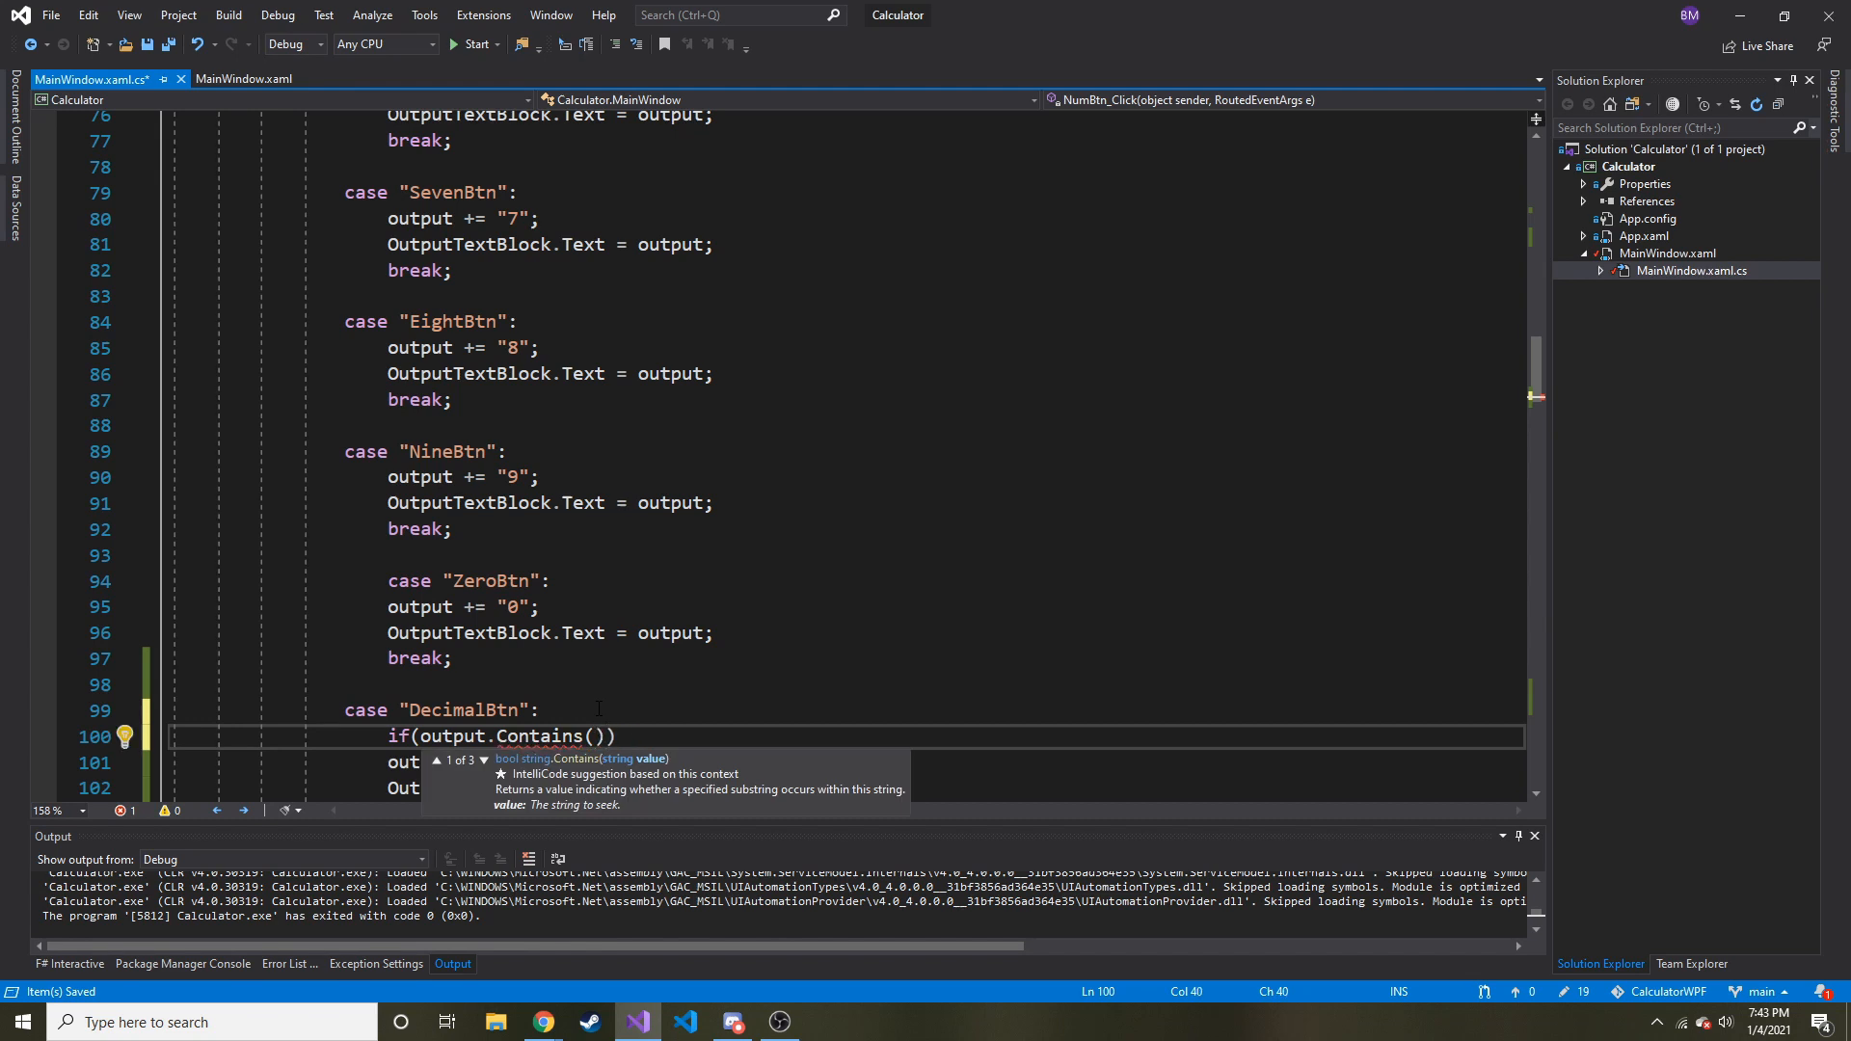
pyautogui.write('".')
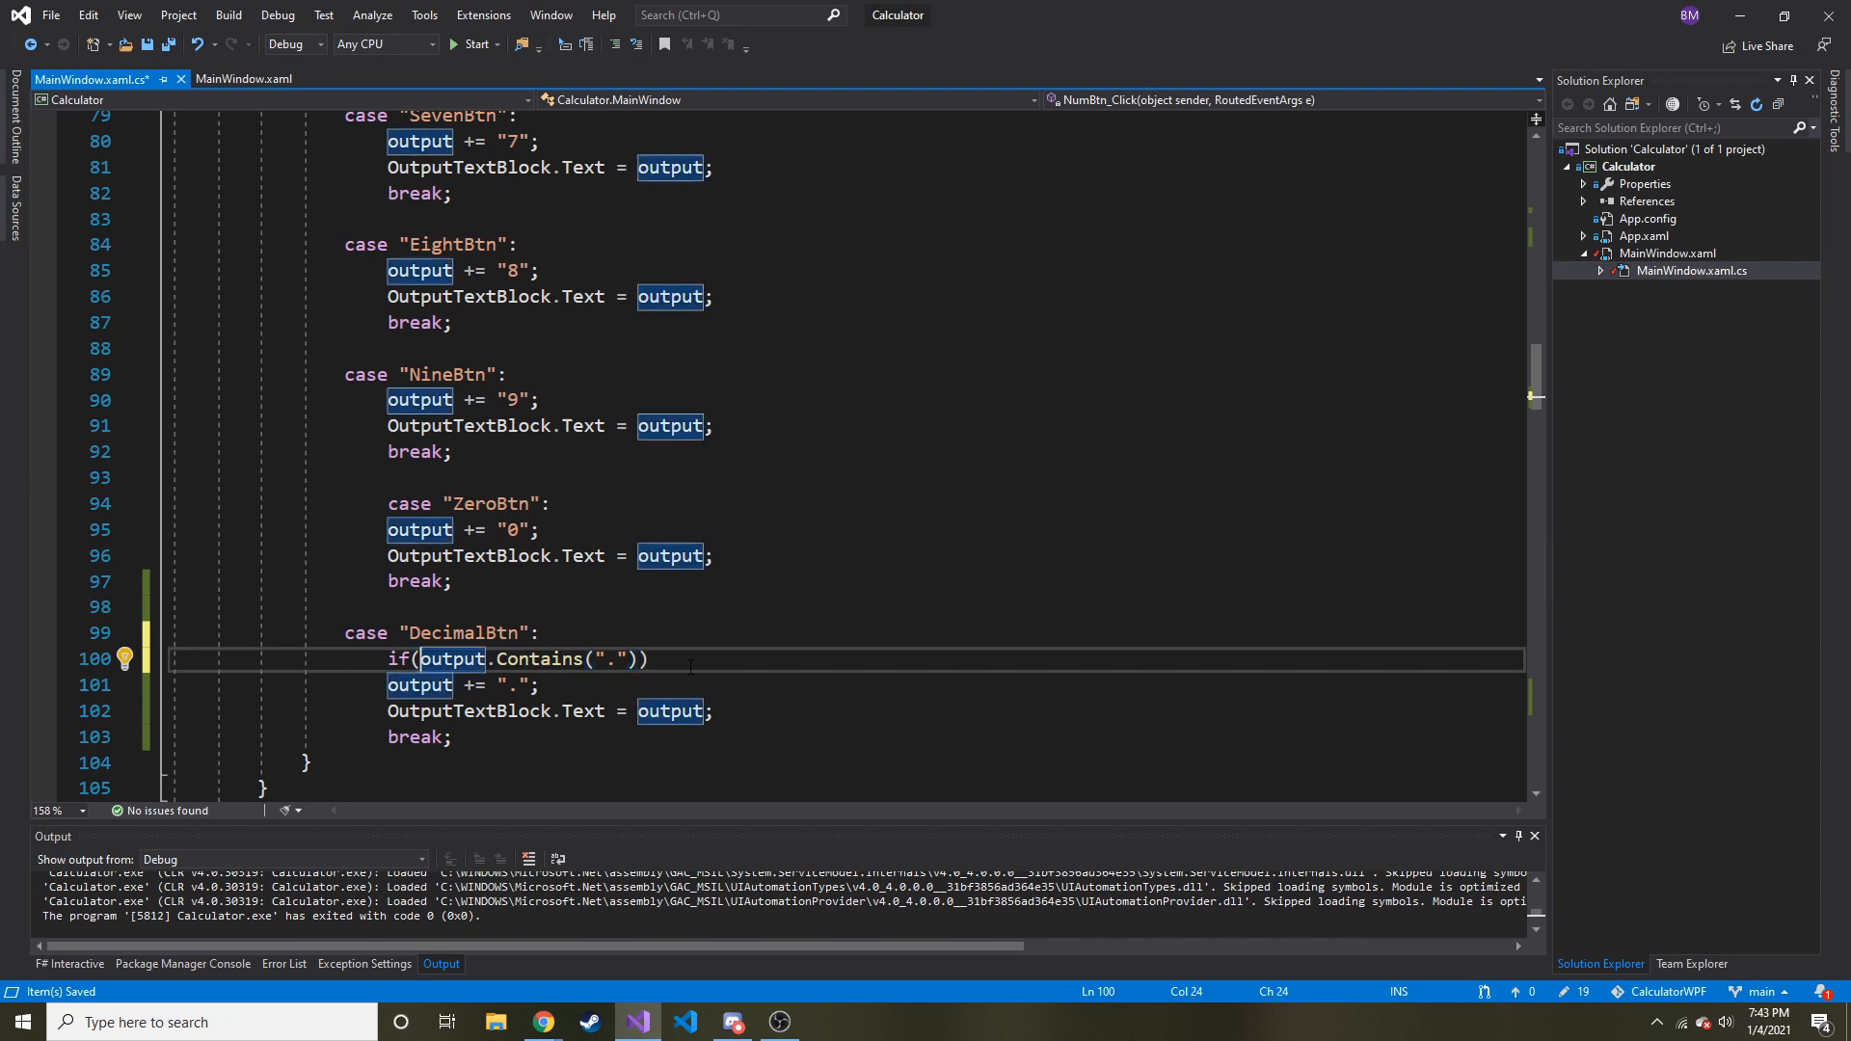
pyautogui.write('!')
pyautogui.write('}')
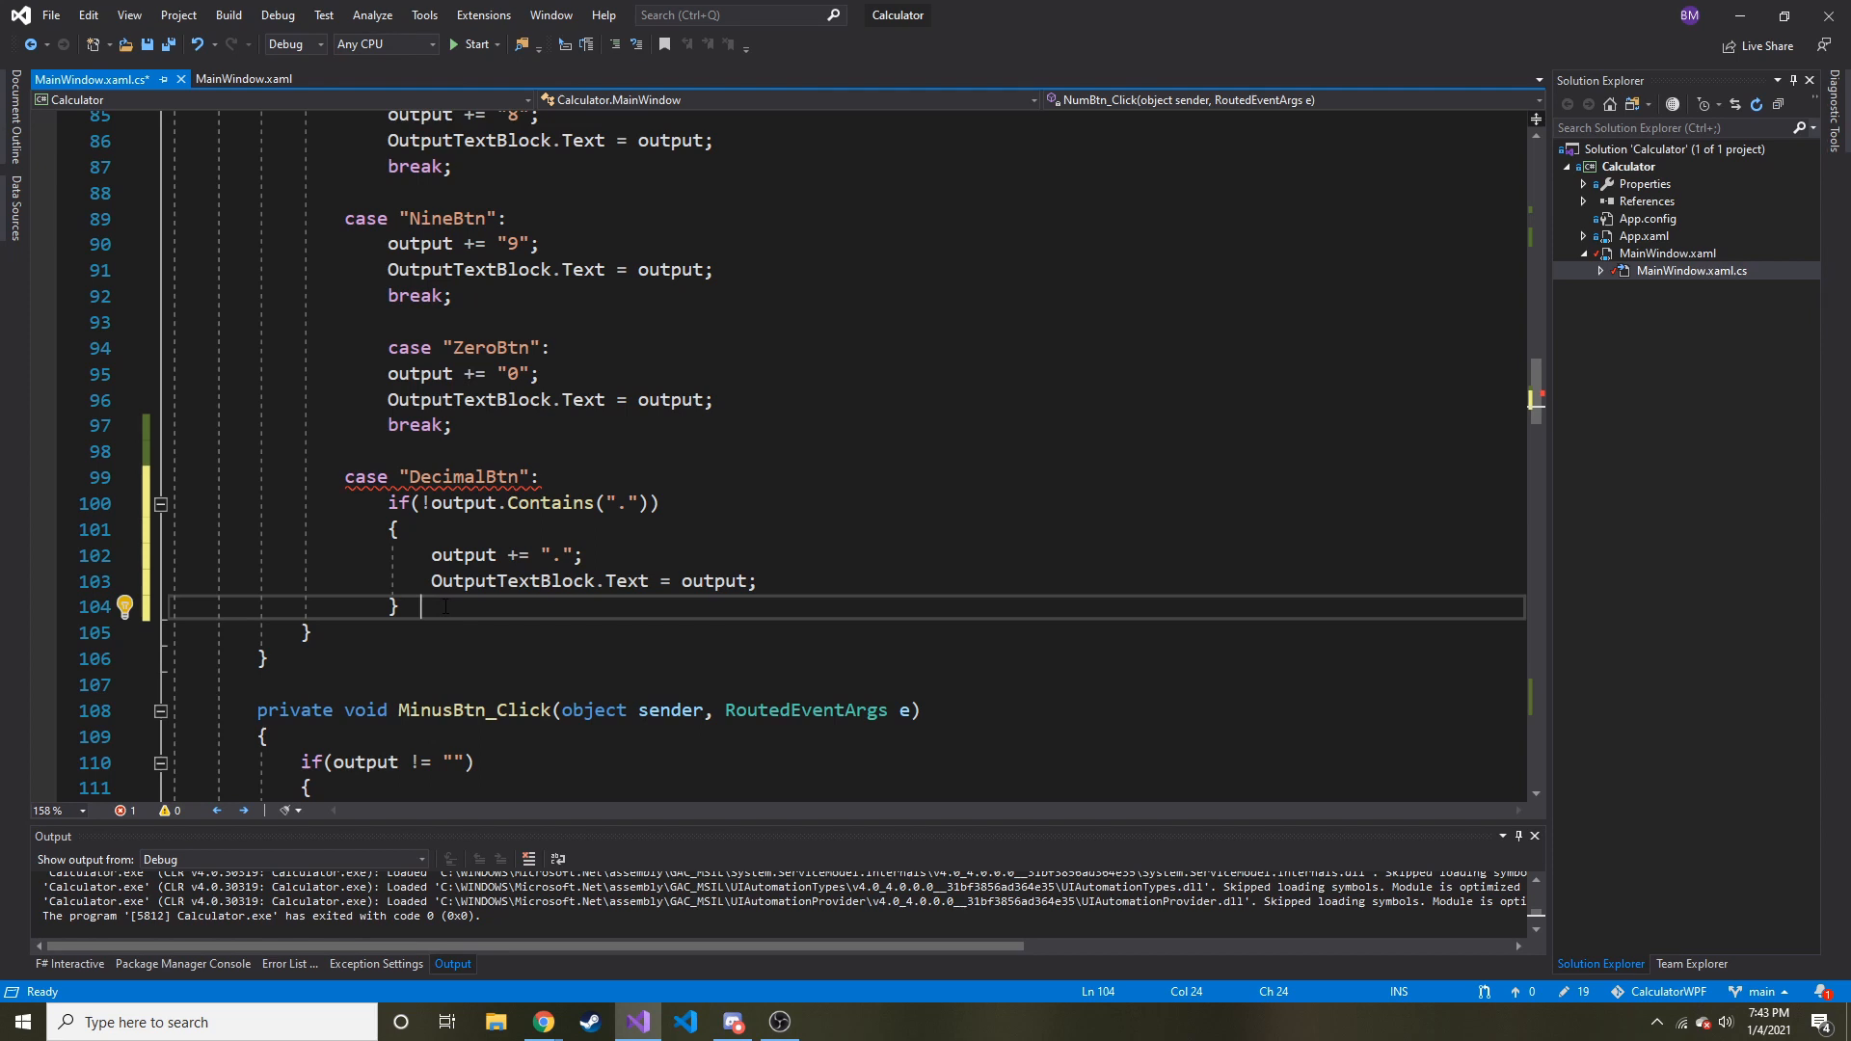
pyautogui.write('break;')
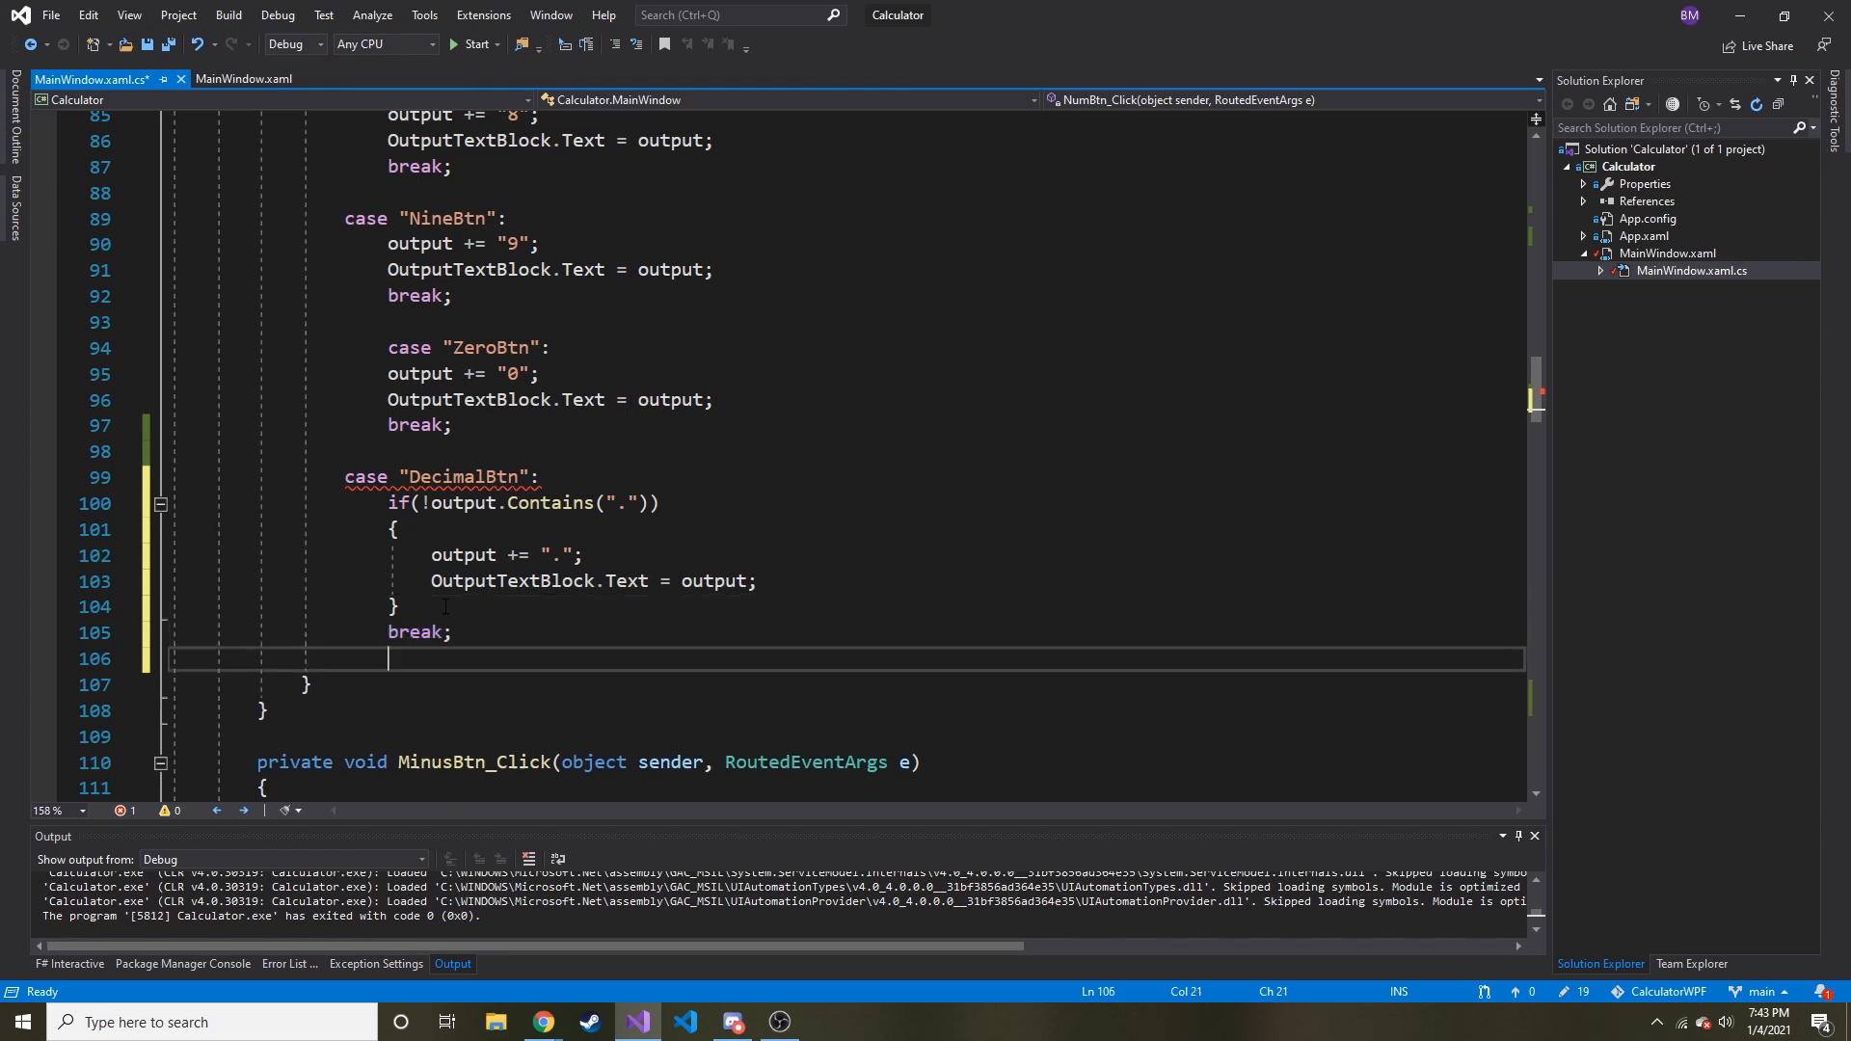
pyautogui.press('ctrl+s')
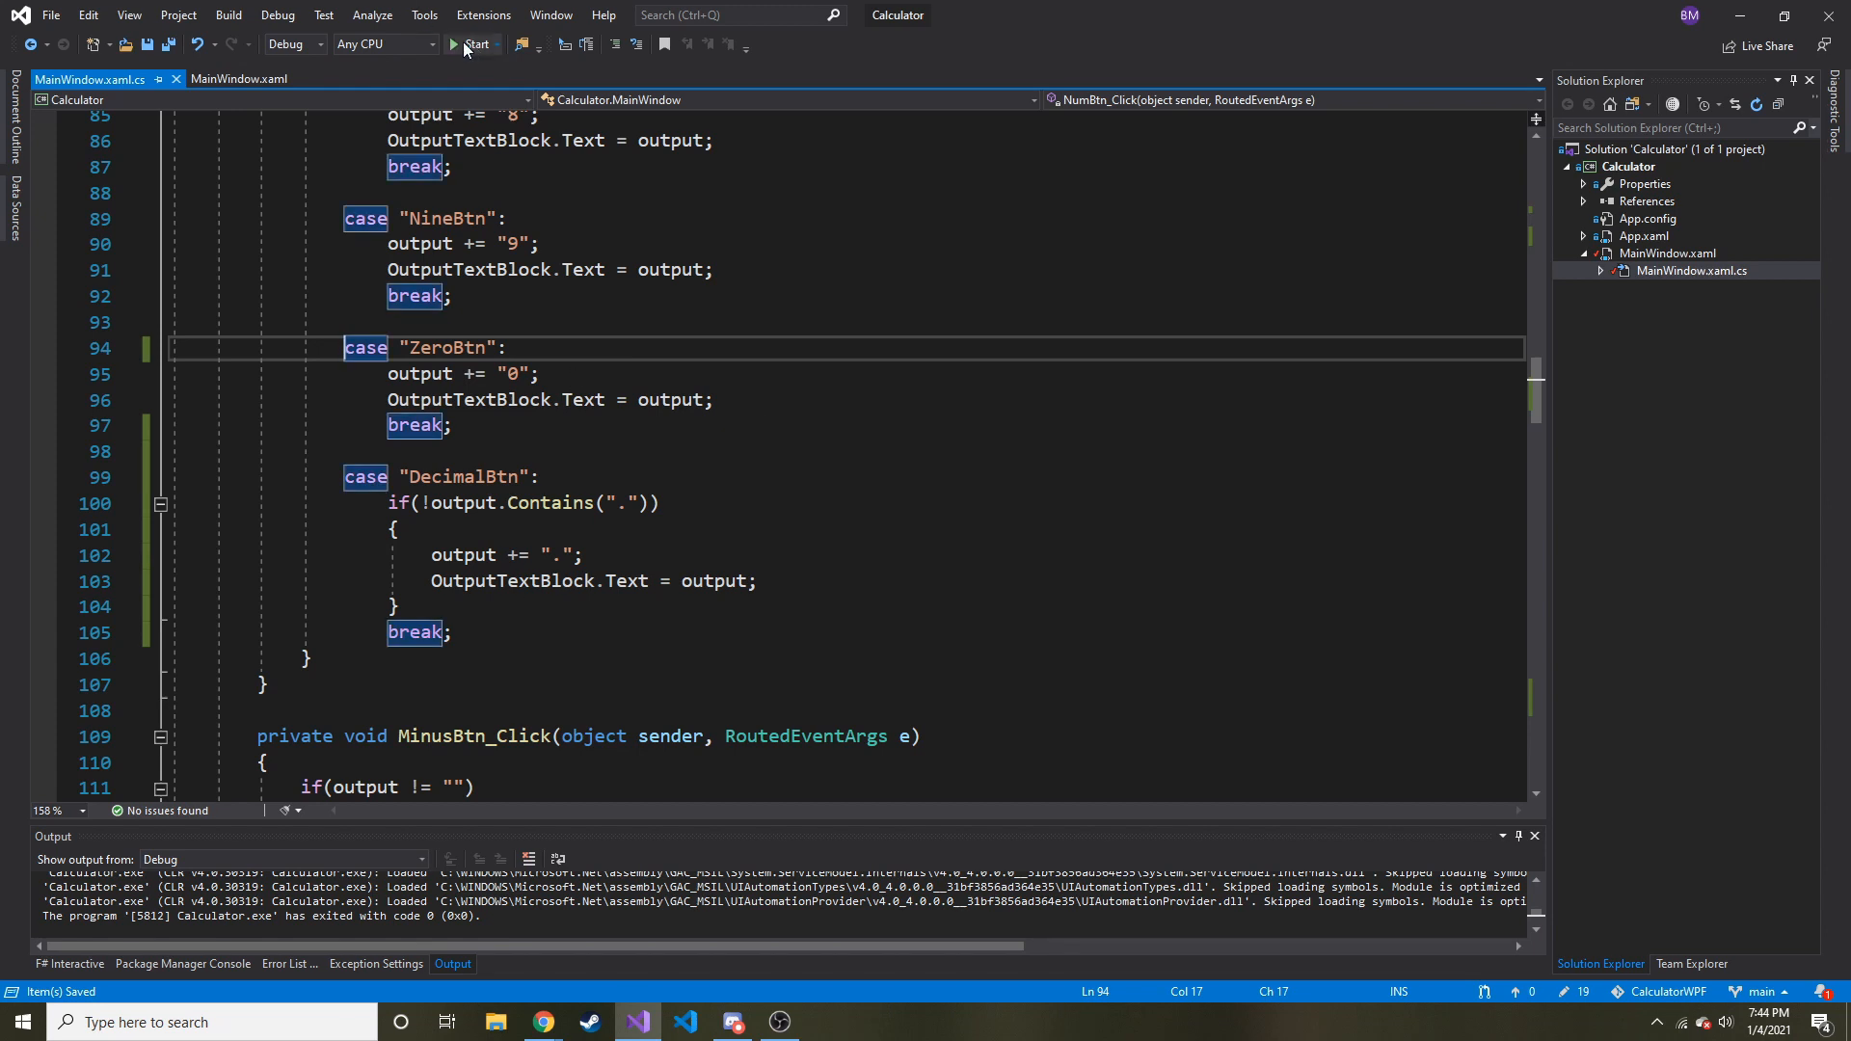
# Step: Run the calculator, enter 20.22 confirming one decimal point, then subtract and evaluate
pyautogui.click(474, 44)
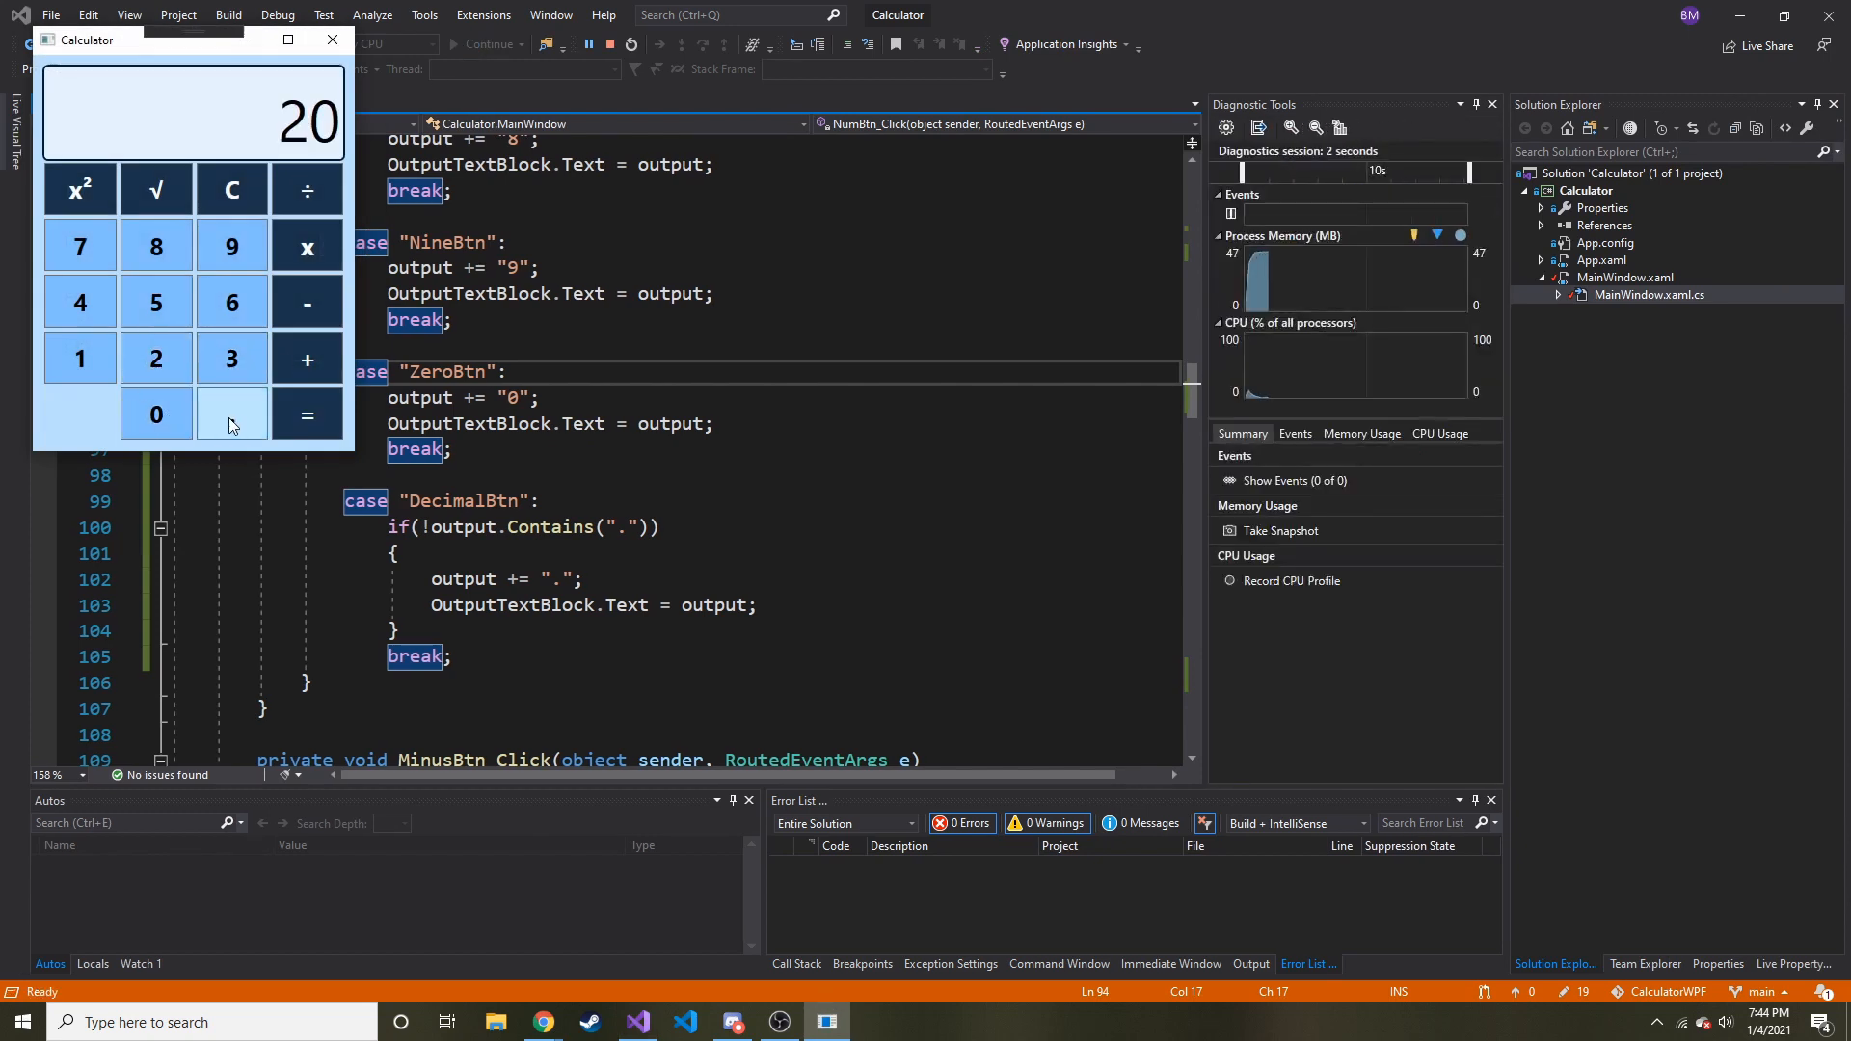
pyautogui.click(231, 415)
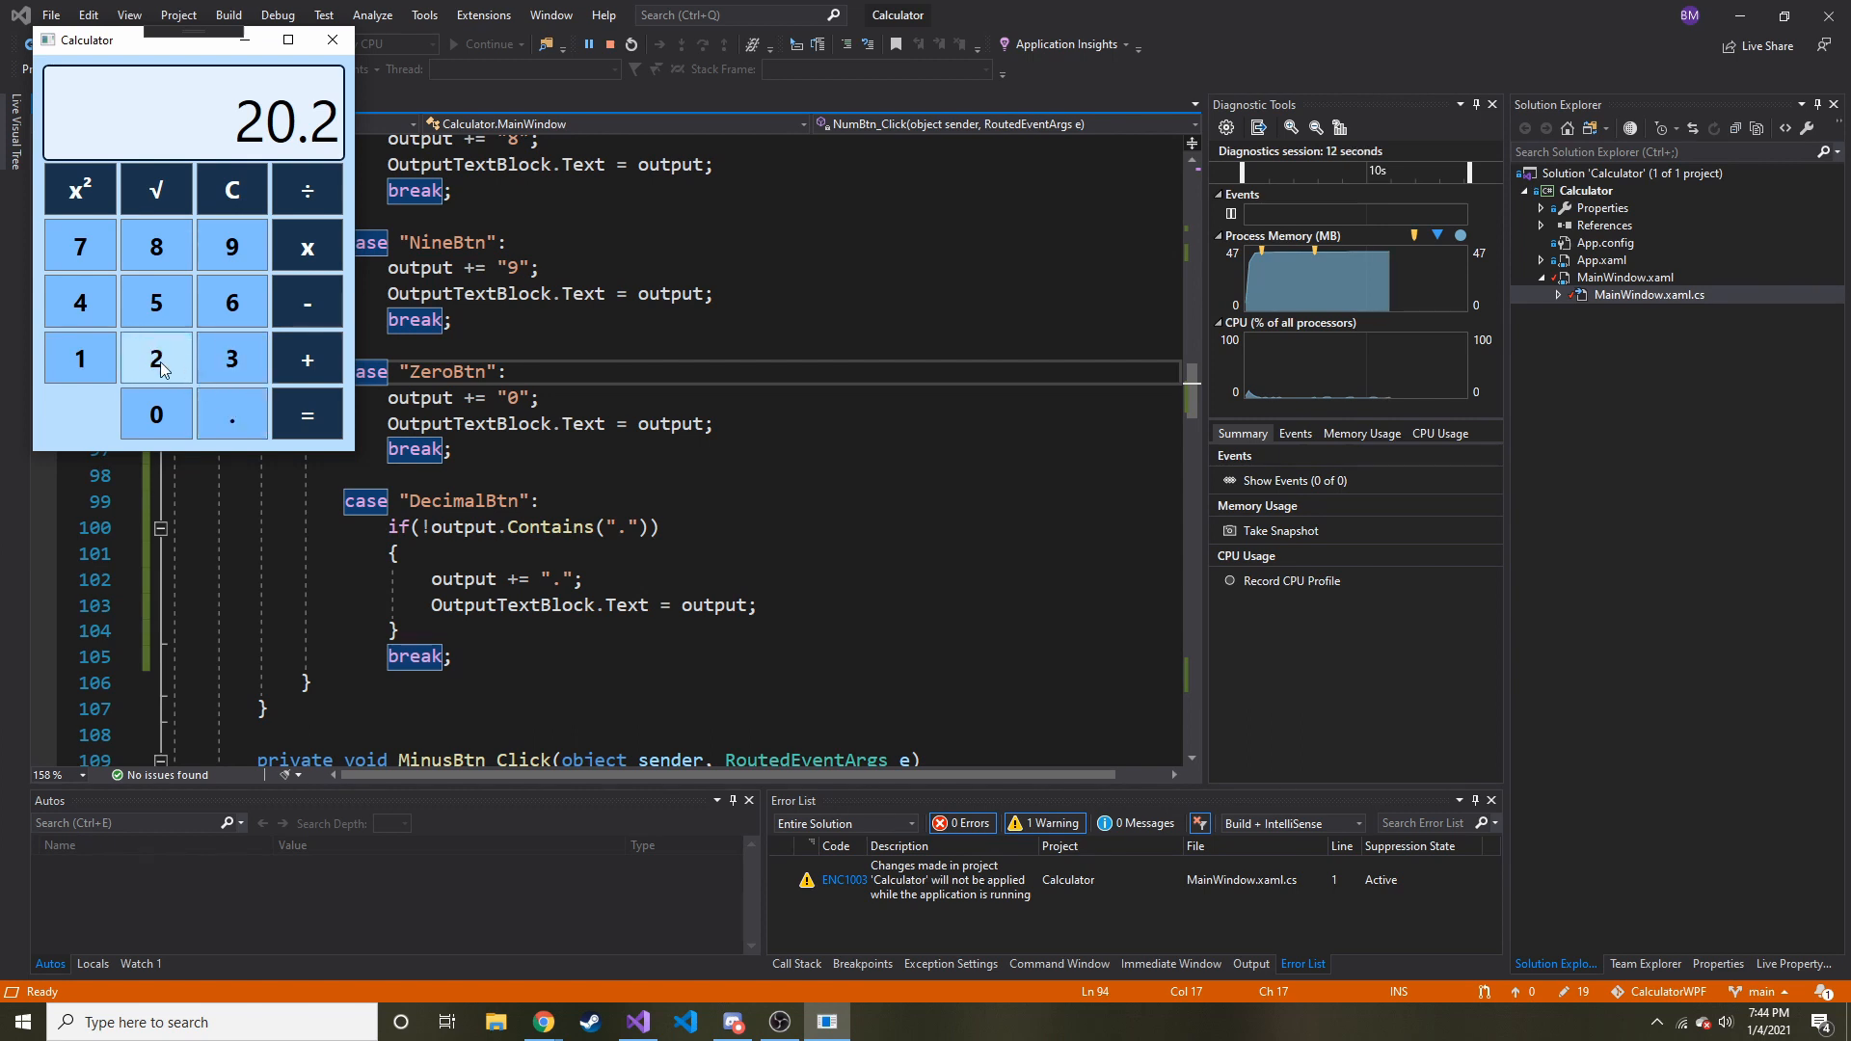
pyautogui.click(155, 358)
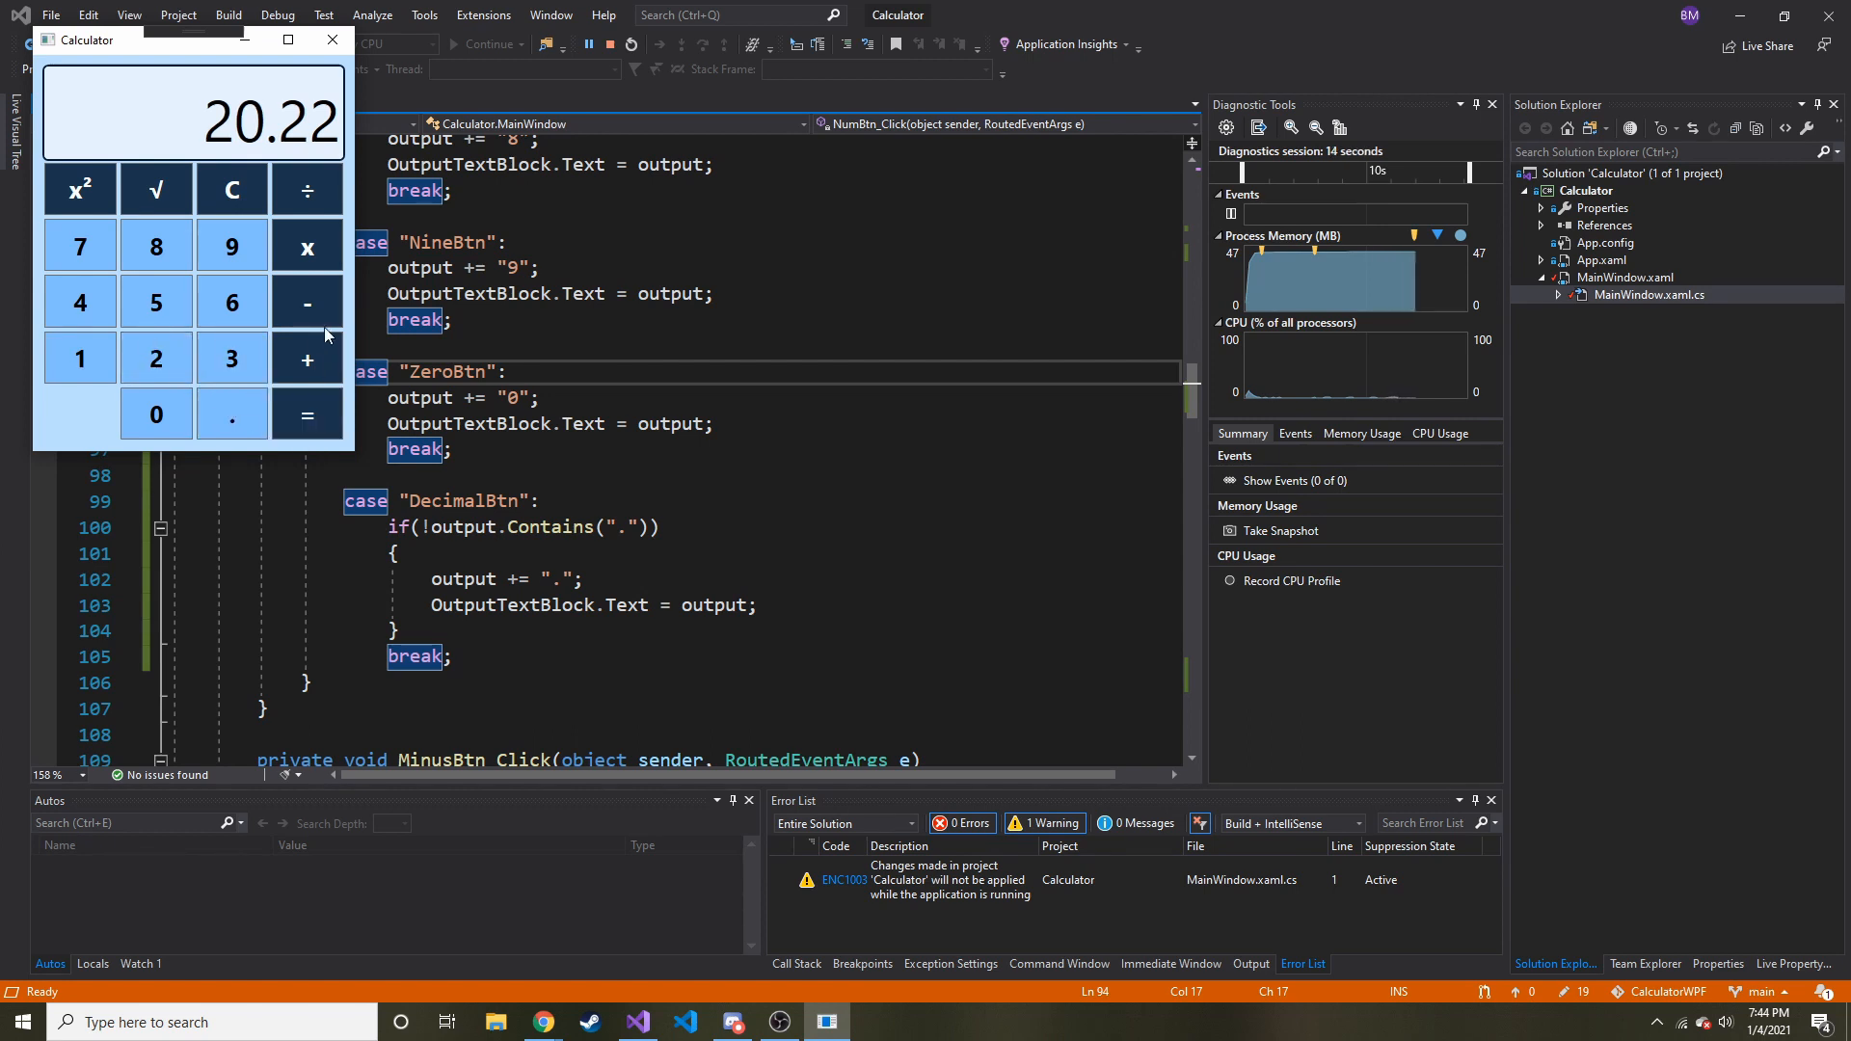
pyautogui.moveTo(307, 303)
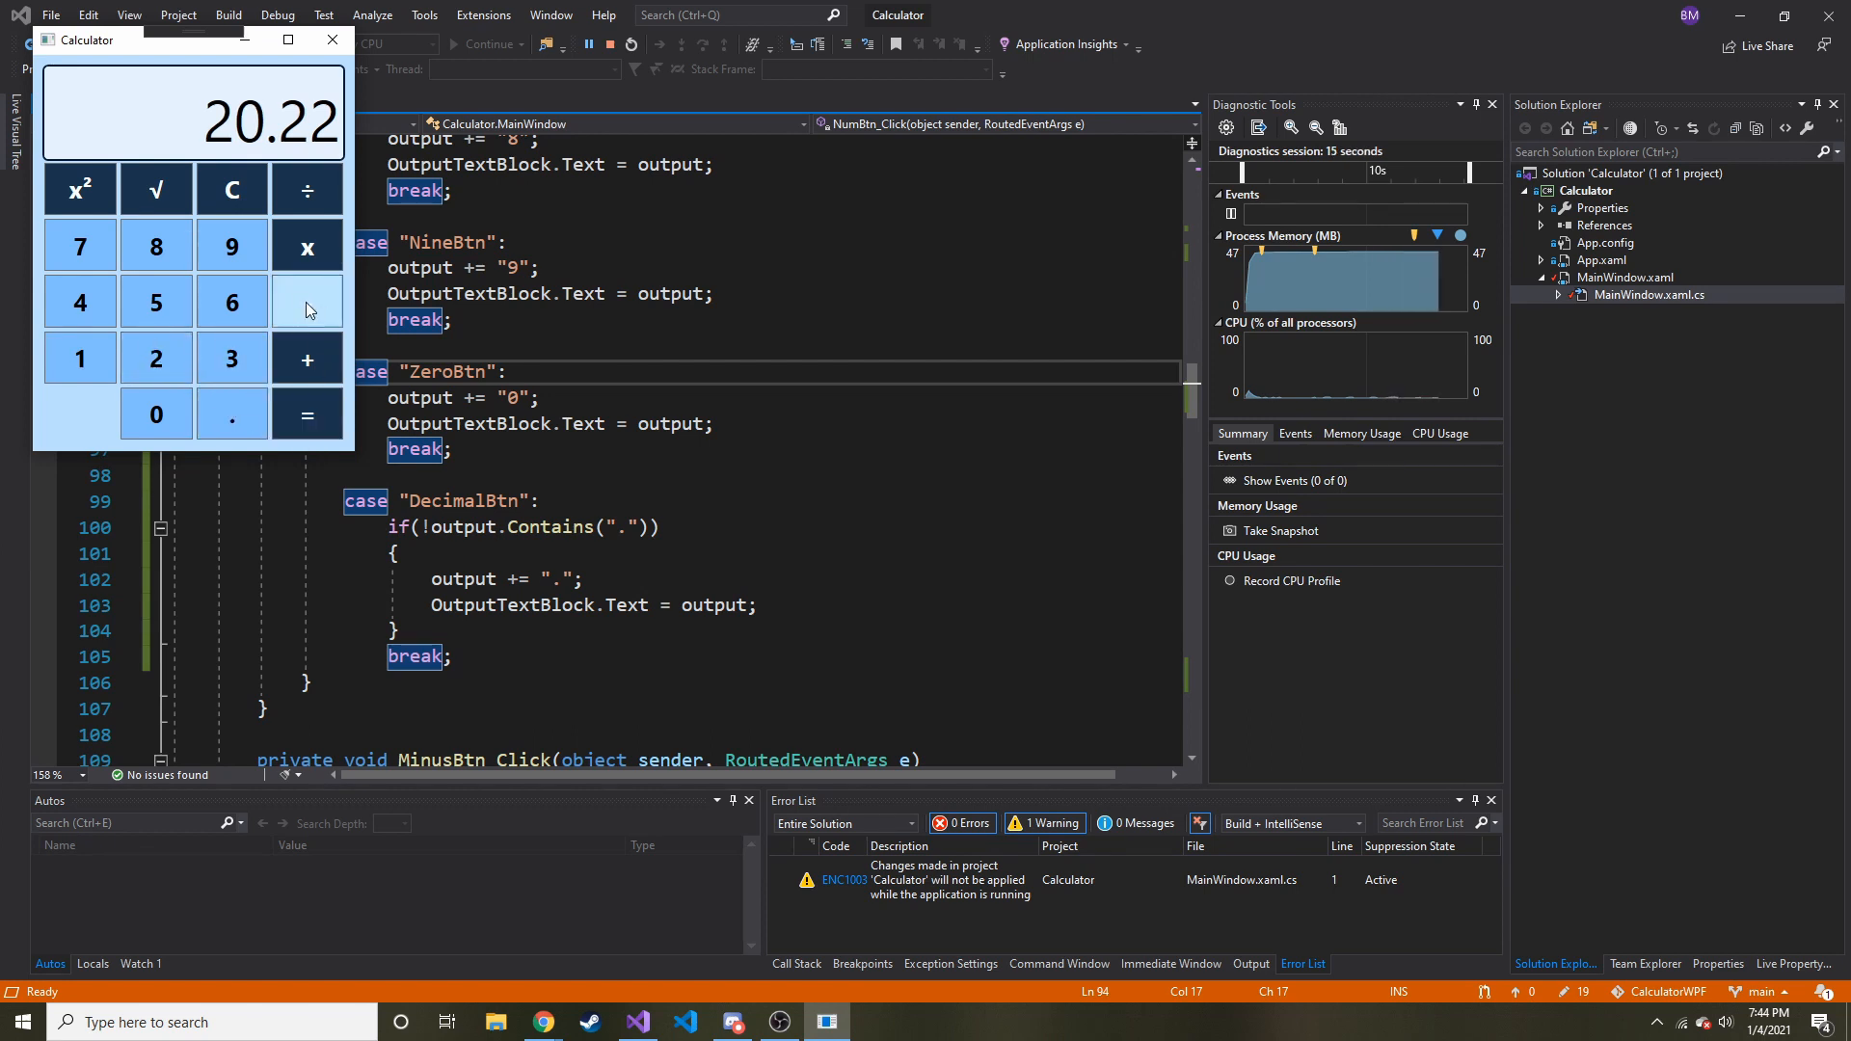
pyautogui.click(307, 415)
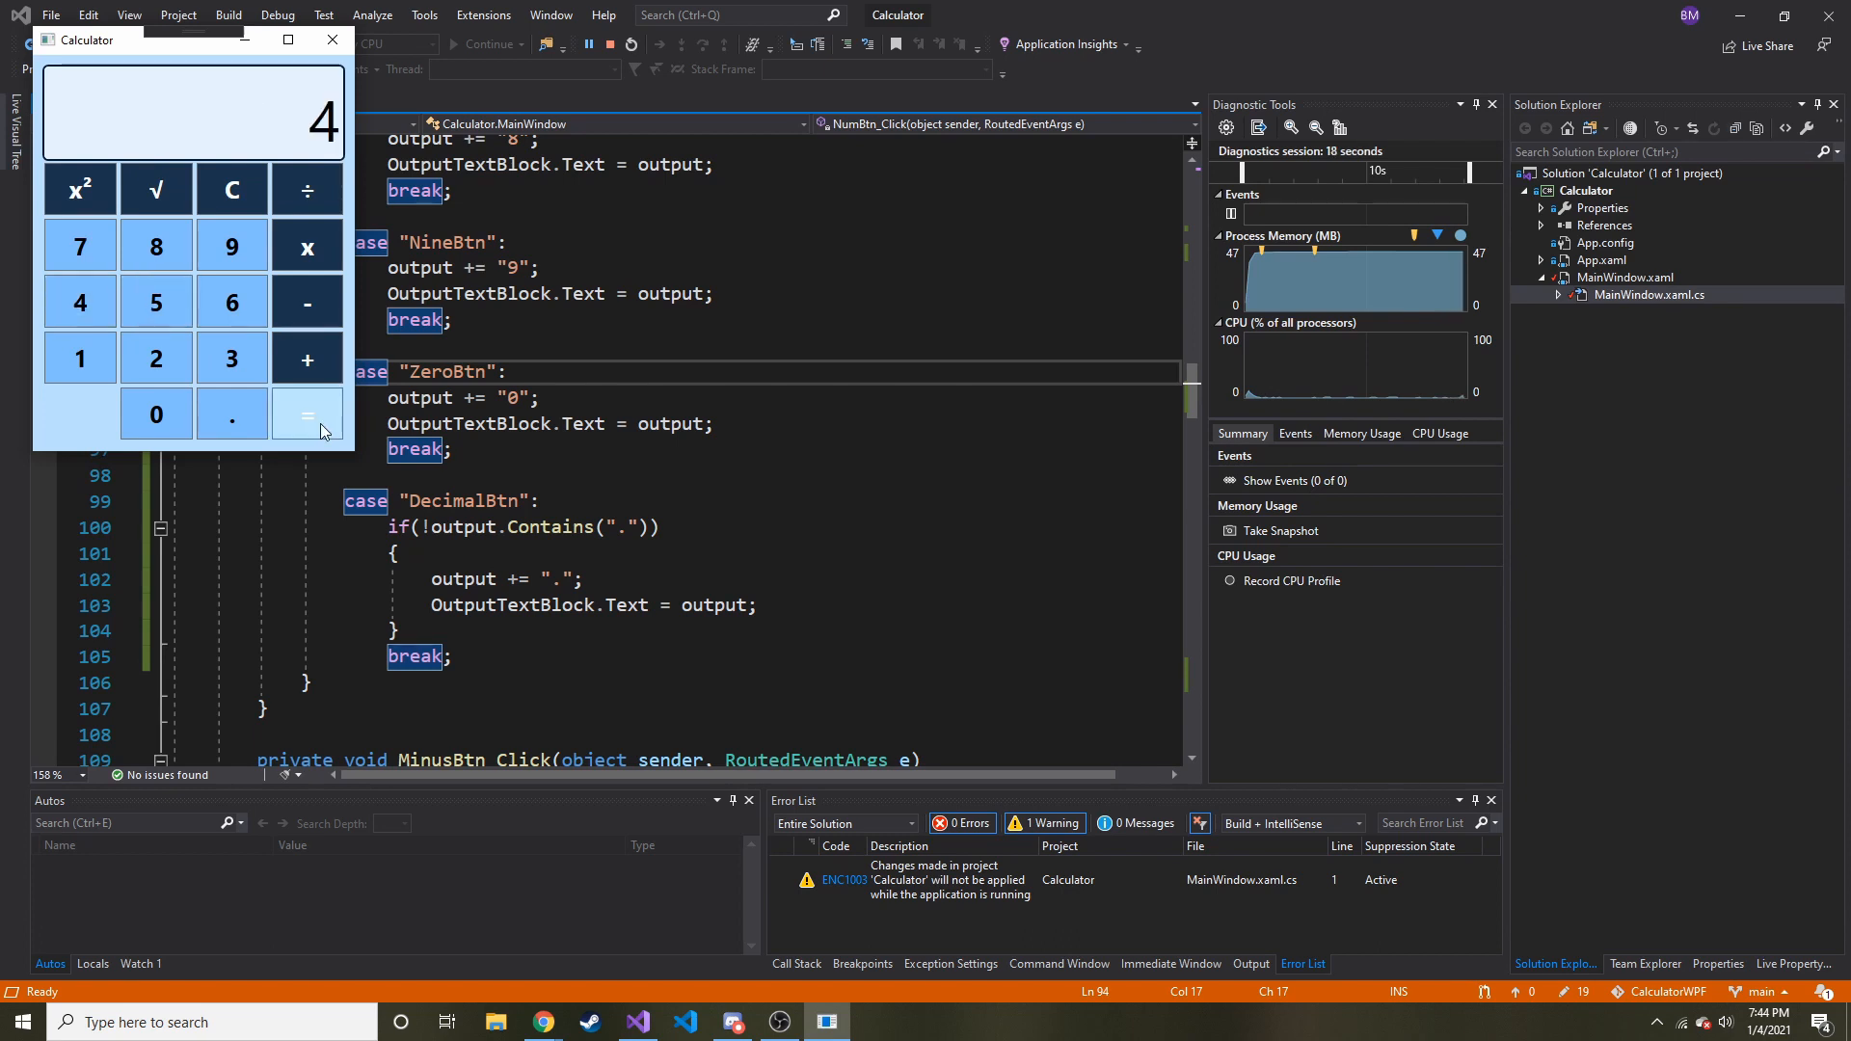
pyautogui.click(307, 415)
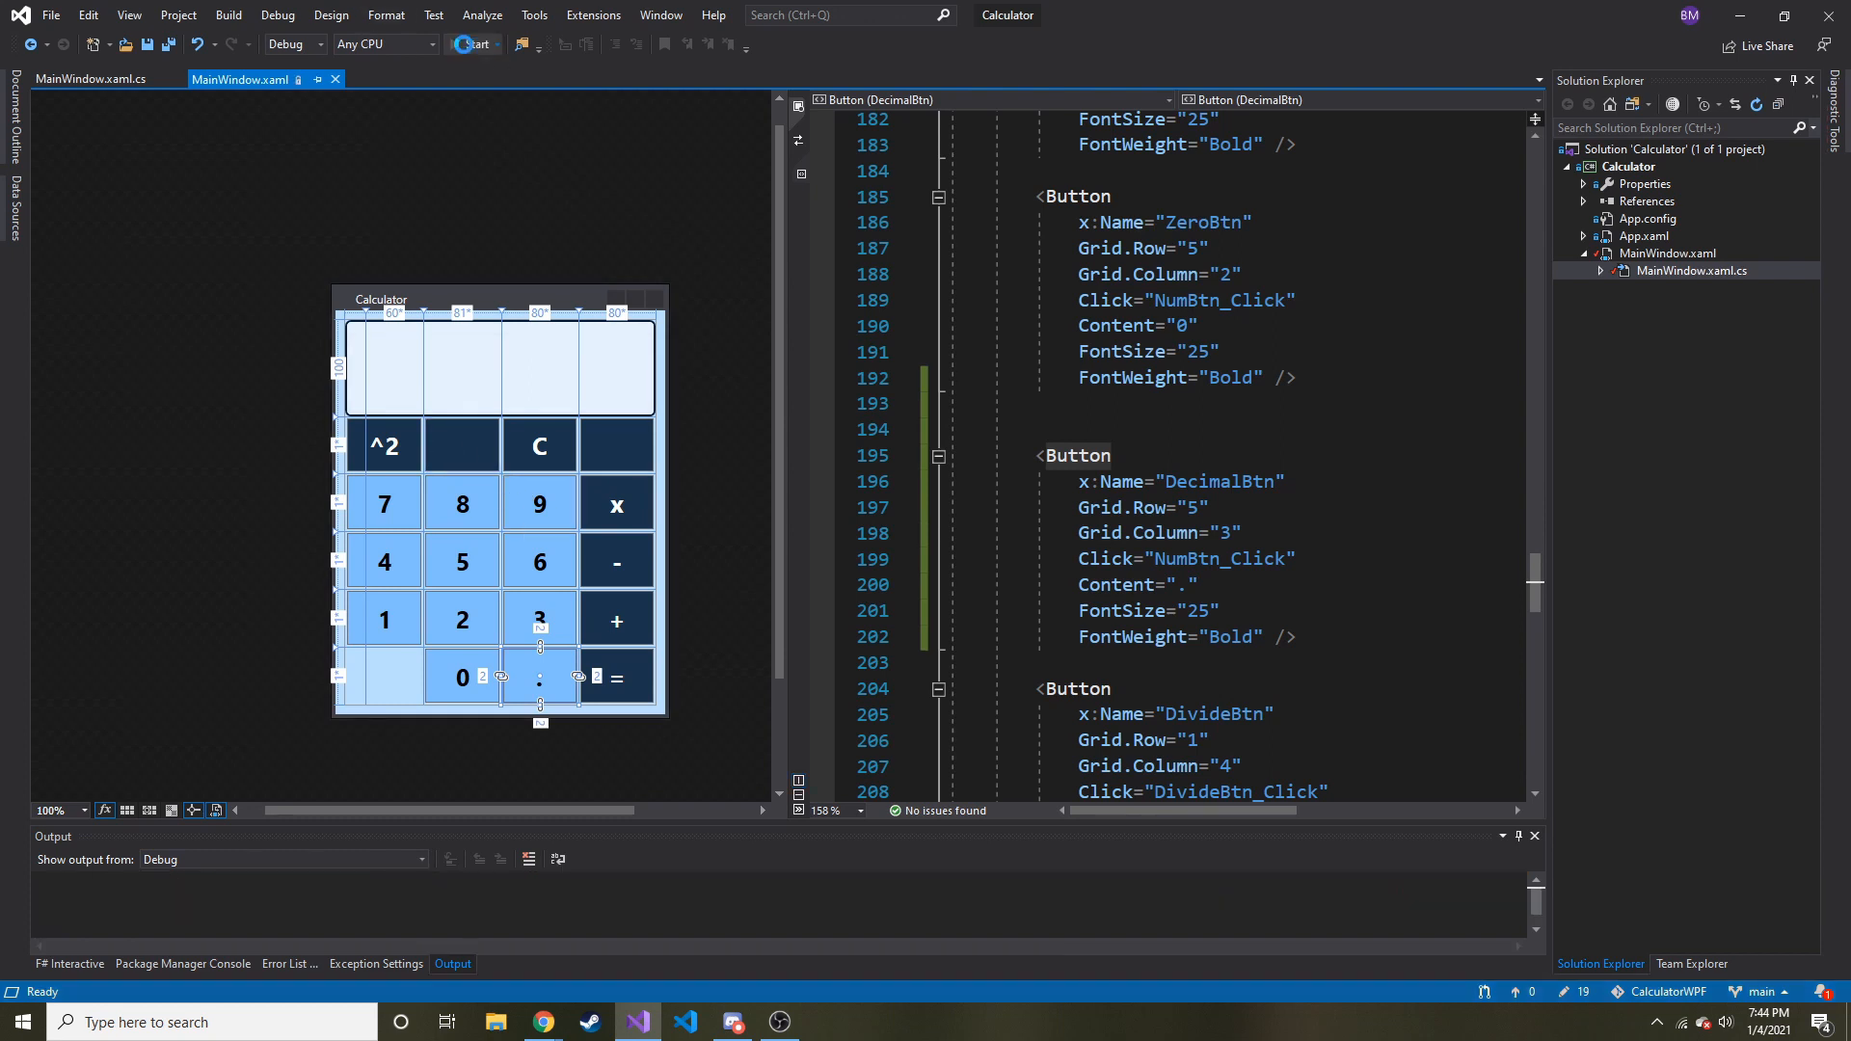
# Step: Launch the calculator app again from the toolbar, showing its empty display
pyautogui.click(470, 44)
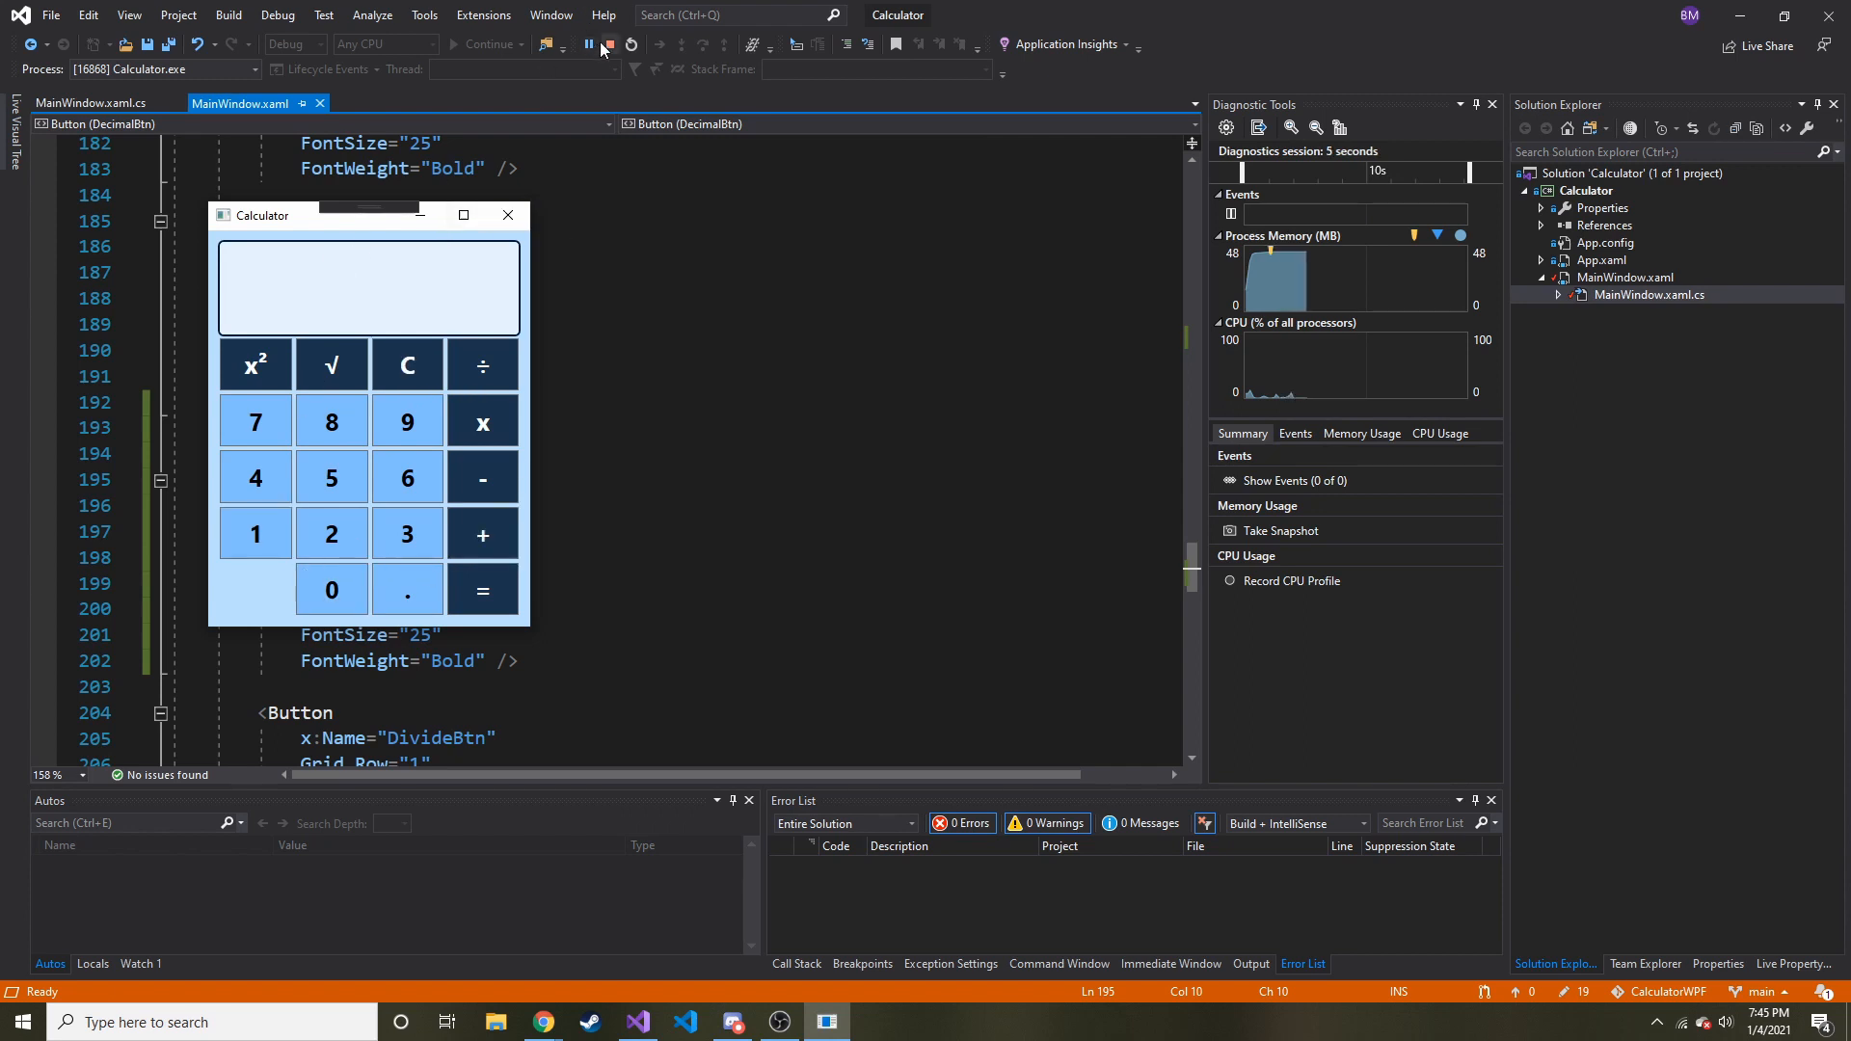
pyautogui.moveTo(607, 47)
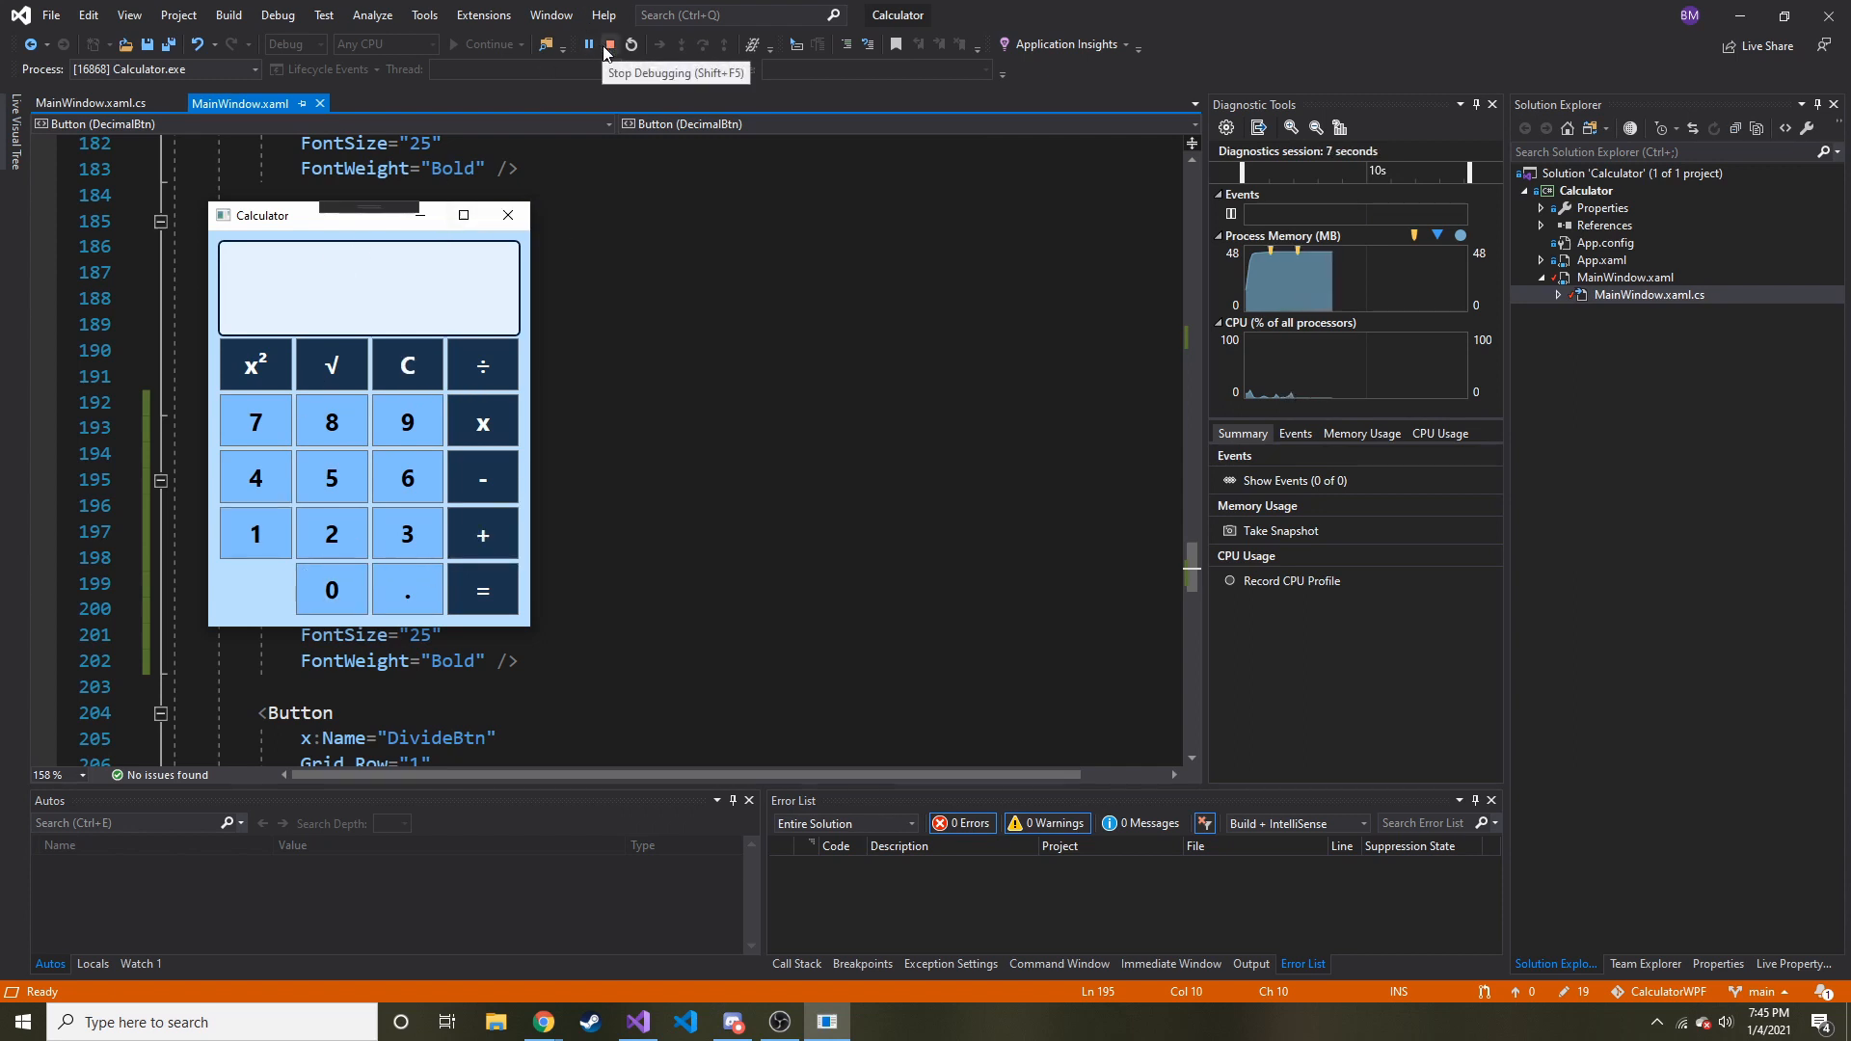